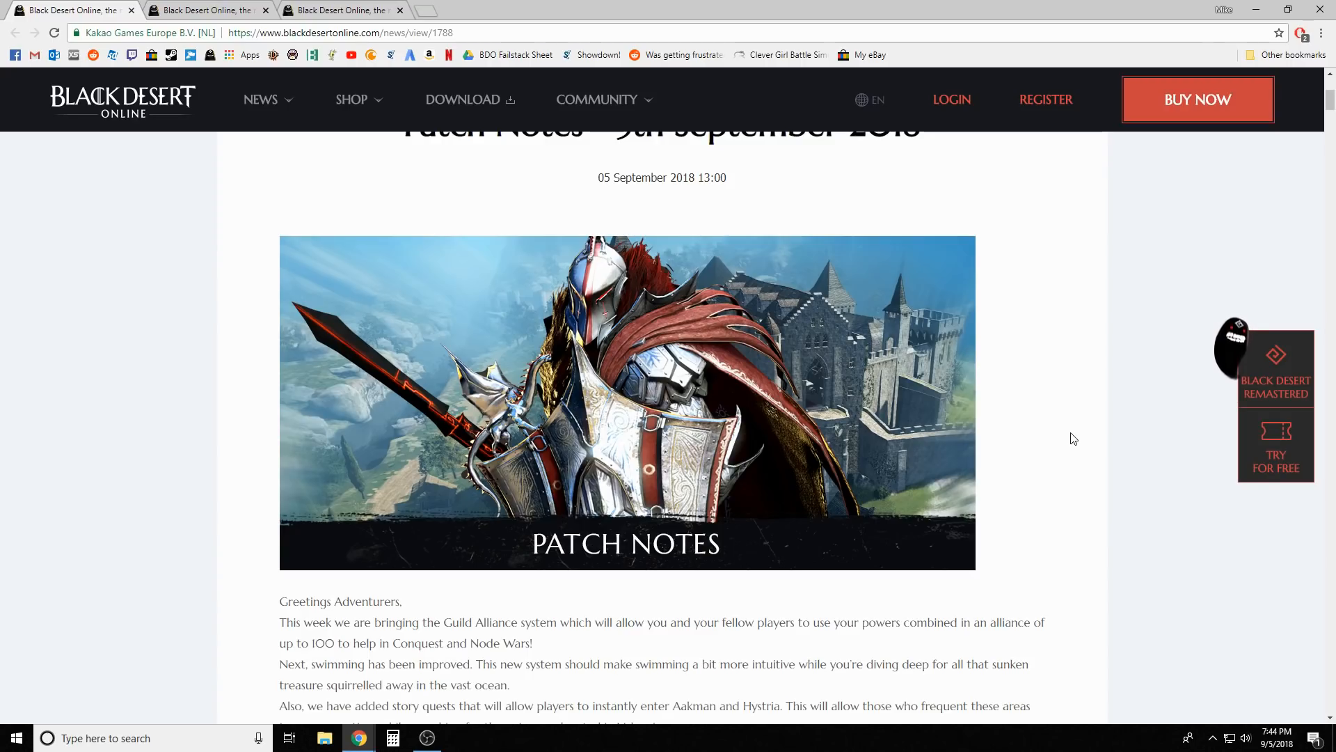
{"action": "scroll", "scroll_direction": "down", "scroll_amount": 3}
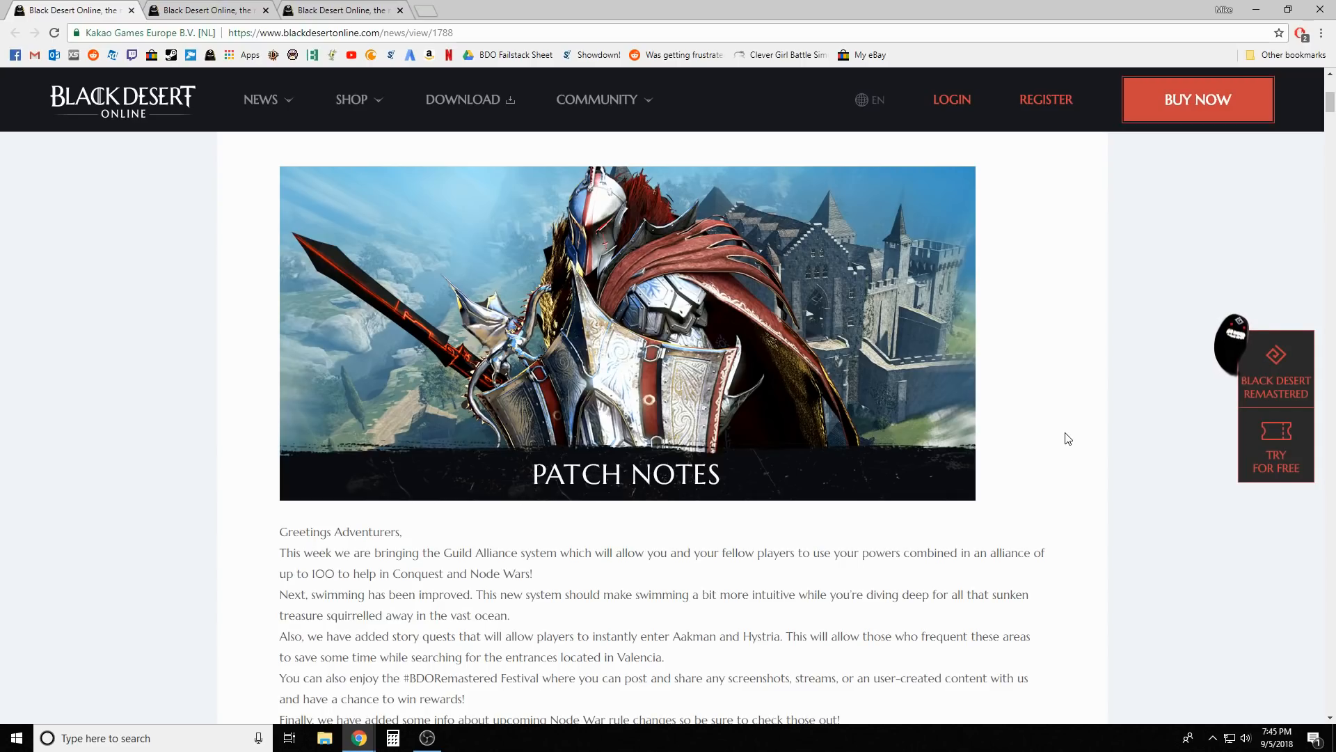
{"action": "scroll", "scroll_direction": "down", "scroll_amount": 3}
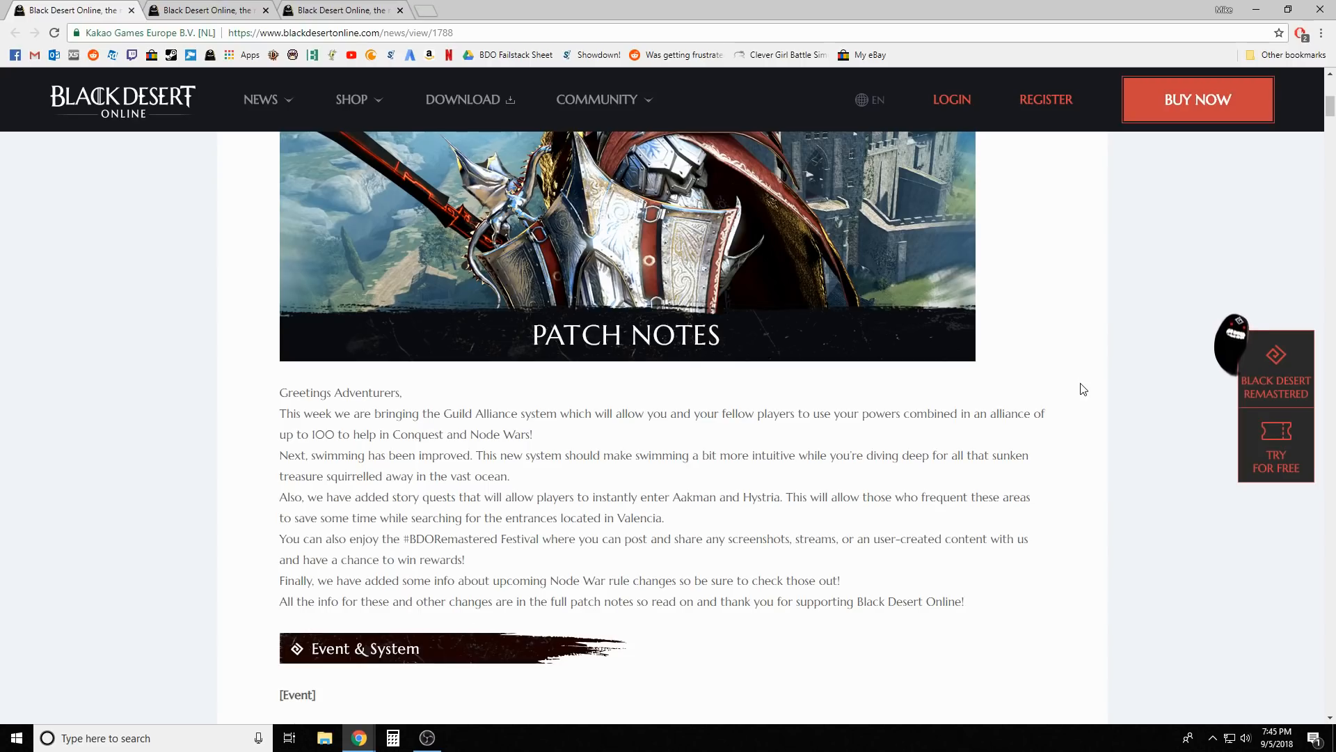
{"action": "scroll", "scroll_direction": "down", "scroll_amount": 3}
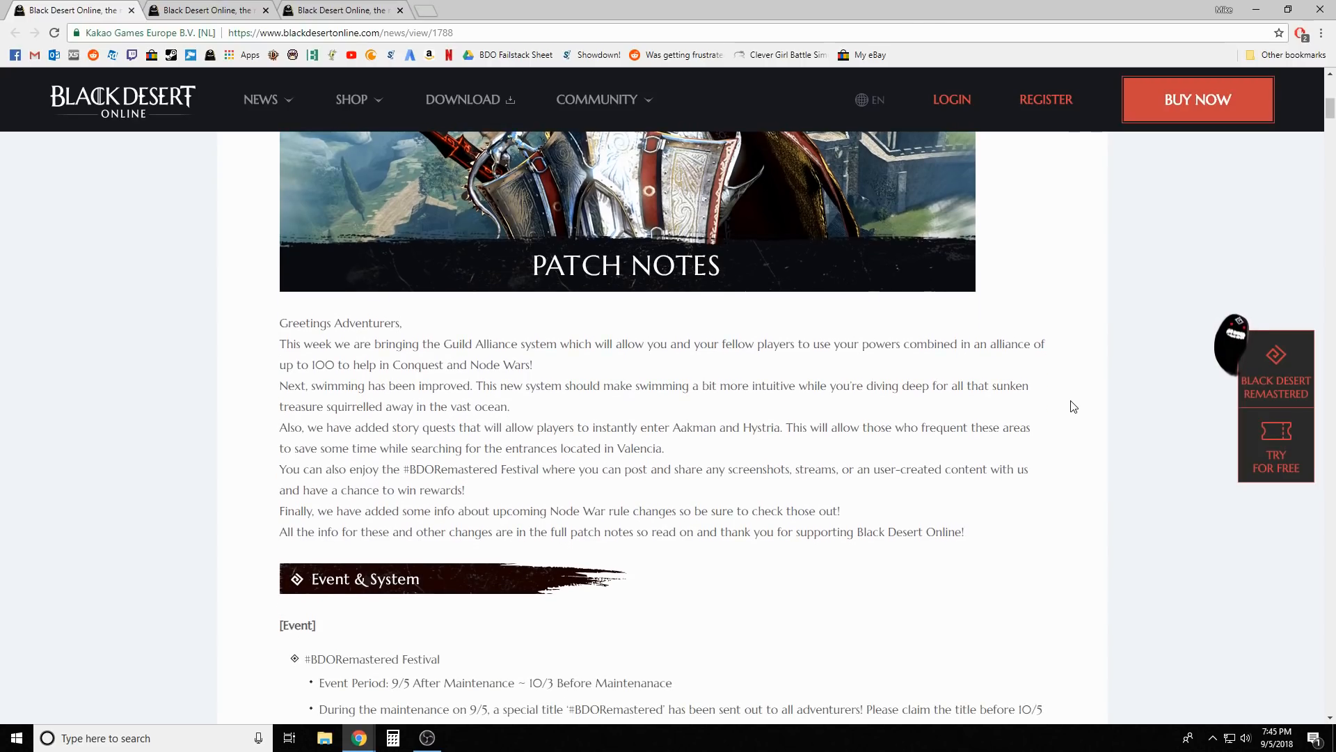
{"action": "scroll", "scroll_direction": "down", "scroll_amount": 3}
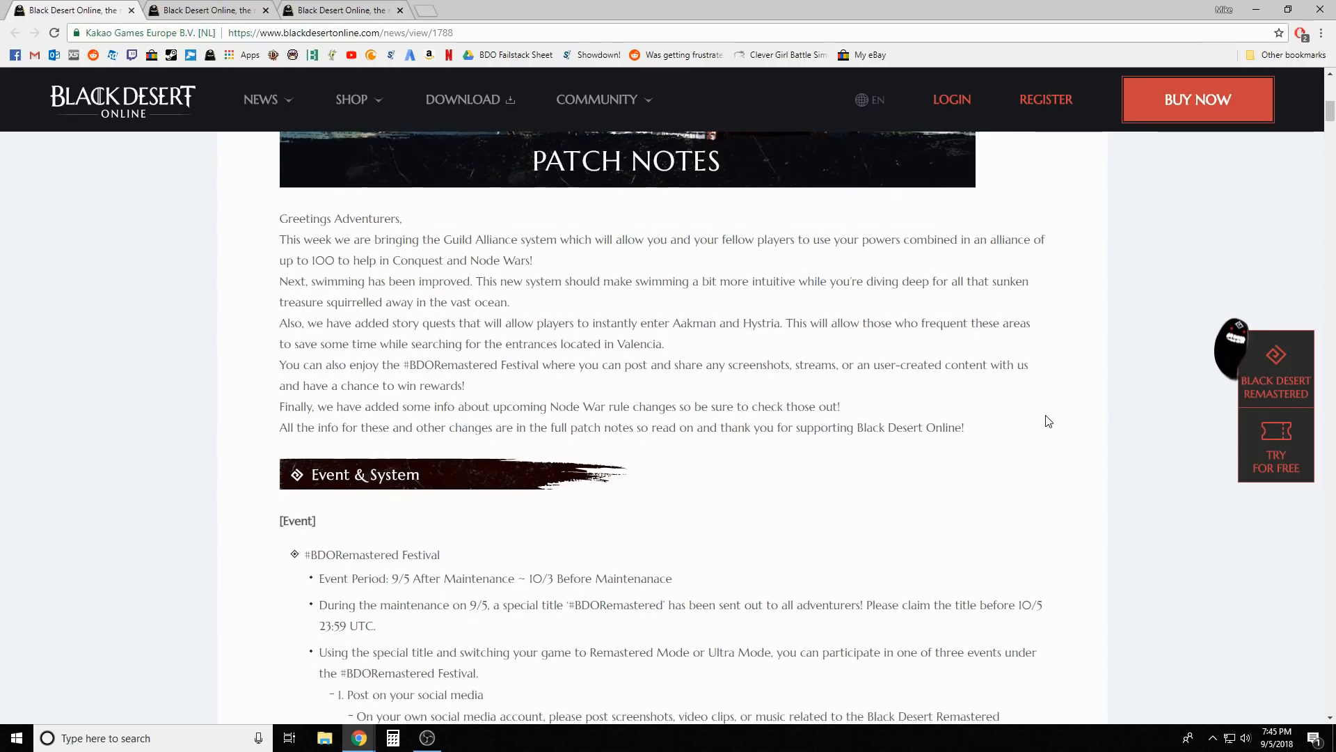
{"action": "scroll", "scroll_direction": "down", "scroll_amount": 3}
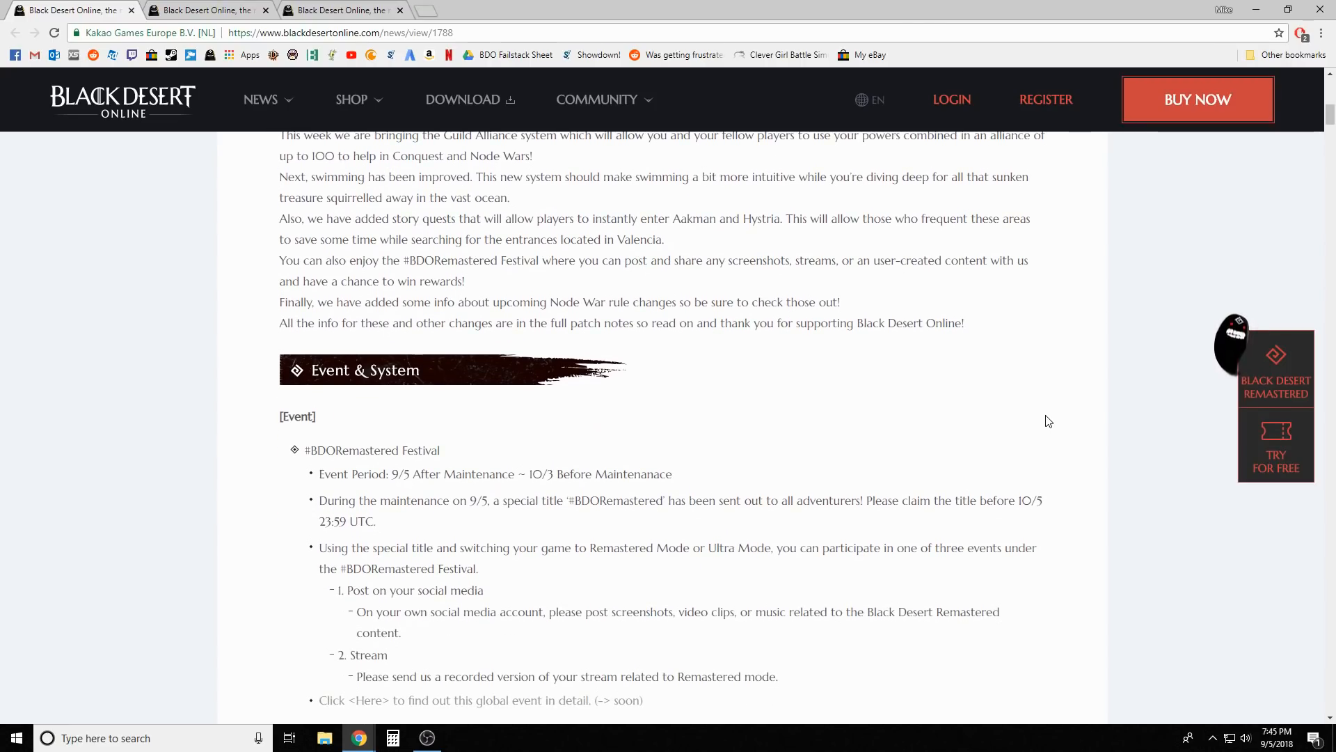
{"action": "scroll", "scroll_direction": "down", "scroll_amount": 3}
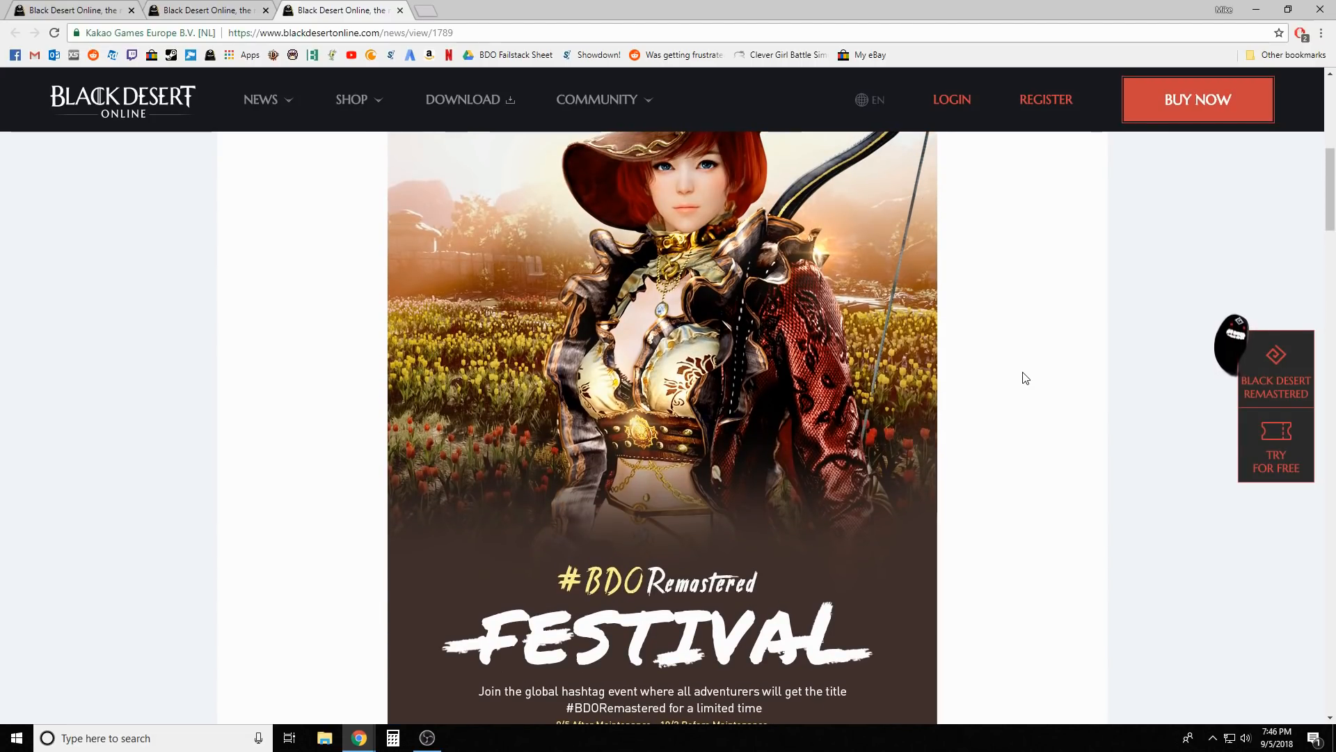
{"action": "mouse_move", "coordinate": [812, 569]}
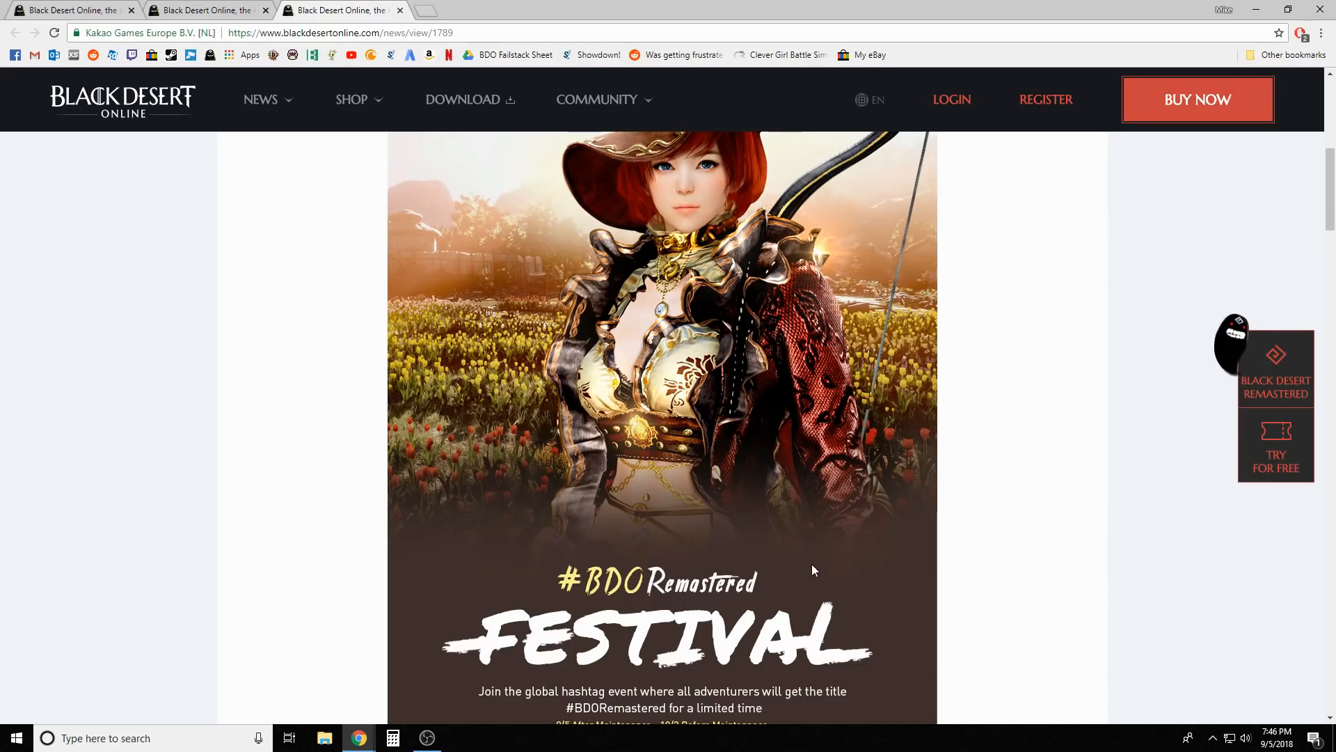
{"action": "scroll", "scroll_direction": "down", "scroll_amount": 3}
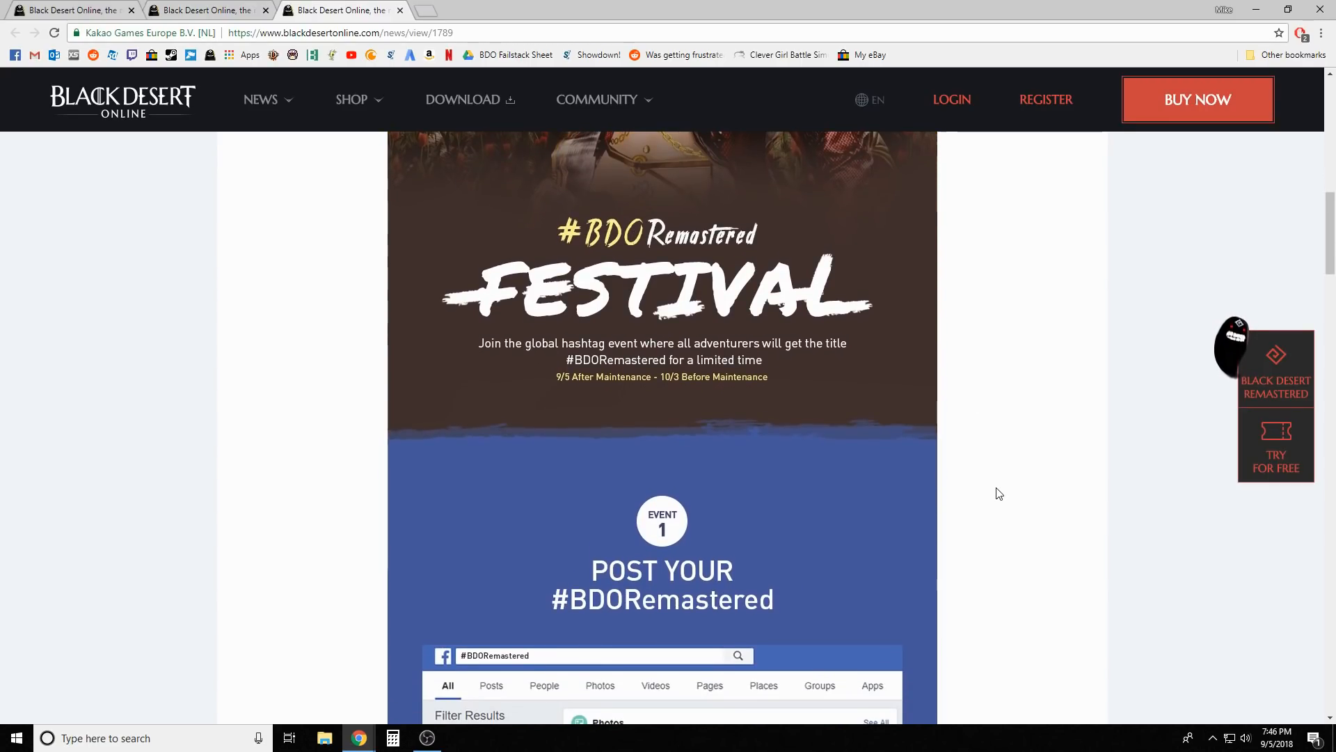
{"action": "scroll", "scroll_direction": "down", "scroll_amount": 3}
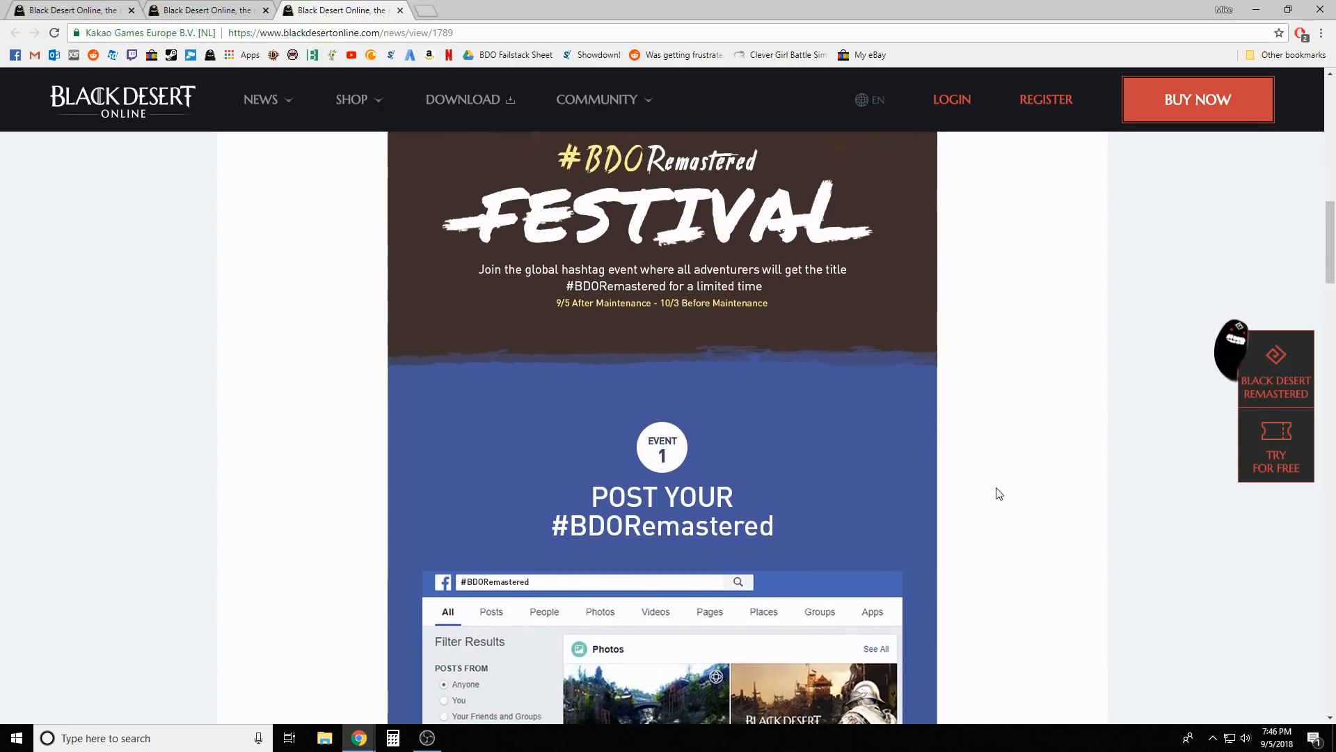
{"action": "scroll", "scroll_direction": "down", "scroll_amount": 3}
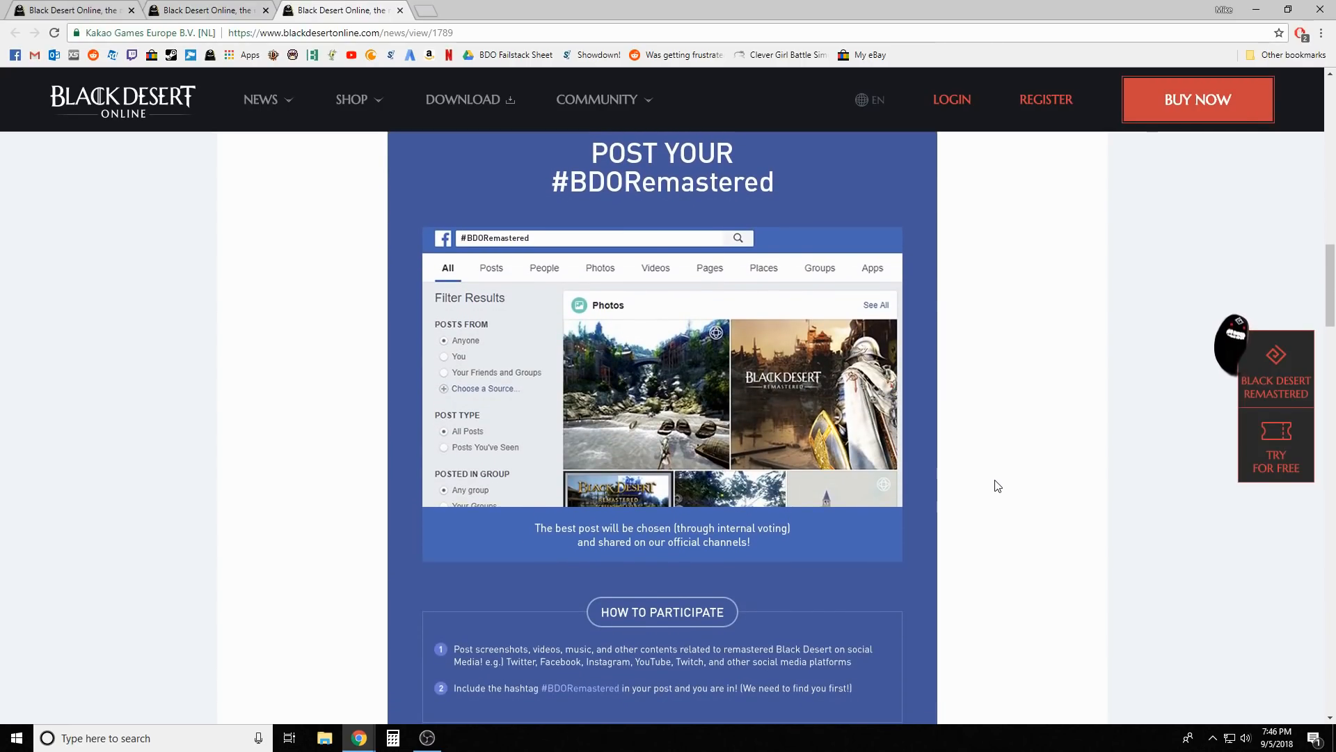
{"action": "scroll", "scroll_direction": "down", "scroll_amount": 3}
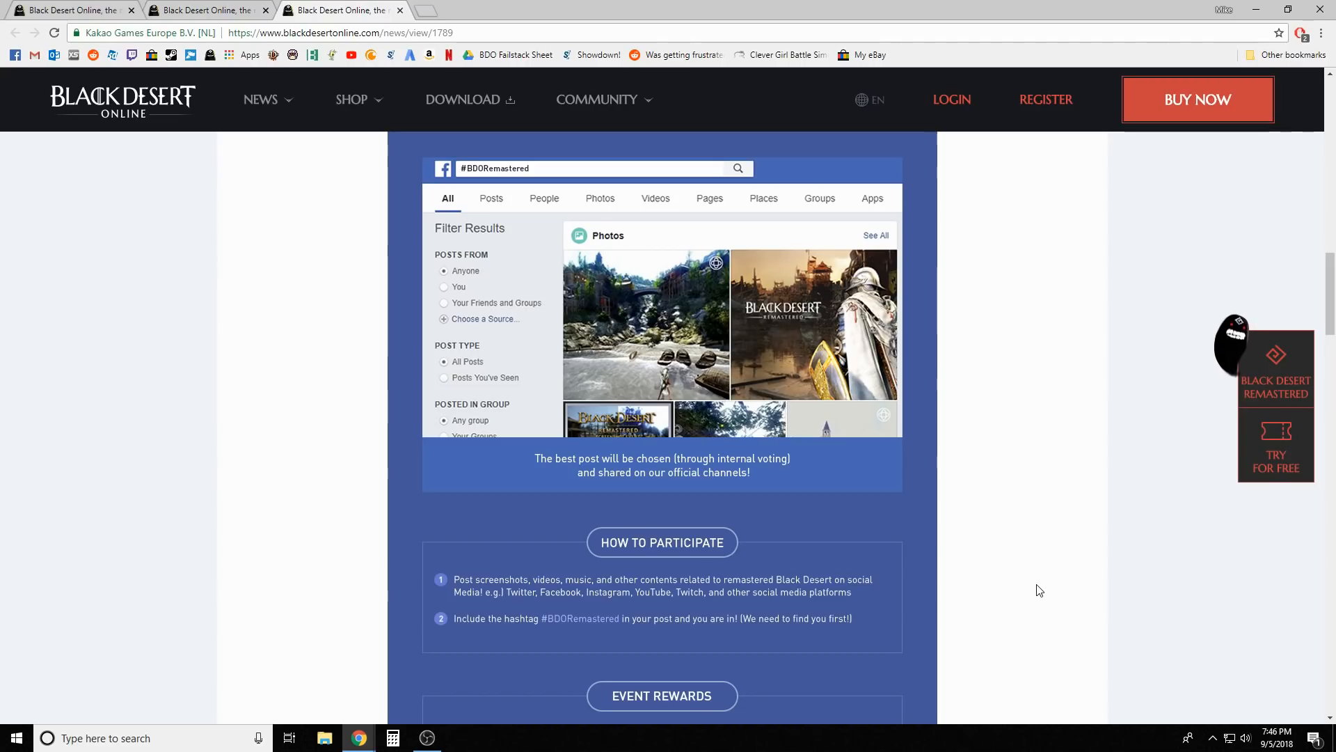
{"action": "mouse_move", "coordinate": [868, 518]}
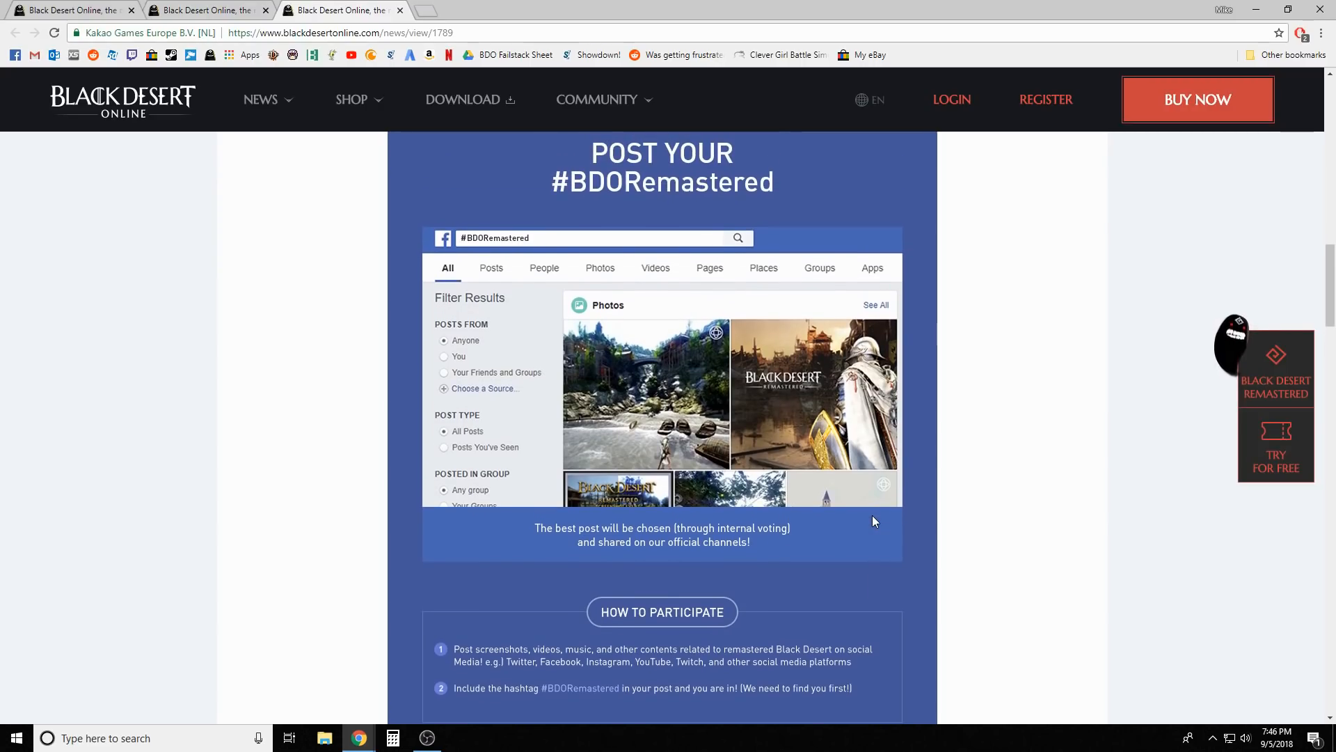
{"action": "scroll", "scroll_direction": "down", "scroll_amount": 3}
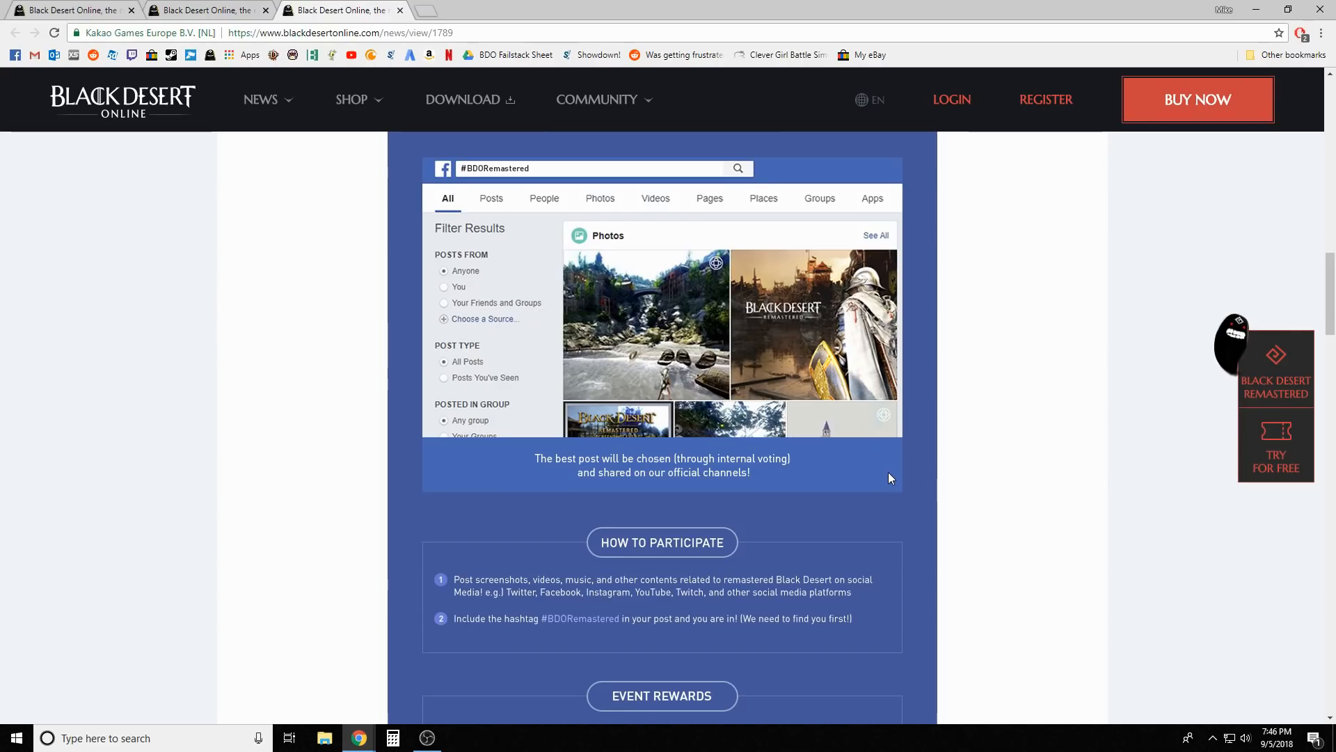
{"action": "mouse_move", "coordinate": [824, 637]}
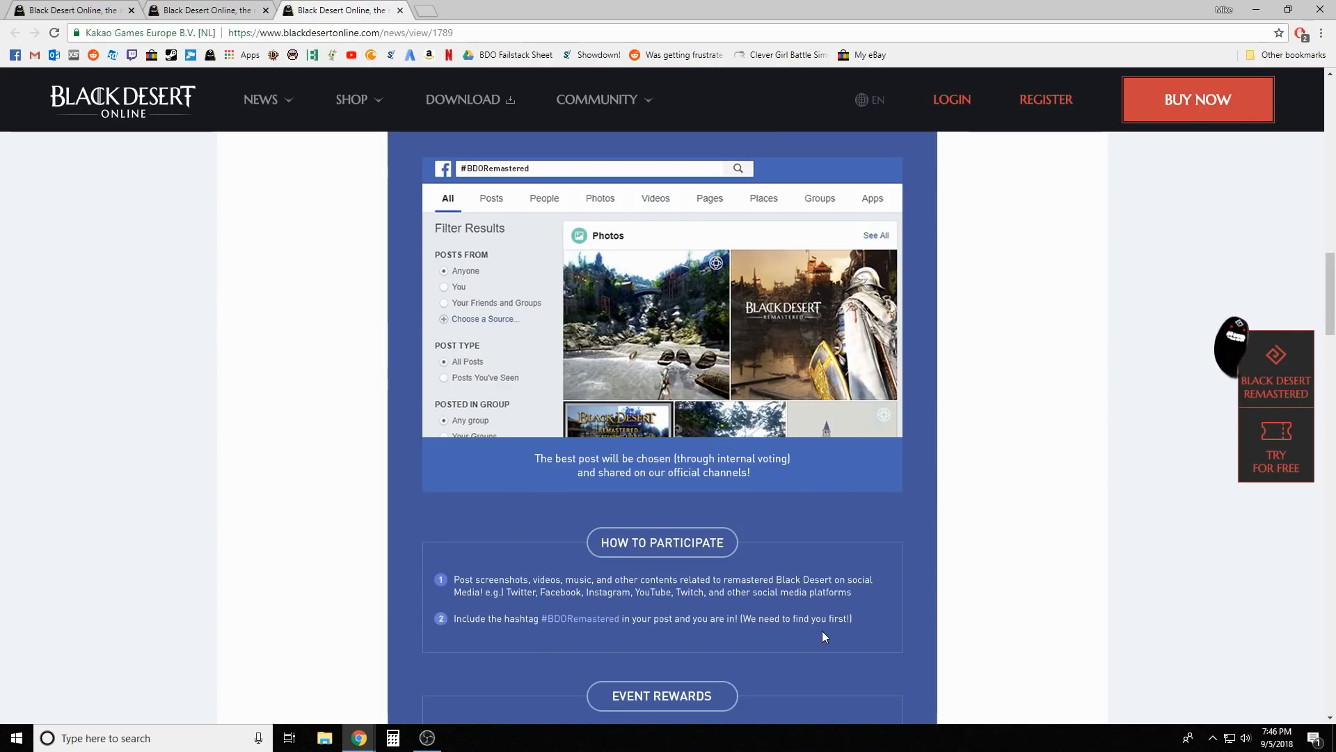
{"action": "scroll", "scroll_direction": "down", "scroll_amount": 3}
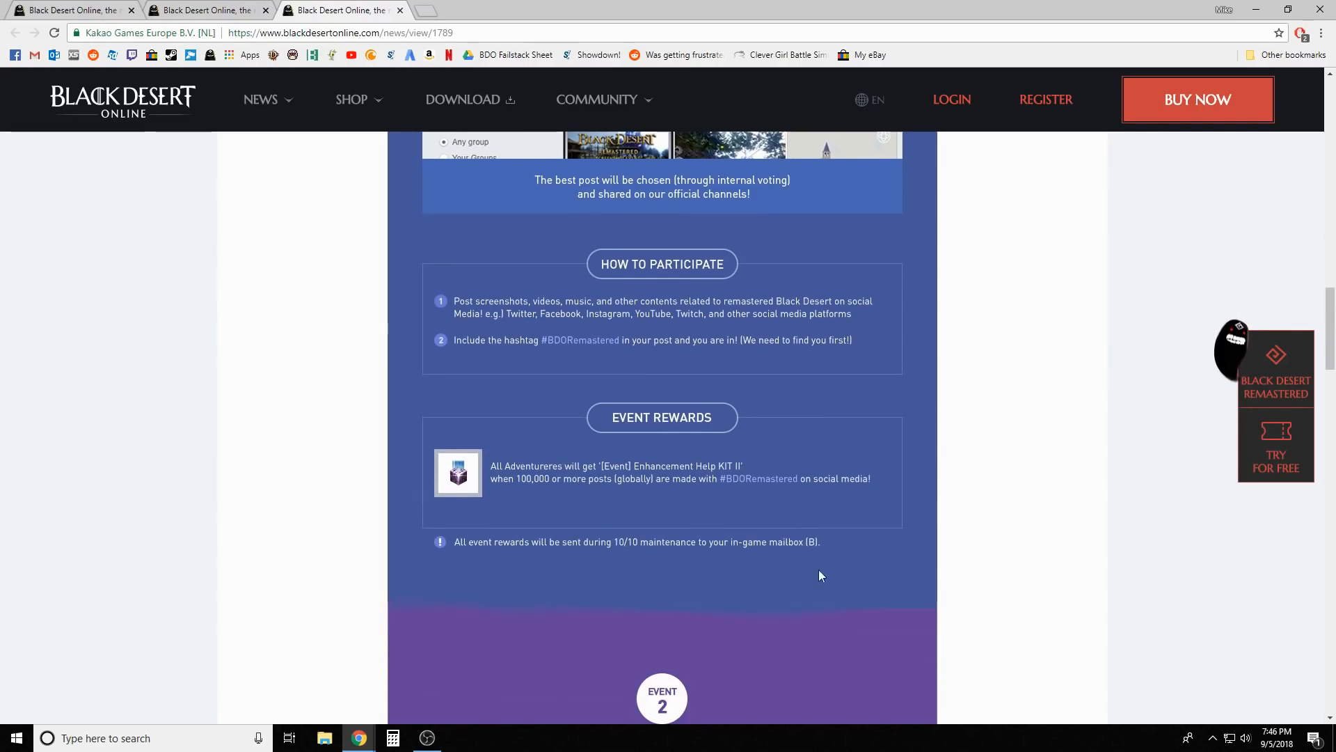
{"action": "mouse_move", "coordinate": [642, 496]}
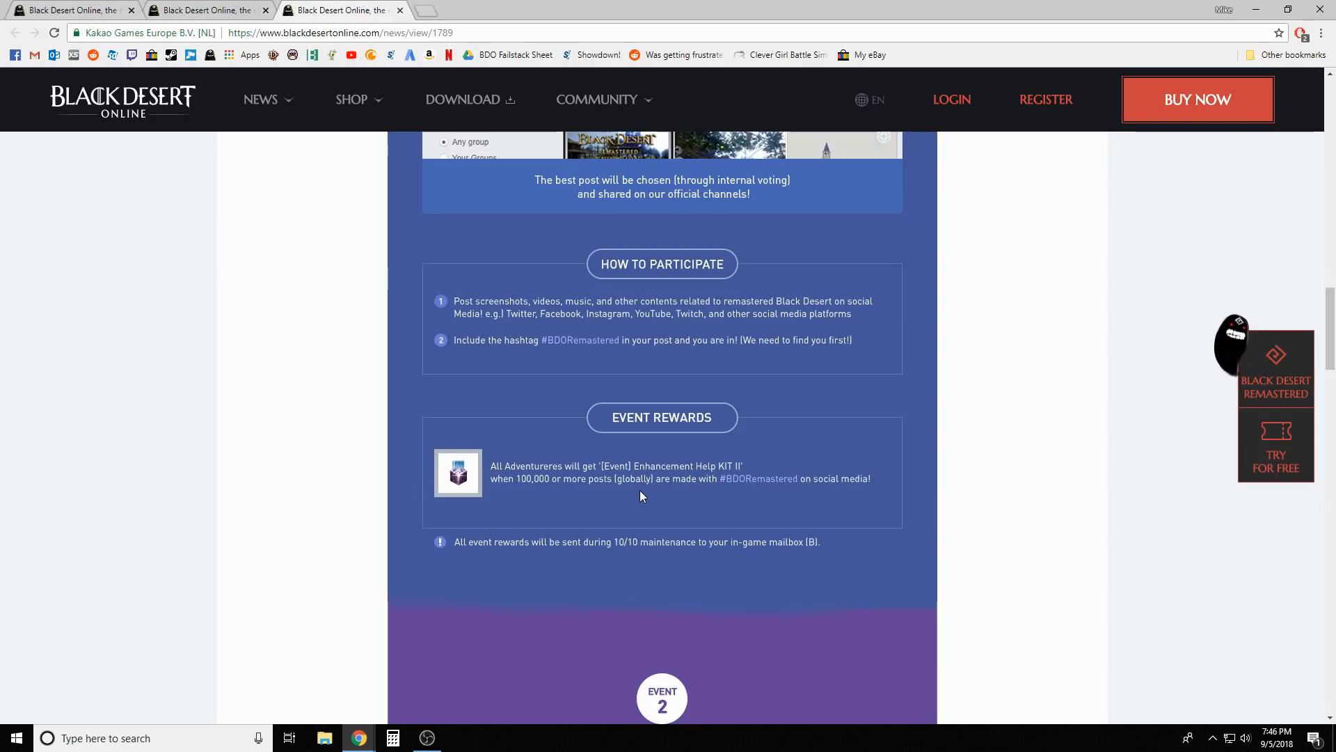
{"action": "mouse_move", "coordinate": [499, 471]}
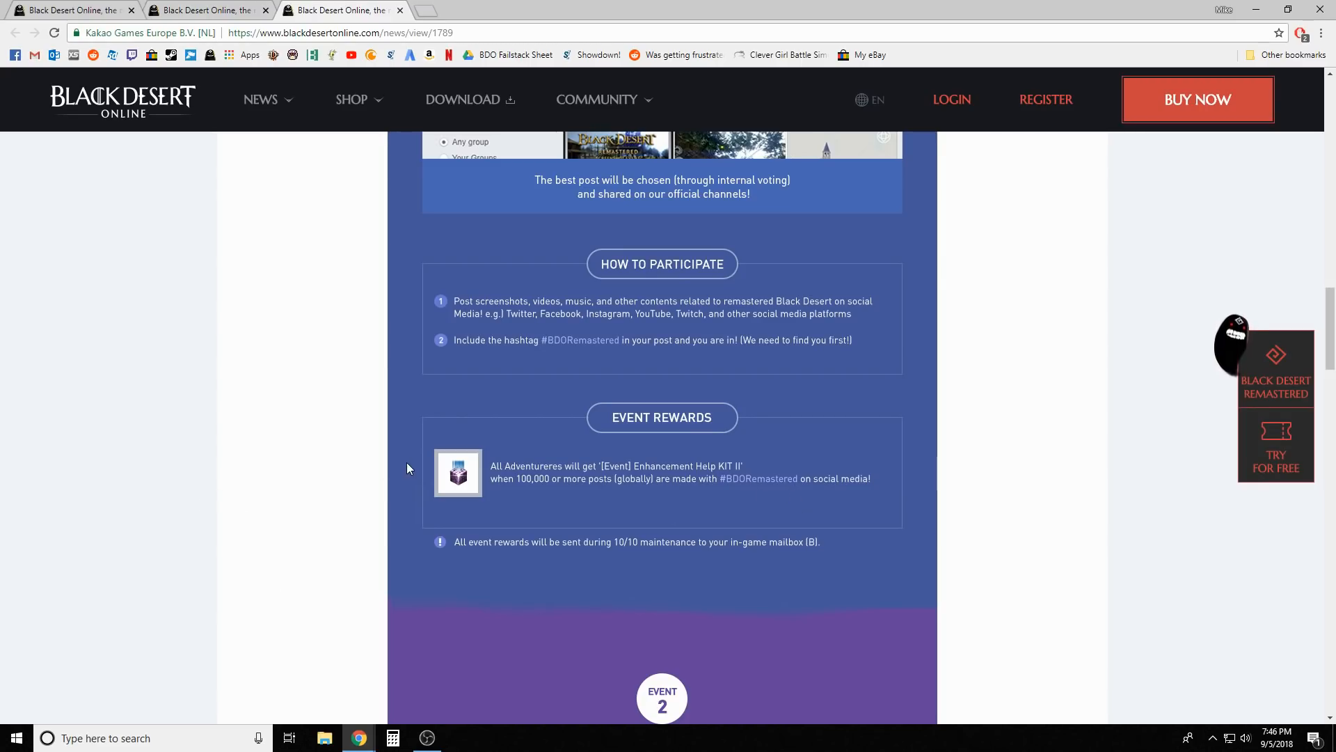
{"action": "mouse_move", "coordinate": [760, 494]}
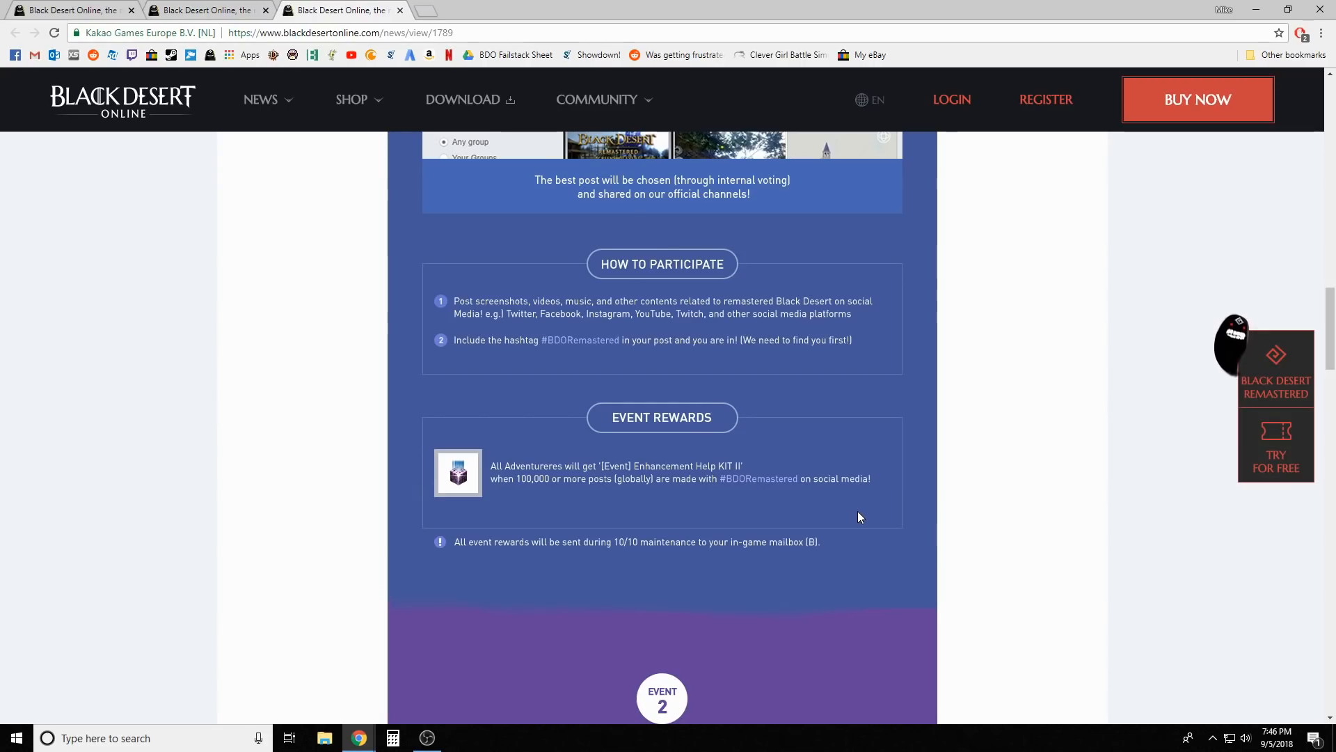
{"action": "scroll", "scroll_direction": "down", "scroll_amount": 3}
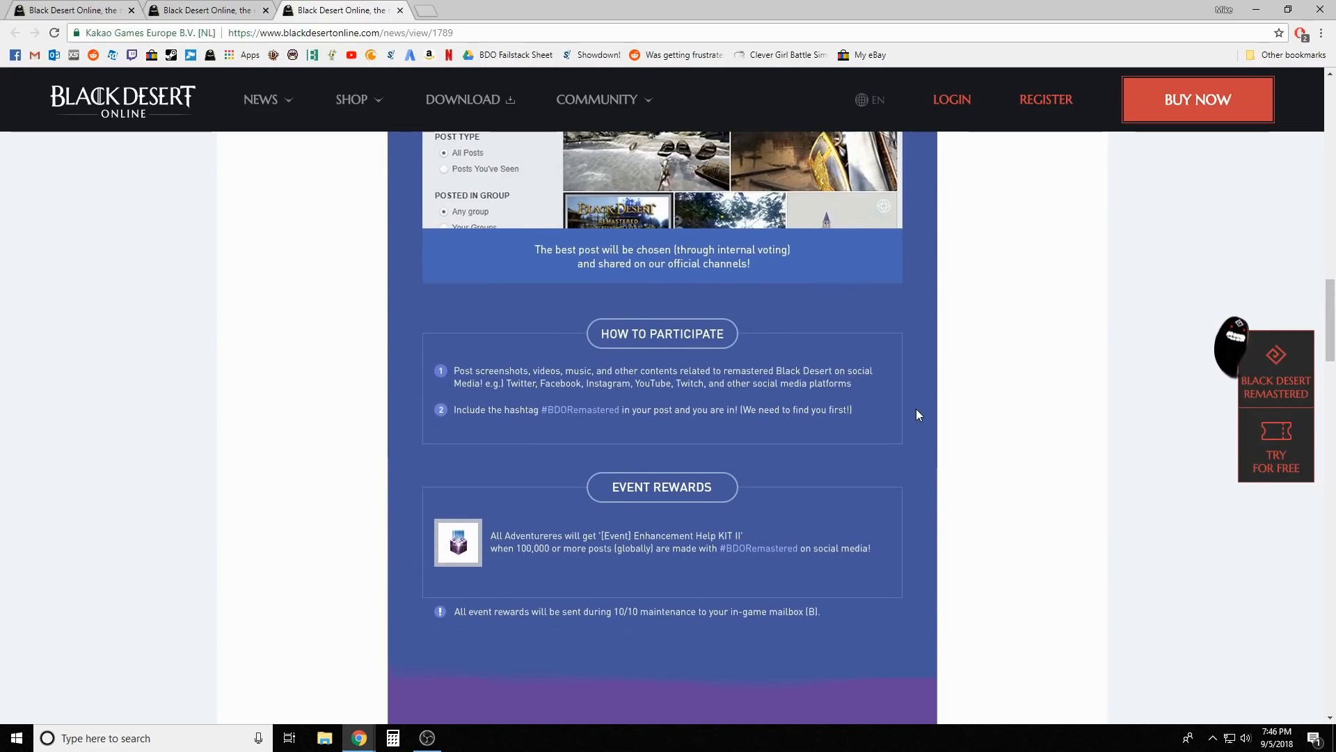
{"action": "scroll", "scroll_direction": "down", "scroll_amount": 3}
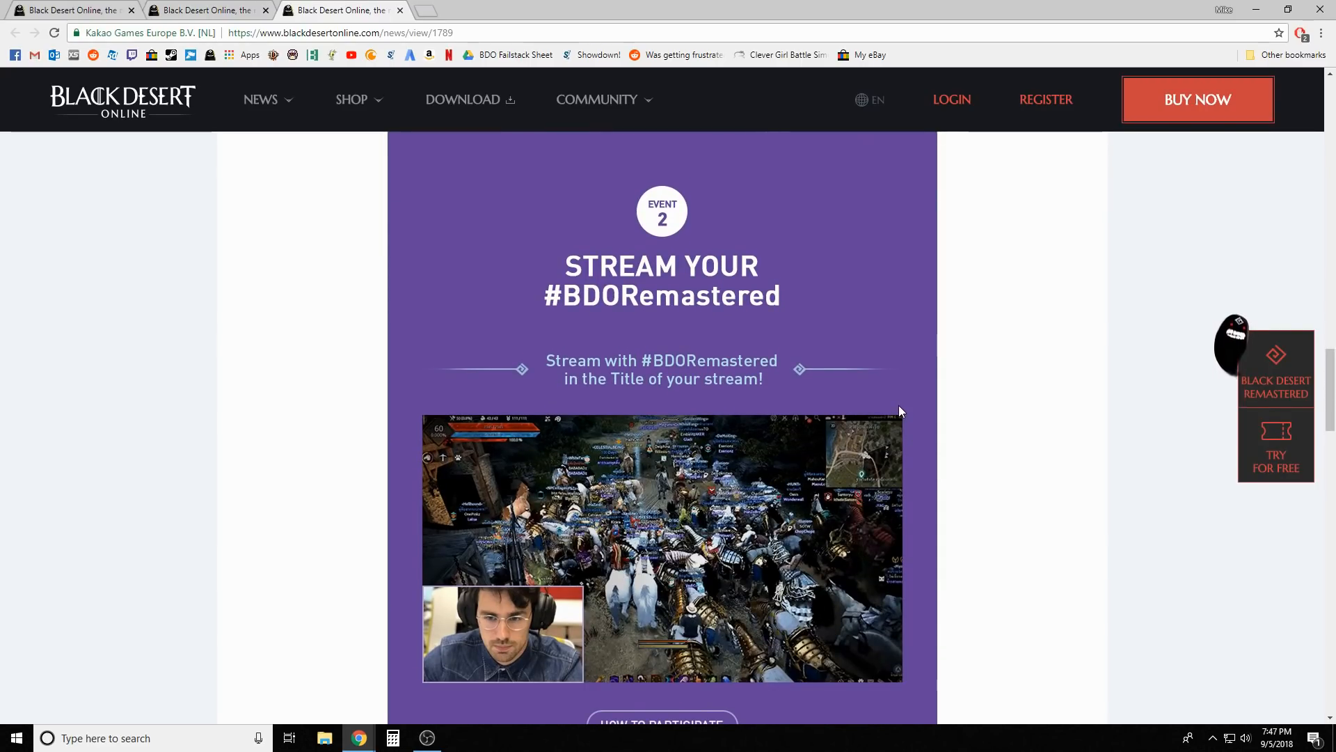
{"action": "scroll", "scroll_direction": "down", "scroll_amount": 3}
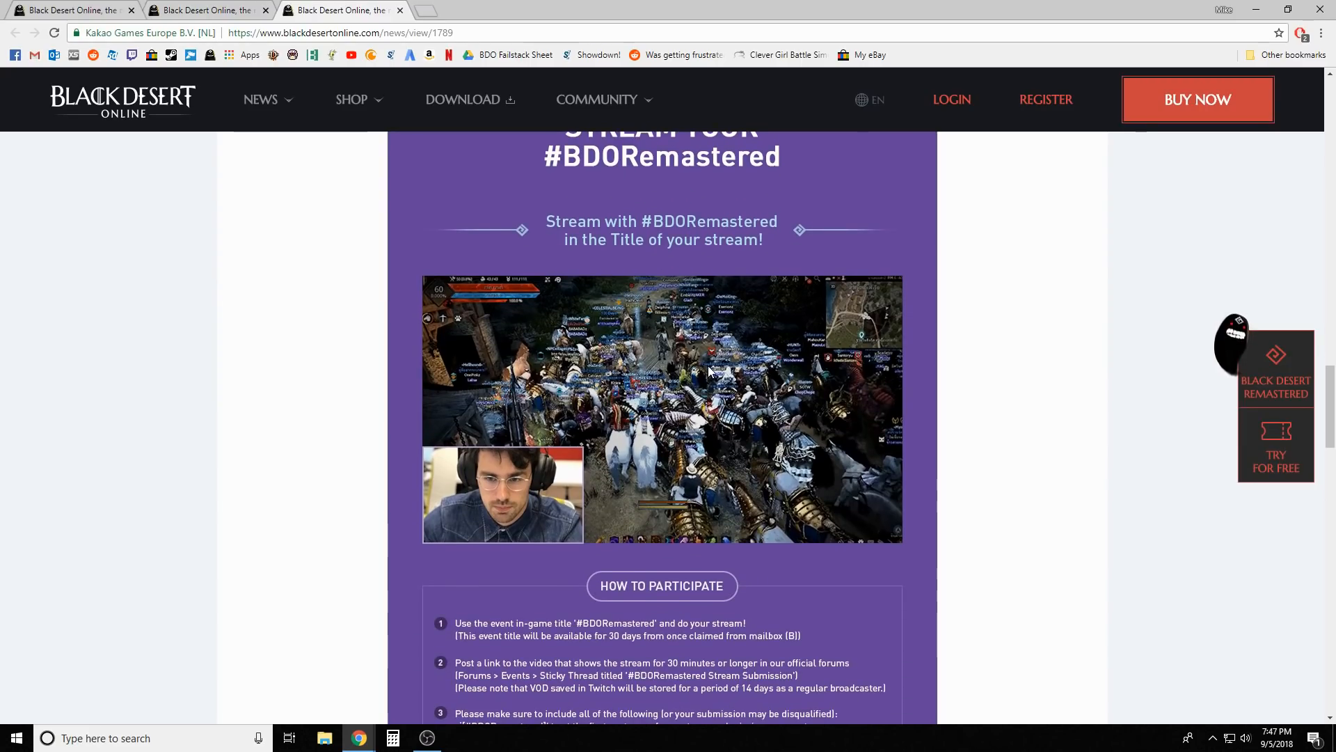
{"action": "scroll", "scroll_direction": "down", "scroll_amount": 3}
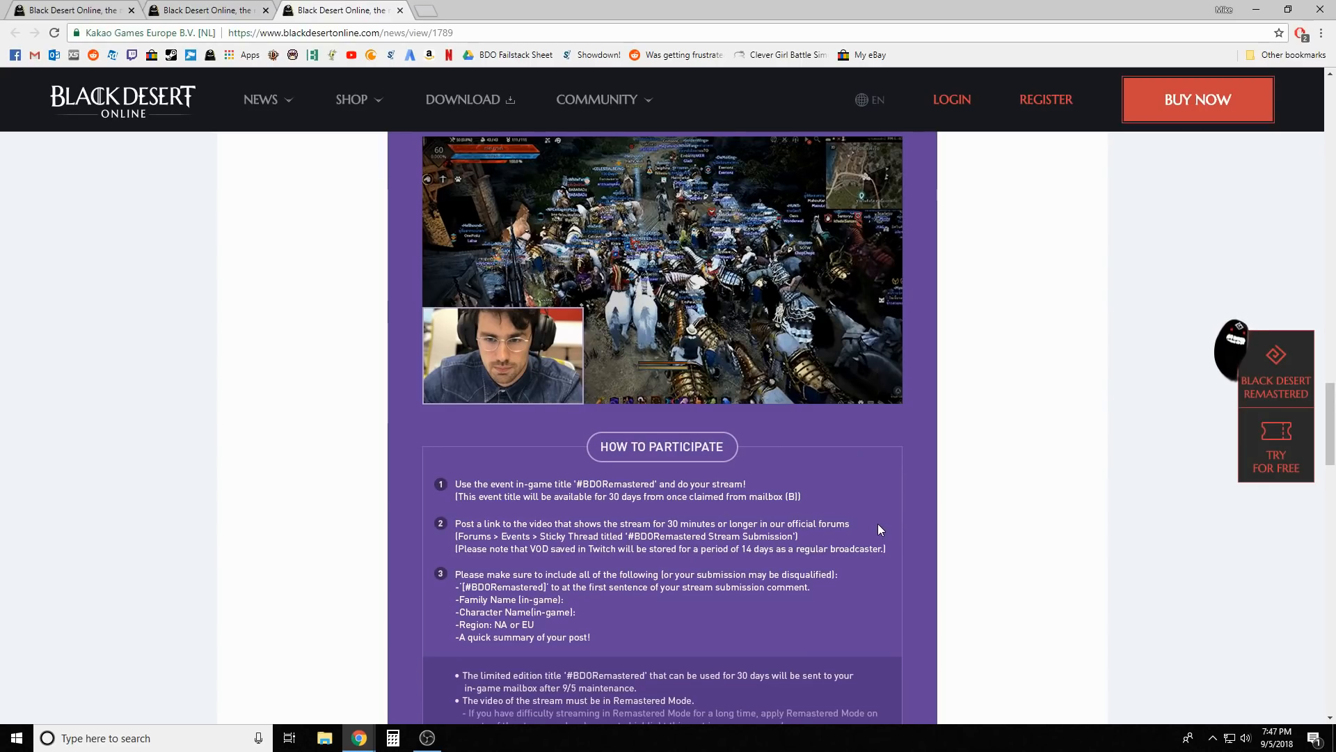
{"action": "scroll", "scroll_direction": "down", "scroll_amount": 3}
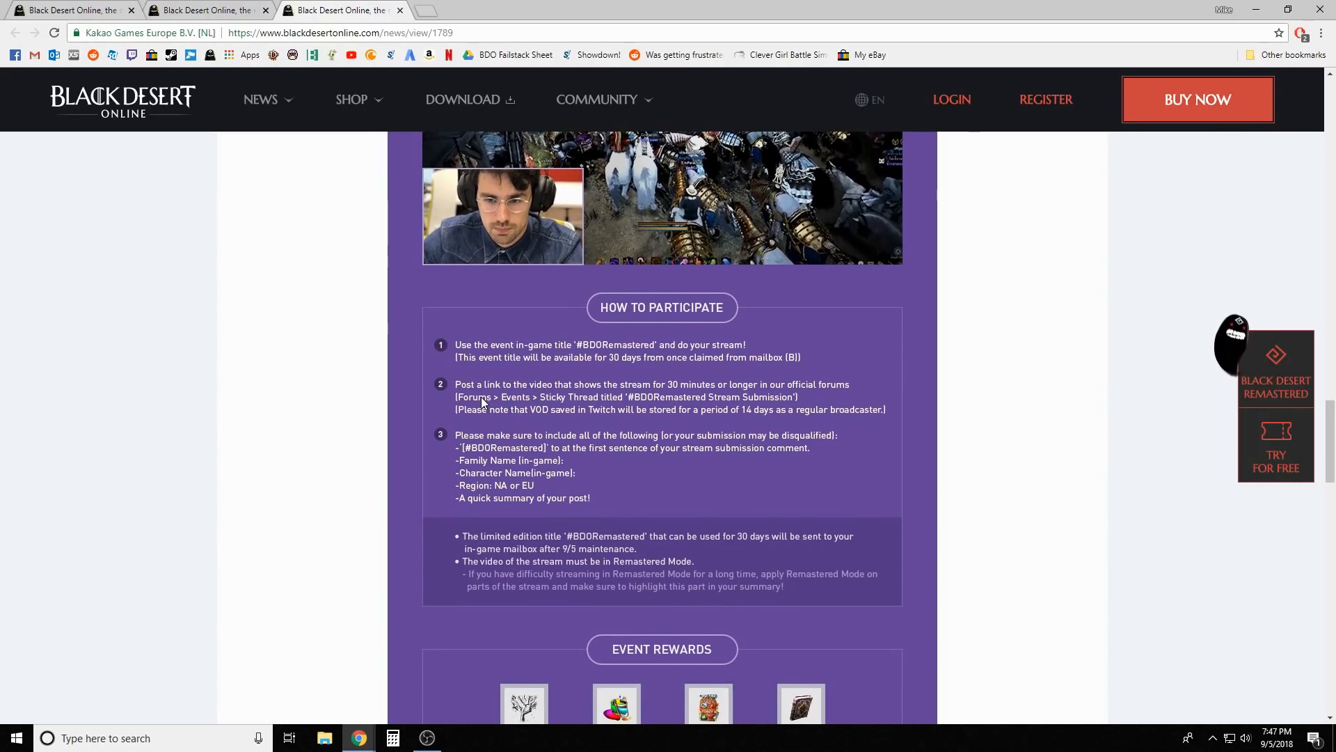
{"action": "scroll", "scroll_direction": "down", "scroll_amount": 3}
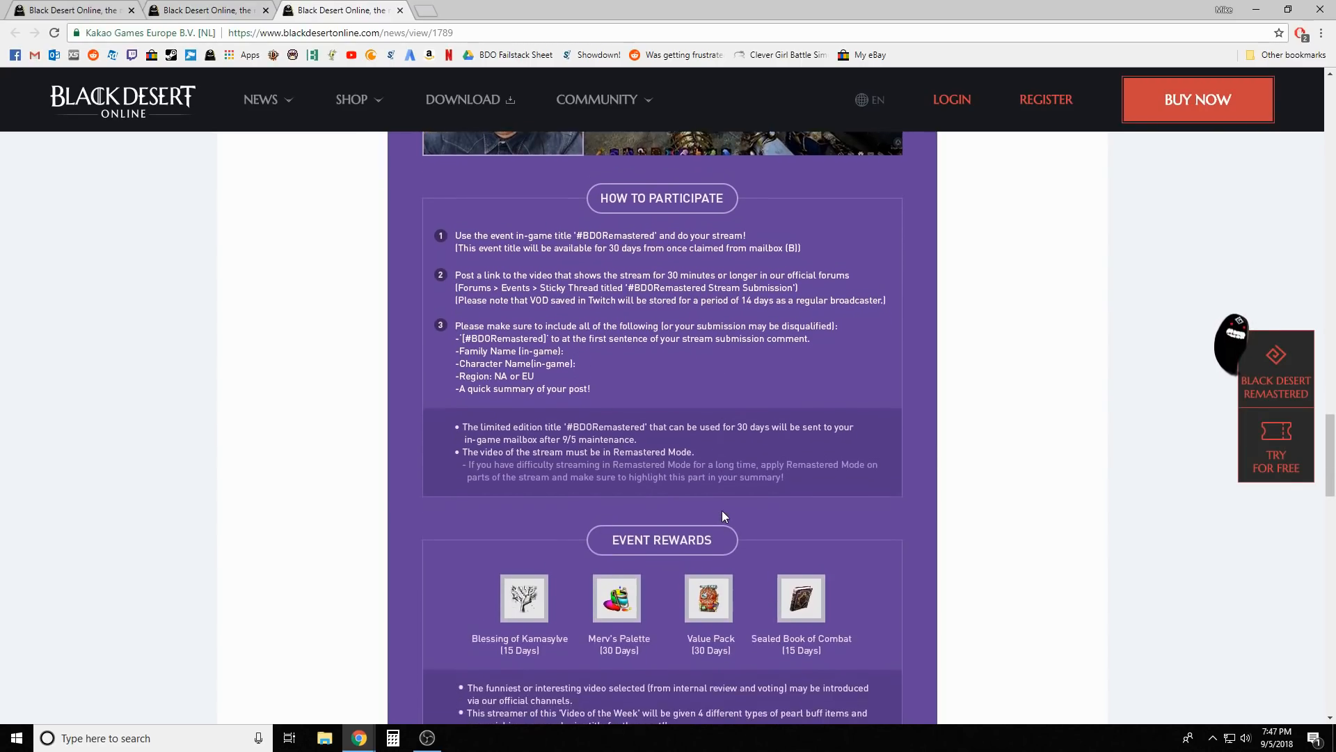
{"action": "scroll", "scroll_direction": "down", "scroll_amount": 3}
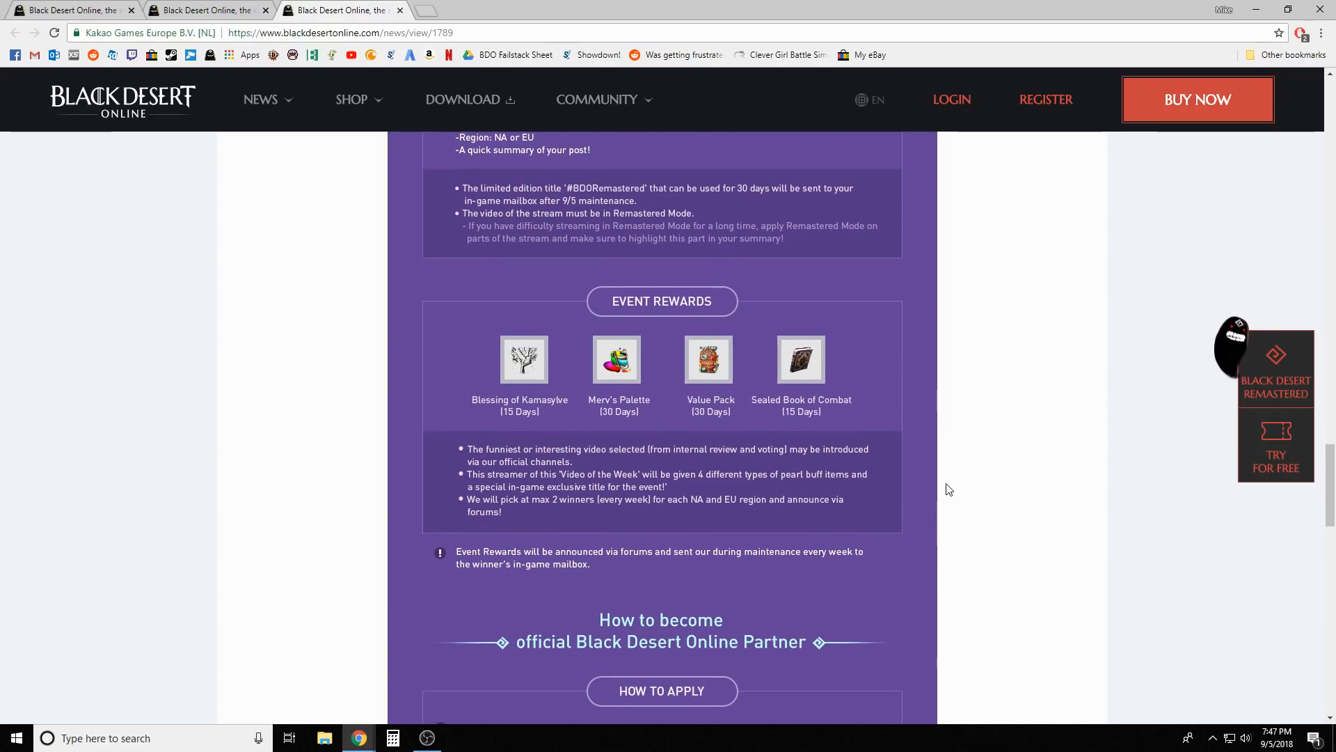
{"action": "mouse_move", "coordinate": [881, 377]}
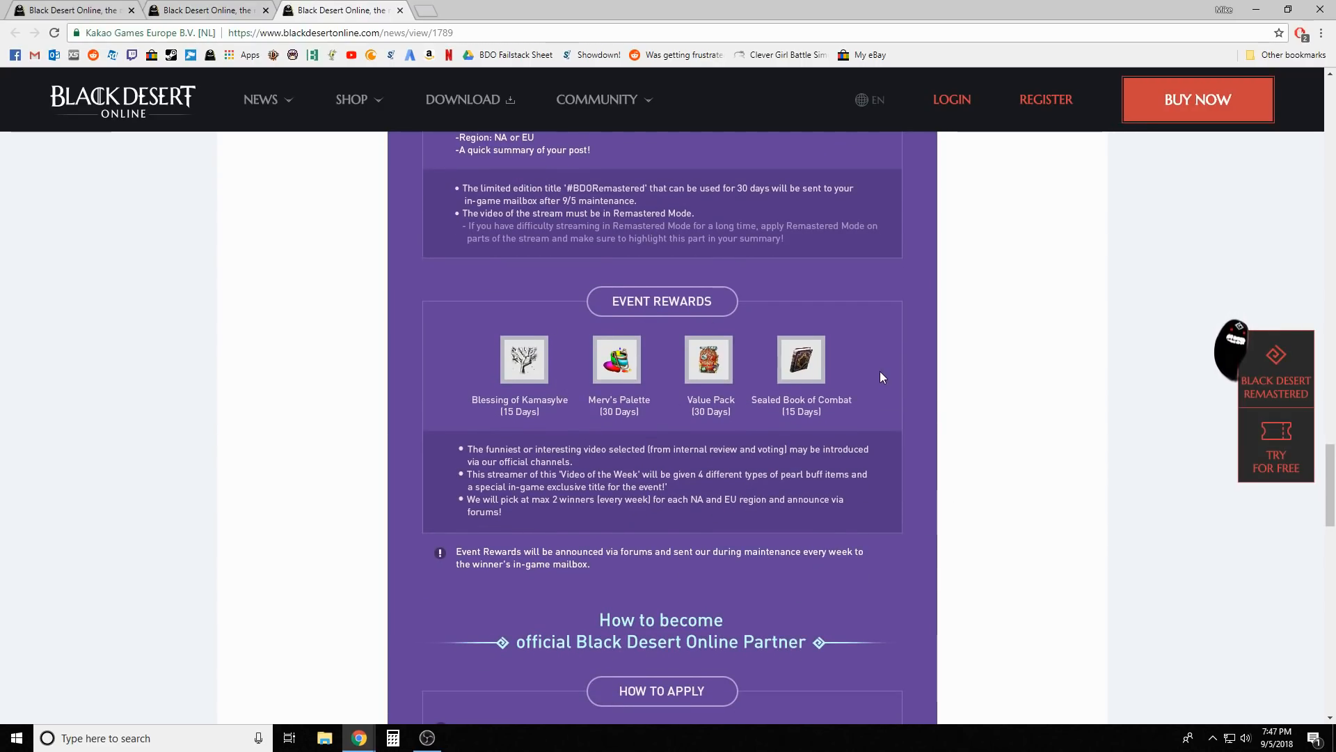
{"action": "mouse_move", "coordinate": [833, 380]}
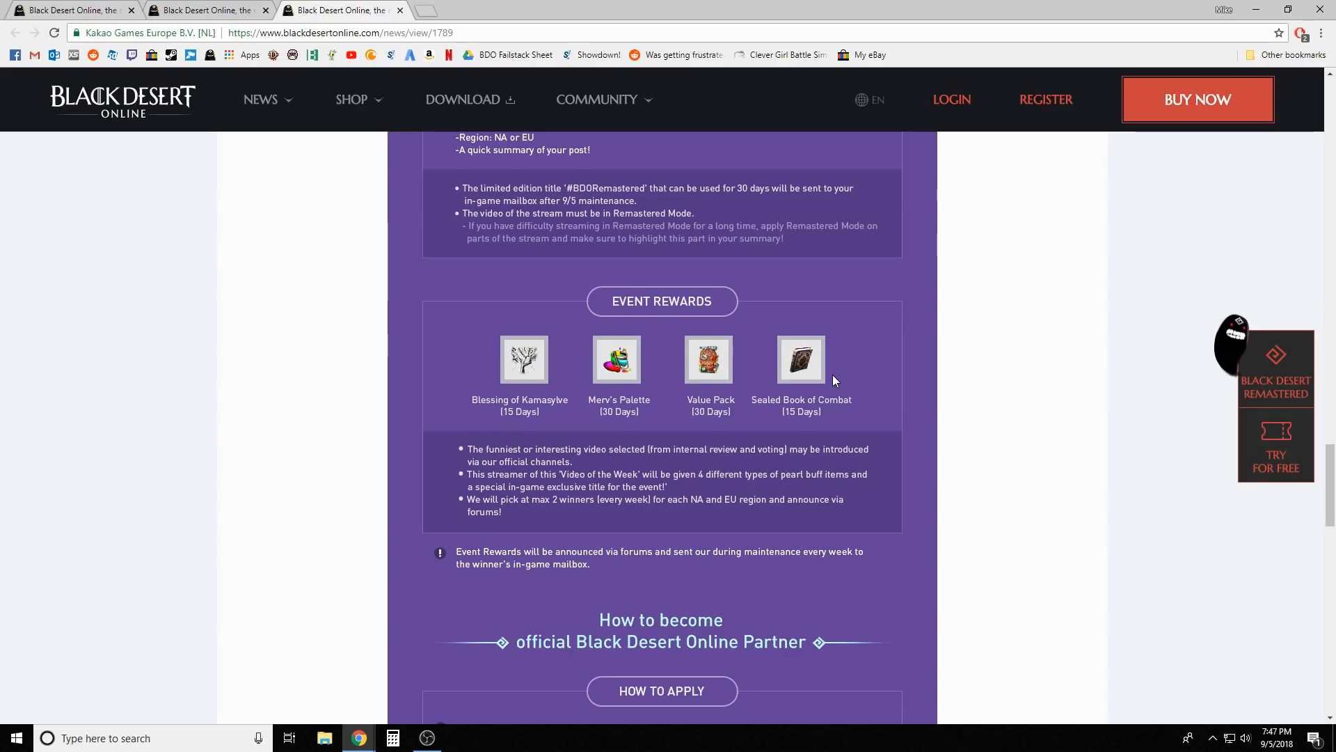
{"action": "scroll", "scroll_direction": "down", "scroll_amount": 3}
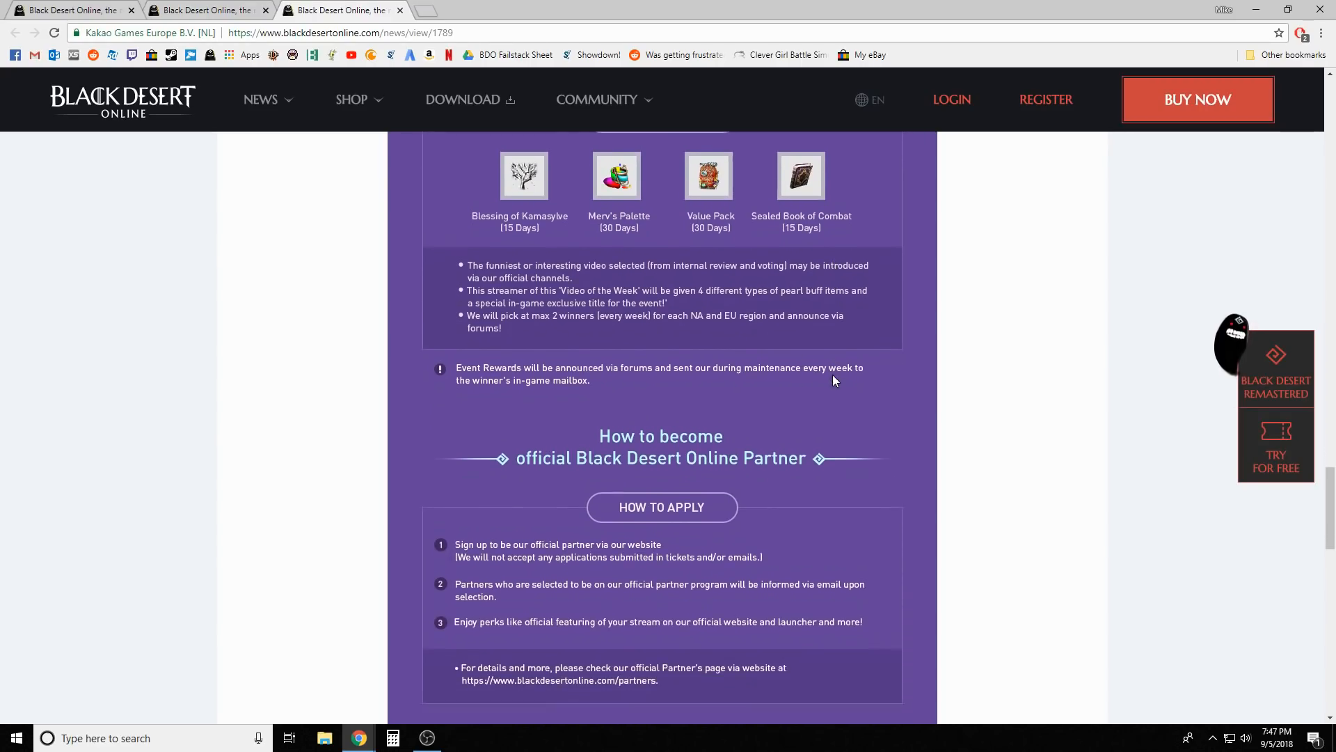
{"action": "scroll", "scroll_direction": "down", "scroll_amount": 3}
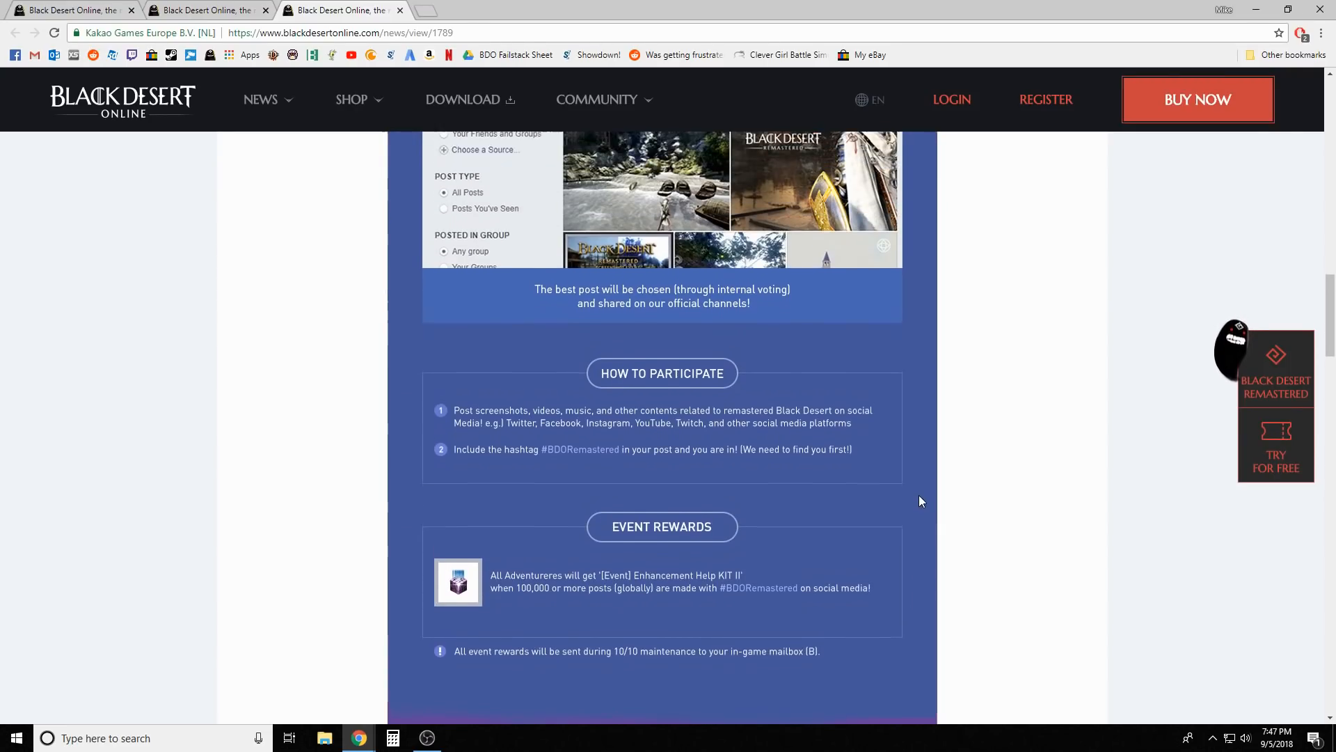
{"action": "scroll", "scroll_direction": "up", "scroll_amount": 3}
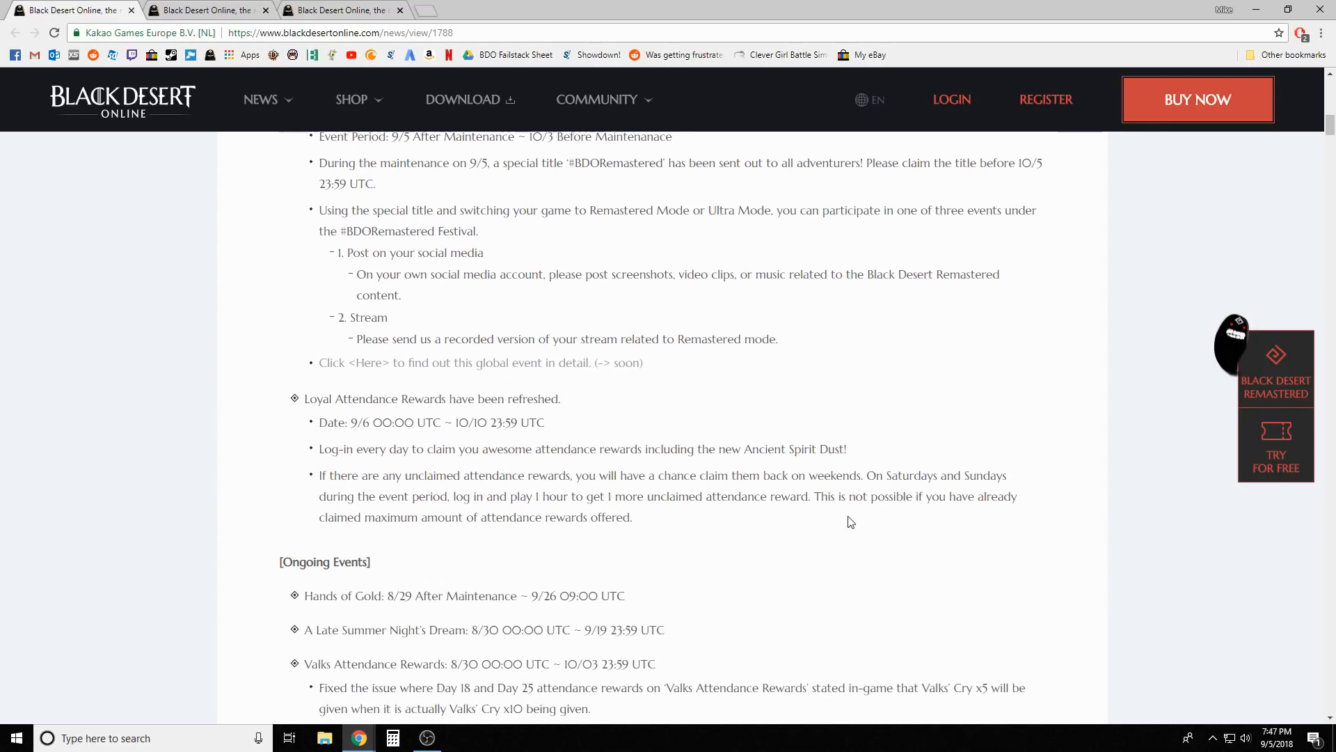
{"action": "scroll", "scroll_direction": "down", "scroll_amount": 3}
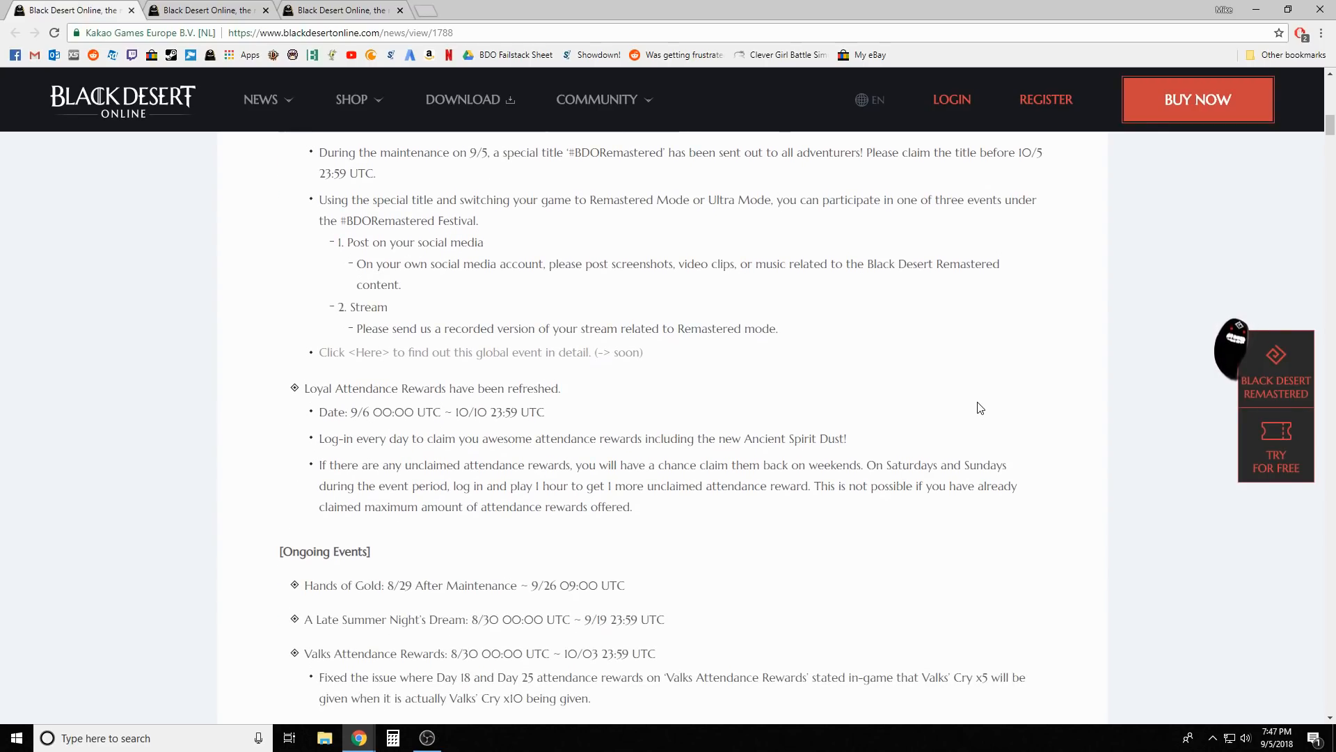
{"action": "scroll", "scroll_direction": "down", "scroll_amount": 3}
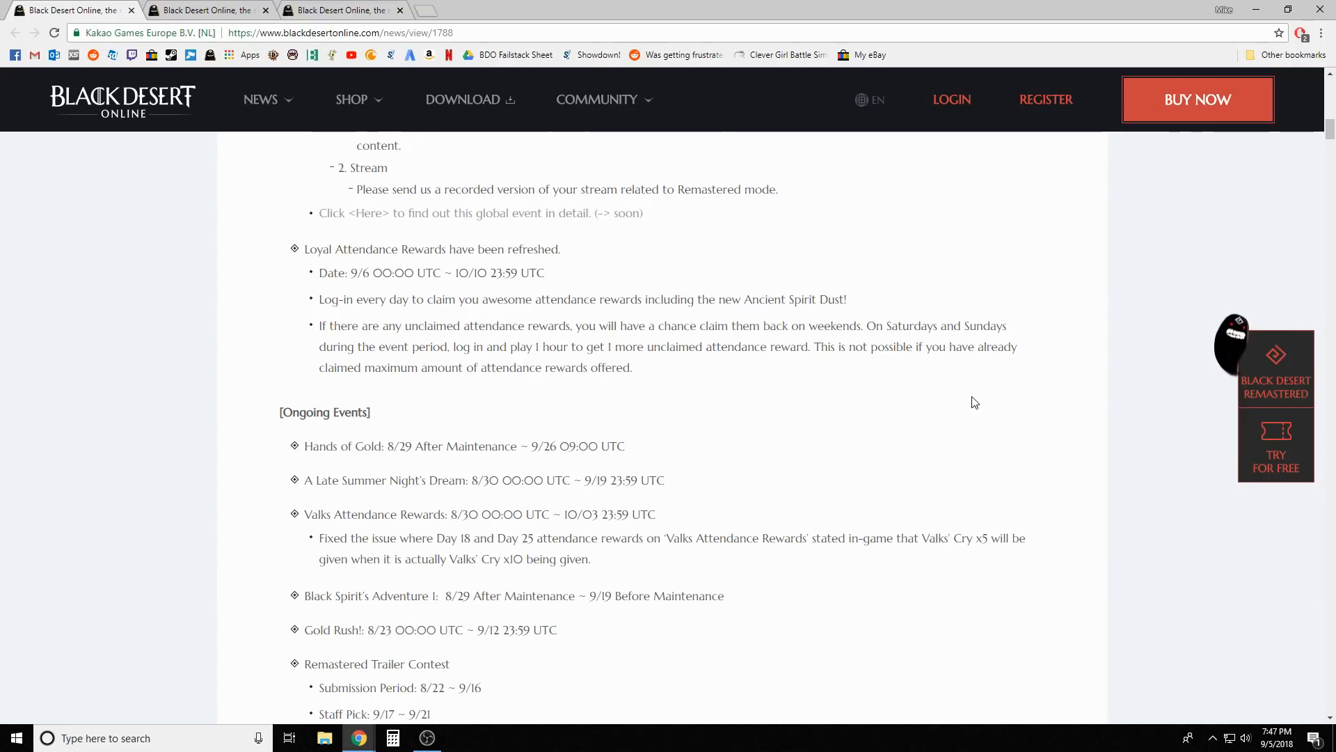
{"action": "scroll", "scroll_direction": "down", "scroll_amount": 3}
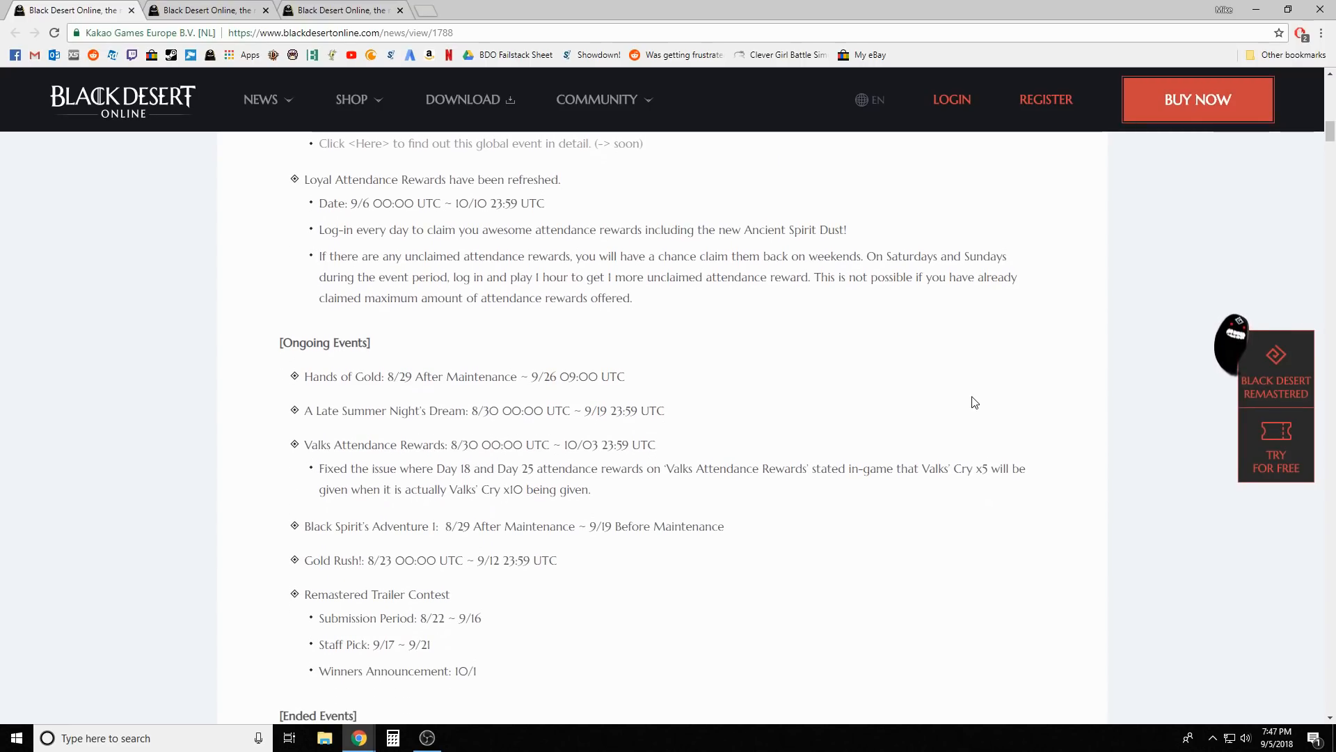
{"action": "scroll", "scroll_direction": "down", "scroll_amount": 3}
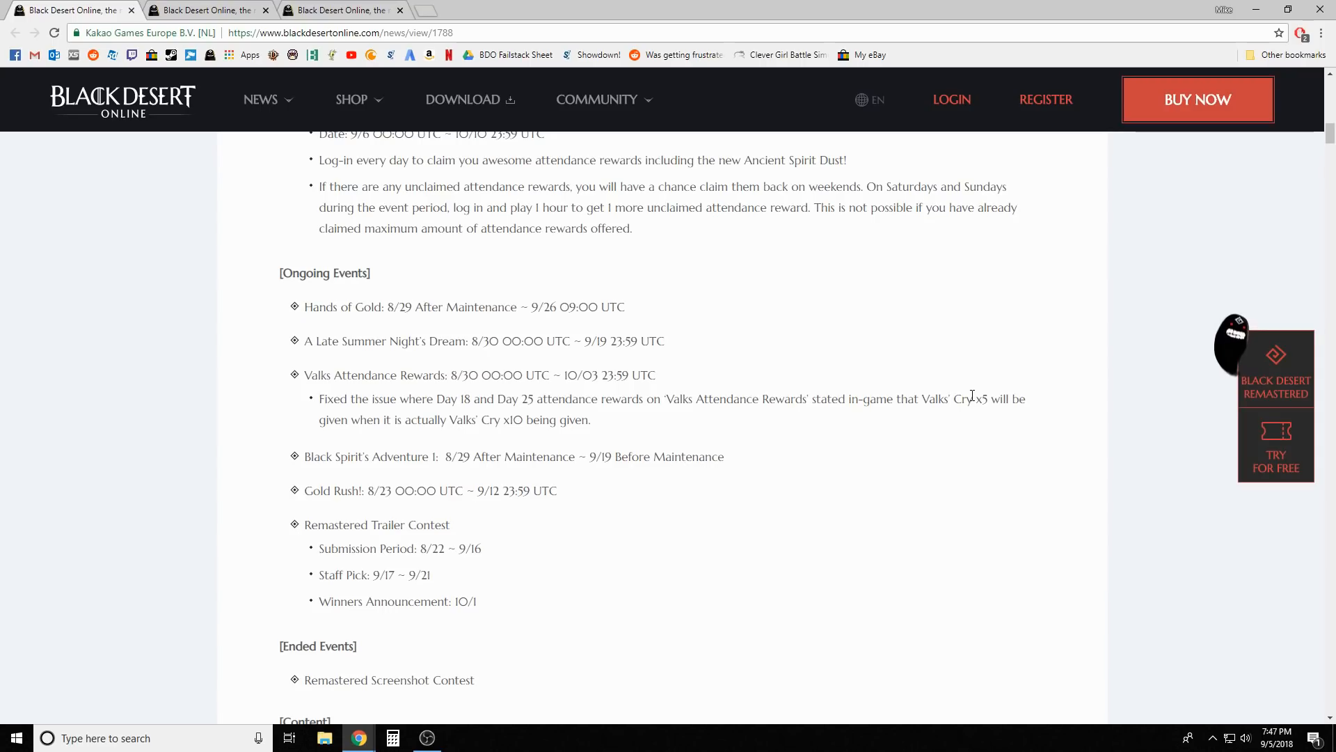
{"action": "scroll", "scroll_direction": "down", "scroll_amount": 3}
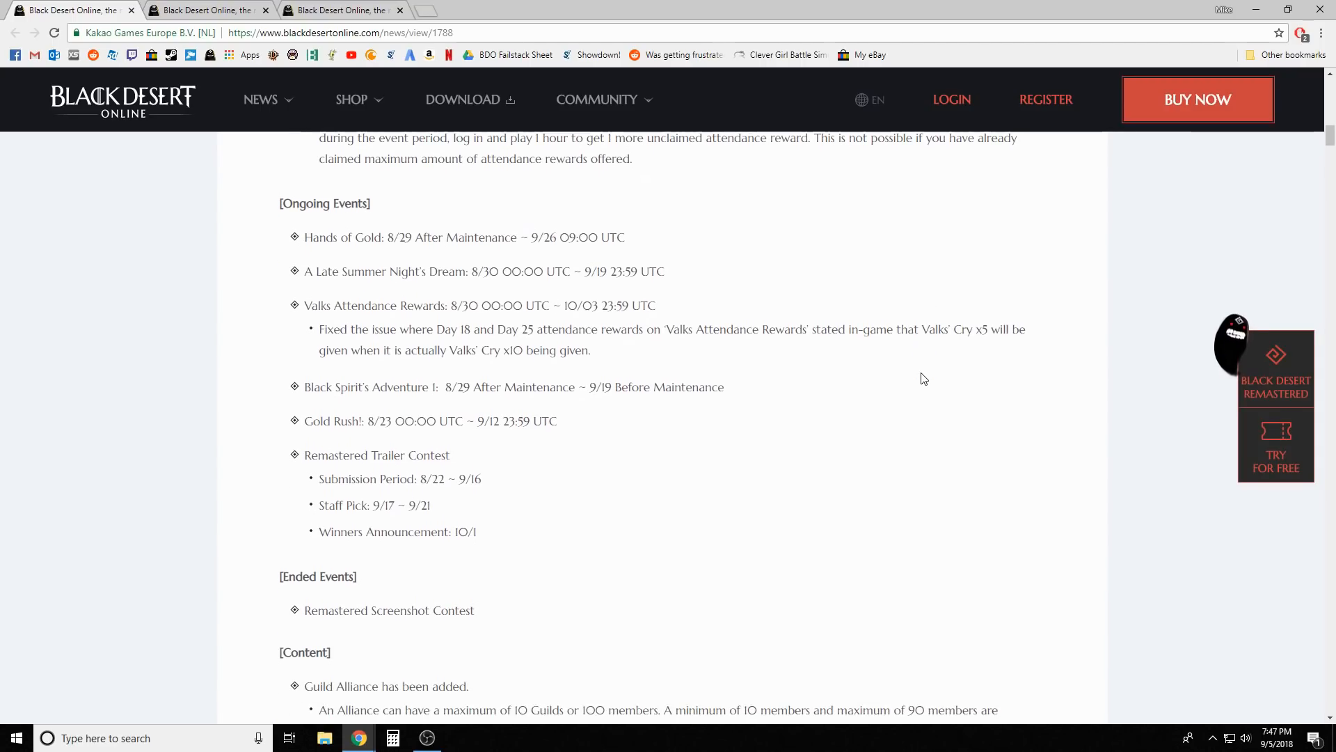
{"action": "scroll", "scroll_direction": "down", "scroll_amount": 3}
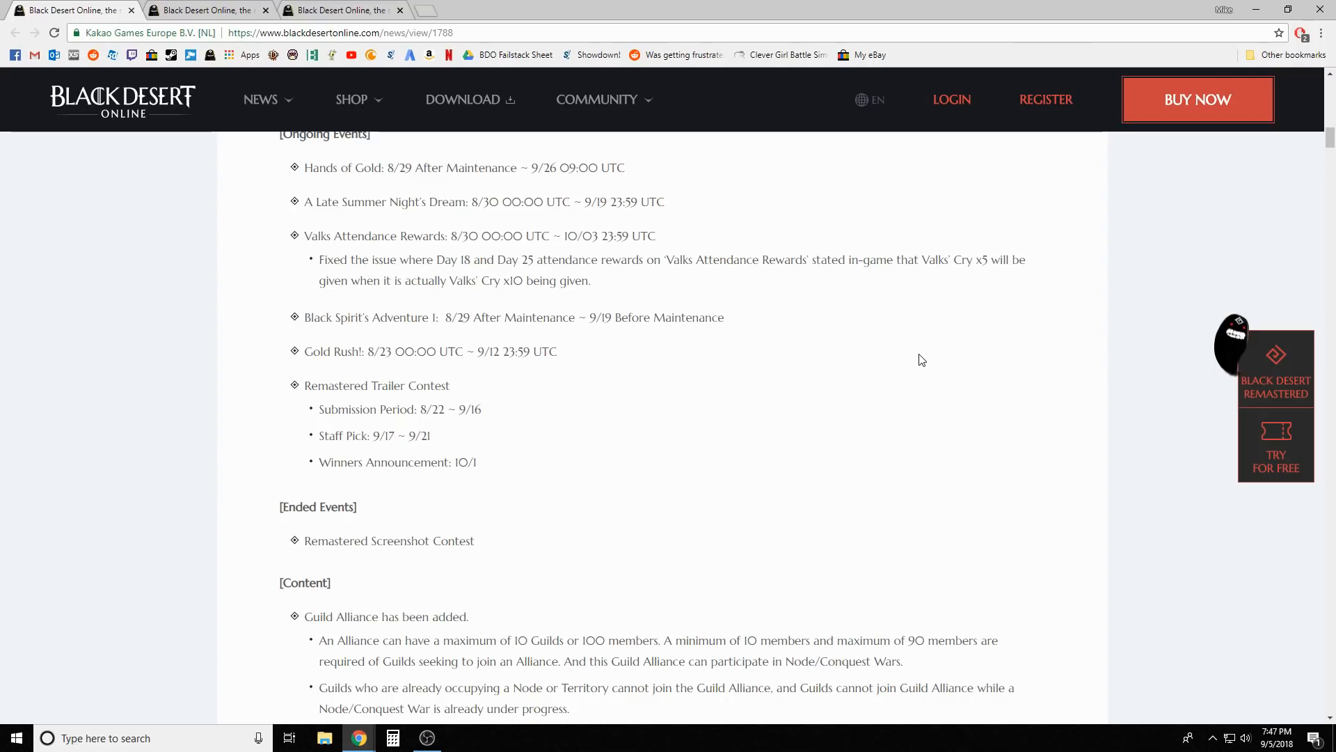
{"action": "mouse_move", "coordinate": [755, 276]}
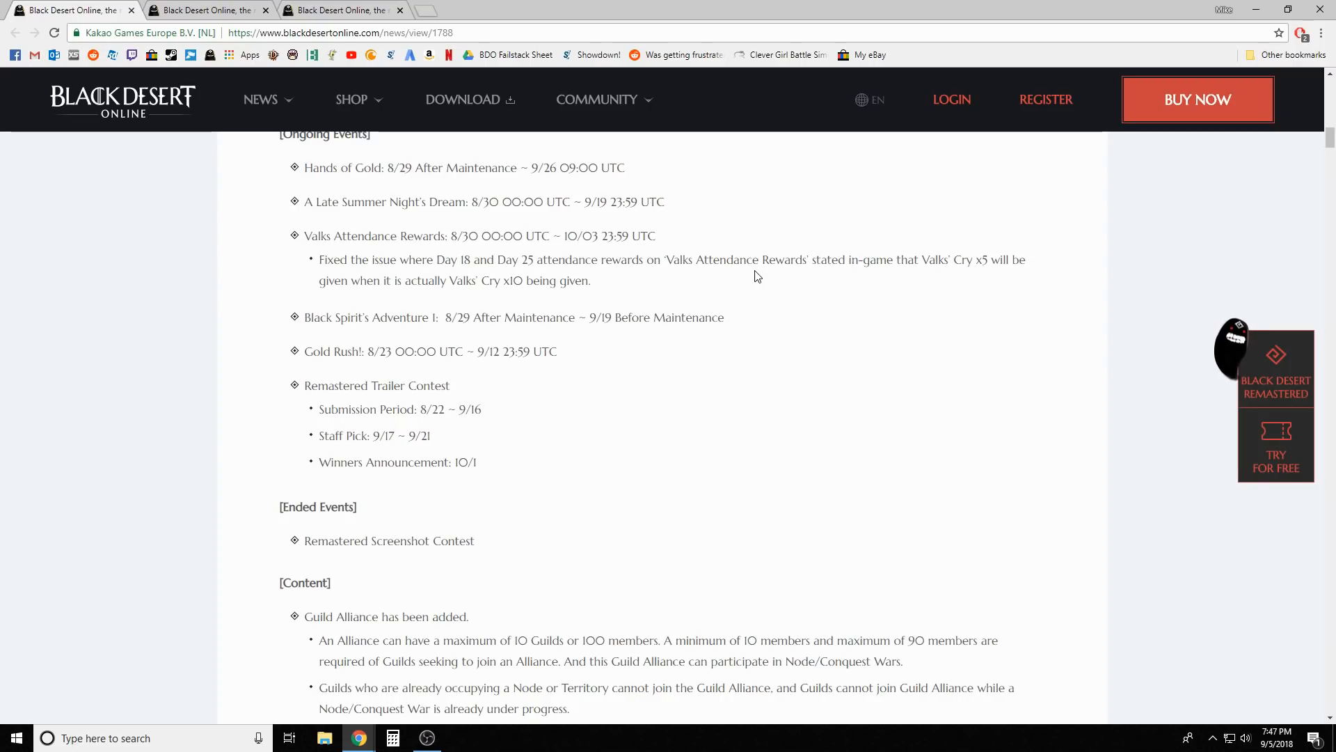
{"action": "scroll", "scroll_direction": "down", "scroll_amount": 3}
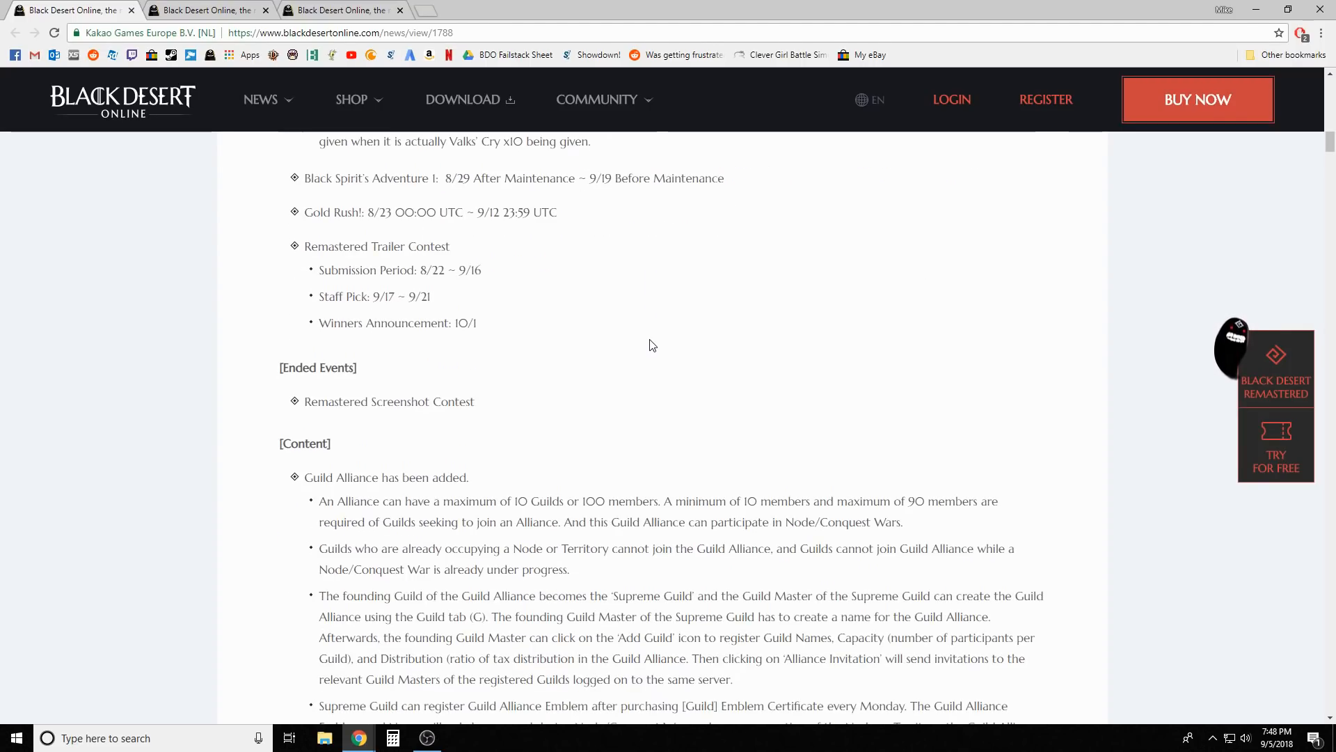
{"action": "scroll", "scroll_direction": "down", "scroll_amount": 3}
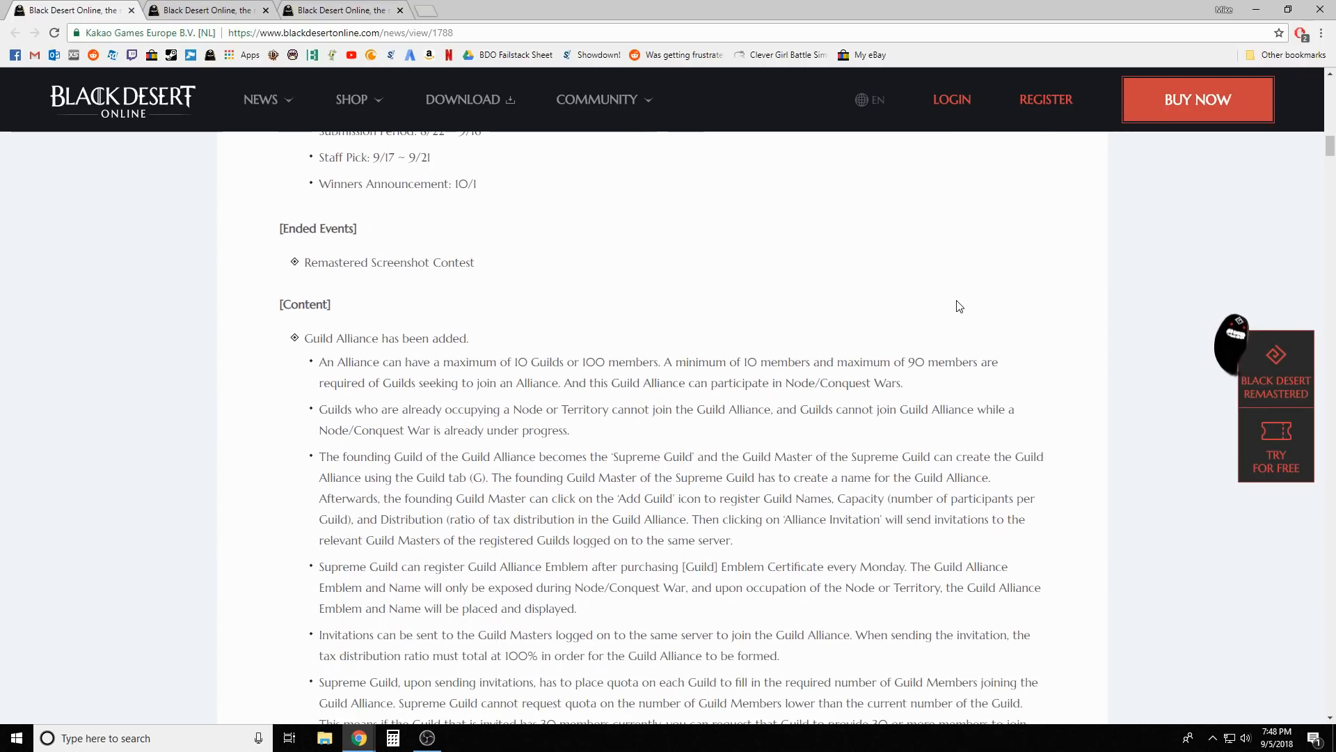
{"action": "scroll", "scroll_direction": "down", "scroll_amount": 3}
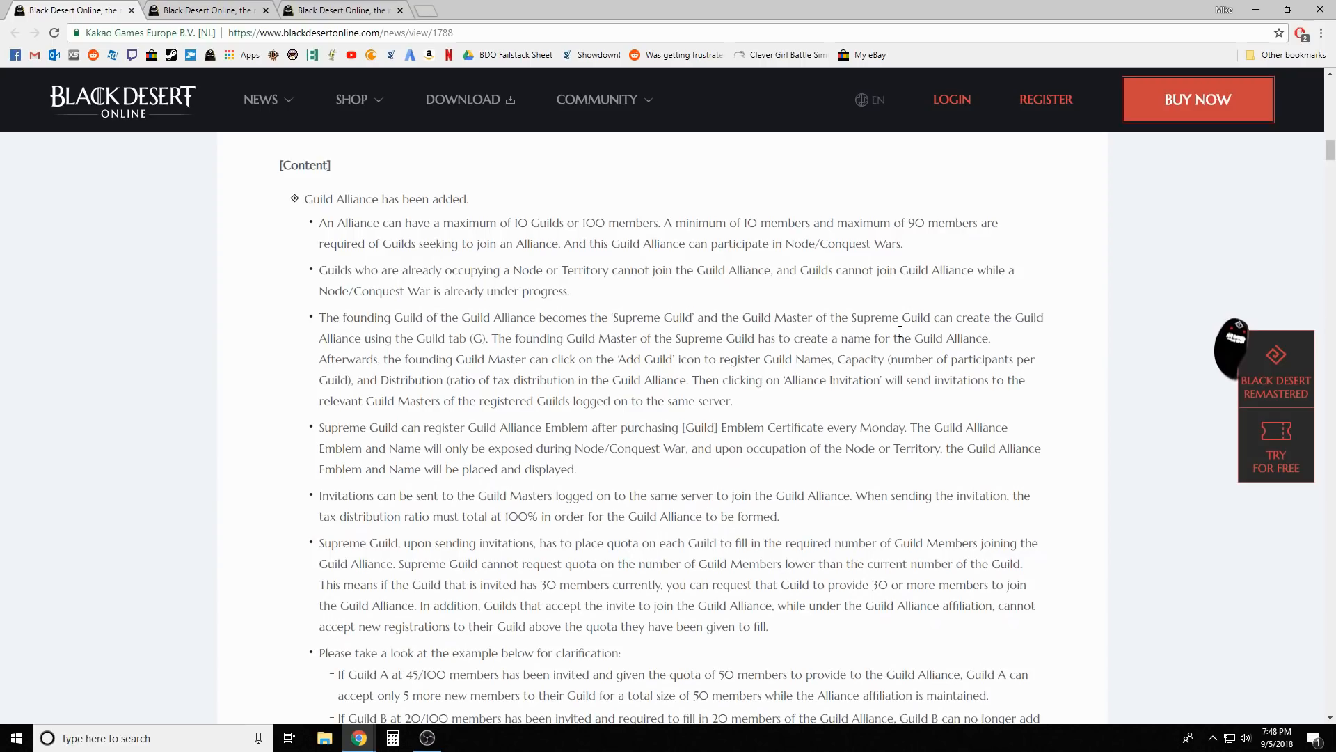
{"action": "mouse_move", "coordinate": [1029, 402]}
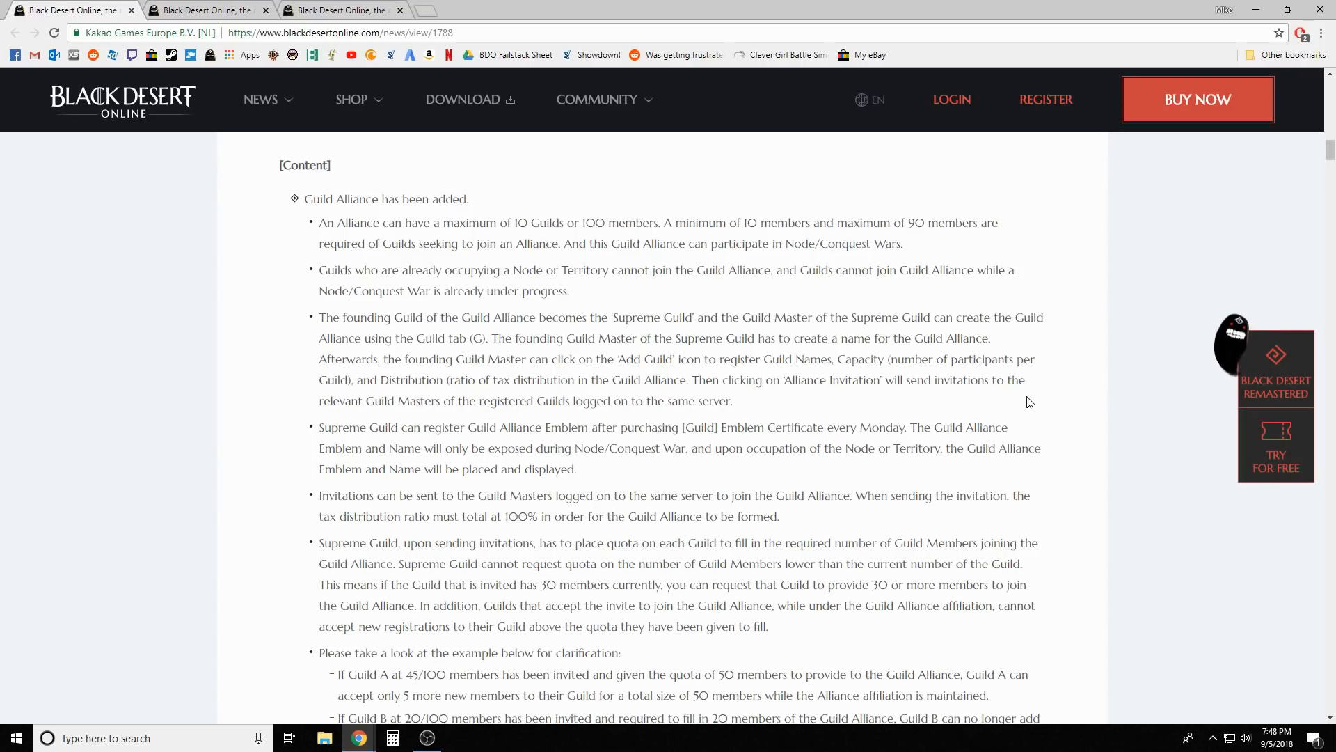
{"action": "mouse_move", "coordinate": [1029, 388]}
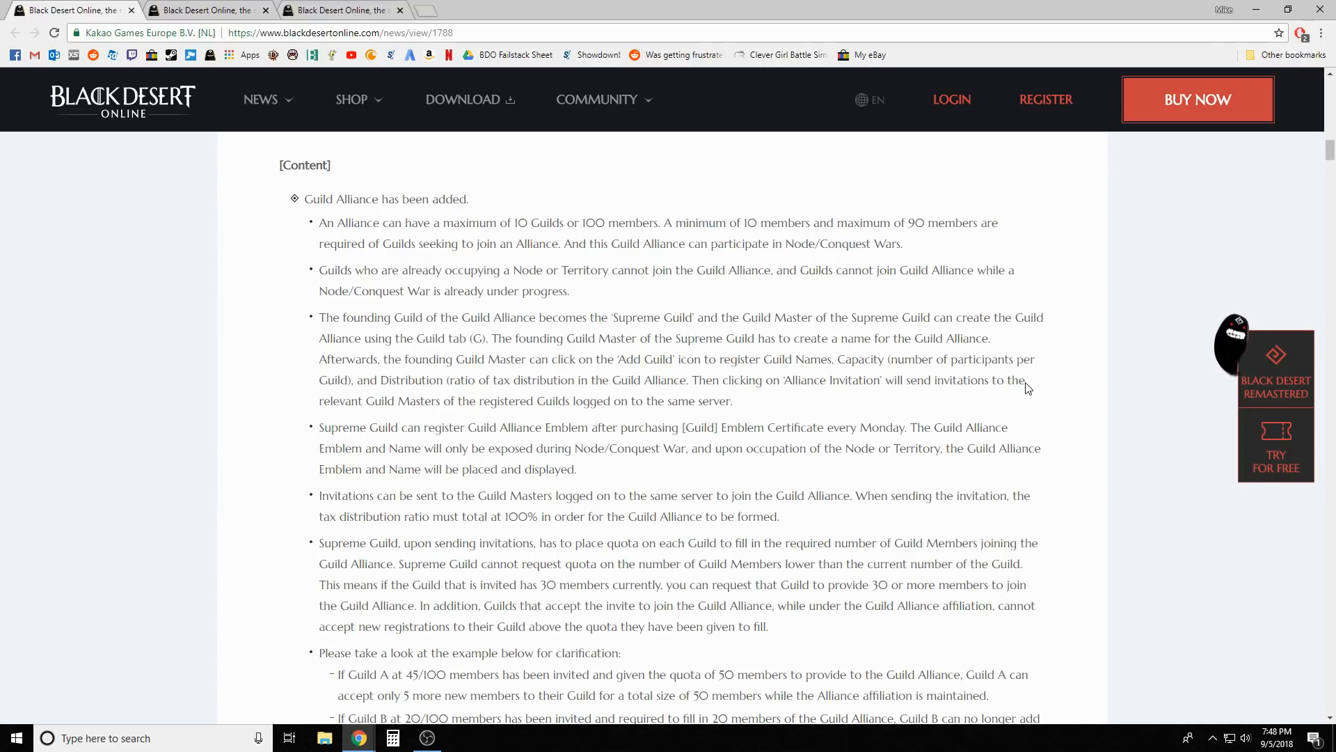
{"action": "scroll", "scroll_direction": "down", "scroll_amount": 3}
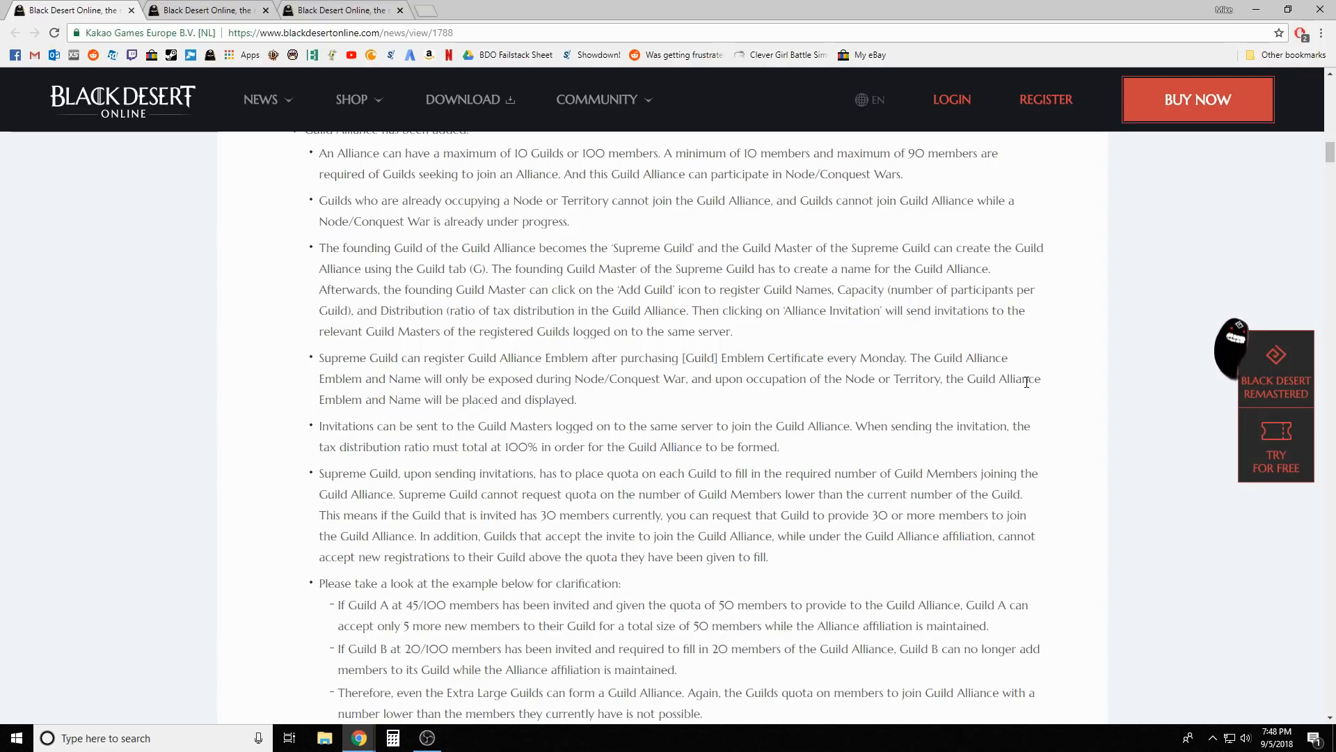
{"action": "mouse_move", "coordinate": [1165, 380]}
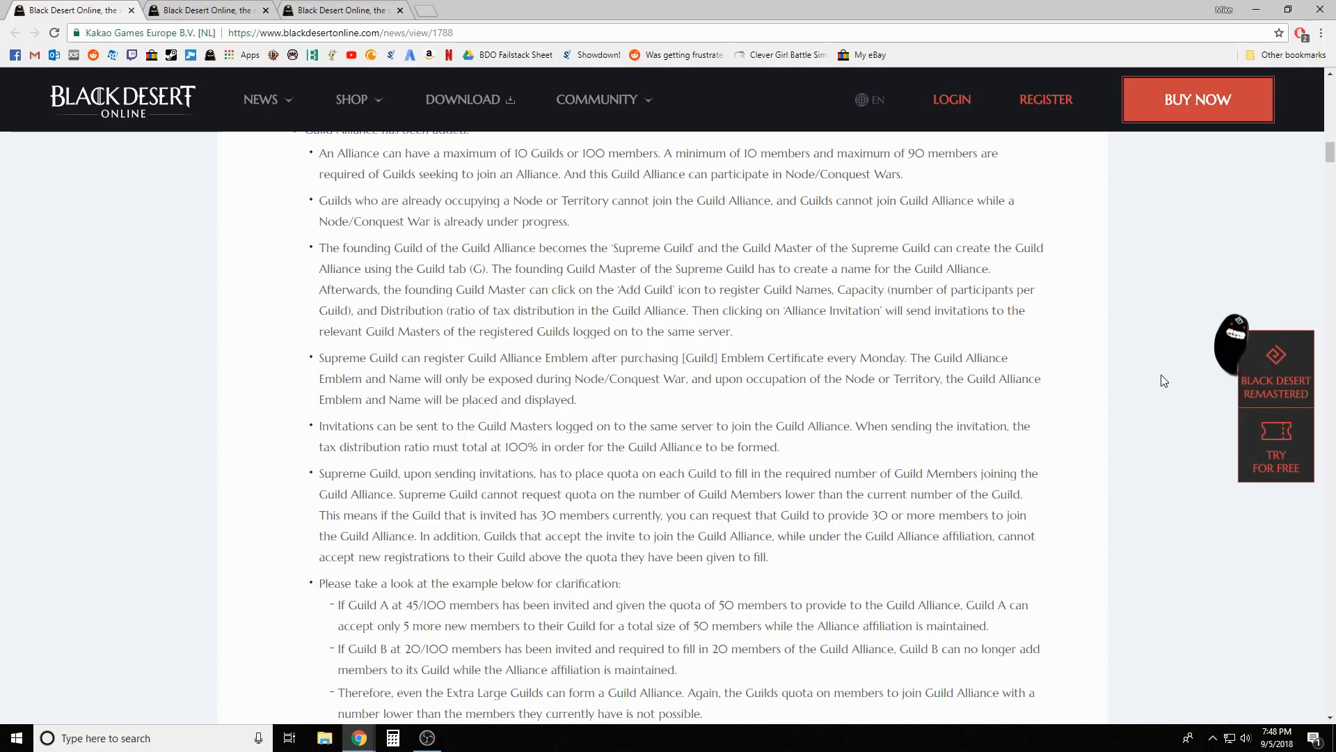
{"action": "mouse_move", "coordinate": [1128, 394]}
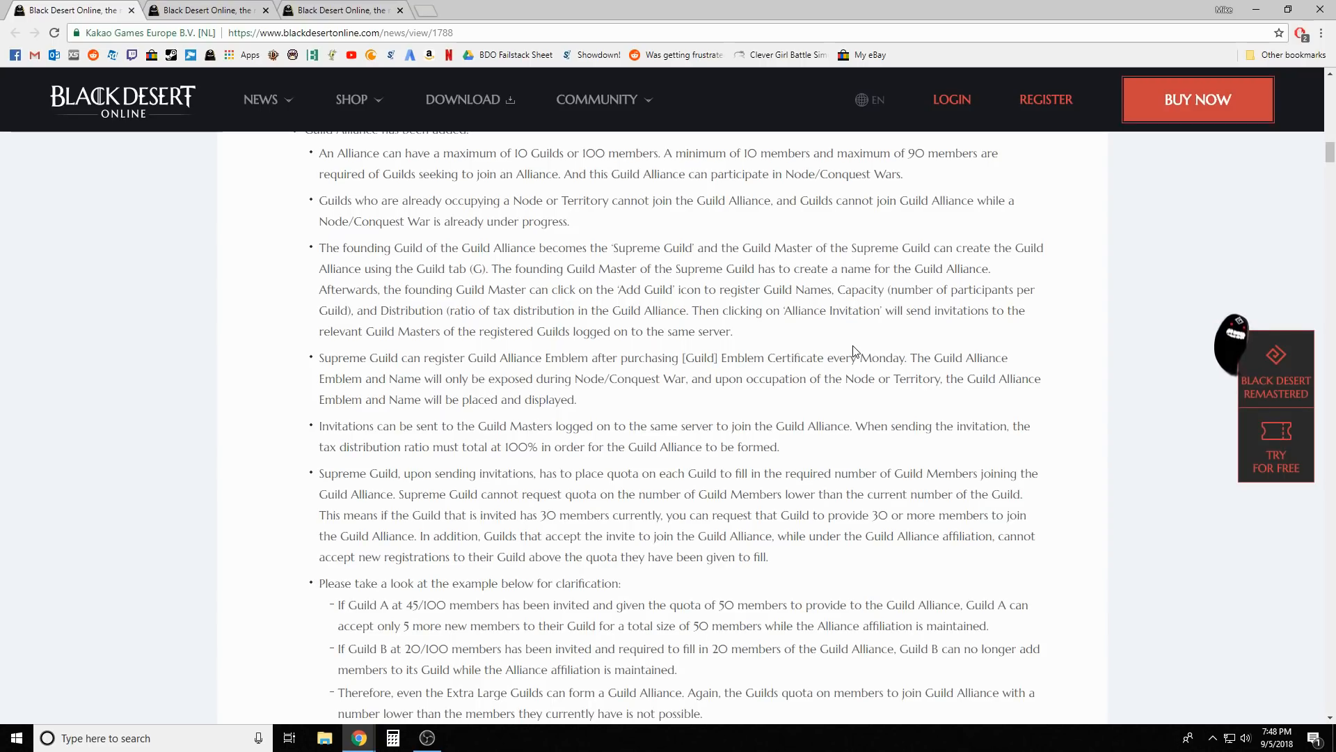
{"action": "scroll", "scroll_direction": "down", "scroll_amount": 3}
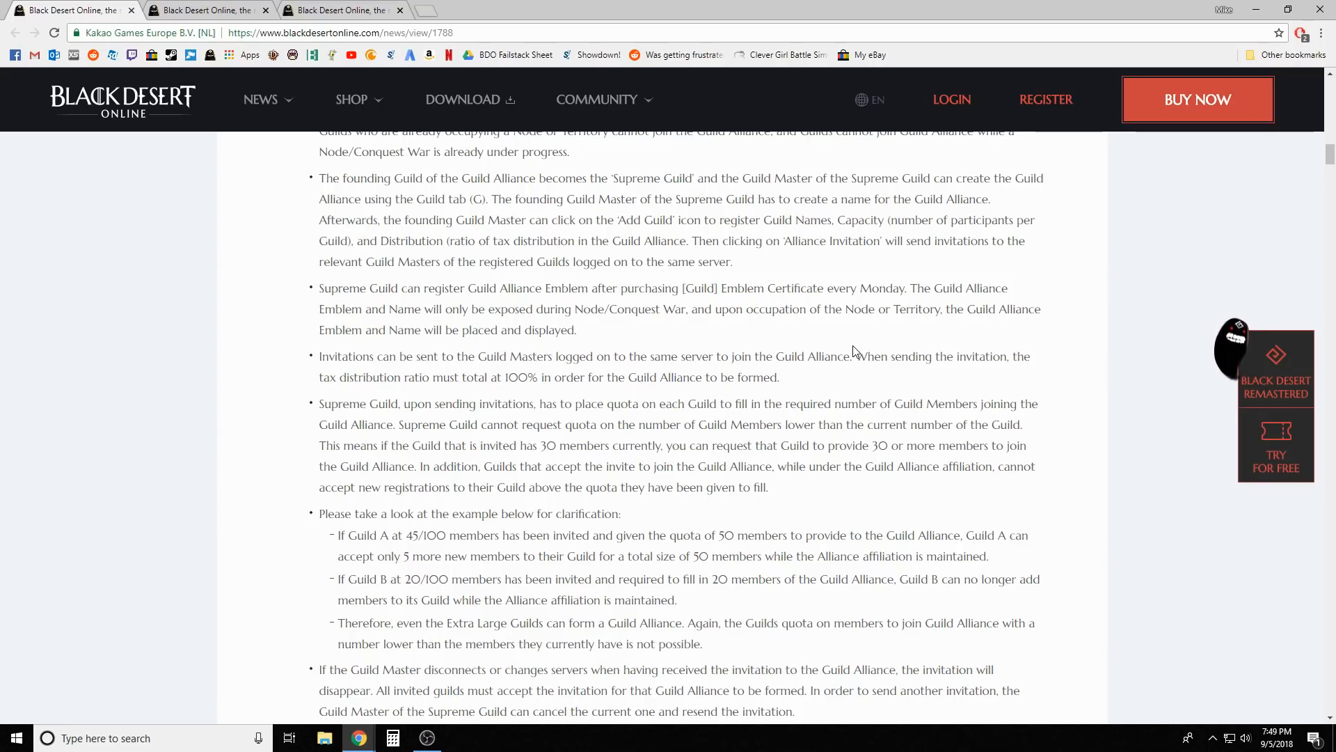
{"action": "scroll", "scroll_direction": "down", "scroll_amount": 3}
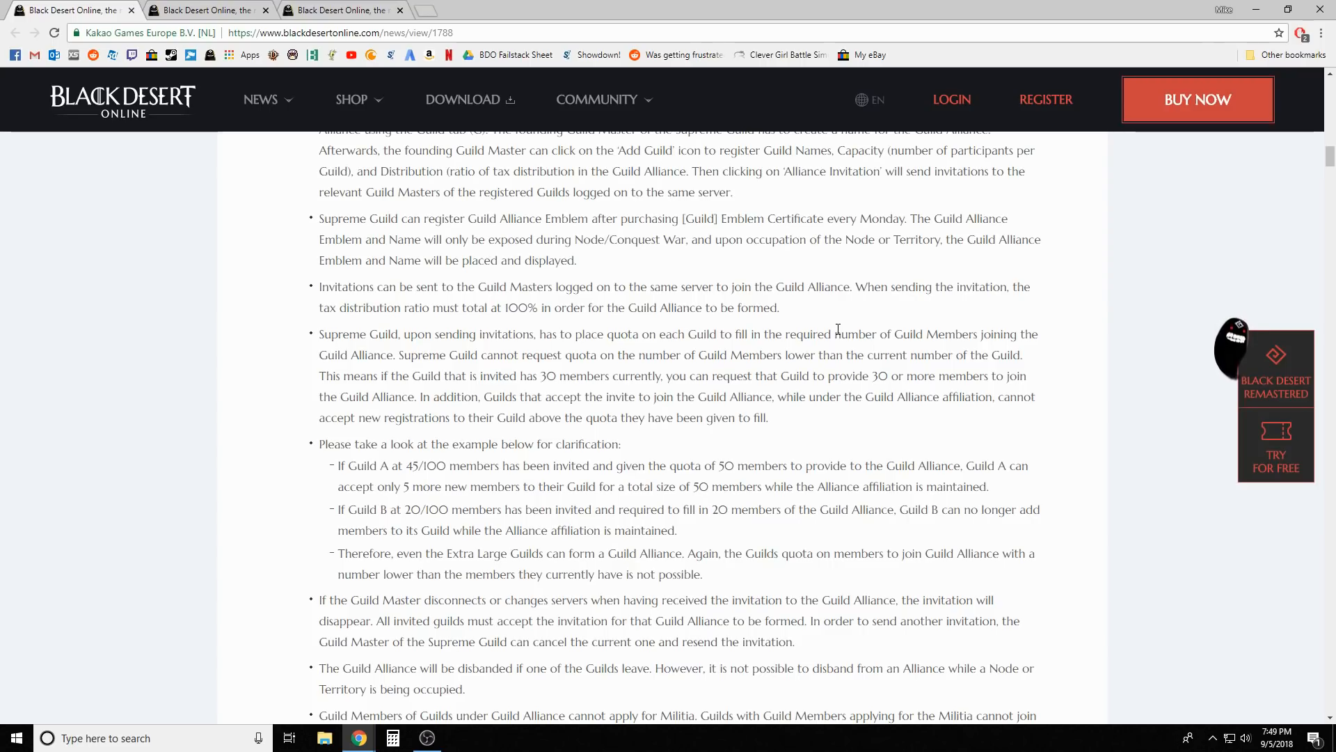
{"action": "scroll", "scroll_direction": "down", "scroll_amount": 3}
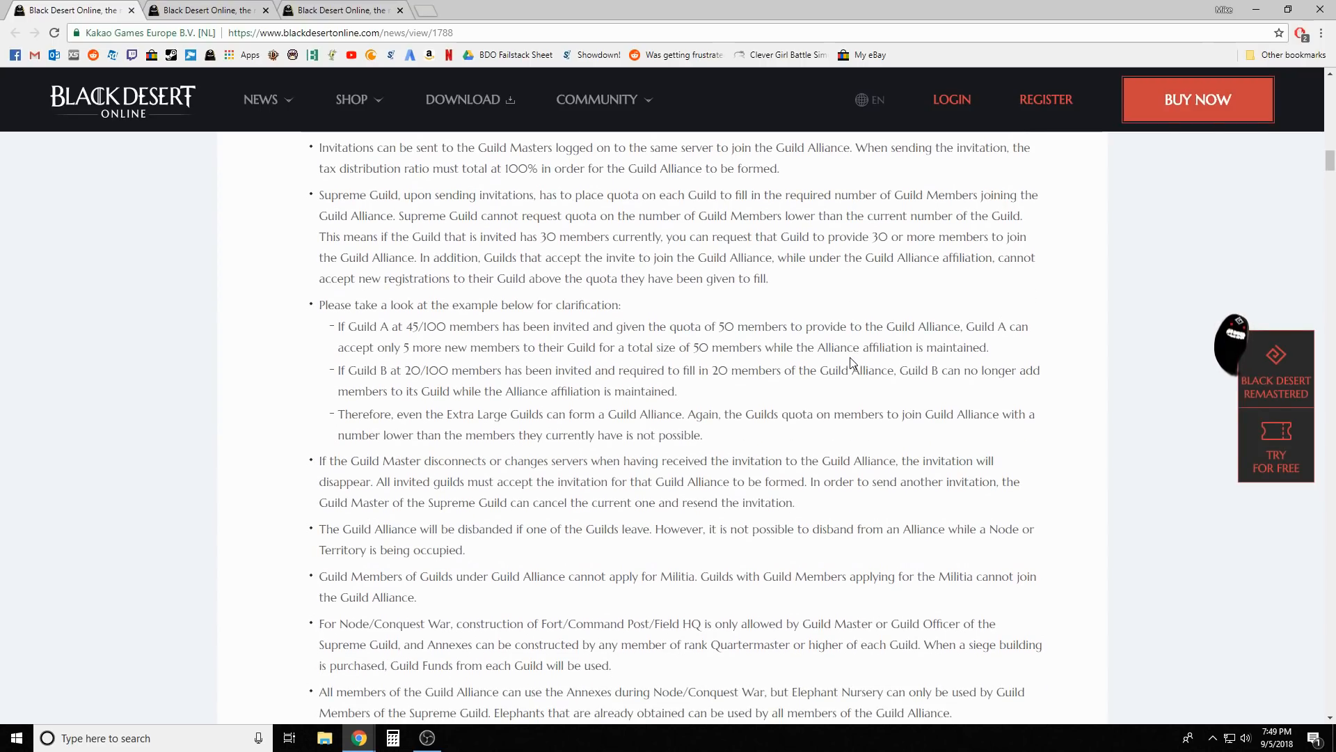
{"action": "scroll", "scroll_direction": "down", "scroll_amount": 3}
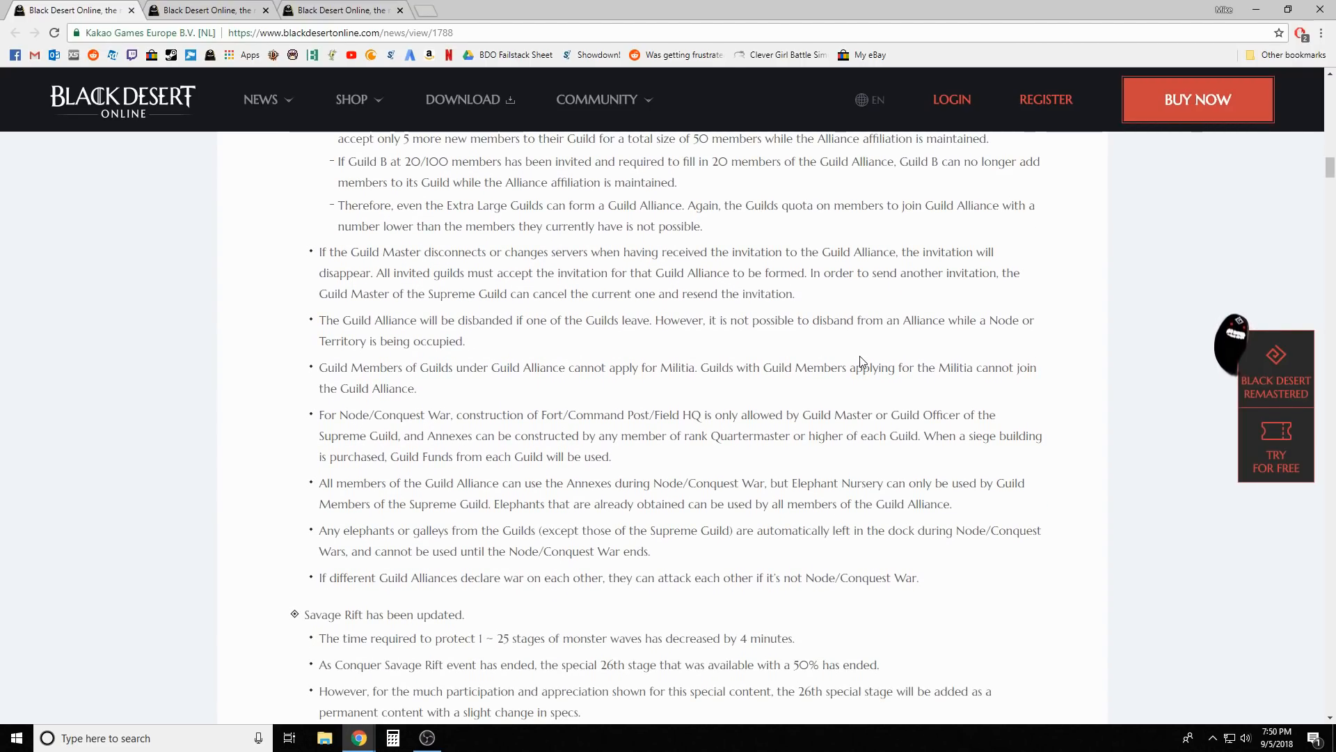
{"action": "mouse_move", "coordinate": [862, 354]}
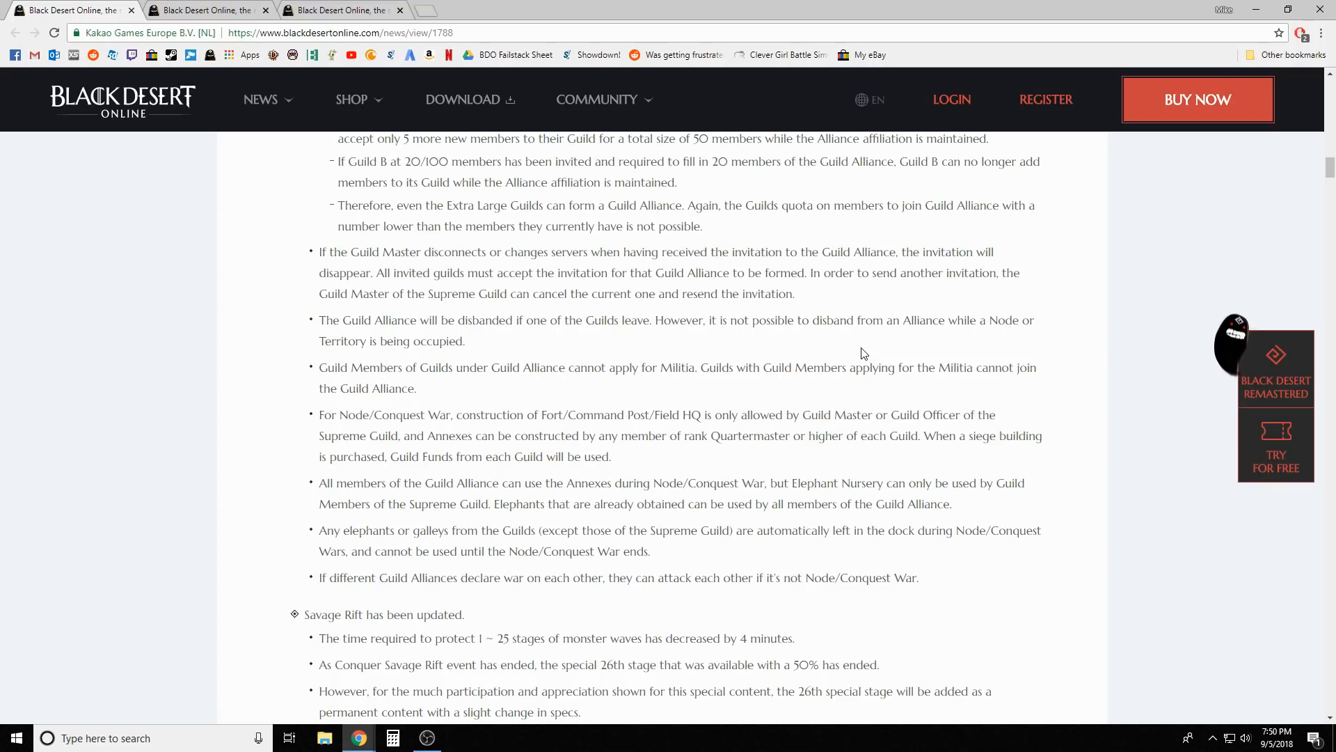
{"action": "mouse_move", "coordinate": [831, 352]}
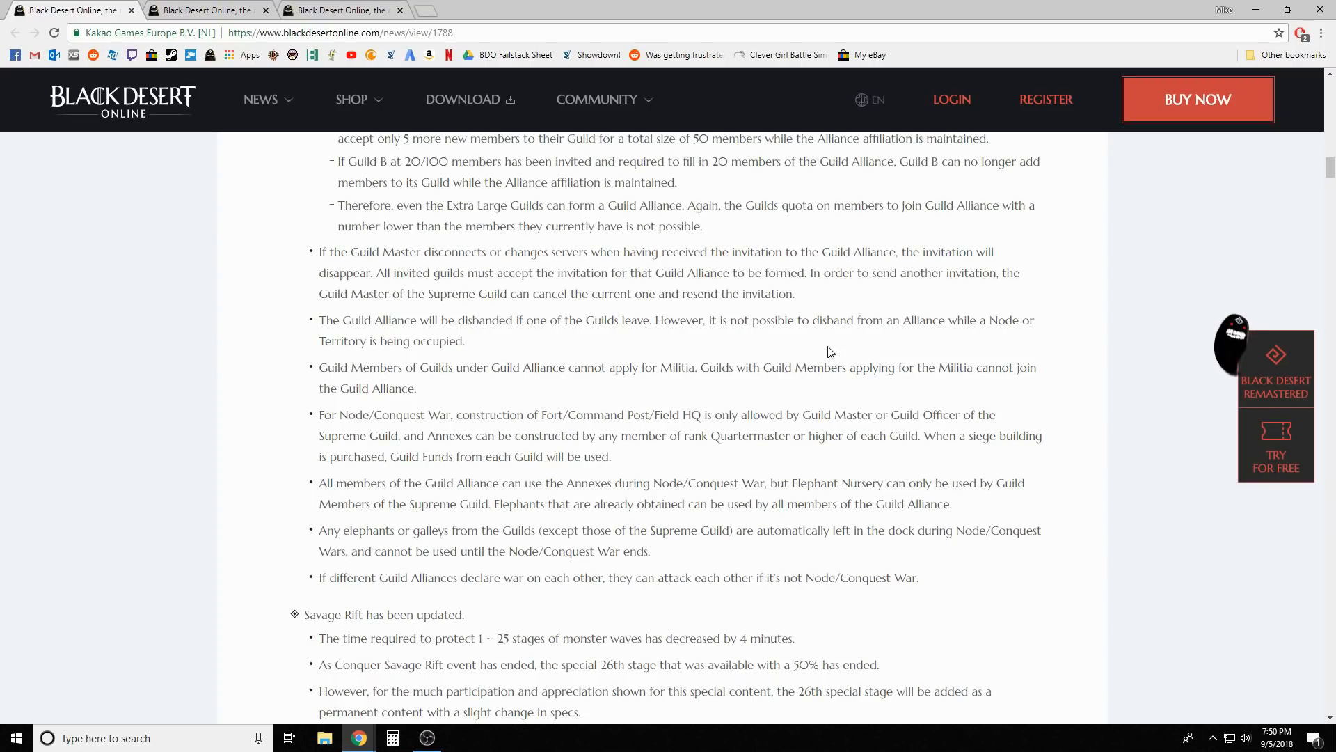
{"action": "mouse_move", "coordinate": [834, 348]}
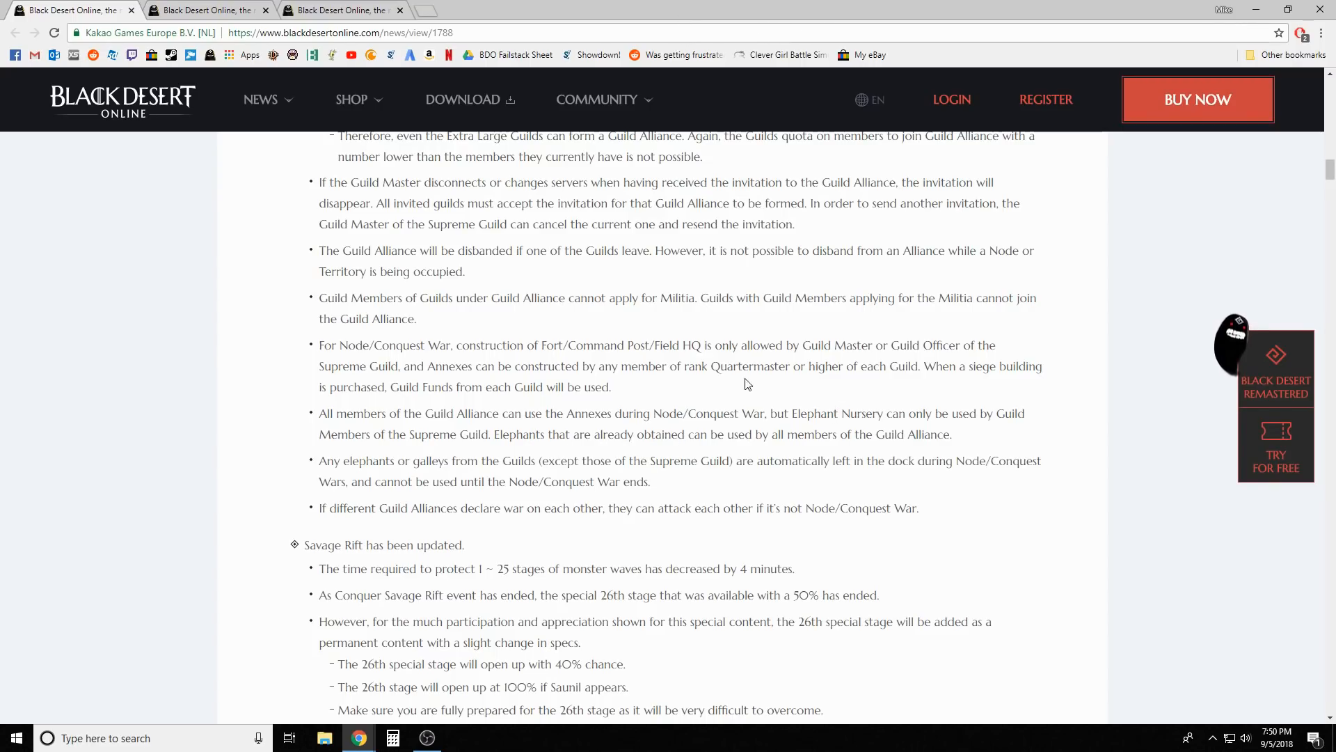
{"action": "scroll", "scroll_direction": "down", "scroll_amount": 3}
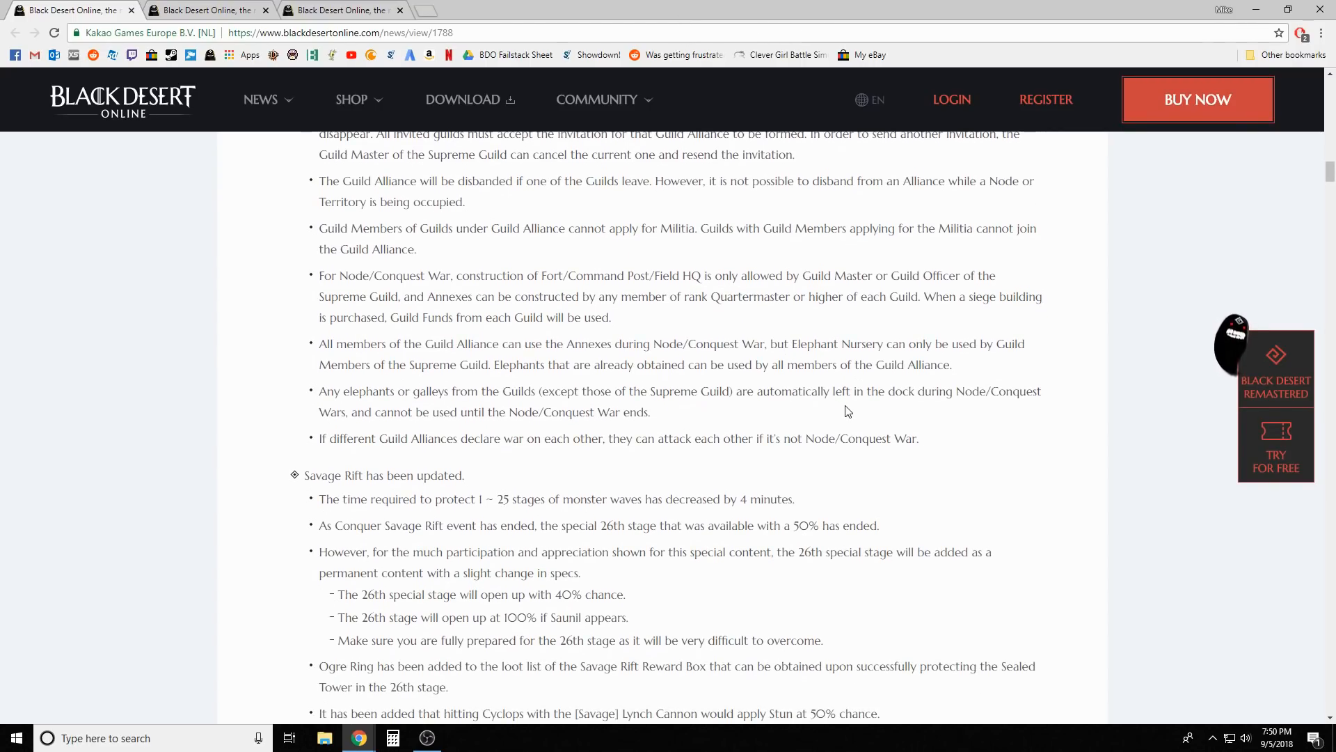
{"action": "scroll", "scroll_direction": "down", "scroll_amount": 3}
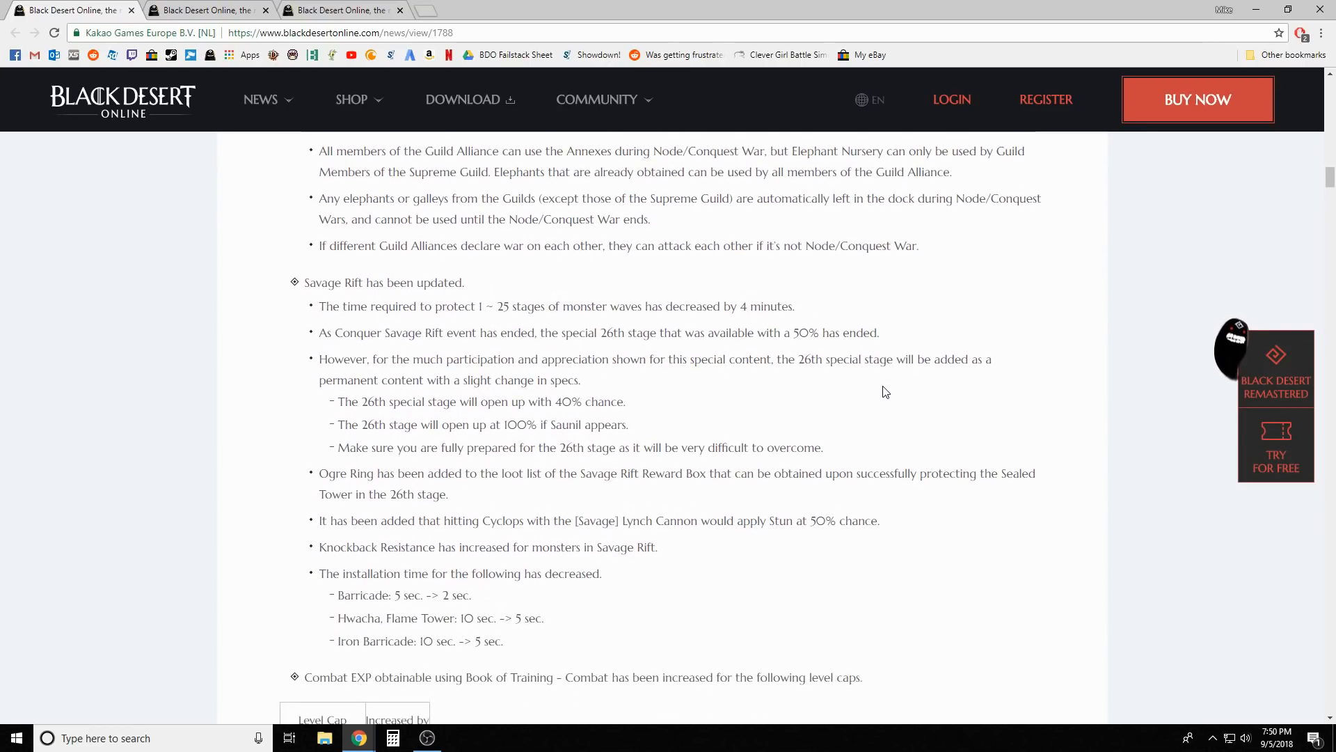
{"action": "scroll", "scroll_direction": "down", "scroll_amount": 3}
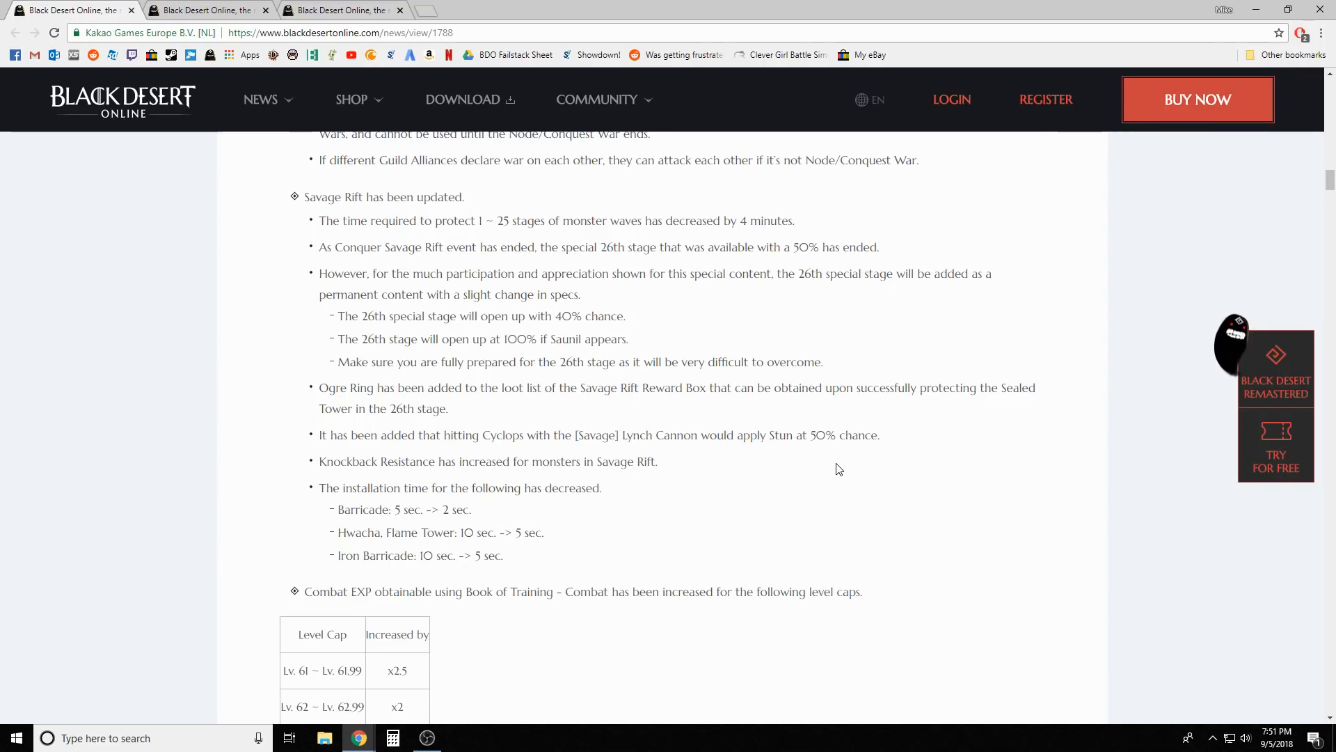
{"action": "mouse_move", "coordinate": [842, 454]}
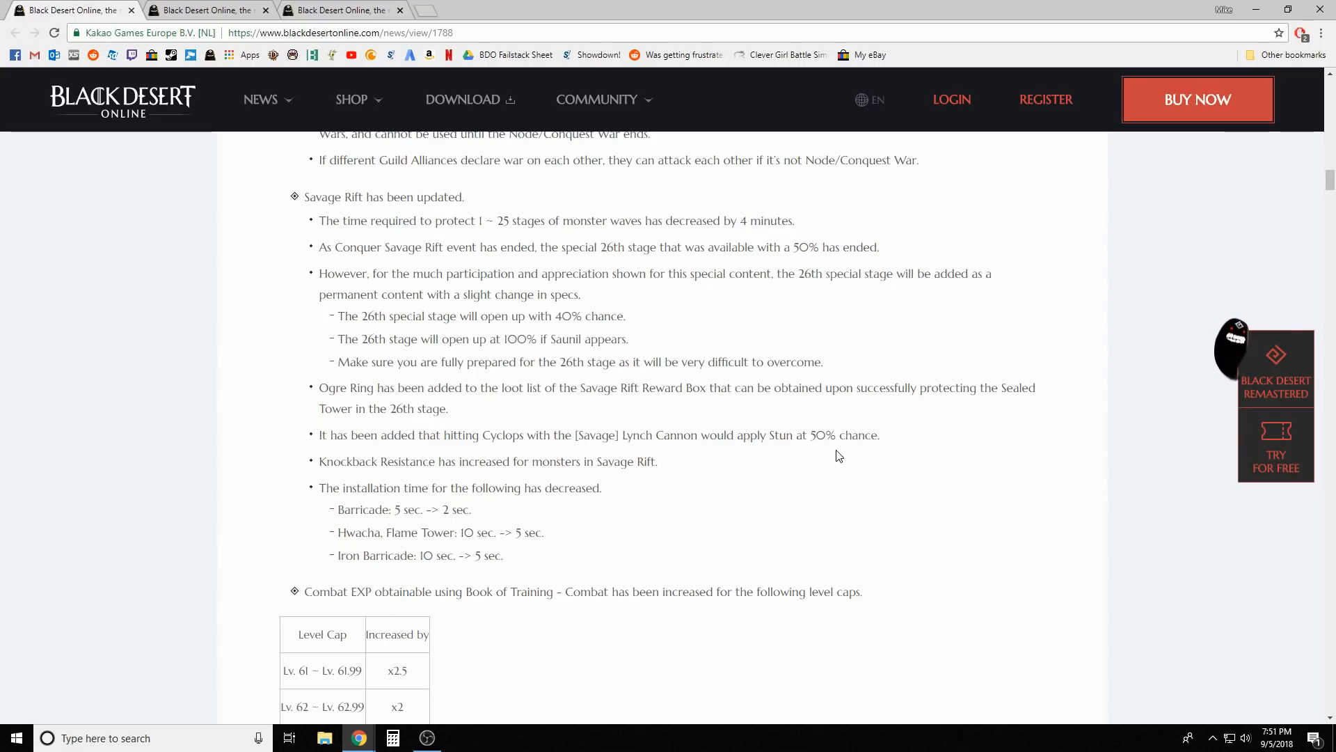
{"action": "mouse_move", "coordinate": [831, 457]}
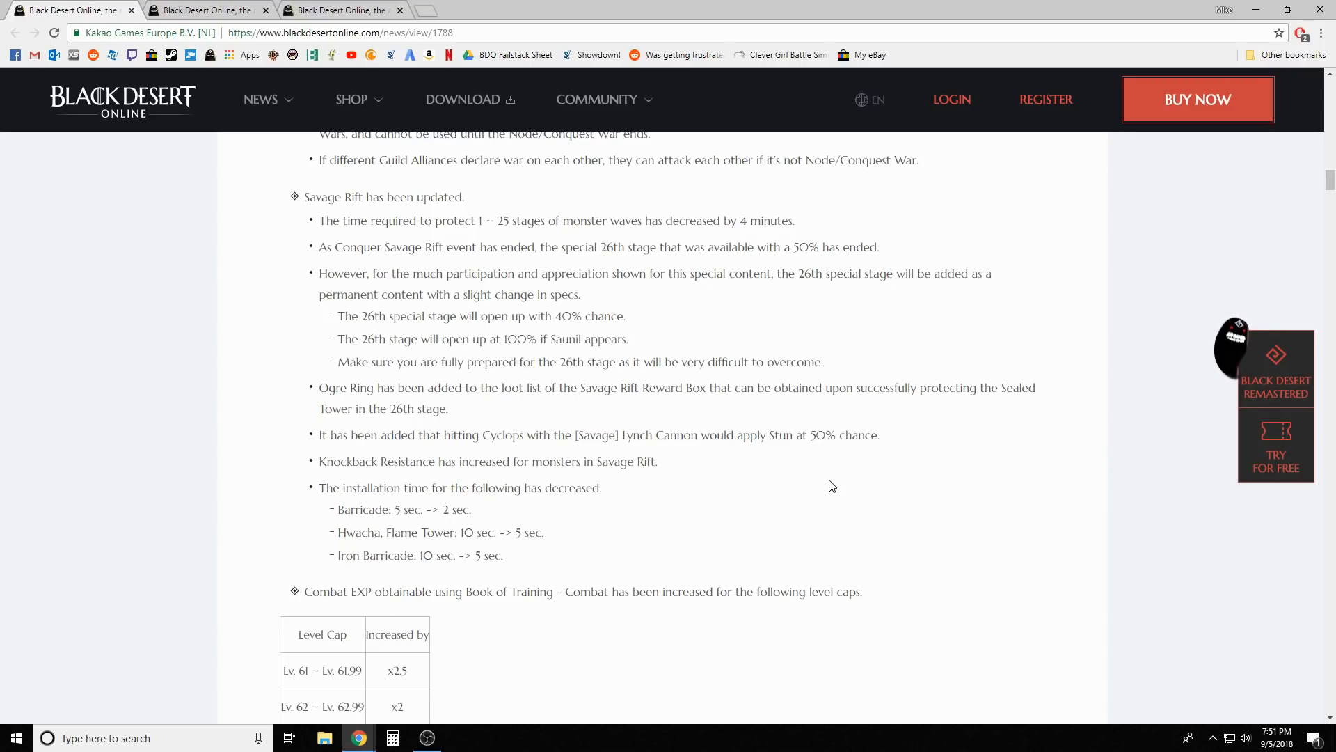
{"action": "mouse_move", "coordinate": [847, 493]}
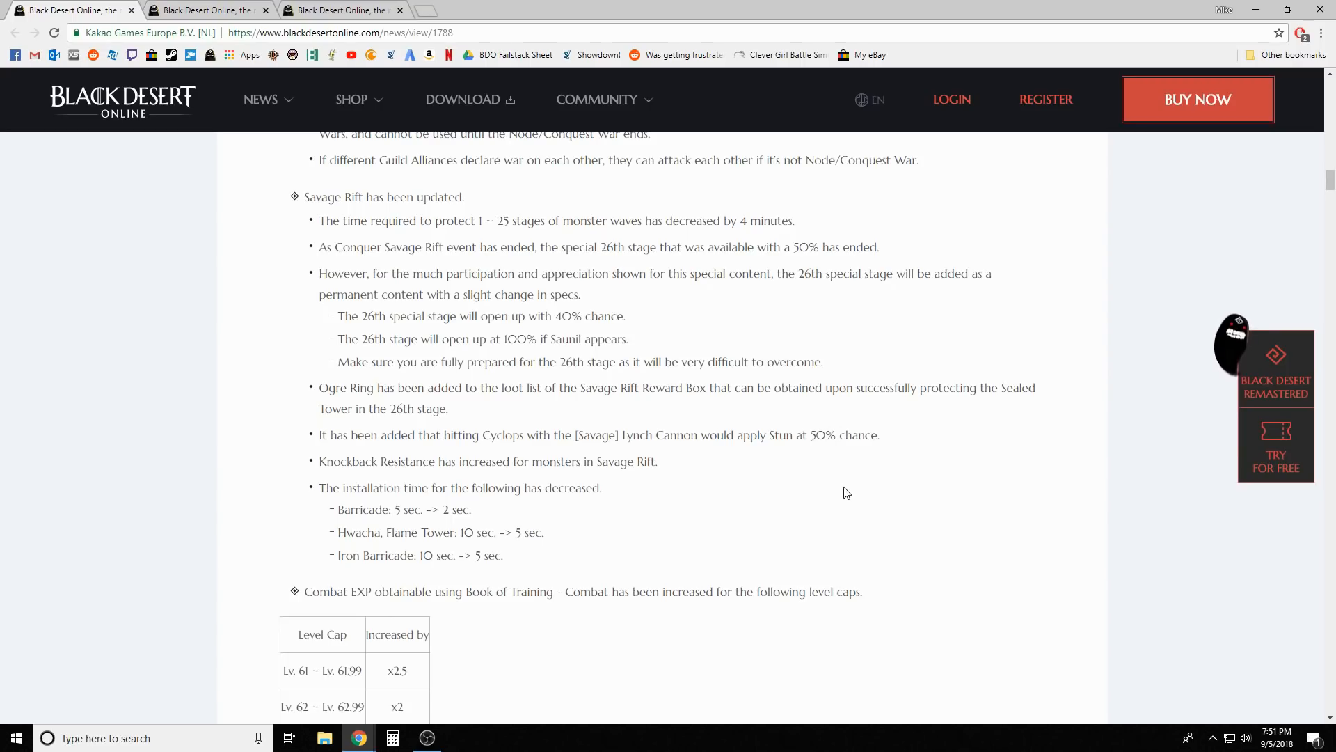
{"action": "scroll", "scroll_direction": "down", "scroll_amount": 3}
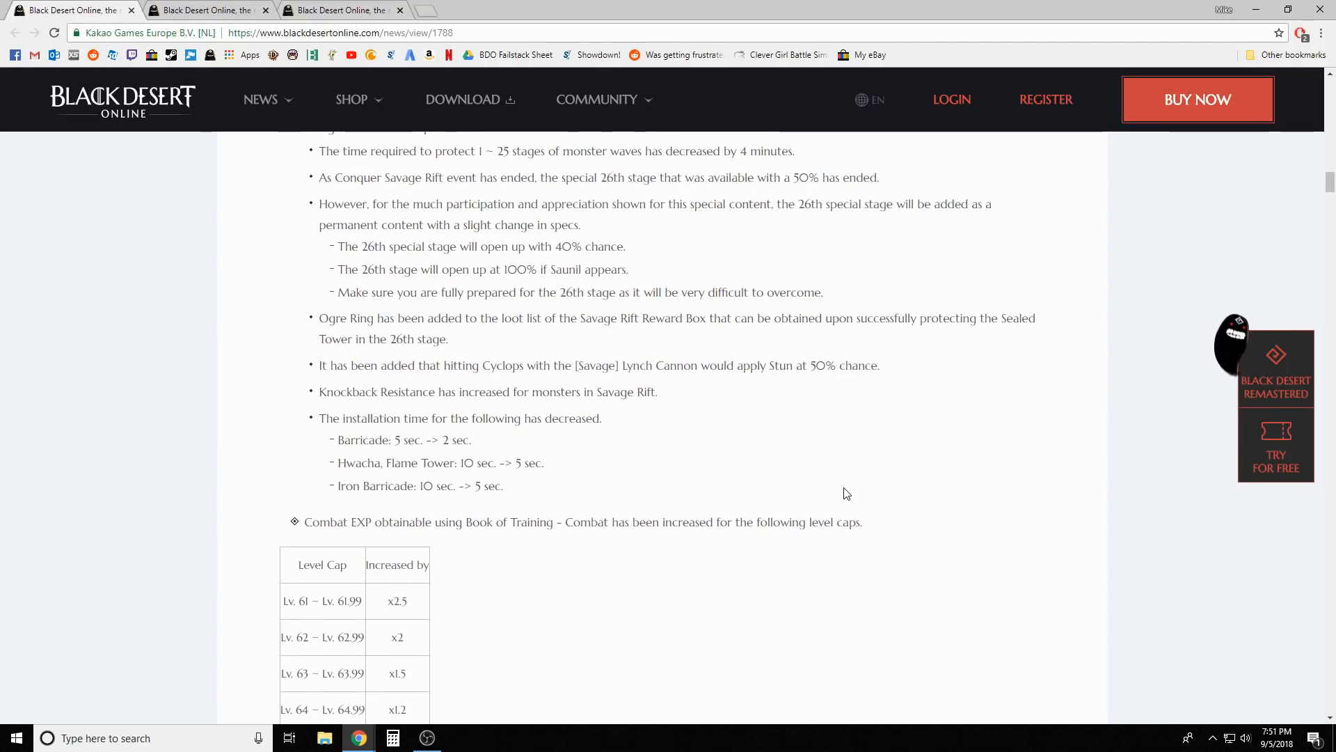
{"action": "mouse_move", "coordinate": [857, 463]}
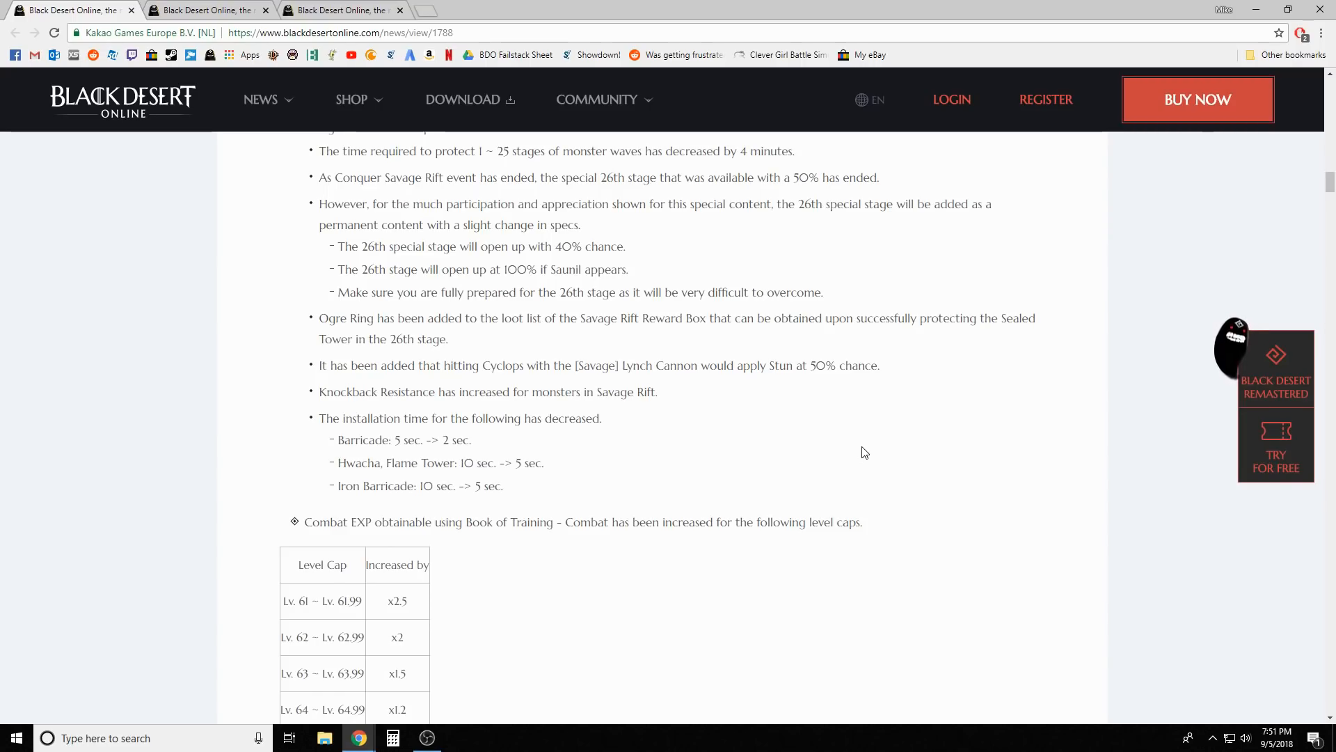
{"action": "mouse_move", "coordinate": [859, 454]}
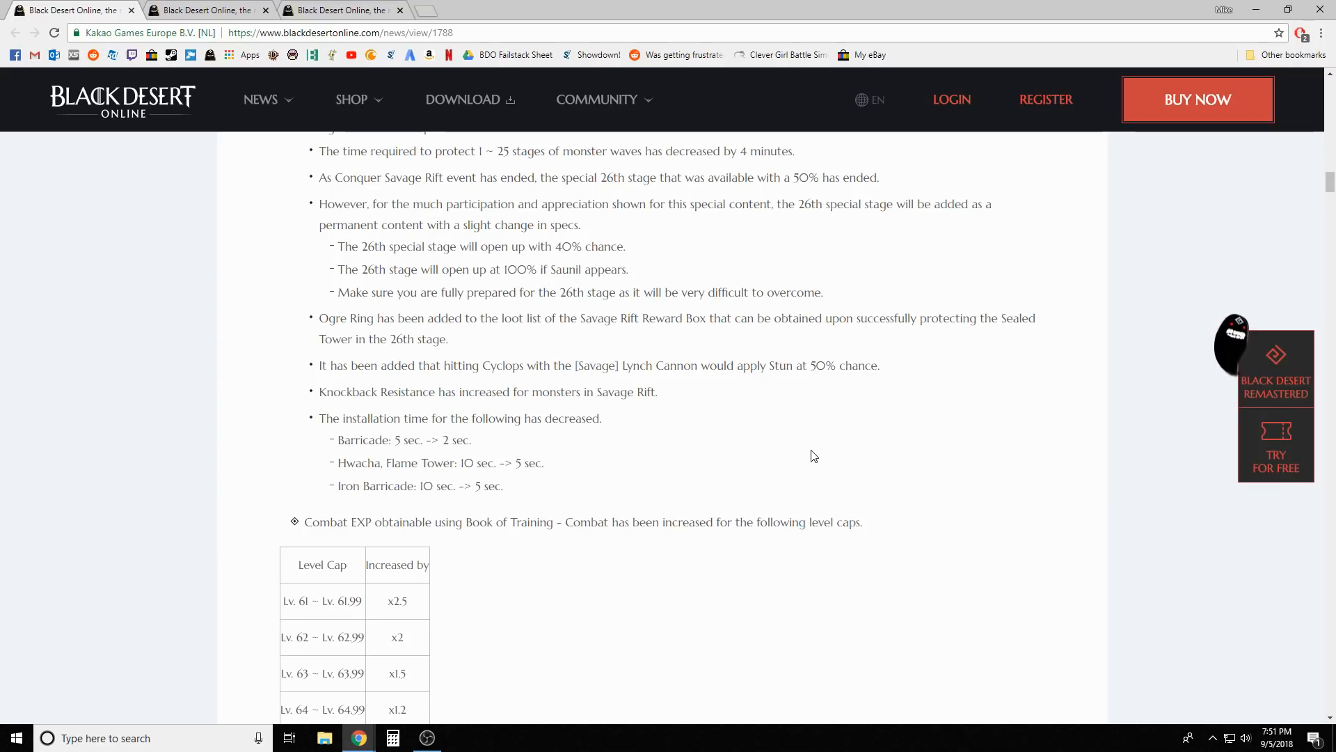
{"action": "mouse_move", "coordinate": [835, 425]}
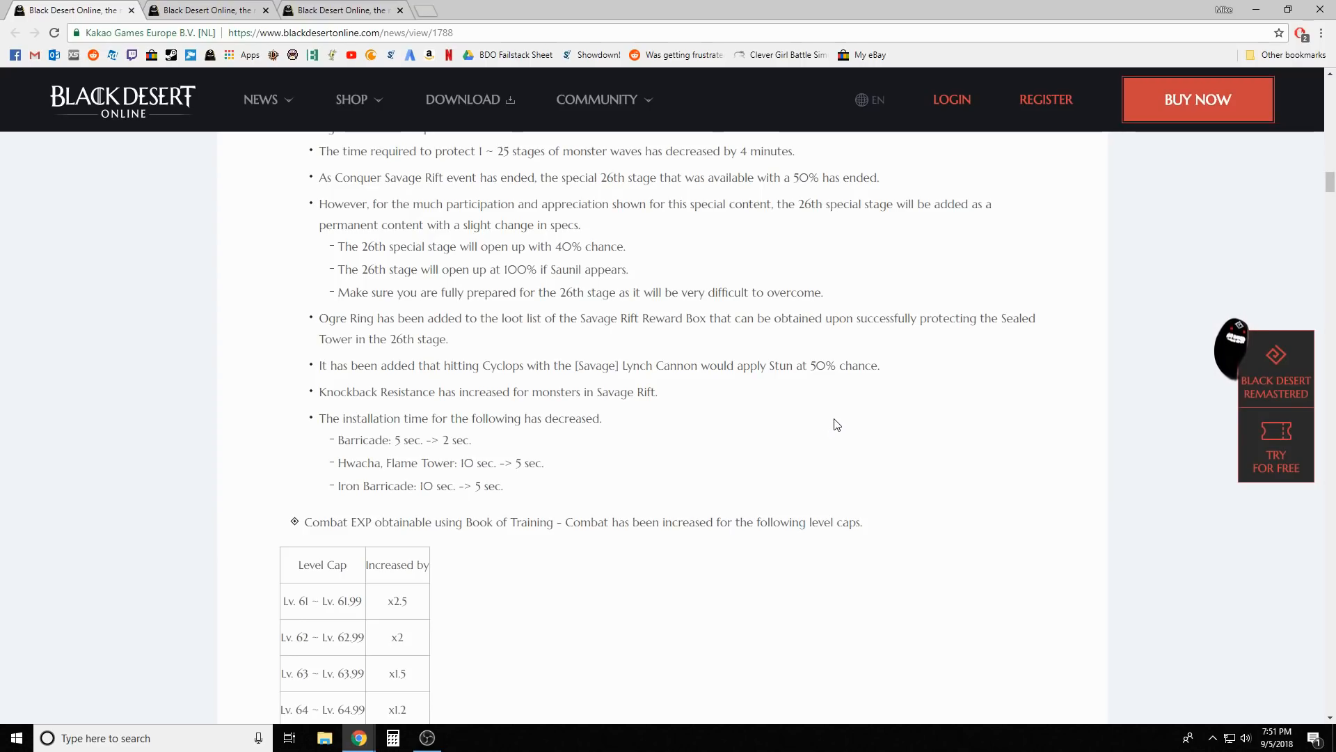
{"action": "scroll", "scroll_direction": "down", "scroll_amount": 3}
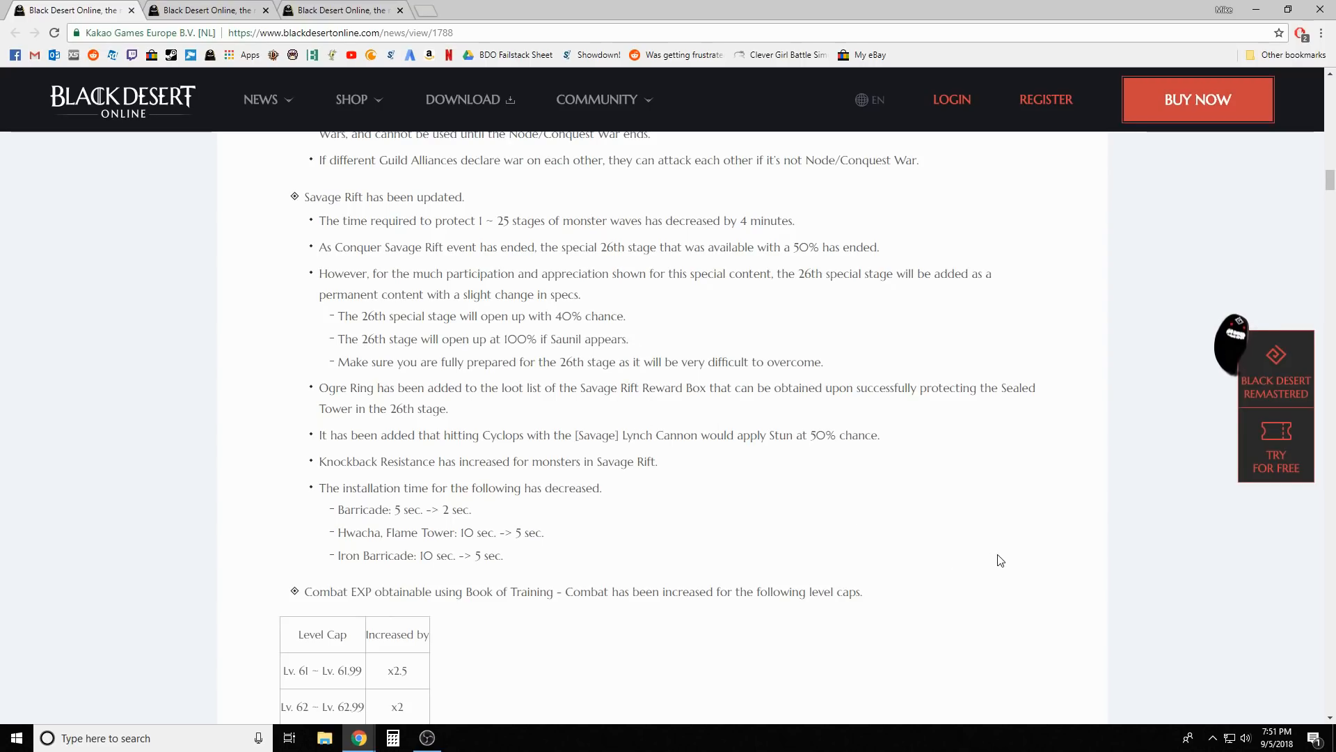
{"action": "scroll", "scroll_direction": "down", "scroll_amount": 3}
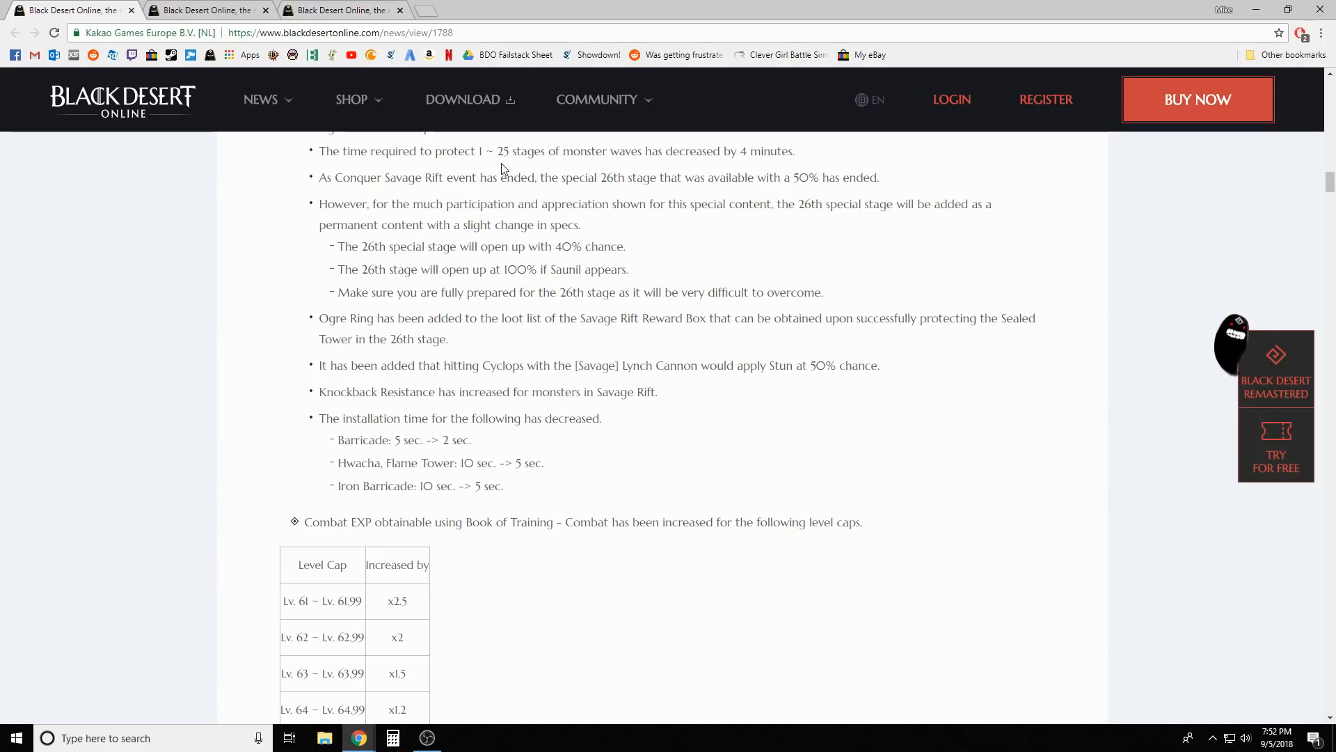
{"action": "mouse_move", "coordinate": [698, 224]}
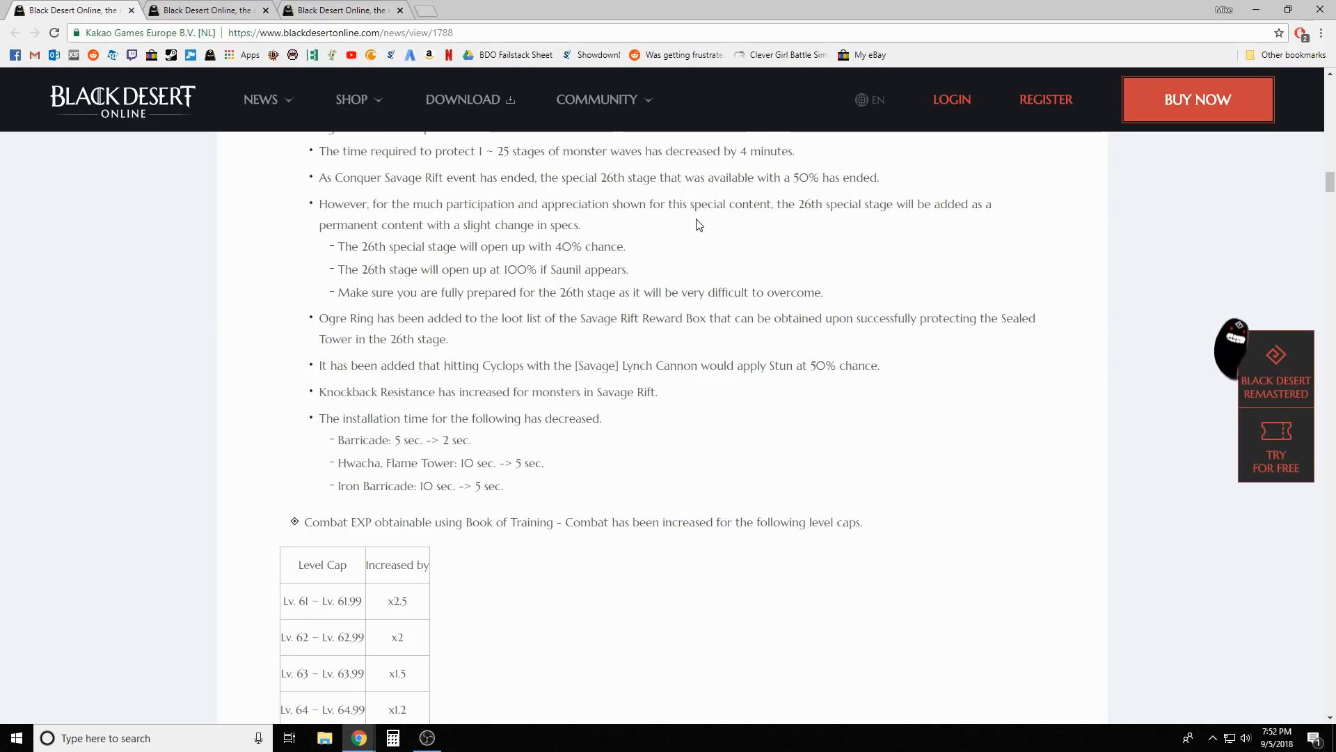
{"action": "mouse_move", "coordinate": [839, 468]}
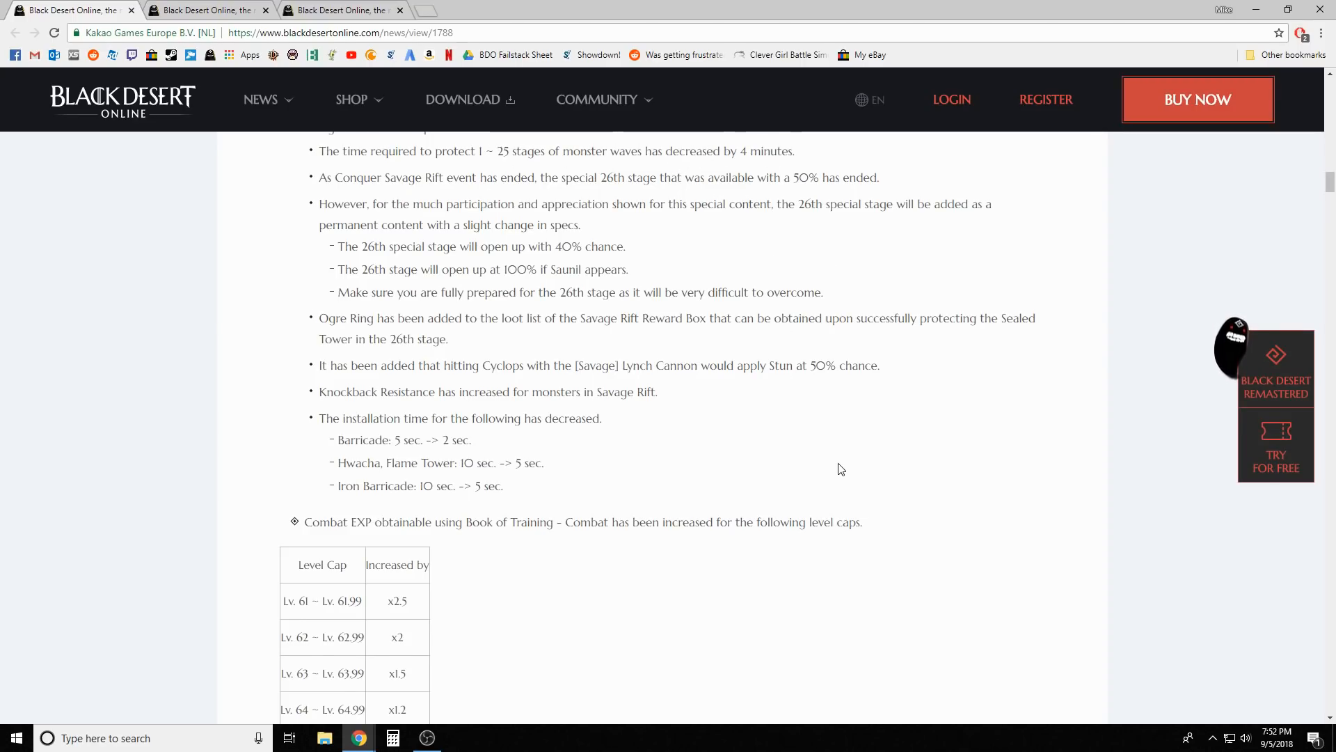
{"action": "scroll", "scroll_direction": "down", "scroll_amount": 3}
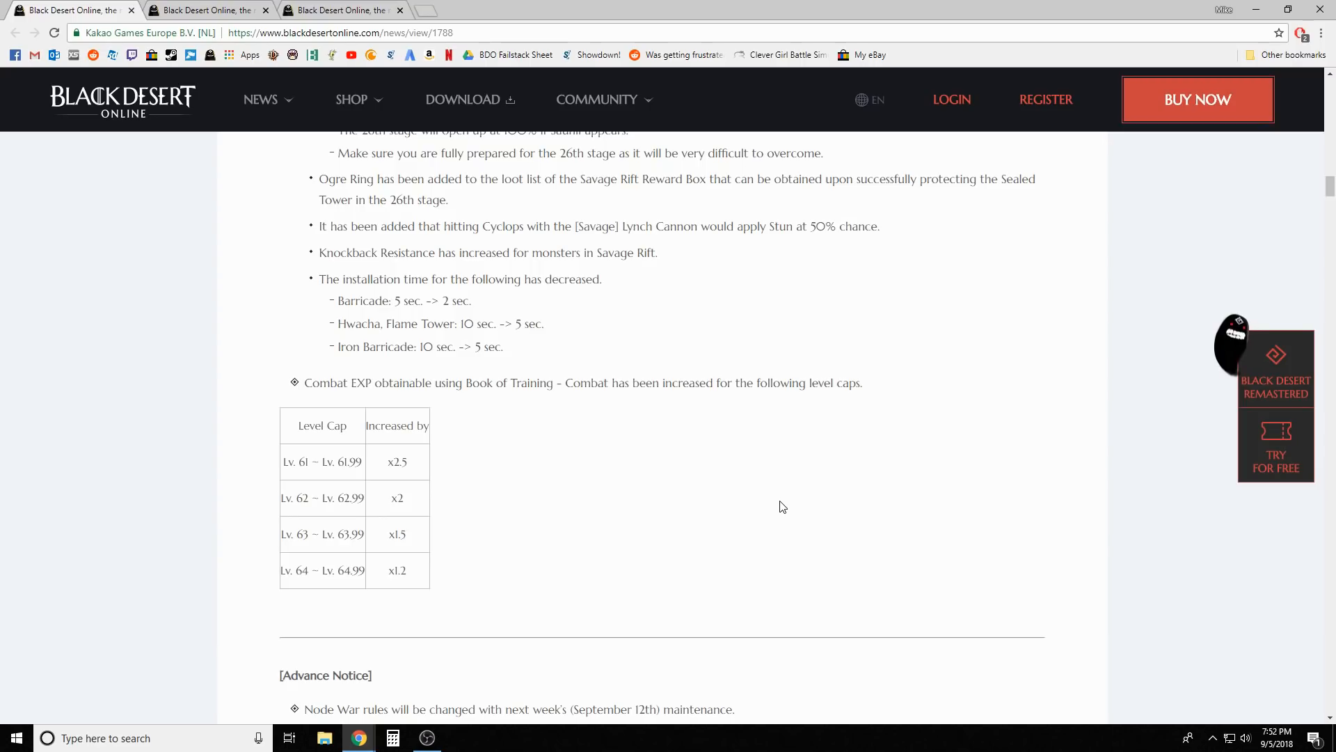
{"action": "scroll", "scroll_direction": "down", "scroll_amount": 3}
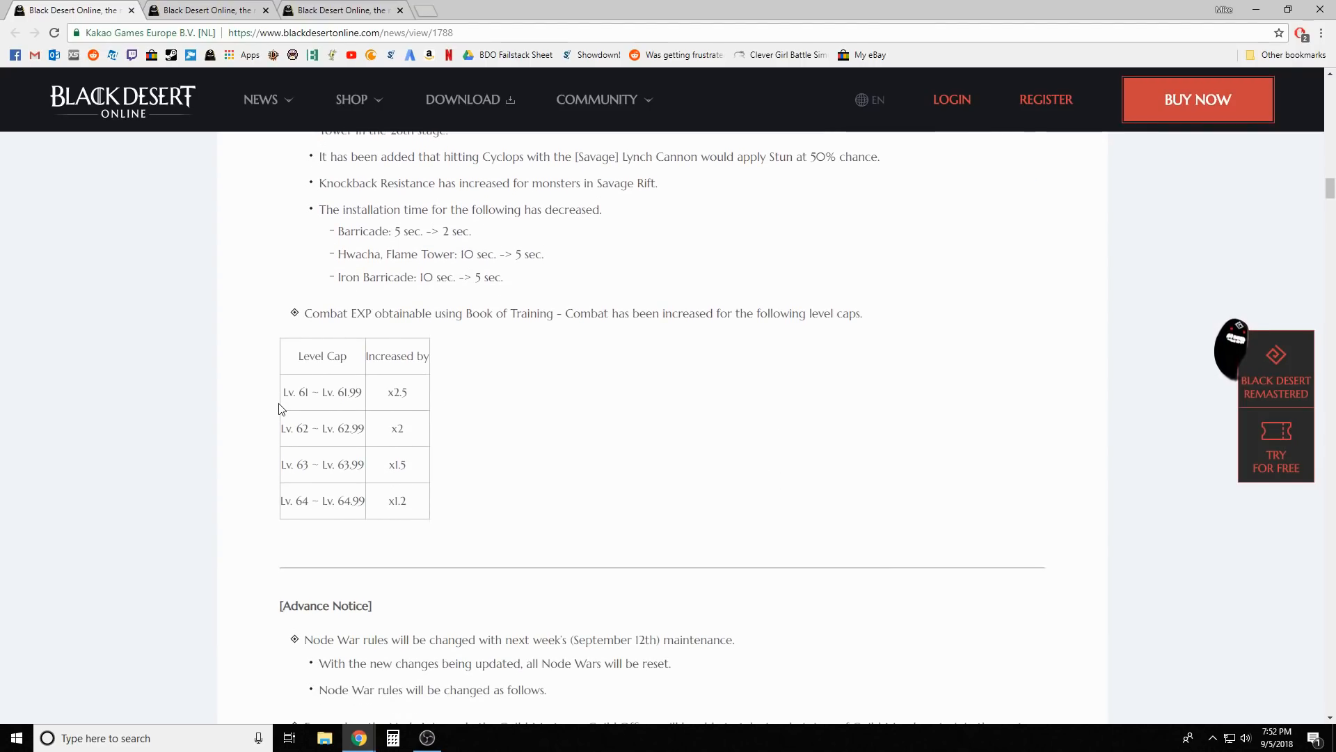
{"action": "mouse_move", "coordinate": [430, 384]}
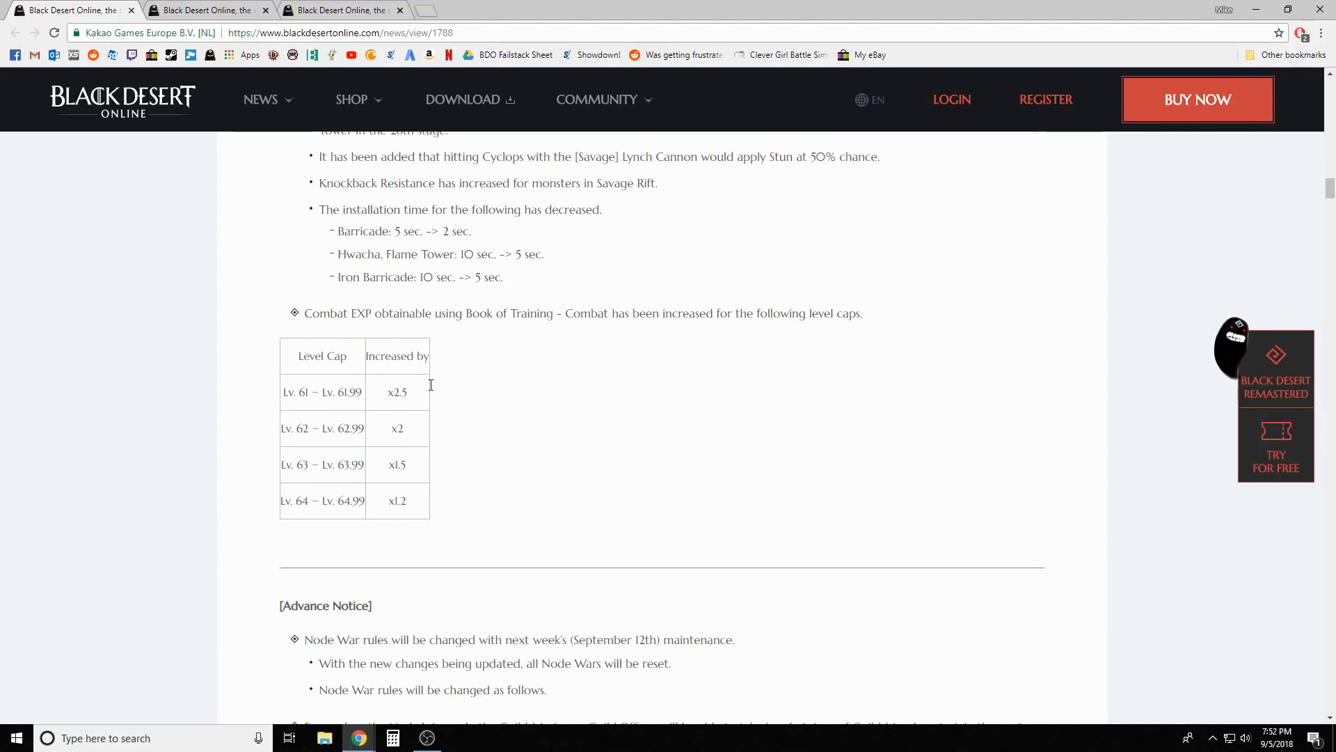
{"action": "mouse_move", "coordinate": [376, 398]}
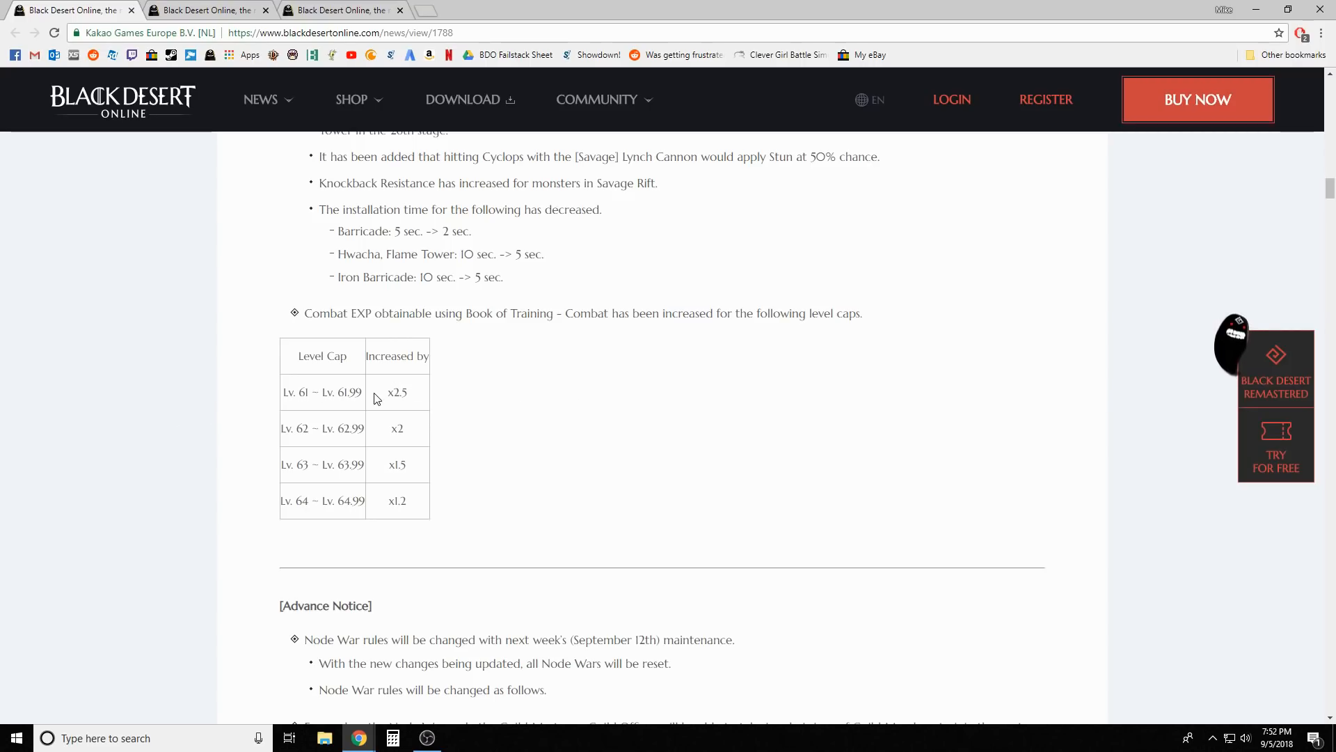
{"action": "mouse_move", "coordinate": [478, 399]}
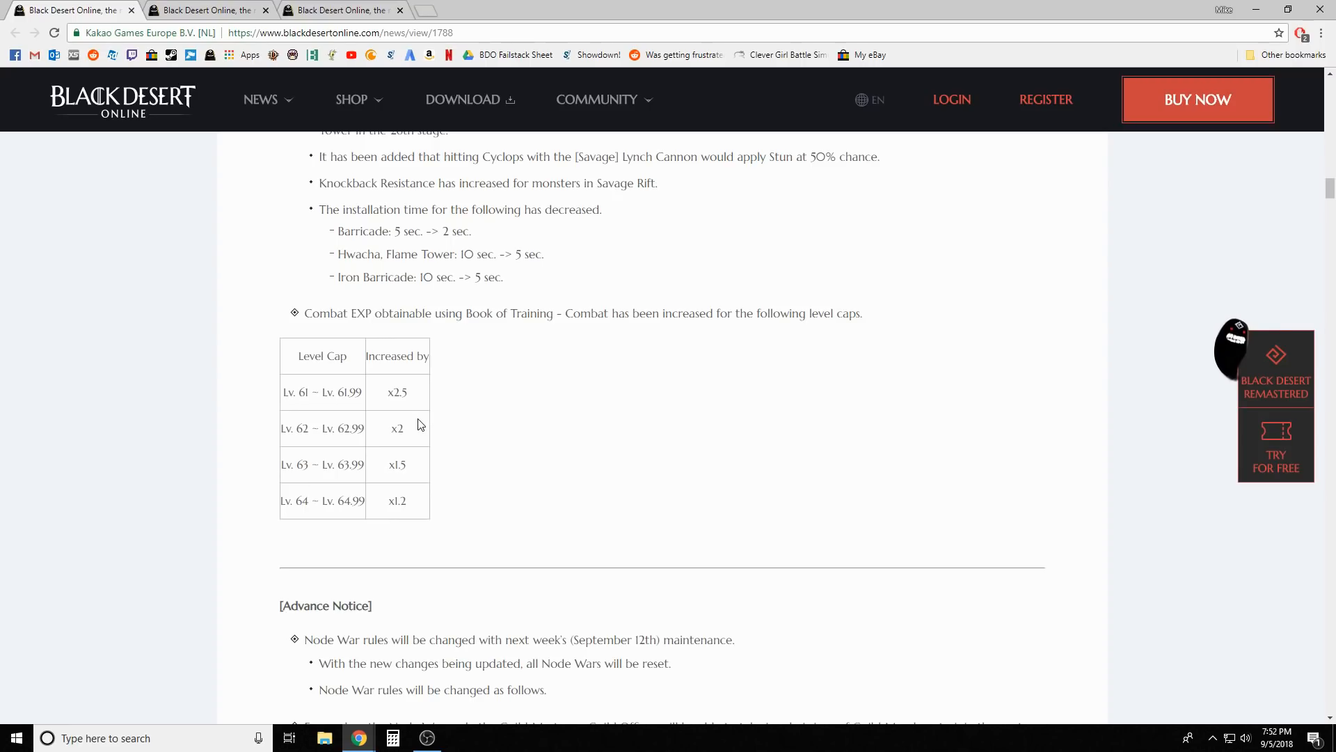
{"action": "mouse_move", "coordinate": [507, 454]}
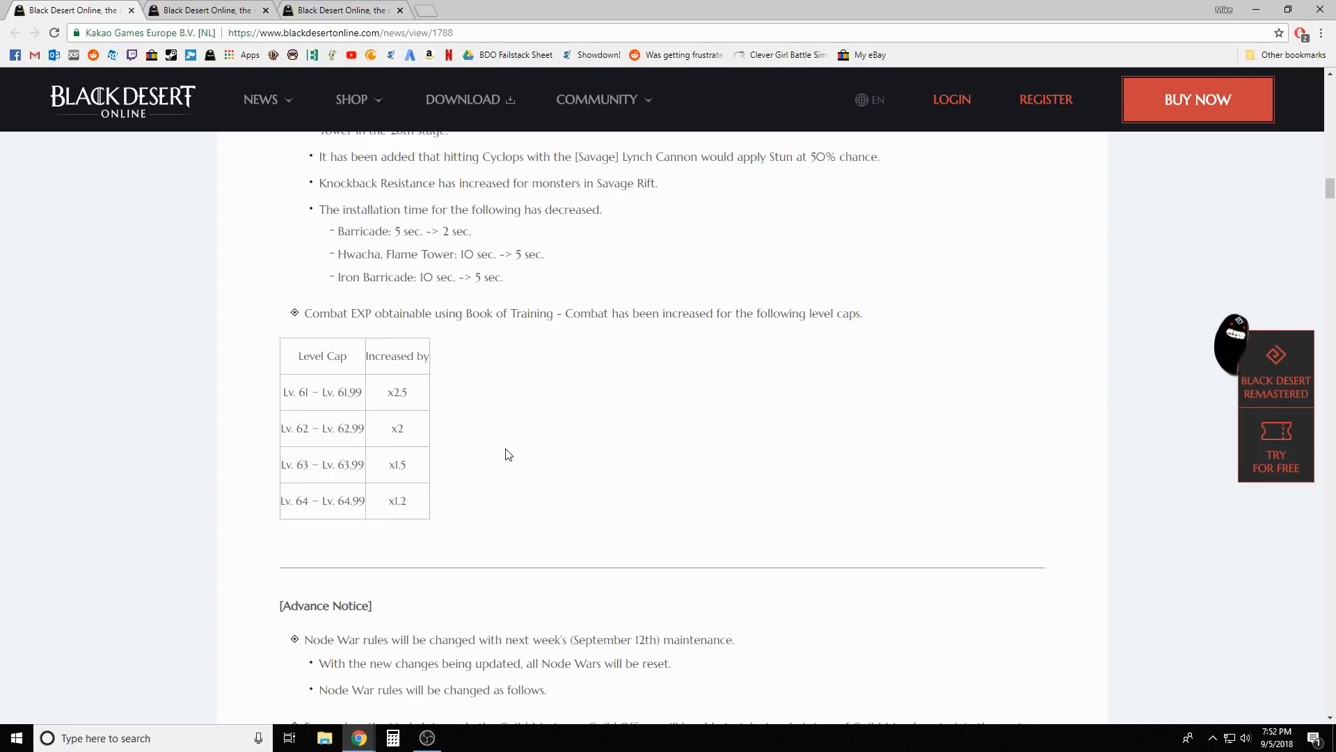
{"action": "mouse_move", "coordinate": [423, 471]}
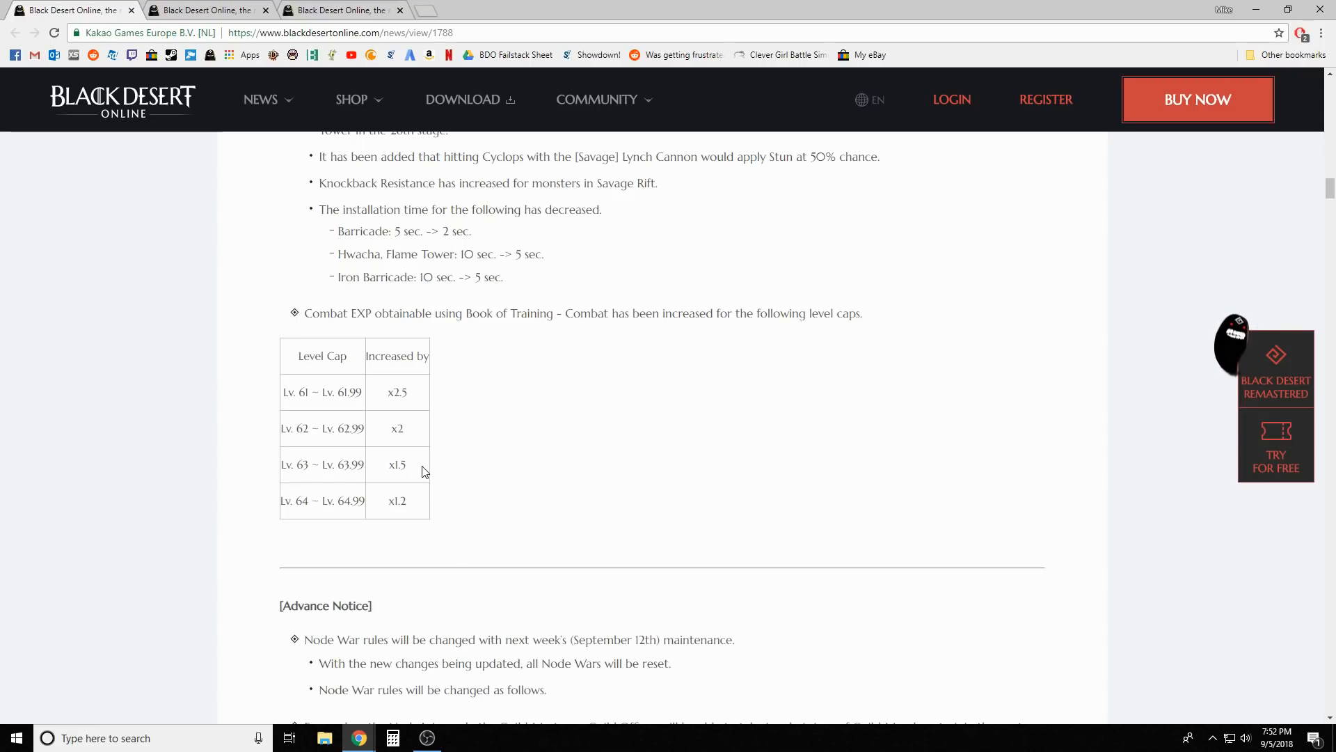
{"action": "mouse_move", "coordinate": [413, 470]}
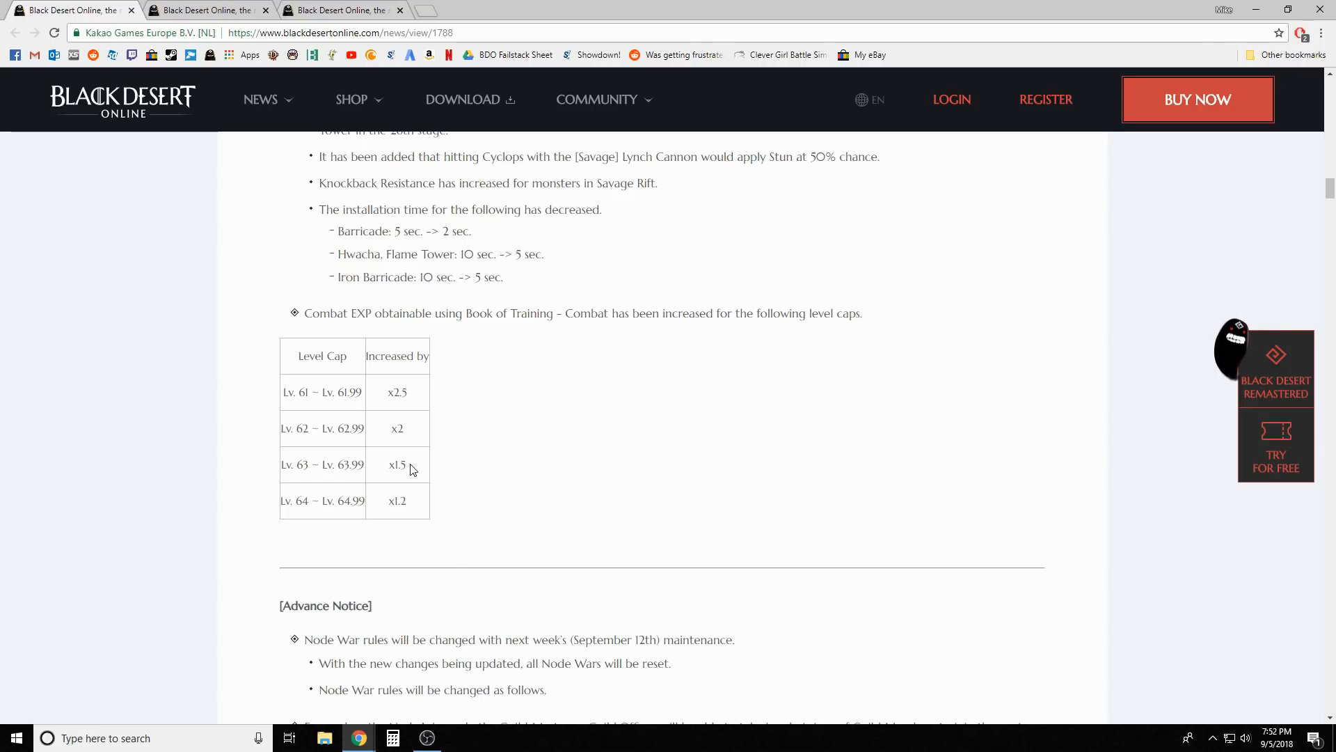
{"action": "mouse_move", "coordinate": [430, 458]}
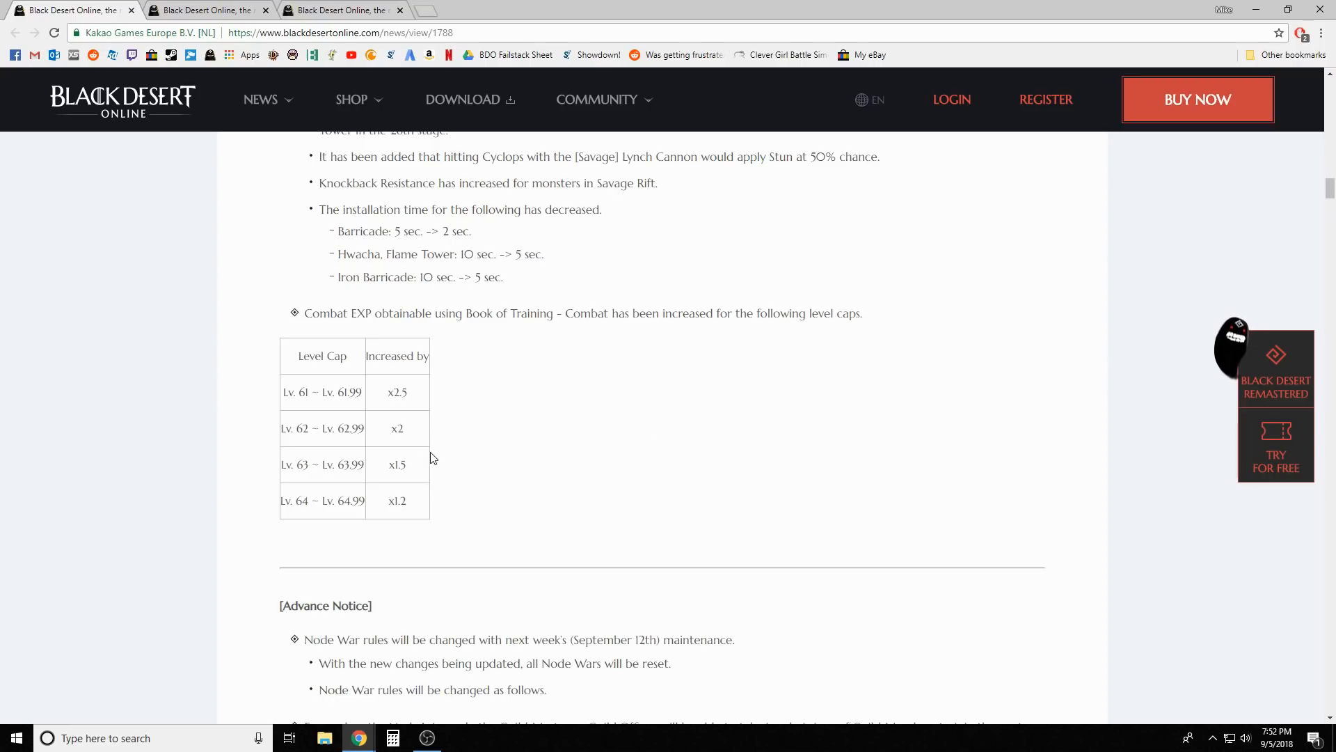
{"action": "scroll", "scroll_direction": "down", "scroll_amount": 3}
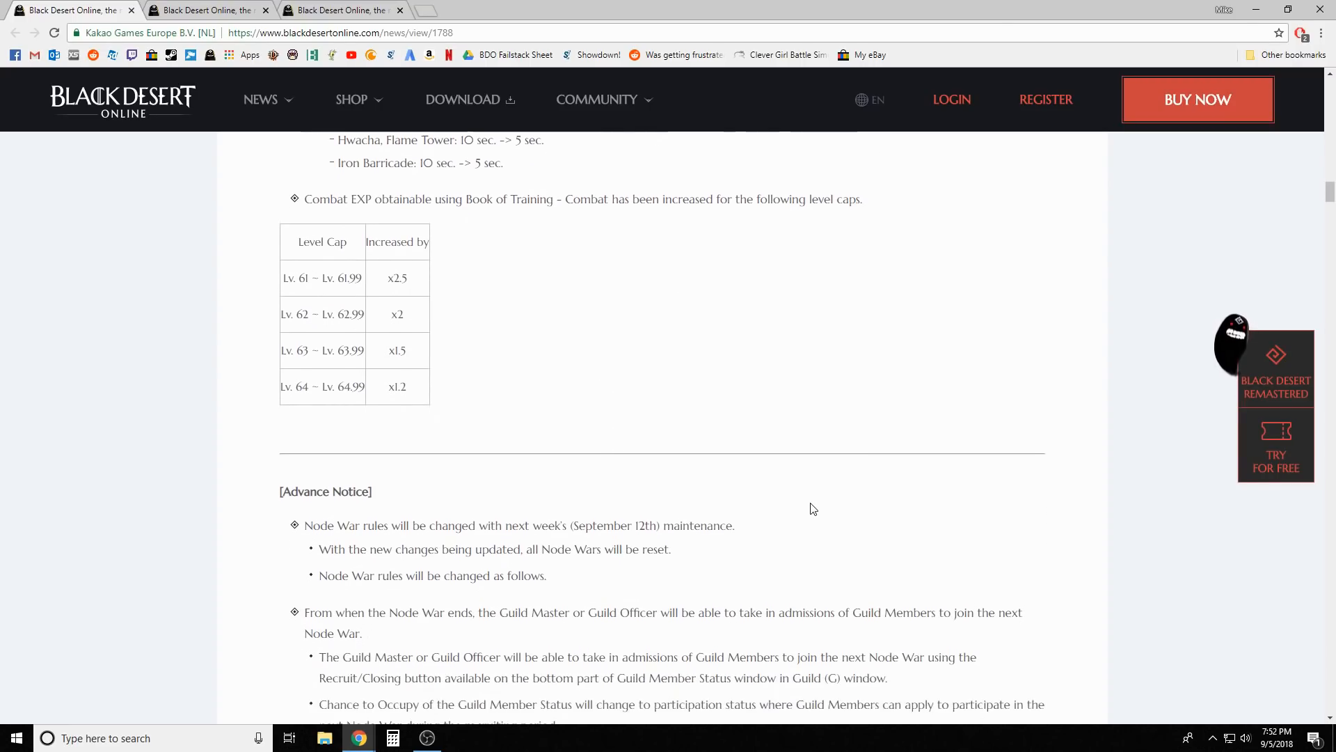
{"action": "scroll", "scroll_direction": "down", "scroll_amount": 3}
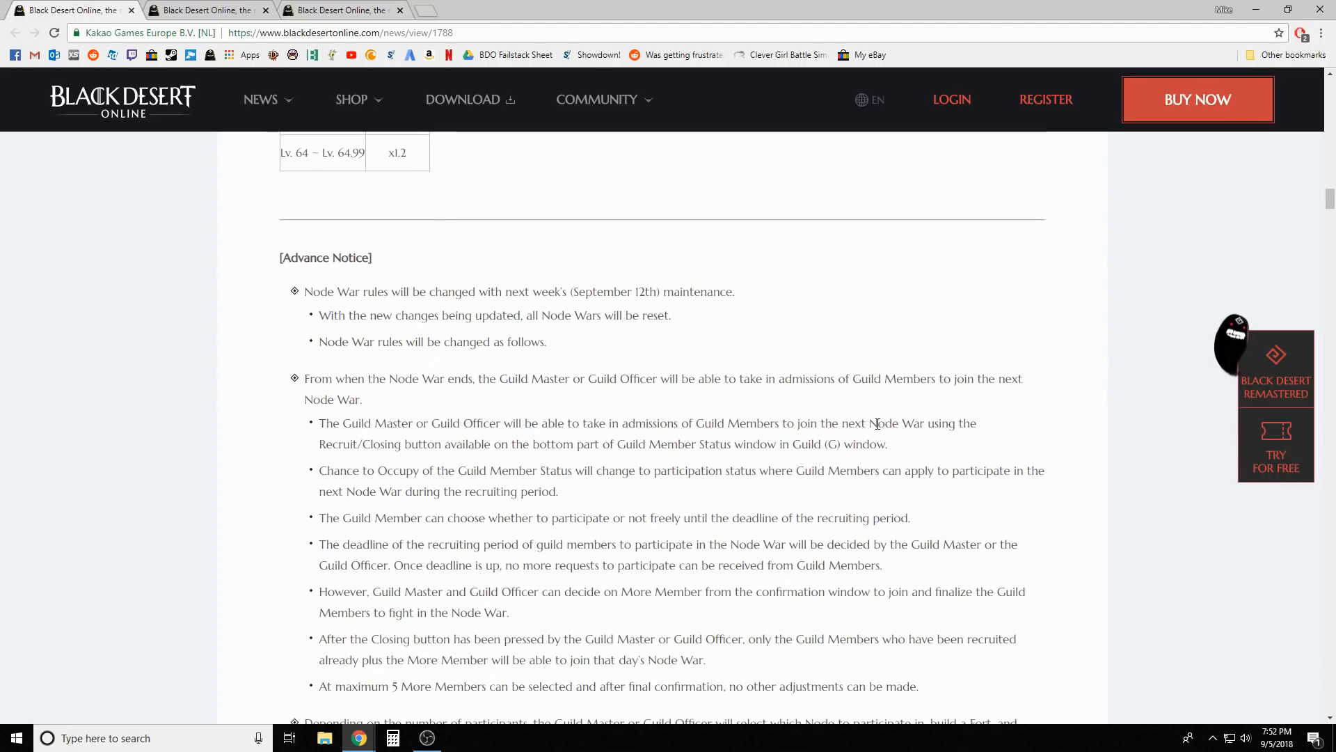
{"action": "scroll", "scroll_direction": "down", "scroll_amount": 3}
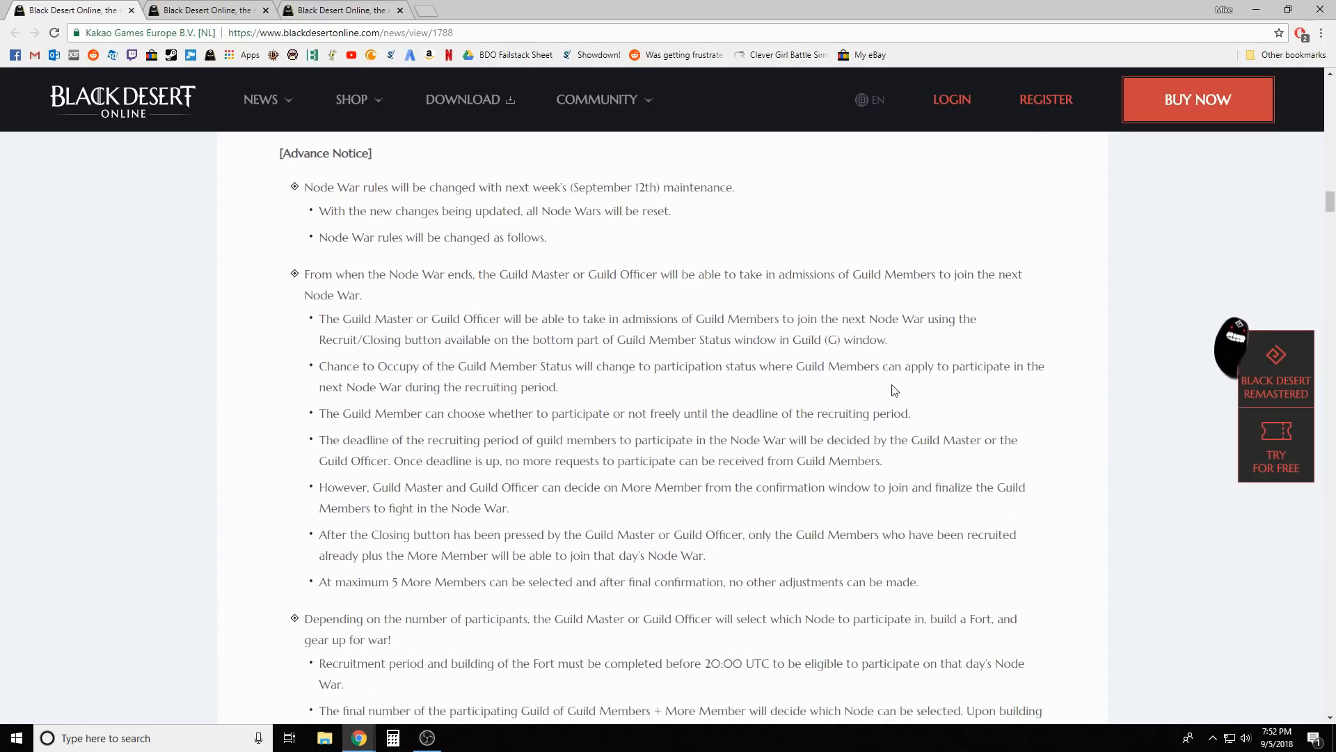
{"action": "scroll", "scroll_direction": "down", "scroll_amount": 3}
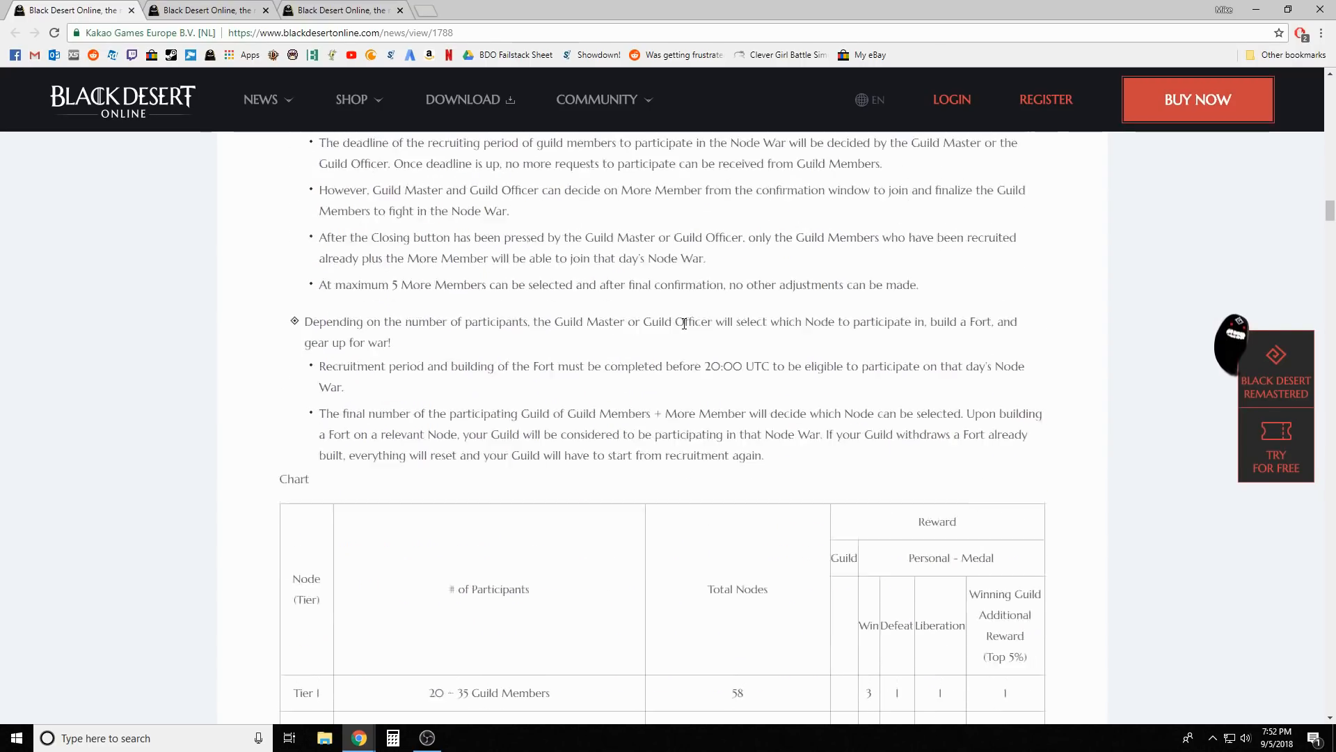
{"action": "scroll", "scroll_direction": "down", "scroll_amount": 3}
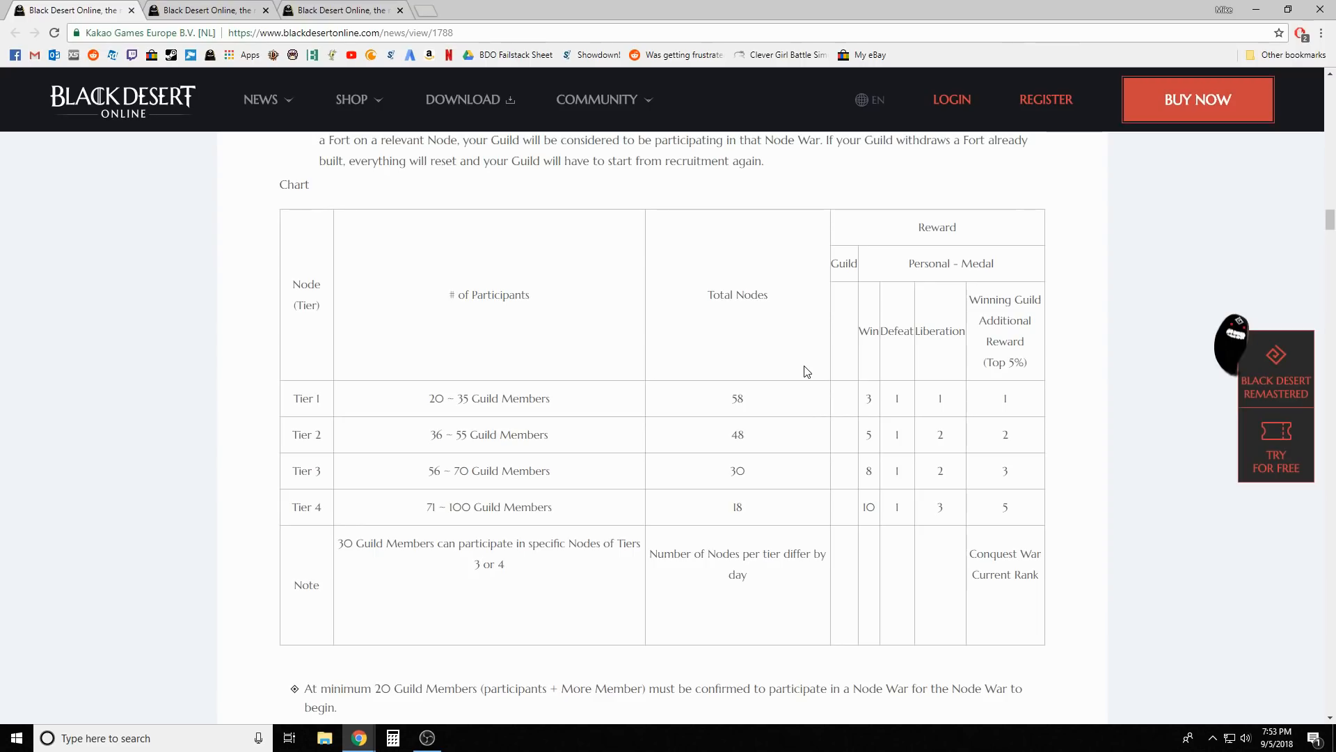
{"action": "scroll", "scroll_direction": "down", "scroll_amount": 3}
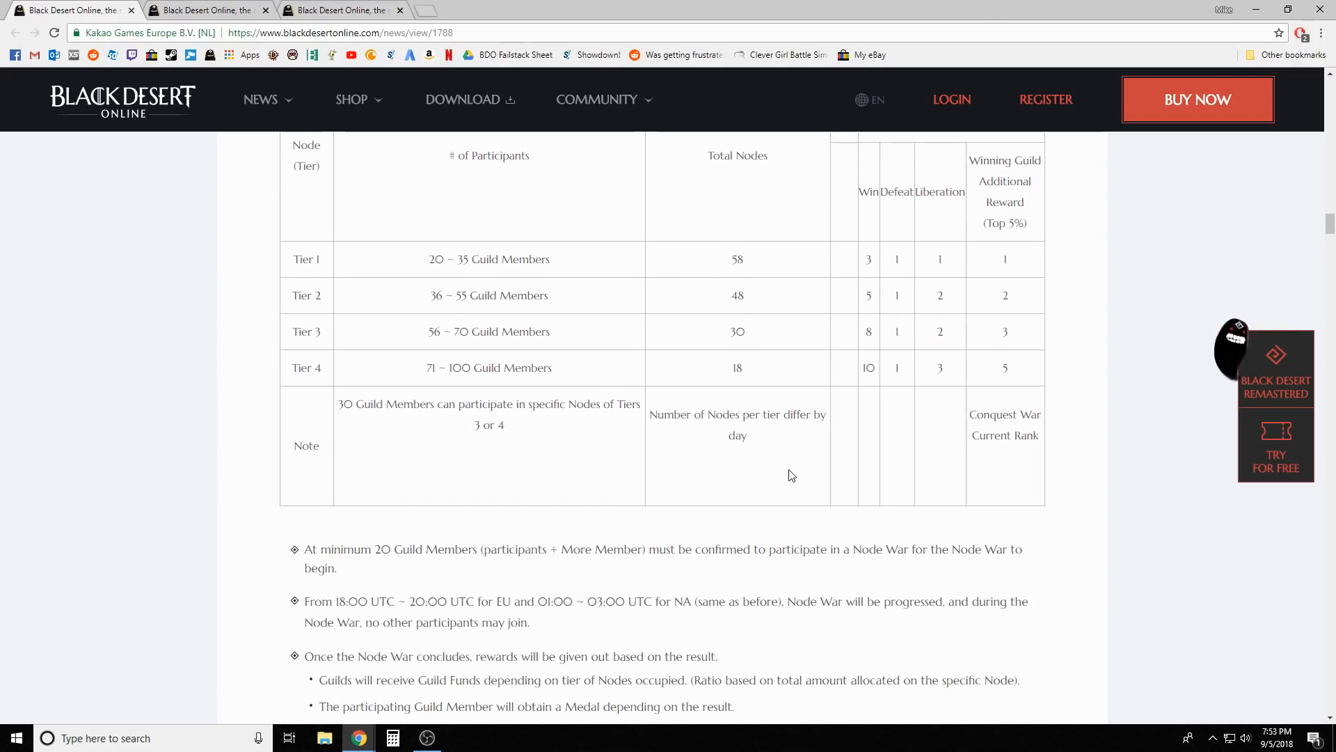
{"action": "scroll", "scroll_direction": "down", "scroll_amount": 3}
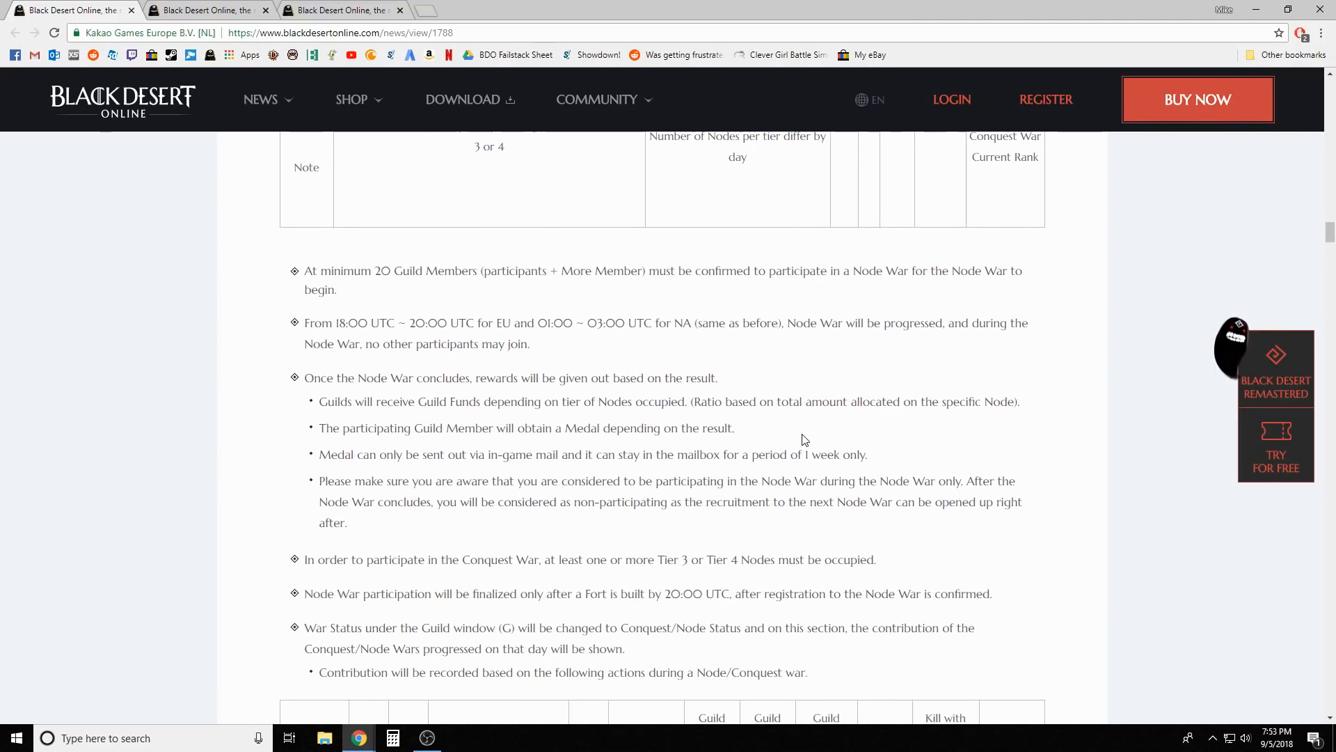
{"action": "scroll", "scroll_direction": "down", "scroll_amount": 3}
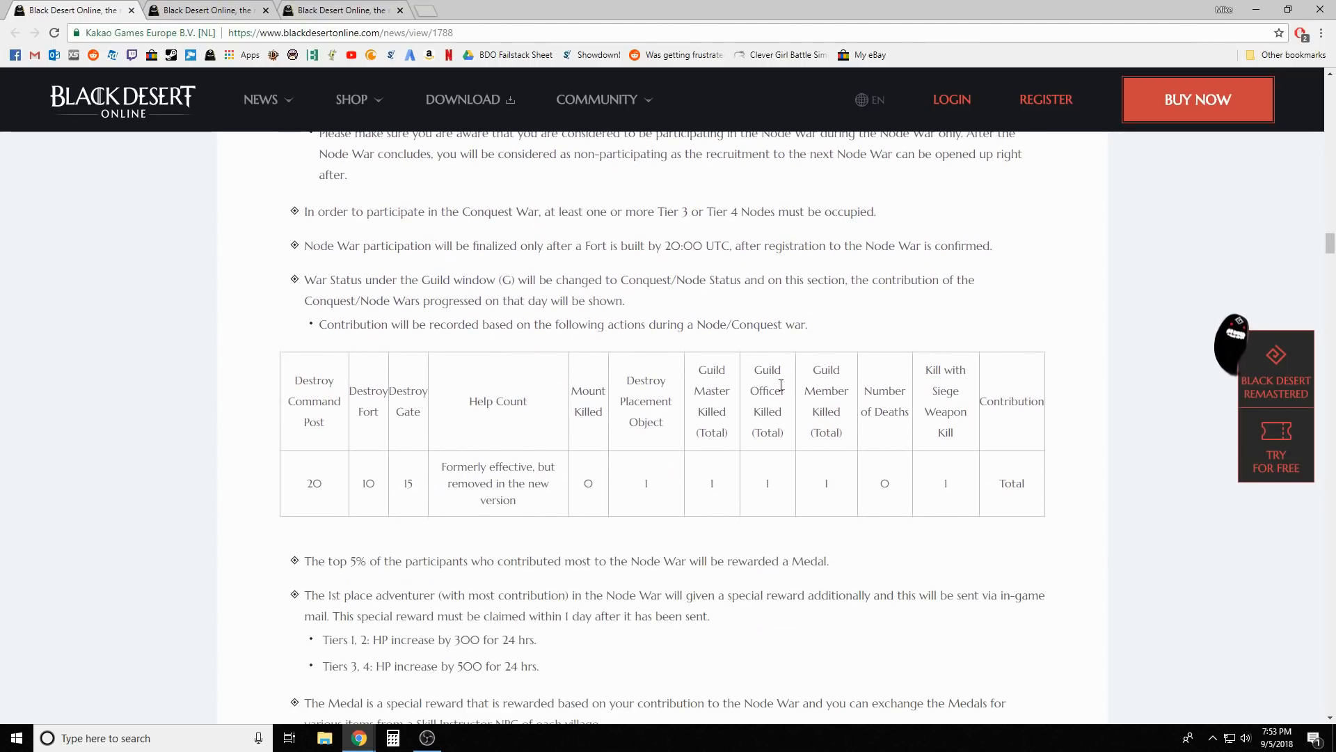
{"action": "scroll", "scroll_direction": "down", "scroll_amount": 3}
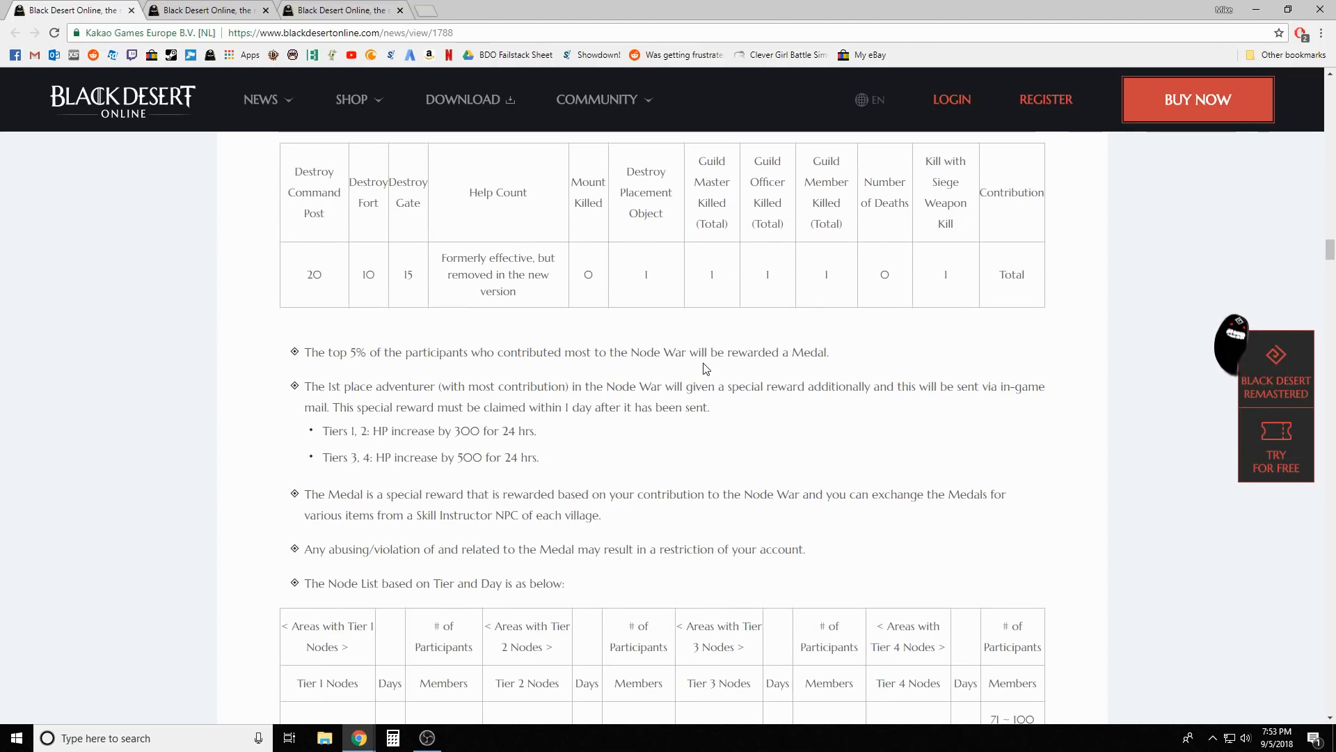
{"action": "scroll", "scroll_direction": "down", "scroll_amount": 3}
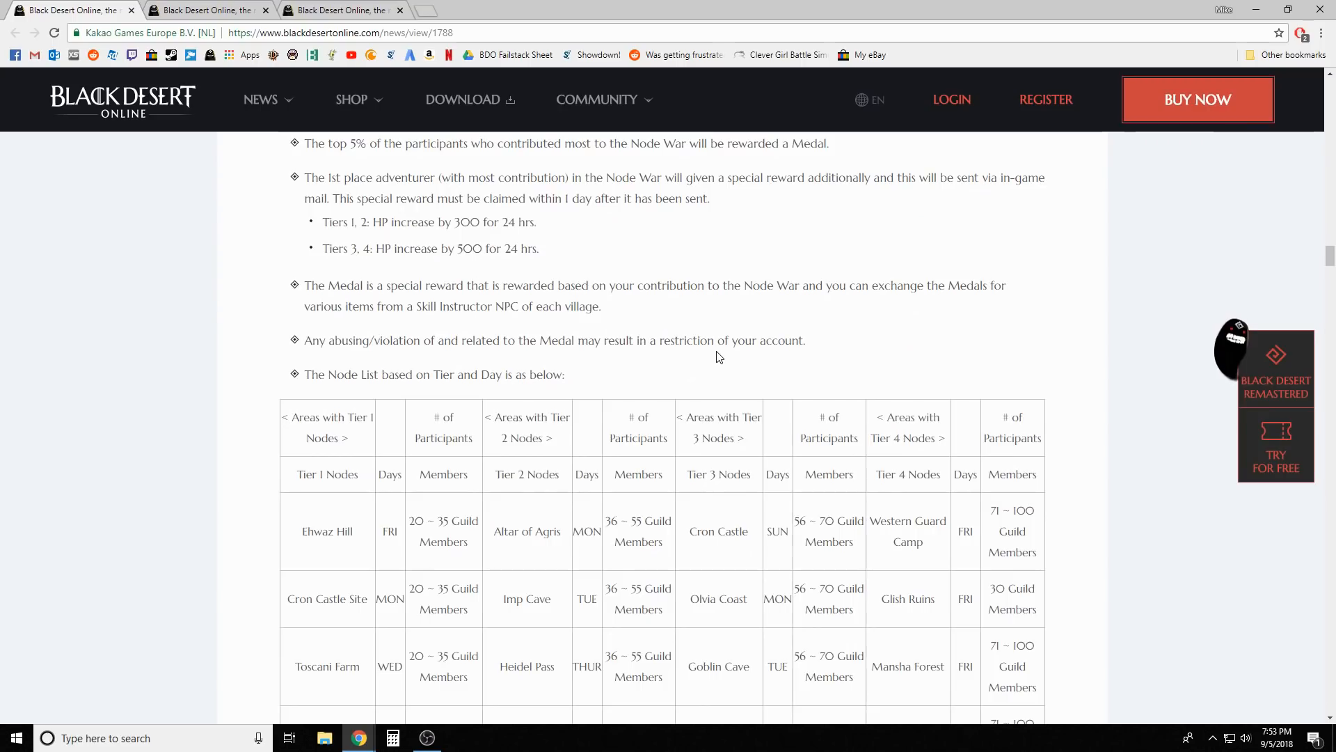
{"action": "scroll", "scroll_direction": "down", "scroll_amount": 3}
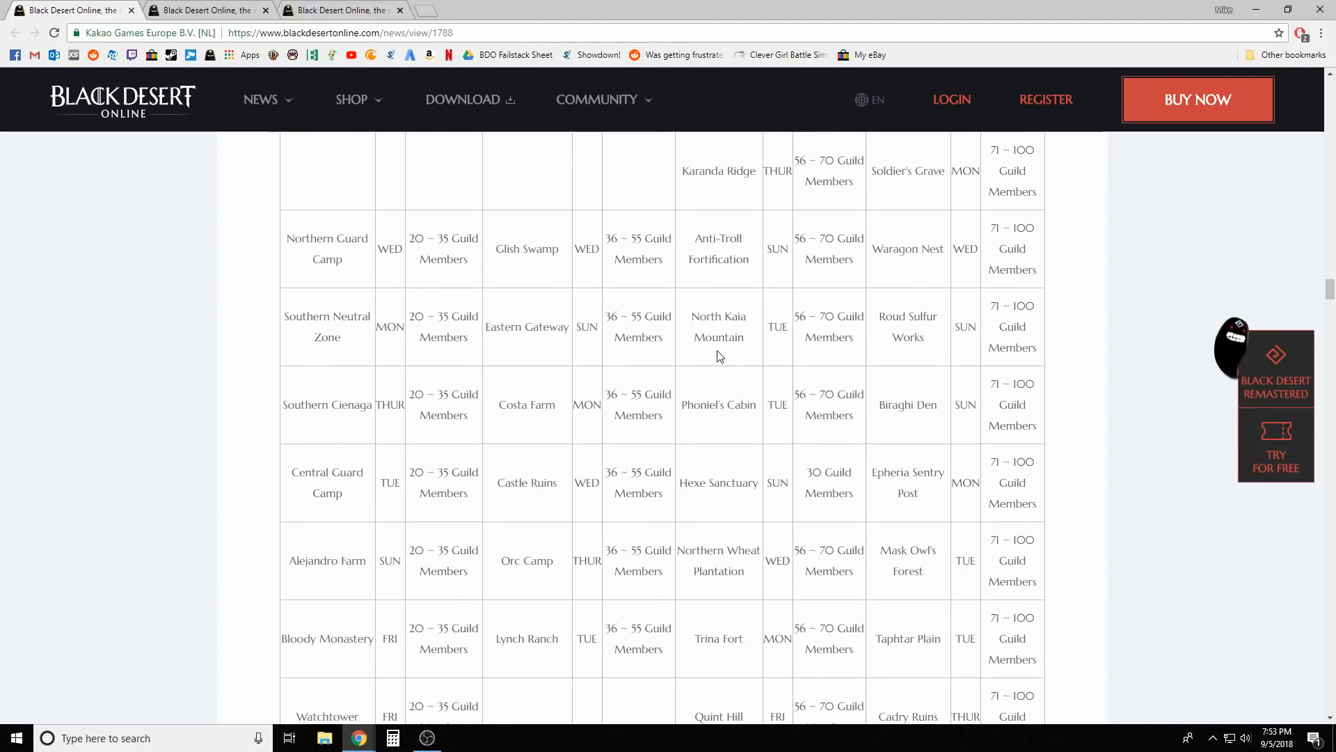
{"action": "scroll", "scroll_direction": "down", "scroll_amount": 3}
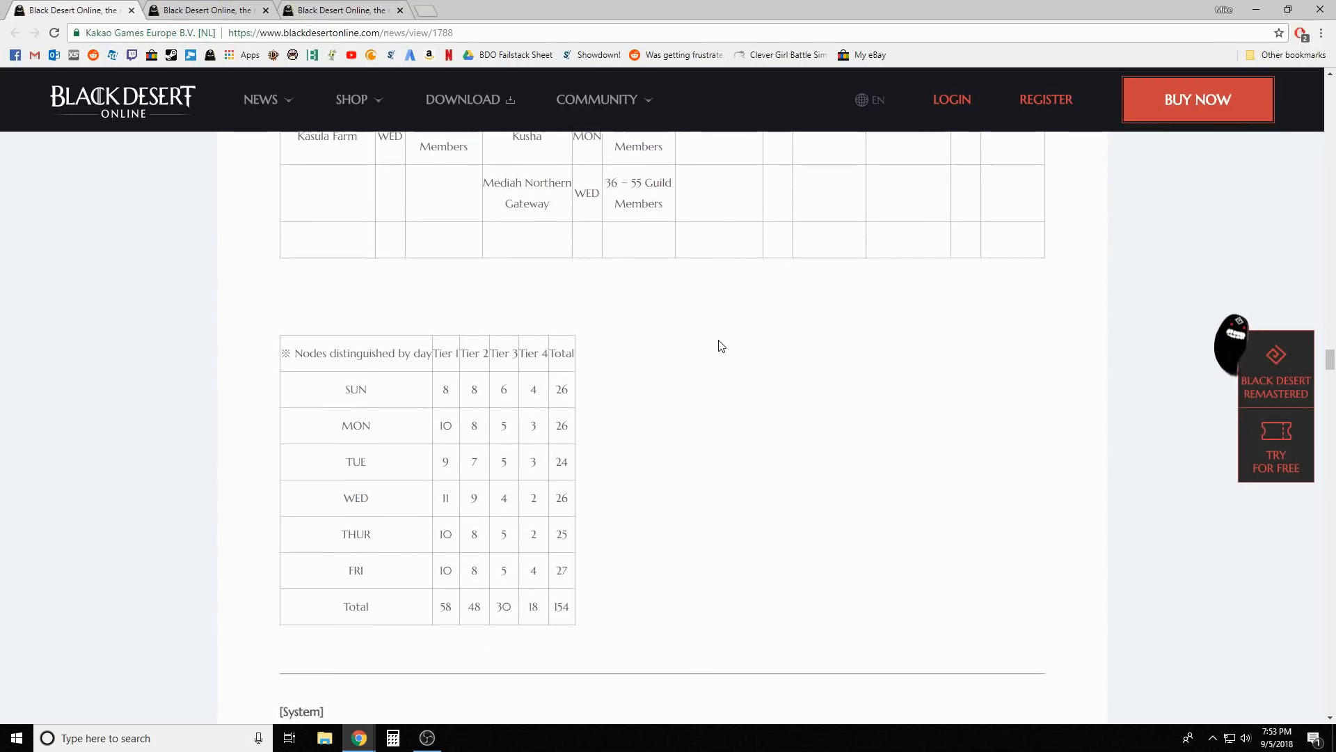
{"action": "scroll", "scroll_direction": "down", "scroll_amount": 3}
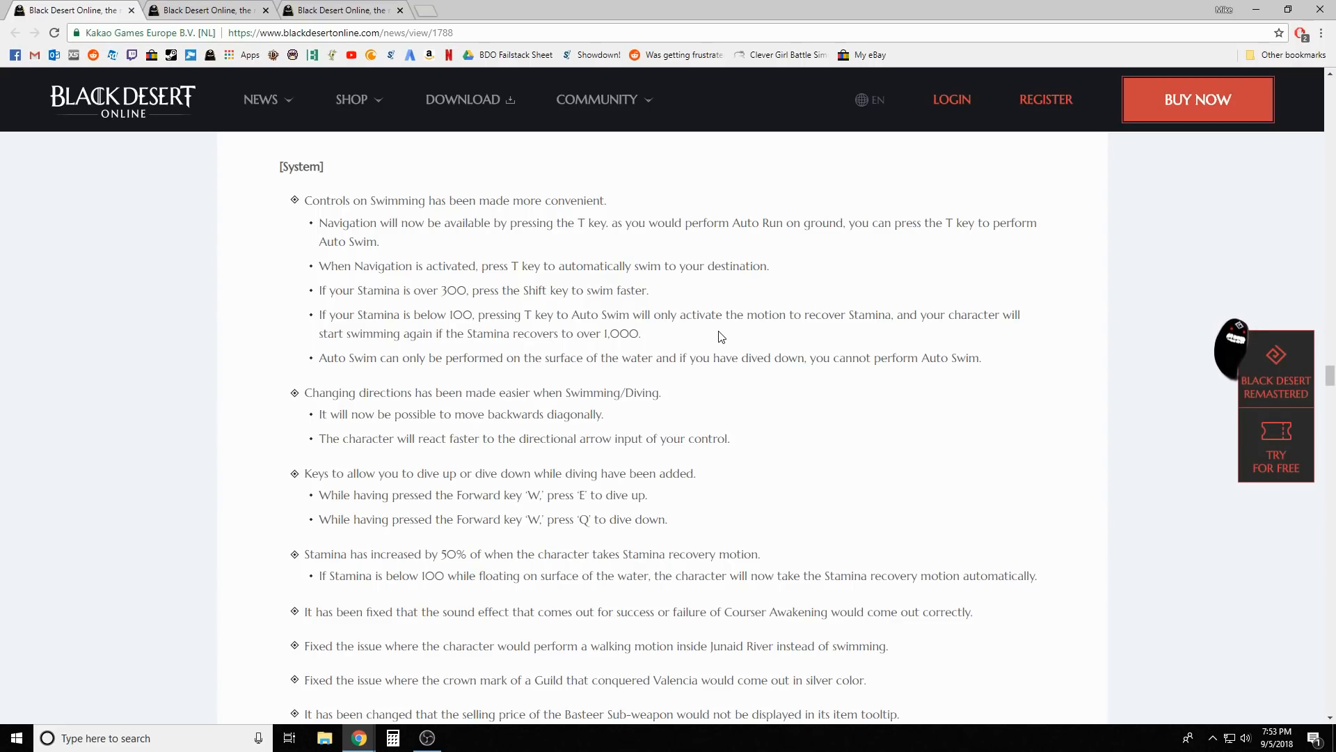
{"action": "mouse_move", "coordinate": [911, 409]}
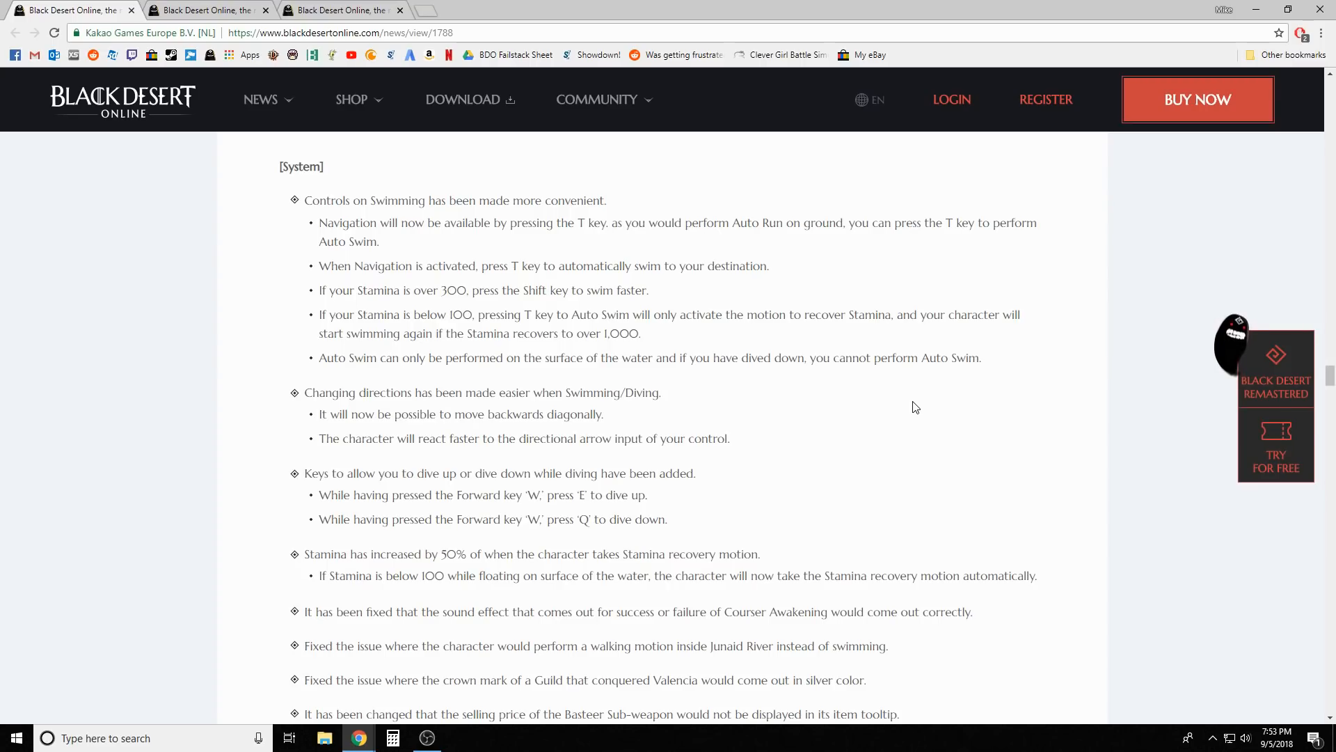
{"action": "mouse_move", "coordinate": [755, 375]}
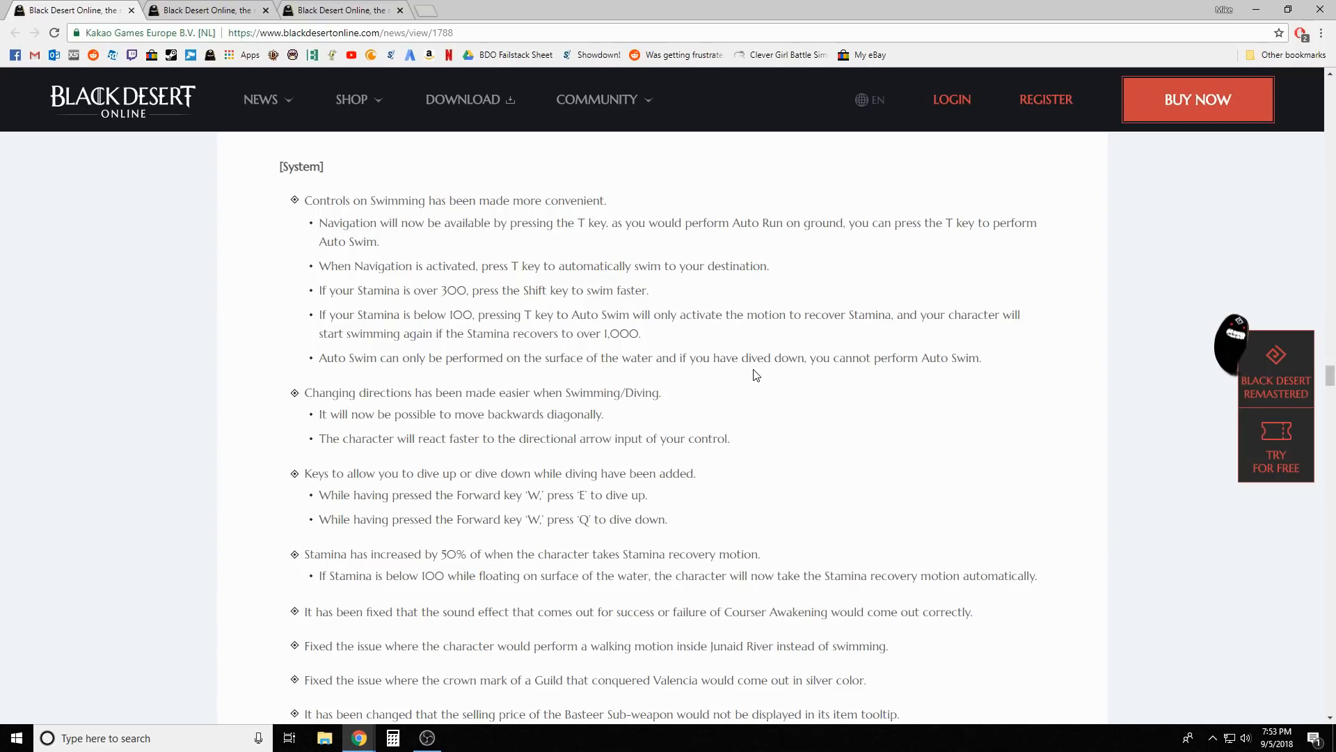
{"action": "mouse_move", "coordinate": [820, 453]}
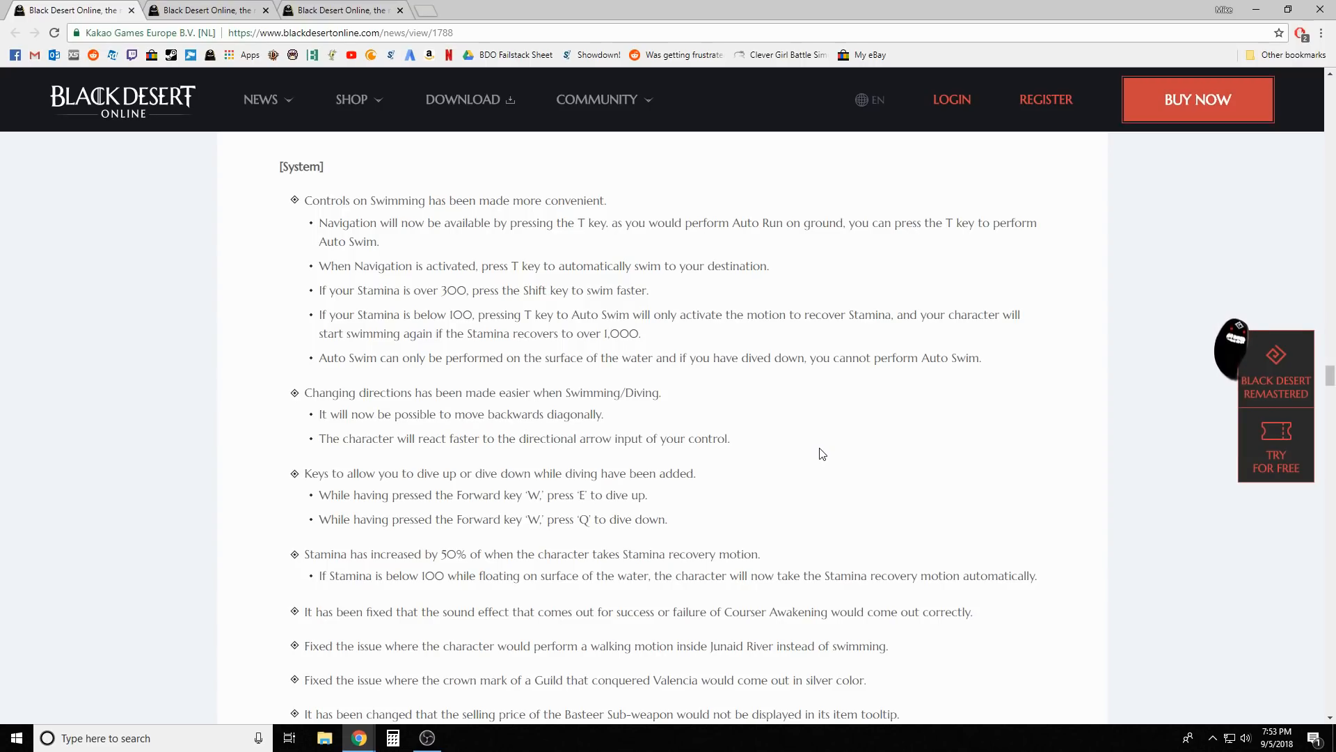
{"action": "scroll", "scroll_direction": "down", "scroll_amount": 3}
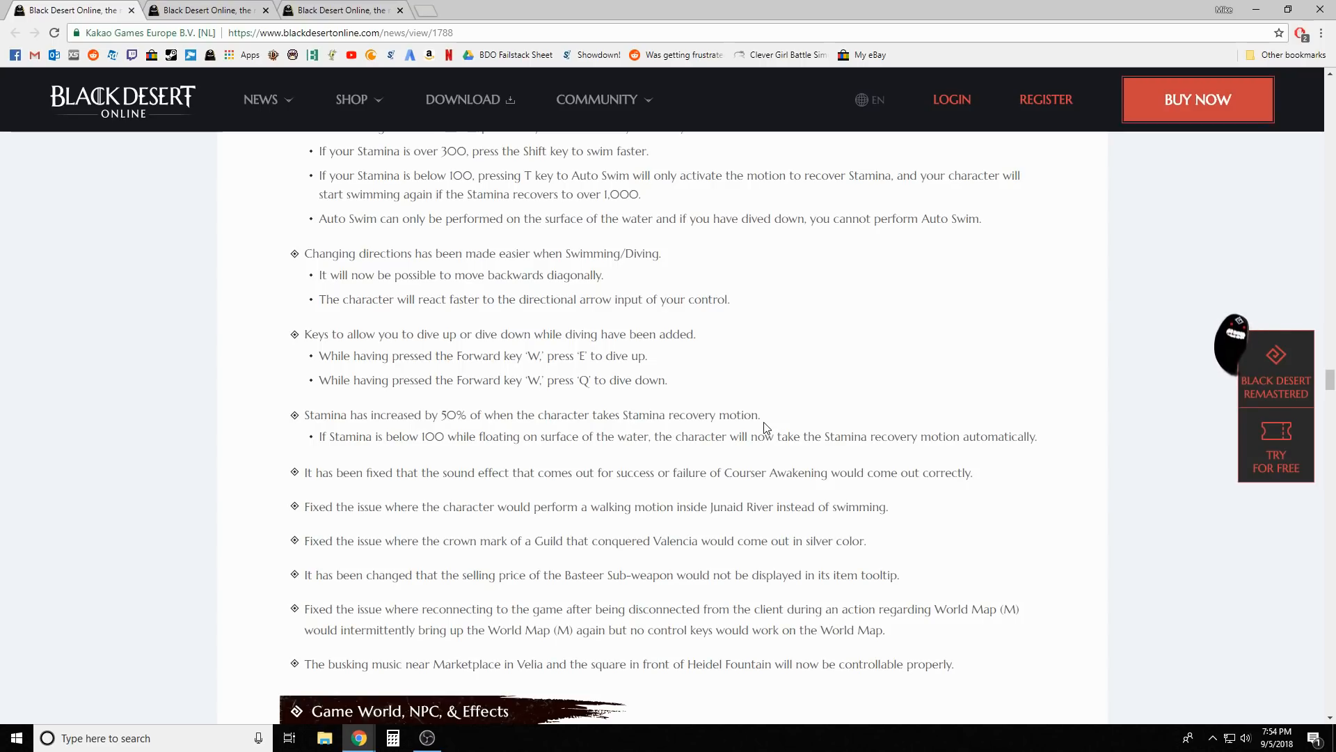
{"action": "scroll", "scroll_direction": "up", "scroll_amount": 3}
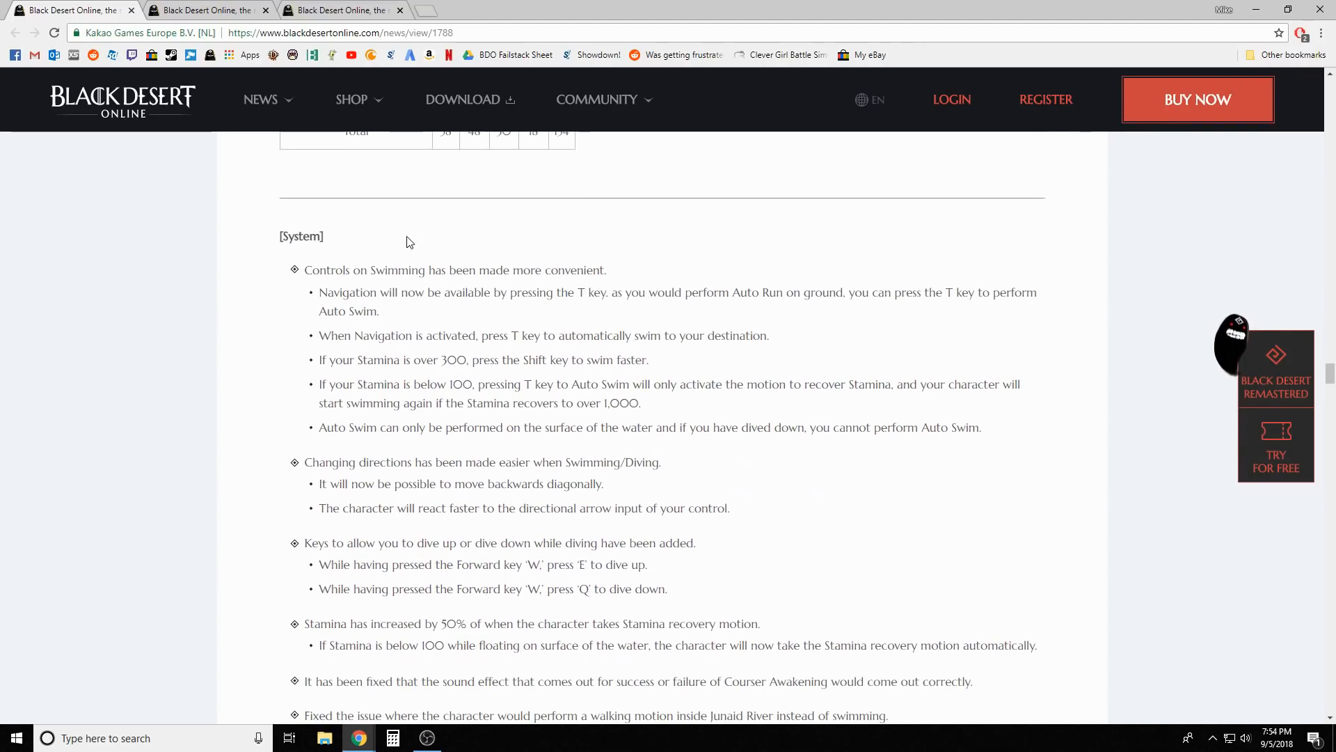
{"action": "scroll", "scroll_direction": "down", "scroll_amount": 3}
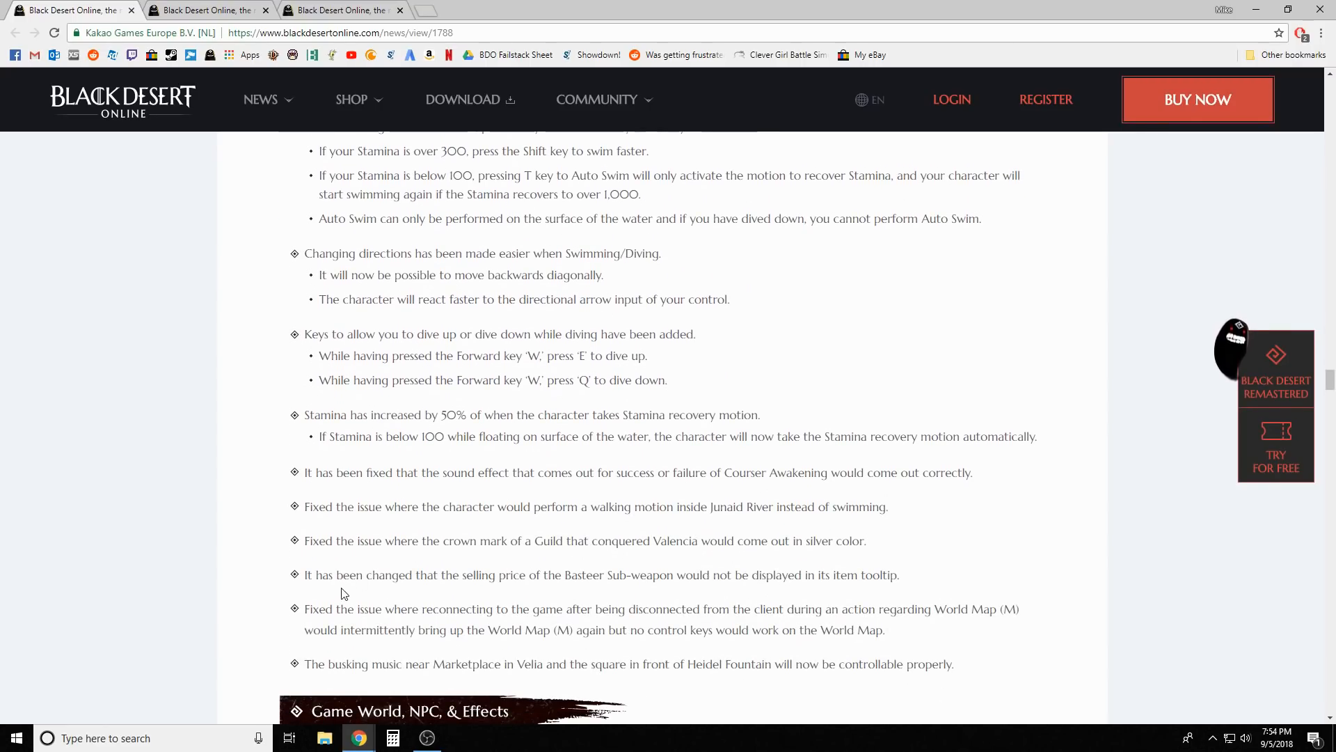
{"action": "mouse_move", "coordinate": [831, 499]}
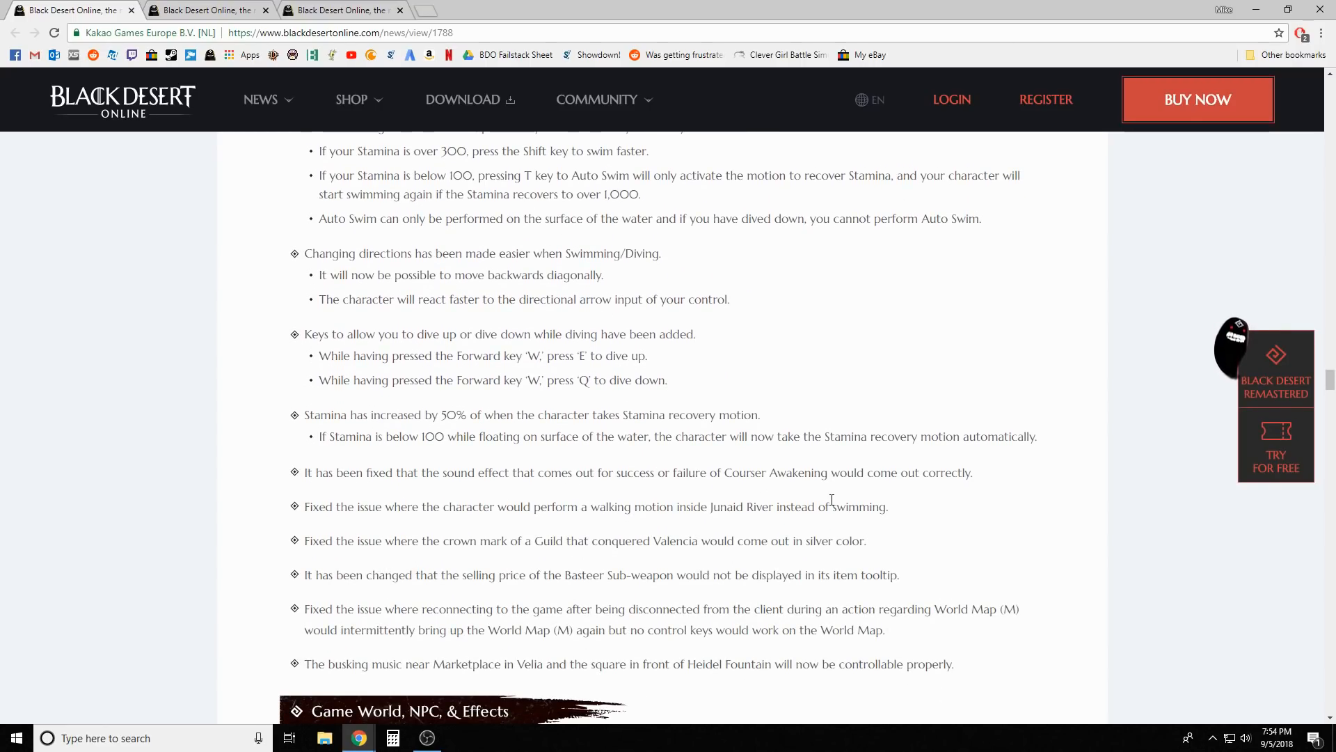
{"action": "scroll", "scroll_direction": "down", "scroll_amount": 3}
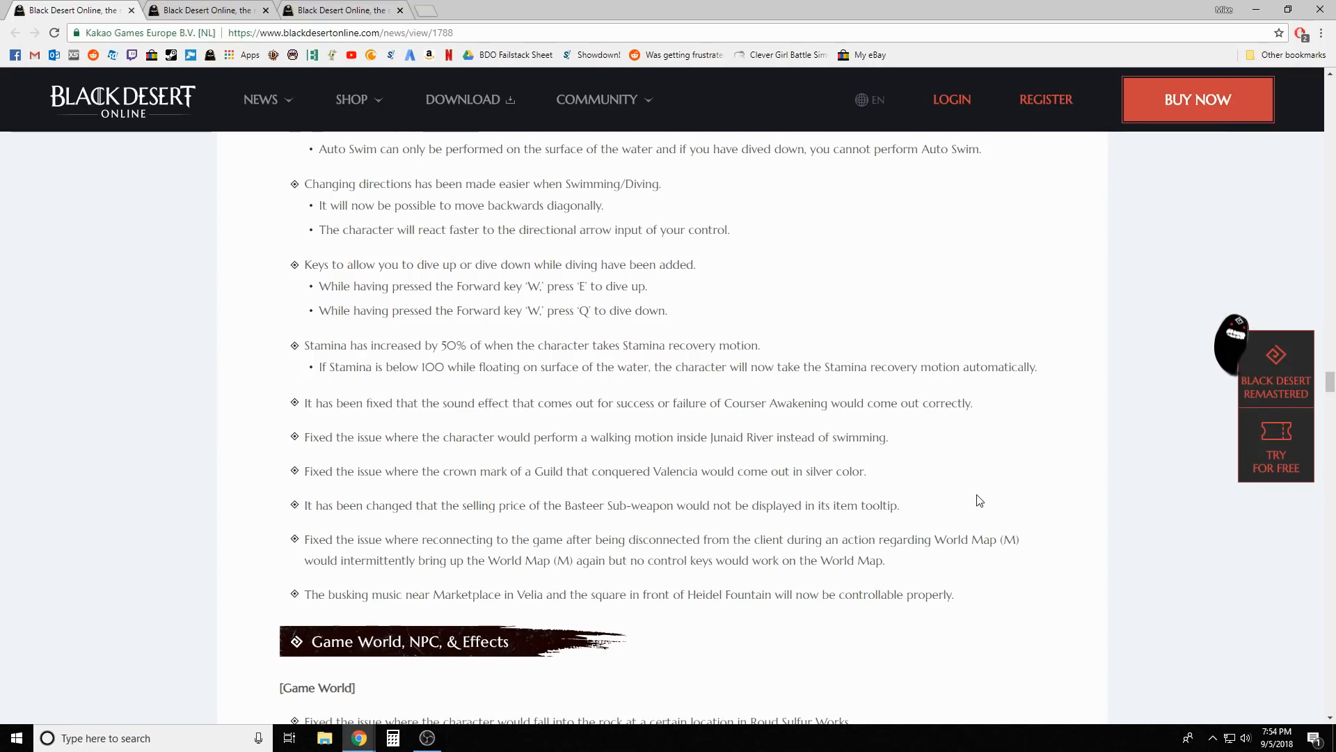
{"action": "scroll", "scroll_direction": "down", "scroll_amount": 3}
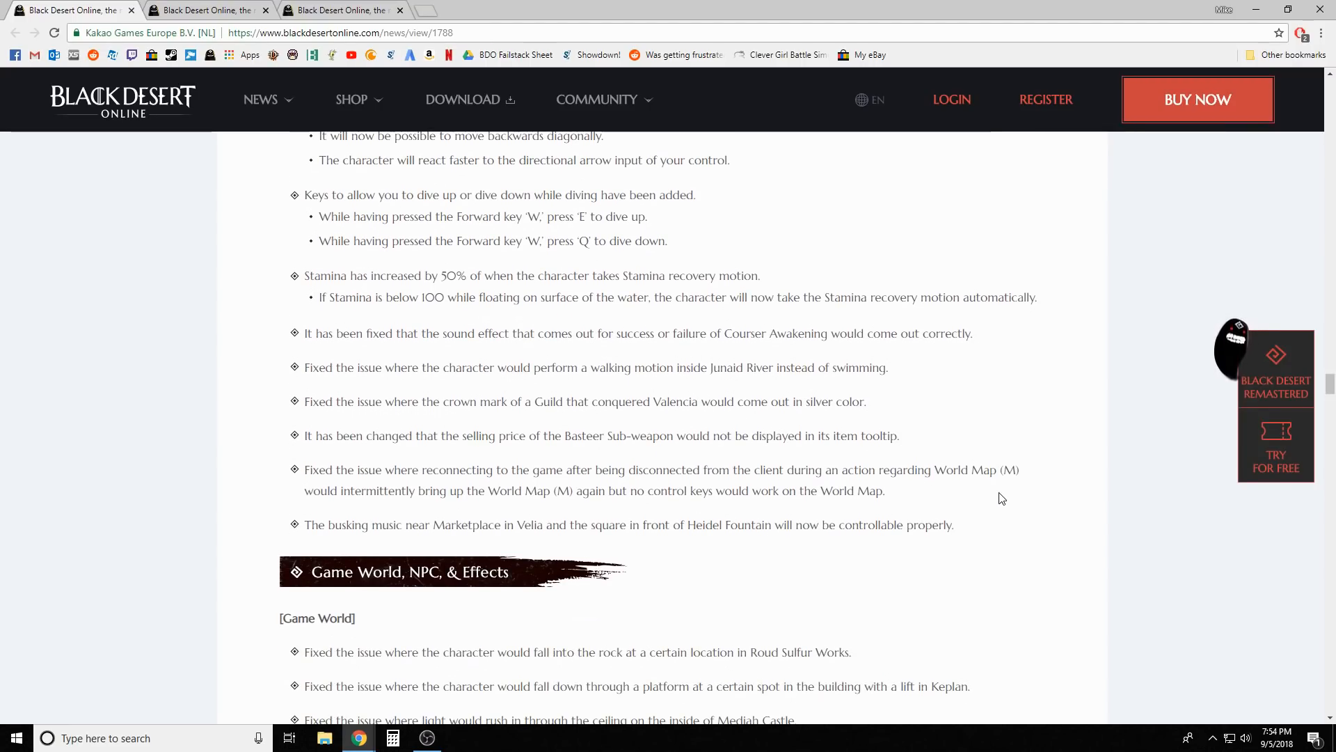
{"action": "mouse_move", "coordinate": [1011, 471]}
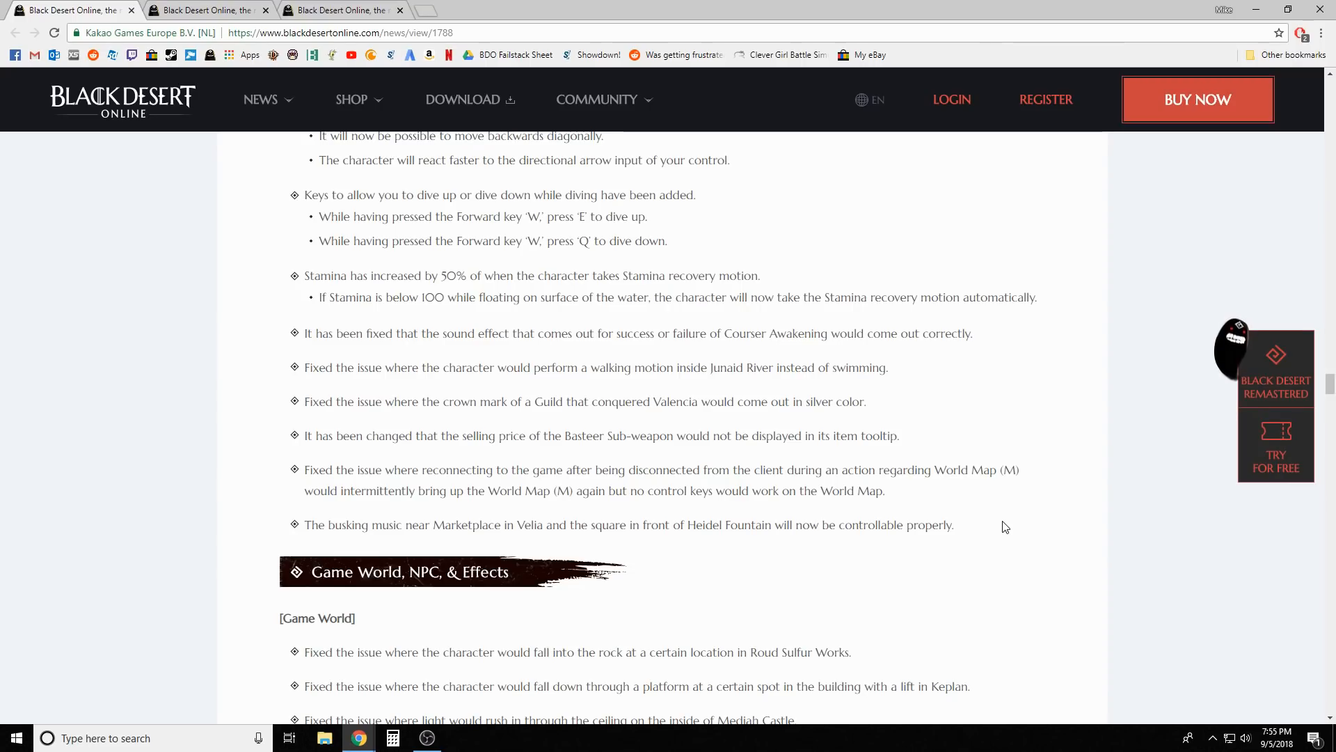
{"action": "mouse_move", "coordinate": [1000, 534]}
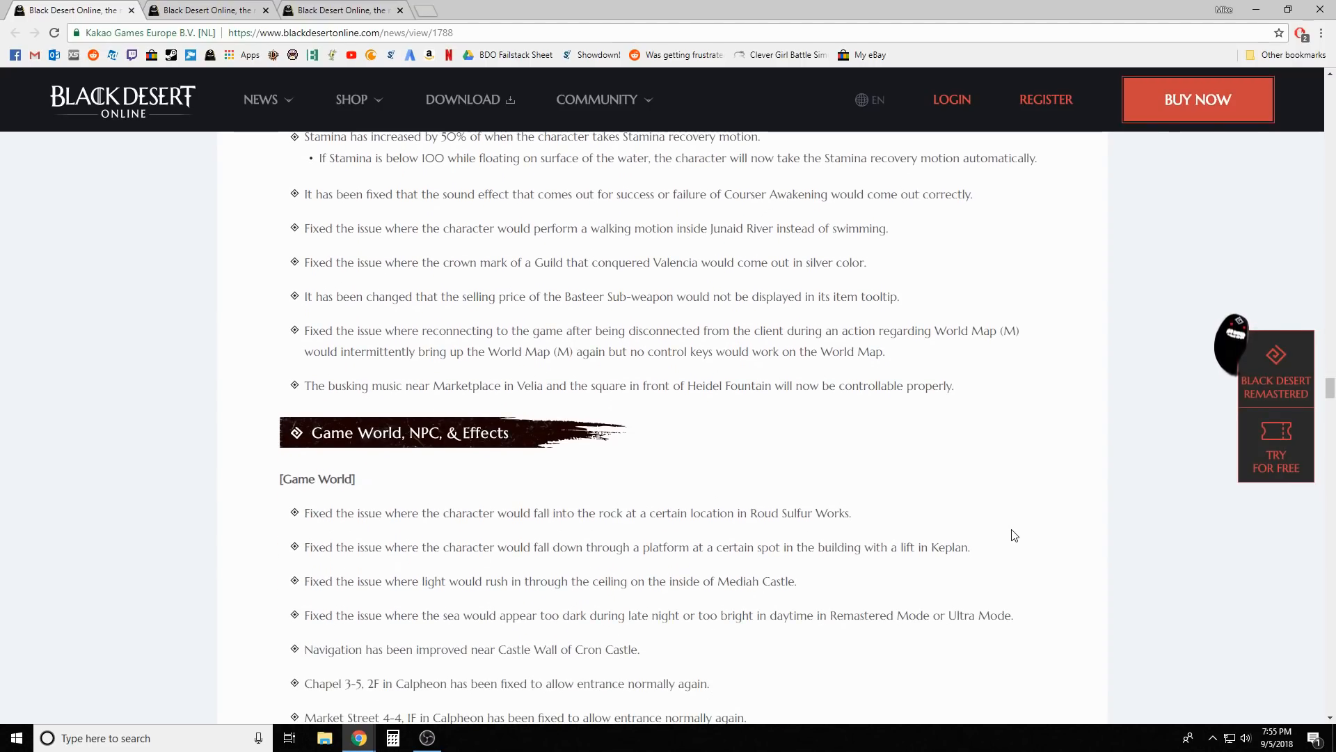
{"action": "scroll", "scroll_direction": "down", "scroll_amount": 3}
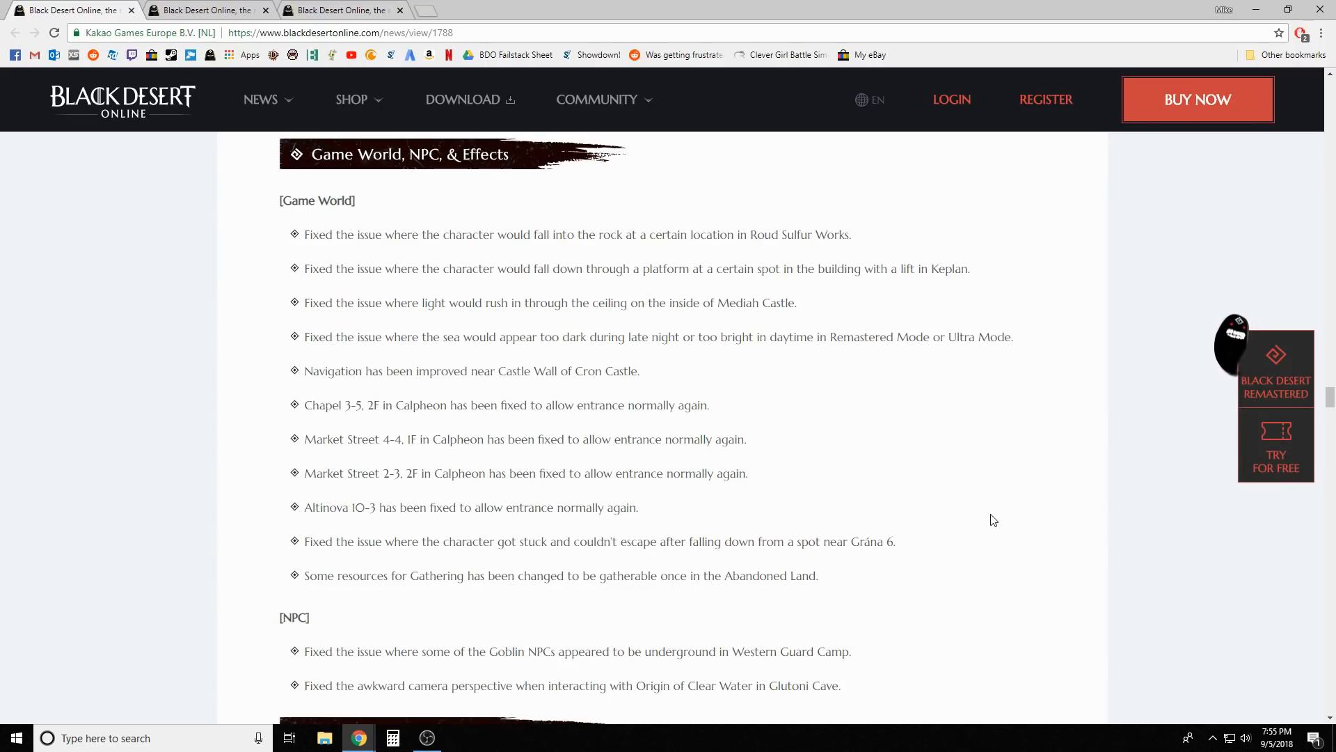
{"action": "scroll", "scroll_direction": "down", "scroll_amount": 3}
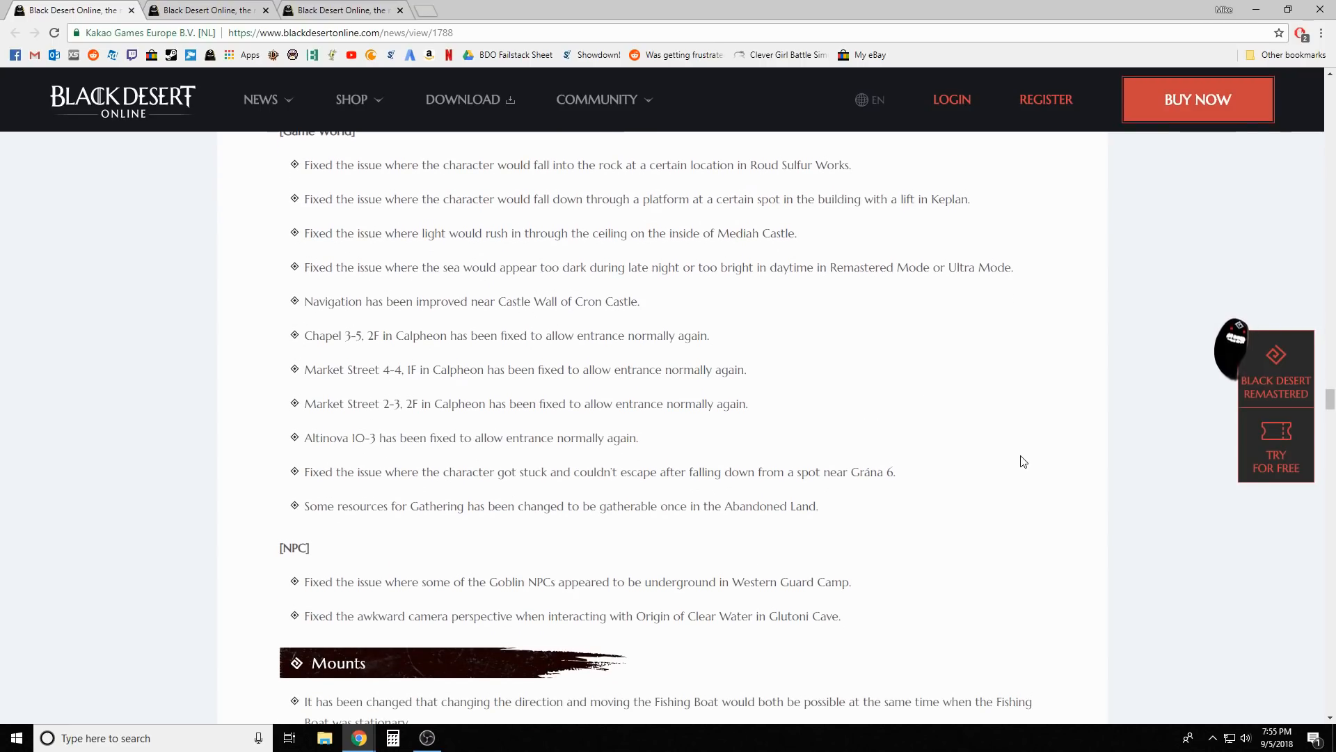
{"action": "scroll", "scroll_direction": "down", "scroll_amount": 3}
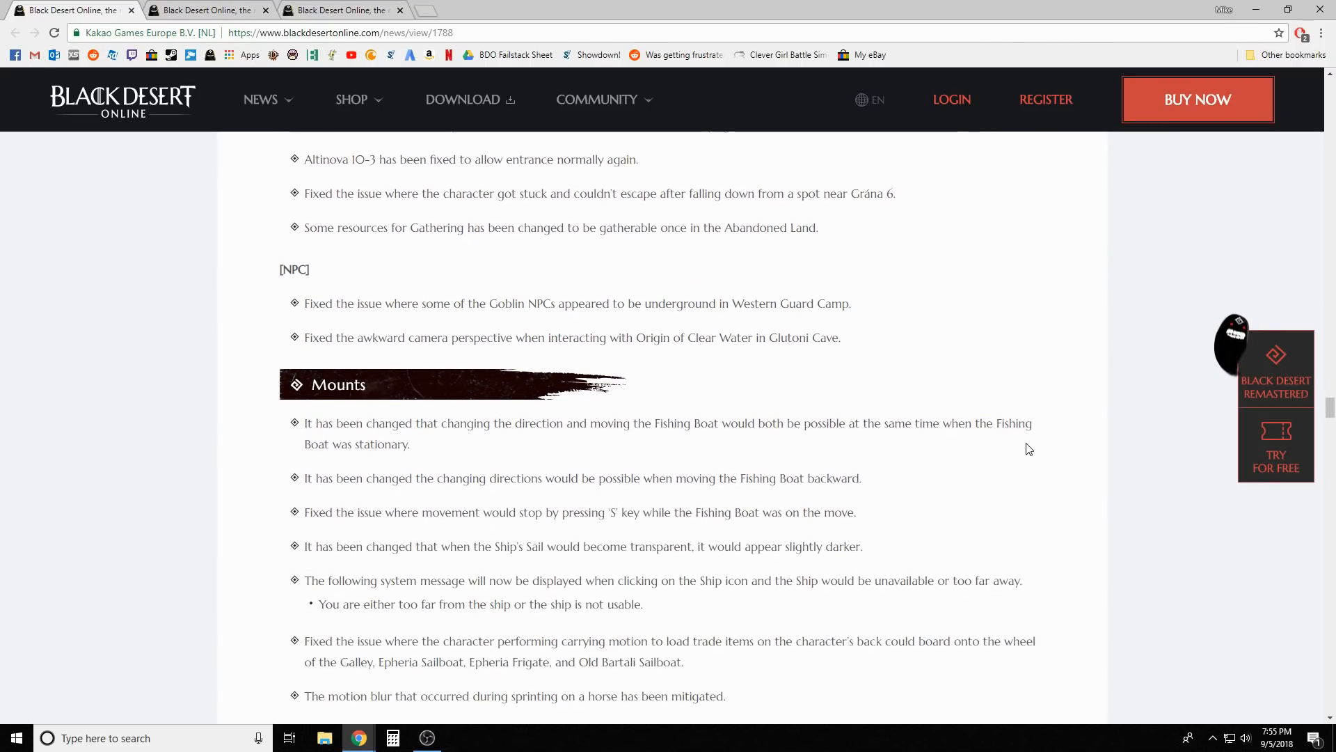
{"action": "scroll", "scroll_direction": "down", "scroll_amount": 3}
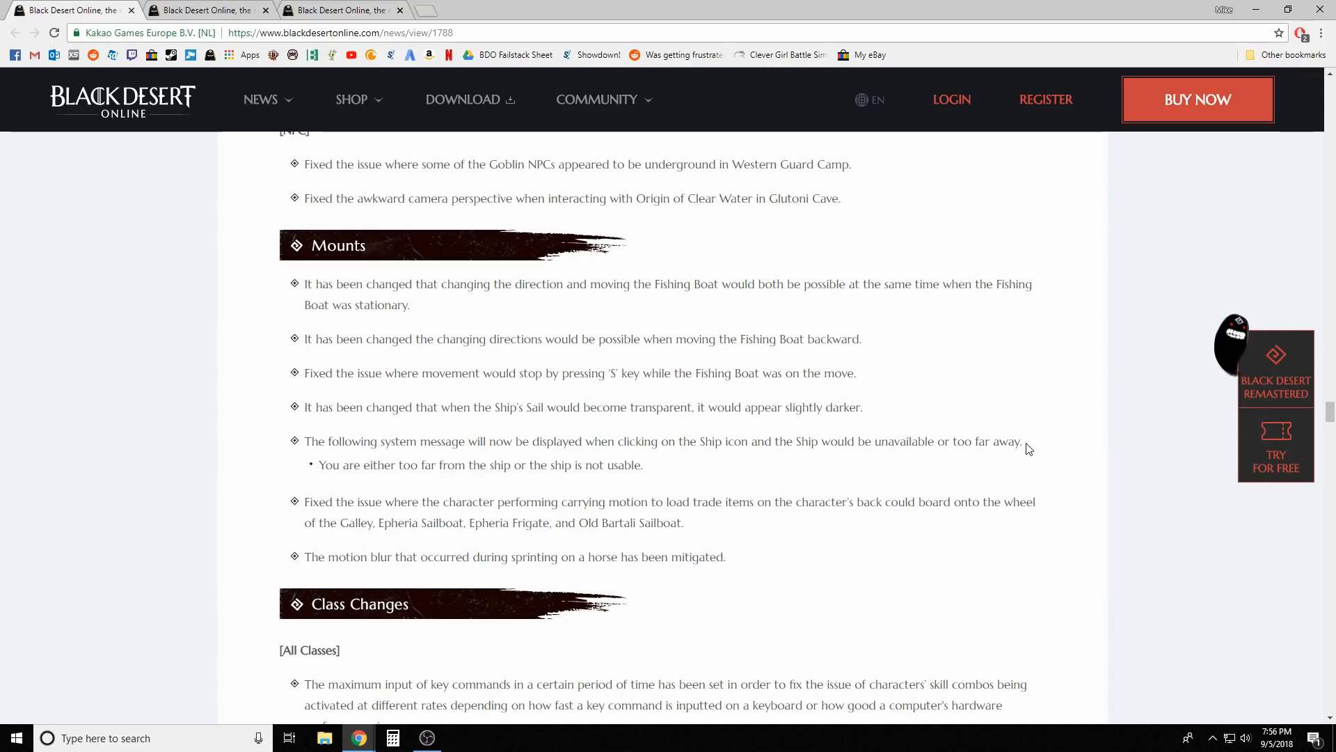
{"action": "mouse_move", "coordinate": [936, 544]}
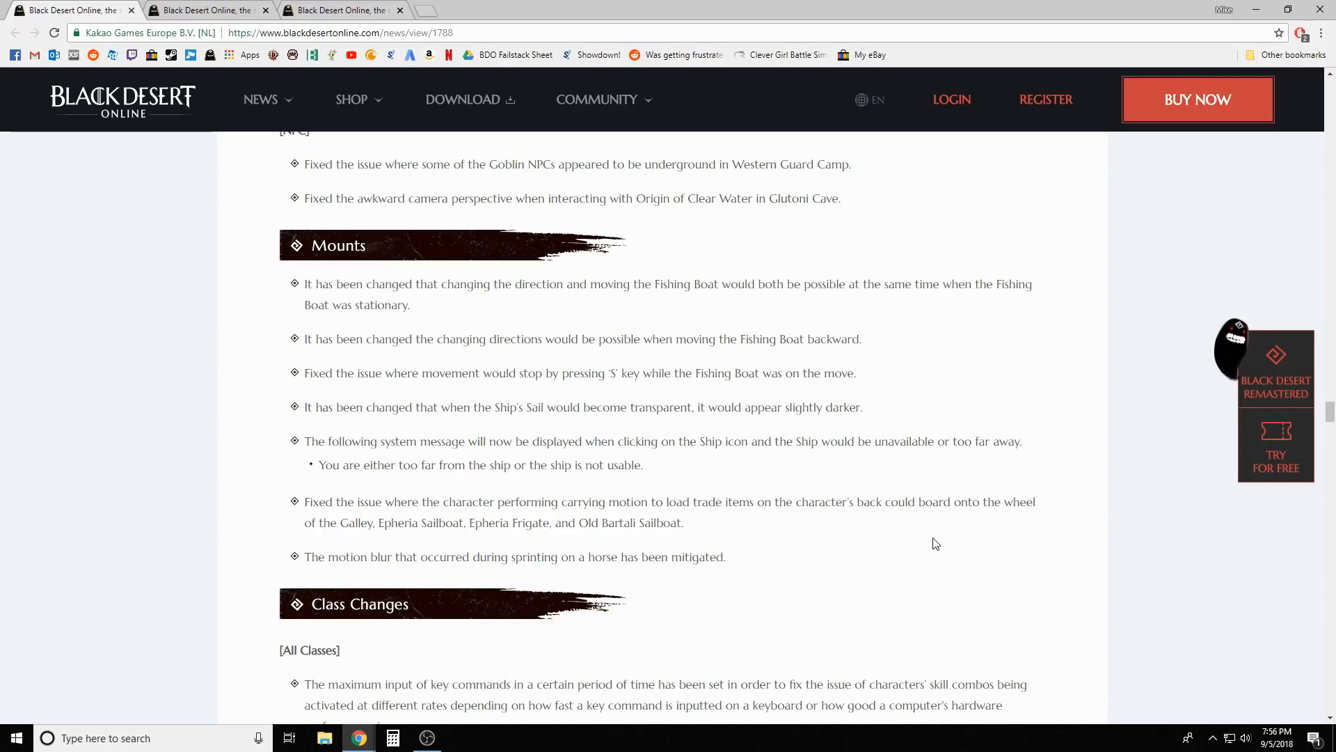
{"action": "scroll", "scroll_direction": "down", "scroll_amount": 3}
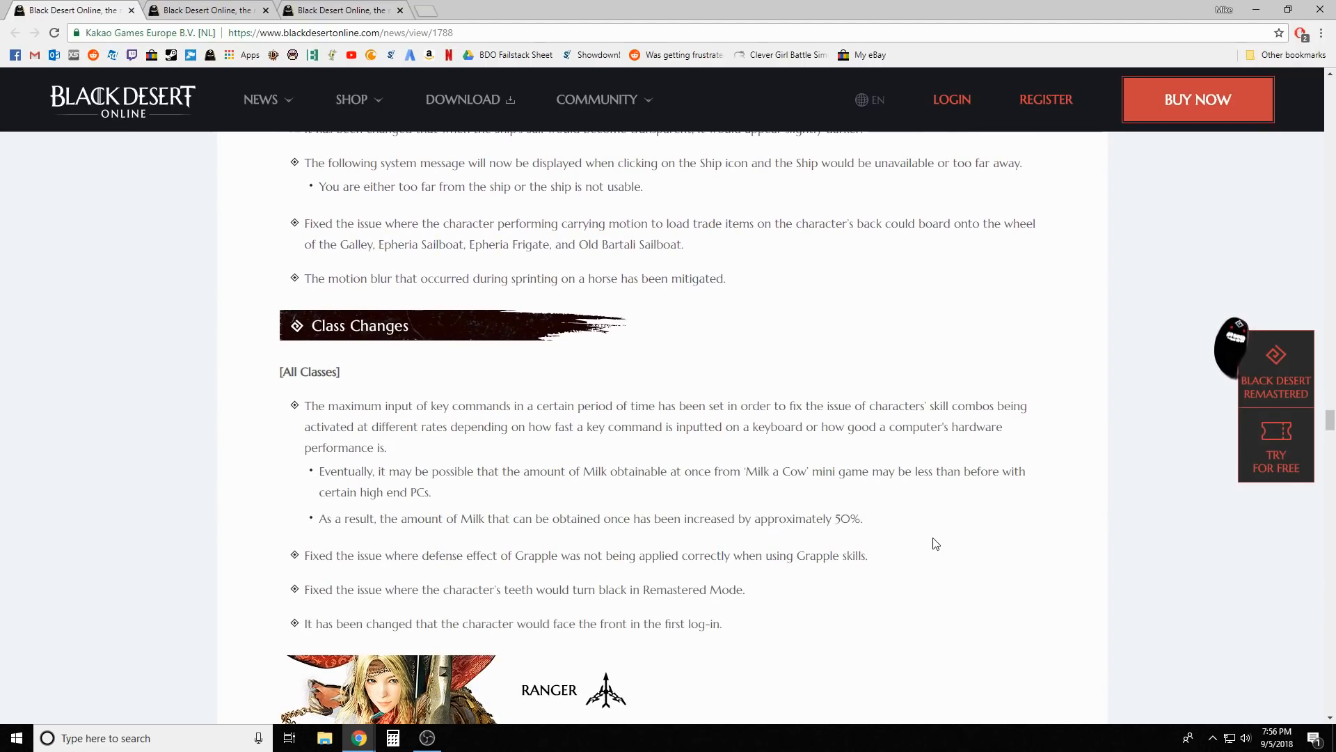
{"action": "scroll", "scroll_direction": "down", "scroll_amount": 3}
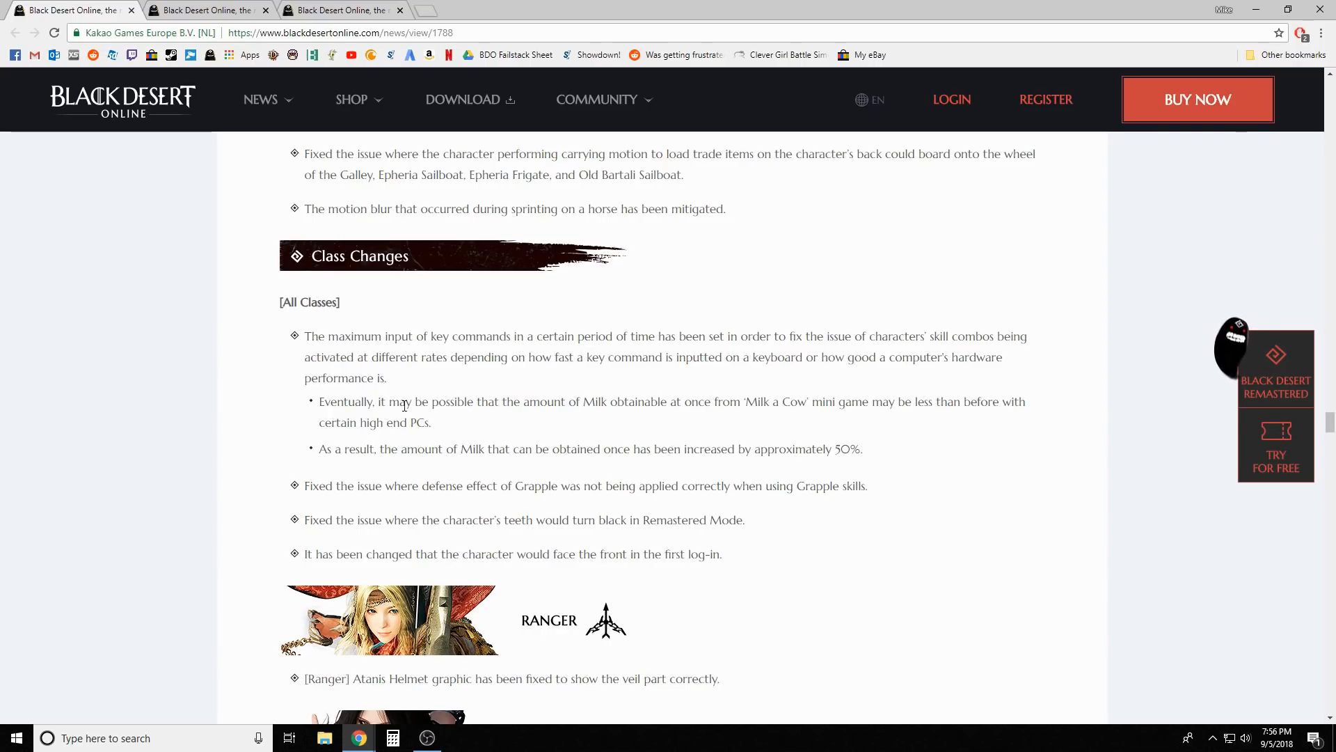
{"action": "mouse_move", "coordinate": [552, 358]}
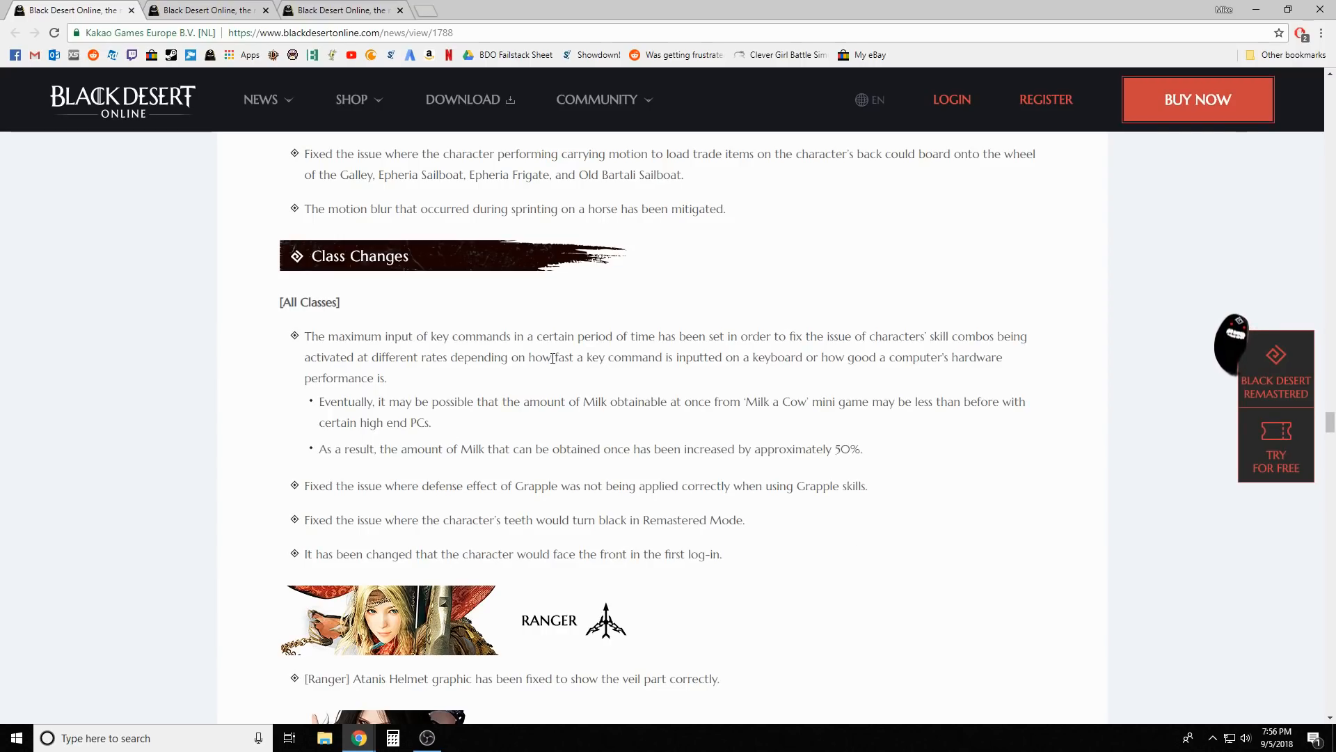
{"action": "mouse_move", "coordinate": [485, 396]}
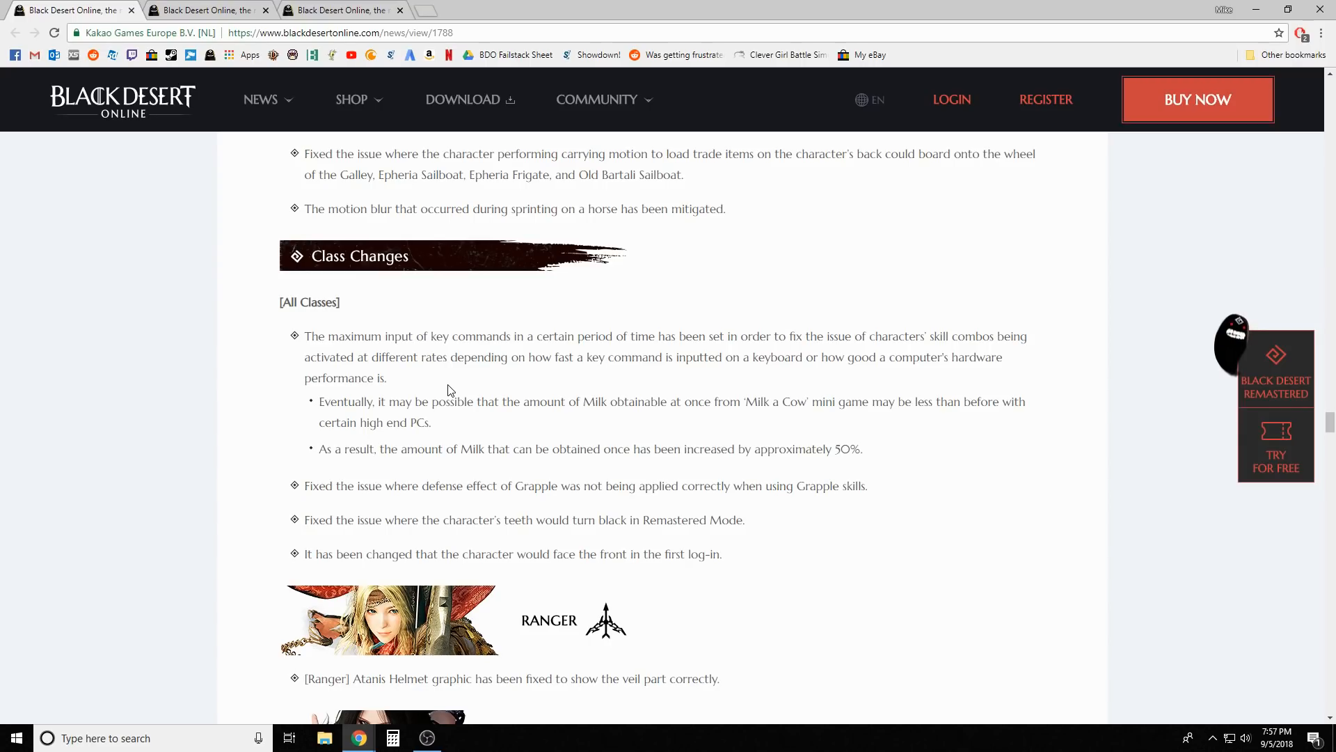
{"action": "mouse_move", "coordinate": [889, 432]}
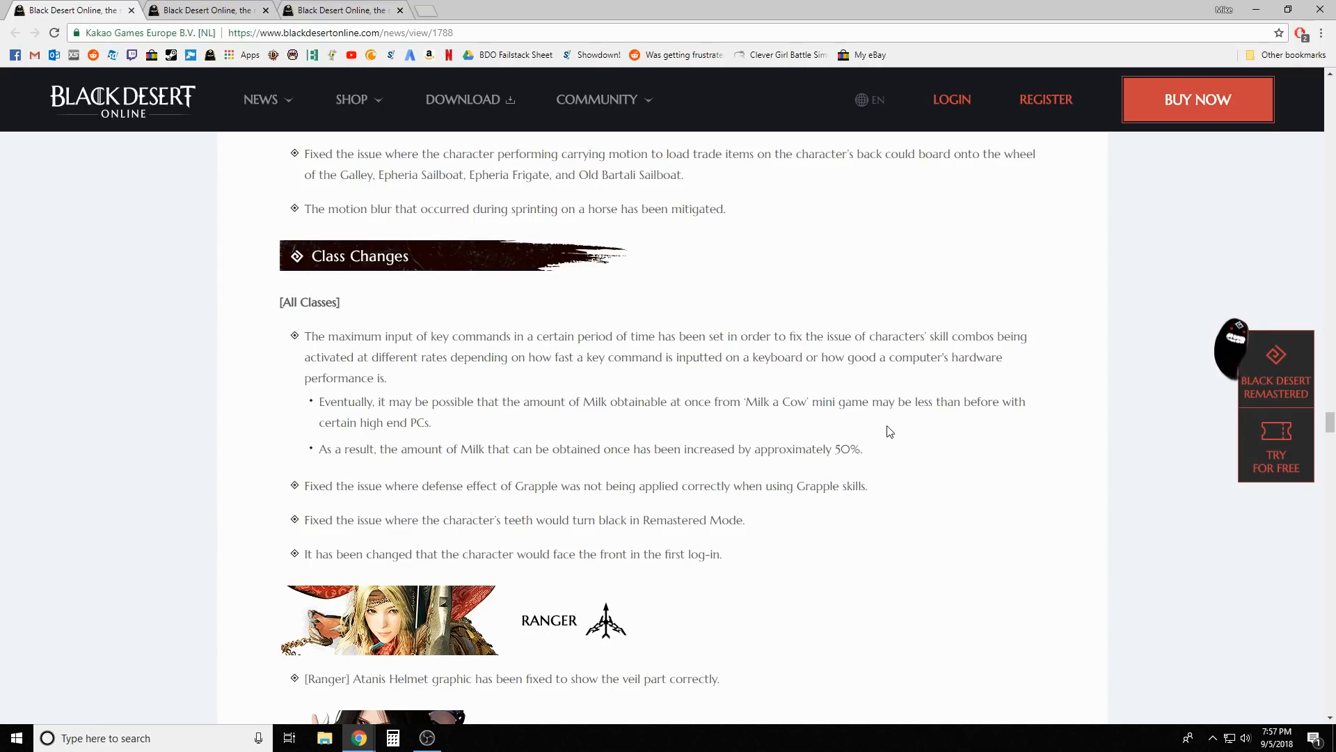
{"action": "scroll", "scroll_direction": "down", "scroll_amount": 3}
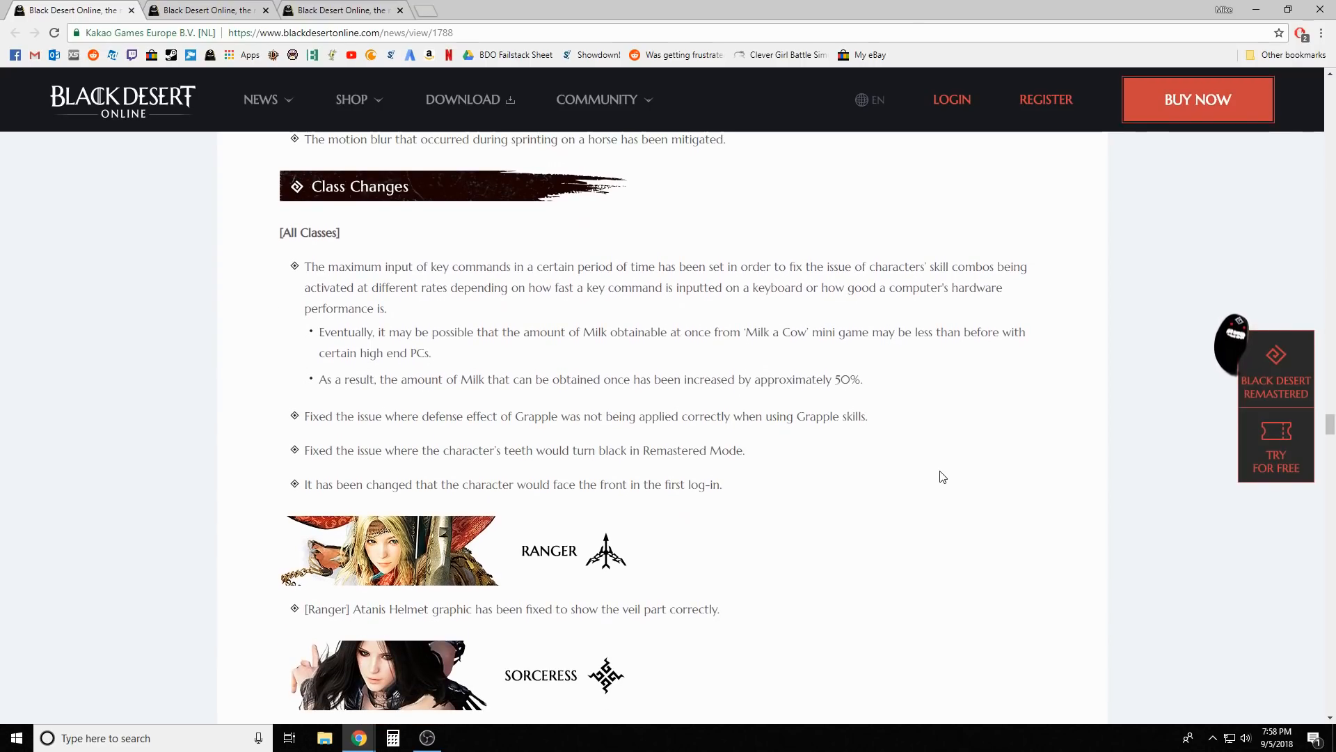
{"action": "scroll", "scroll_direction": "down", "scroll_amount": 3}
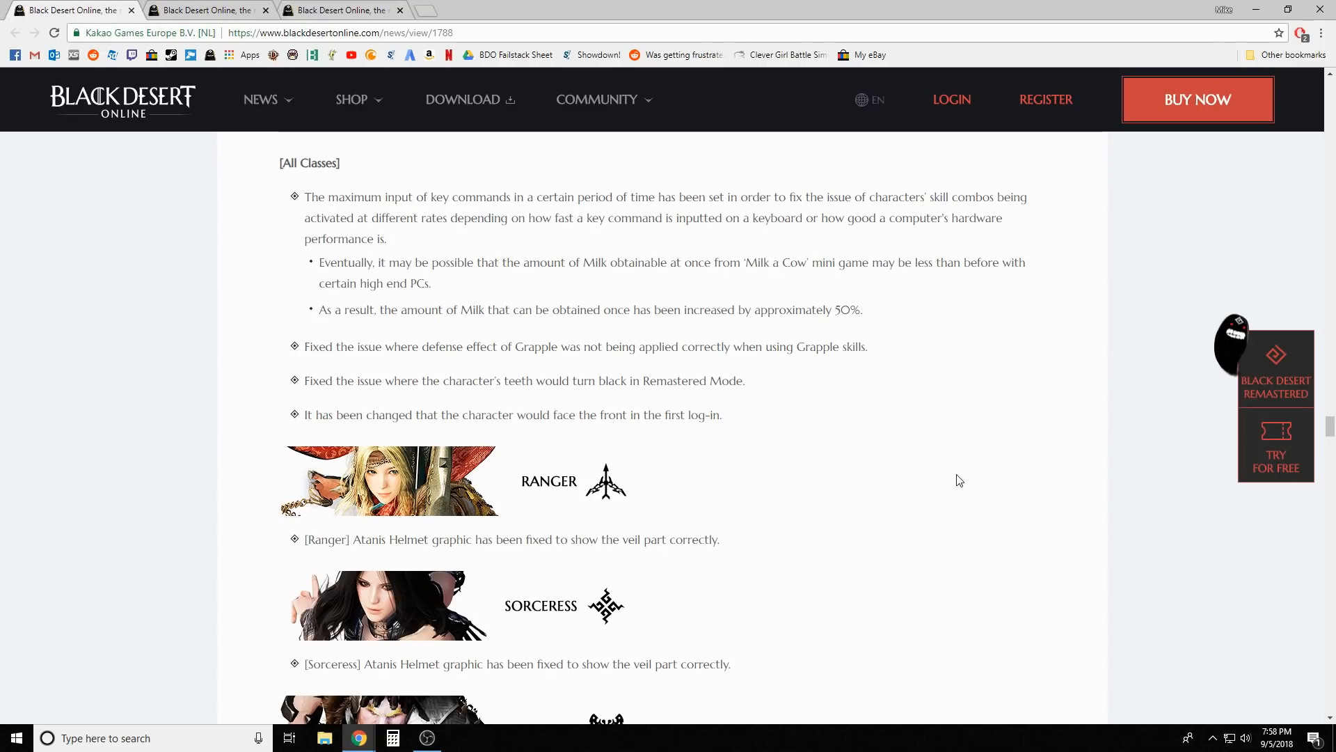
{"action": "scroll", "scroll_direction": "down", "scroll_amount": 3}
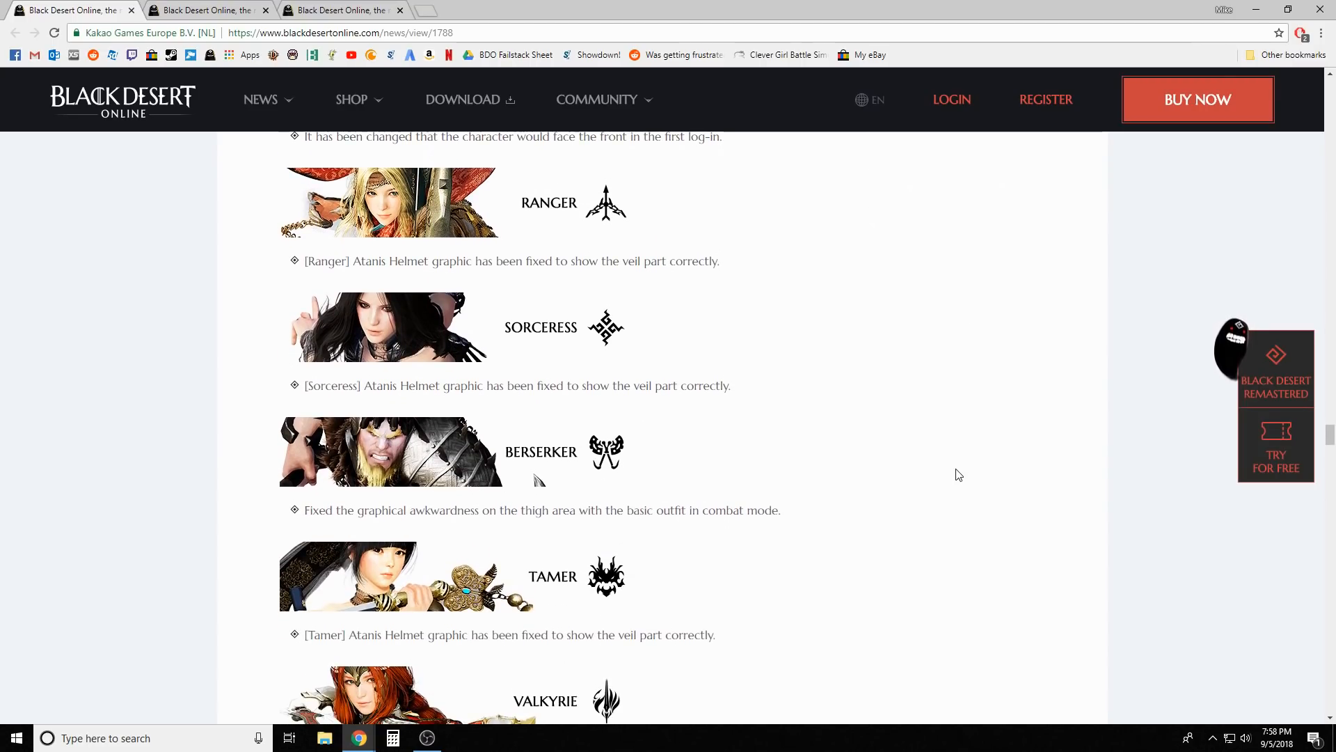
{"action": "scroll", "scroll_direction": "down", "scroll_amount": 3}
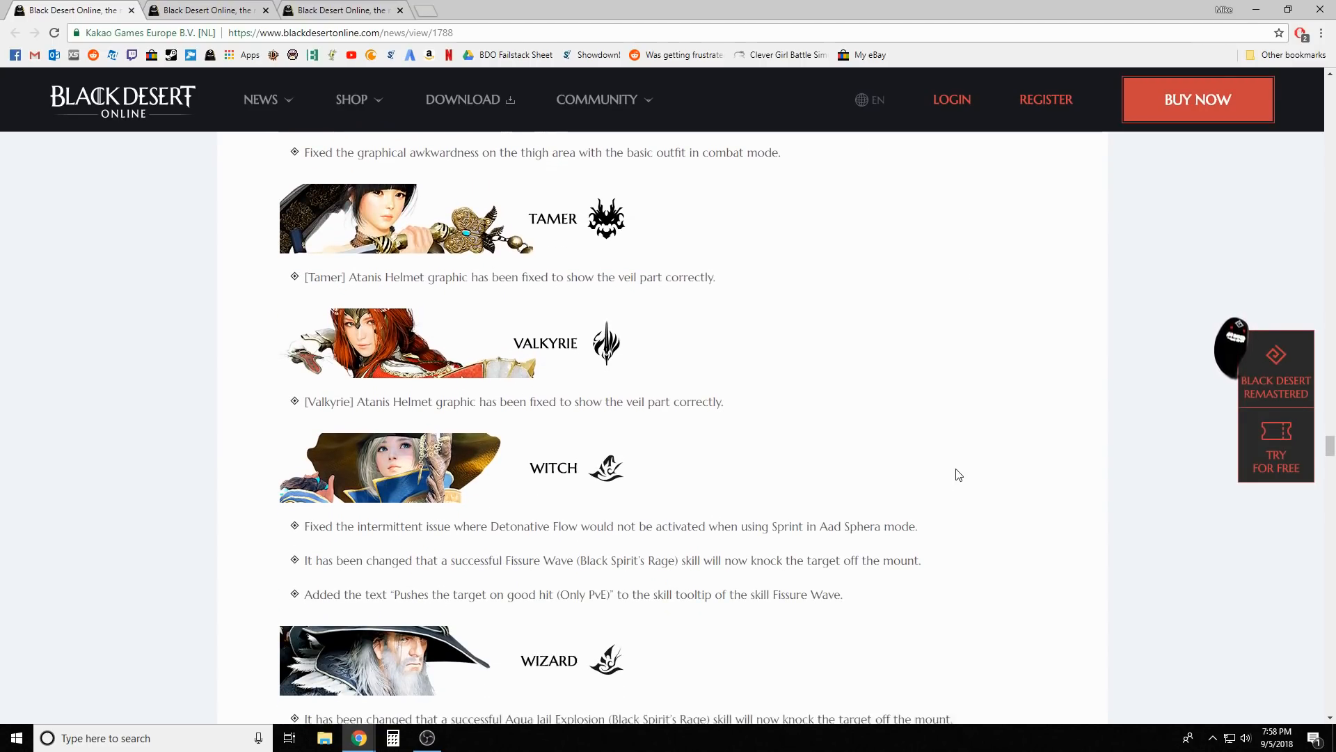
{"action": "scroll", "scroll_direction": "down", "scroll_amount": 3}
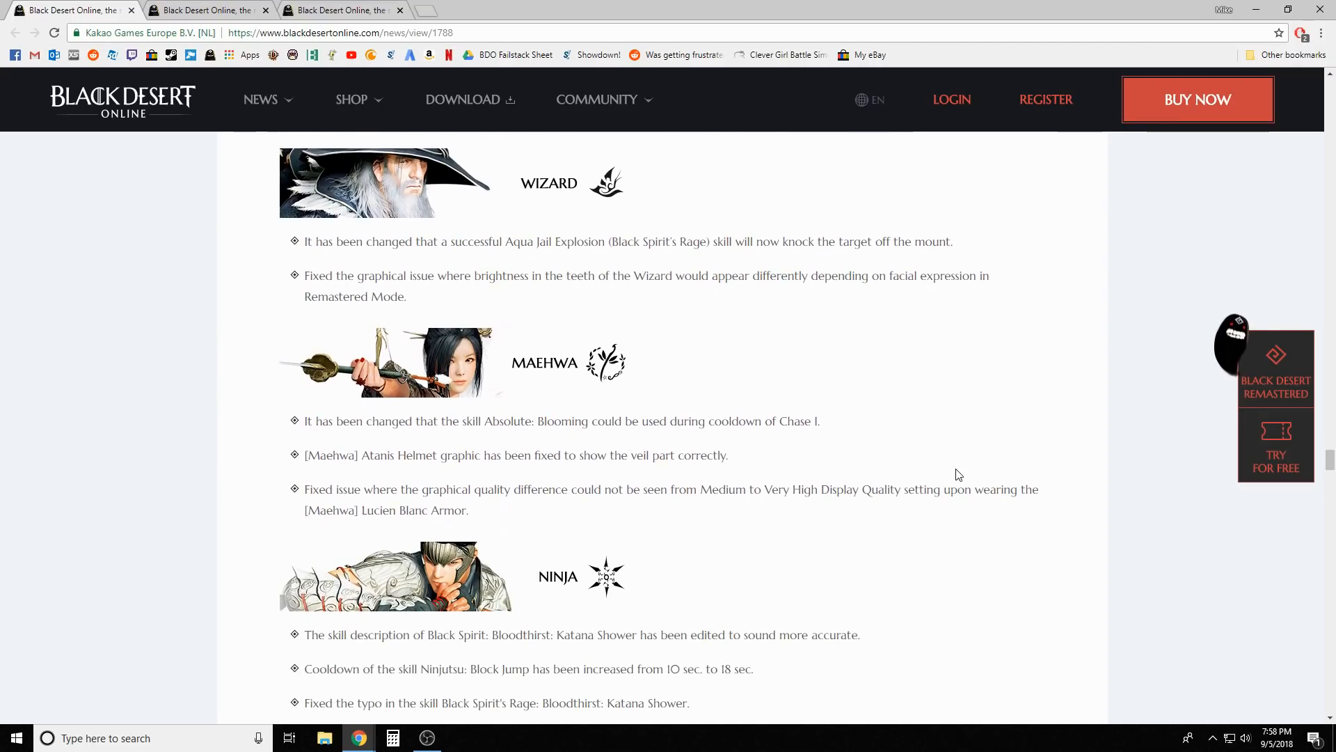
{"action": "scroll", "scroll_direction": "down", "scroll_amount": 3}
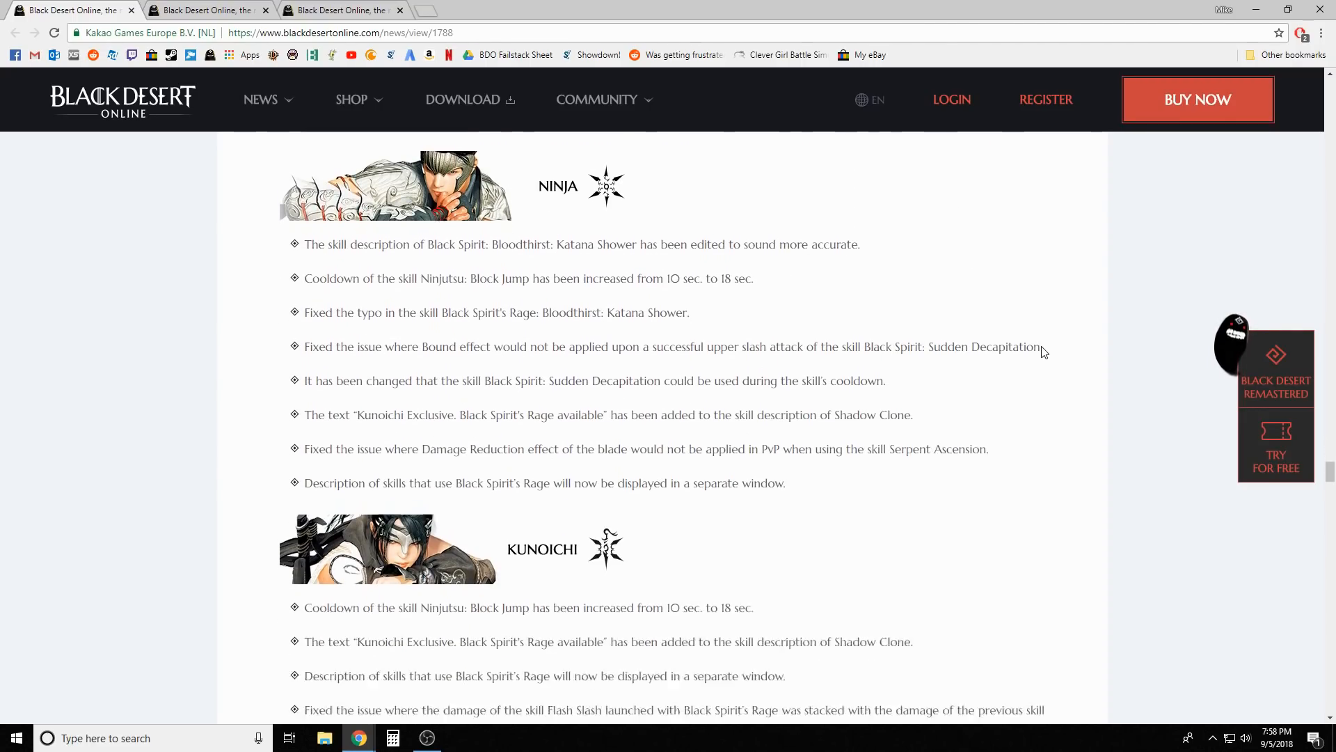
{"action": "scroll", "scroll_direction": "down", "scroll_amount": 3}
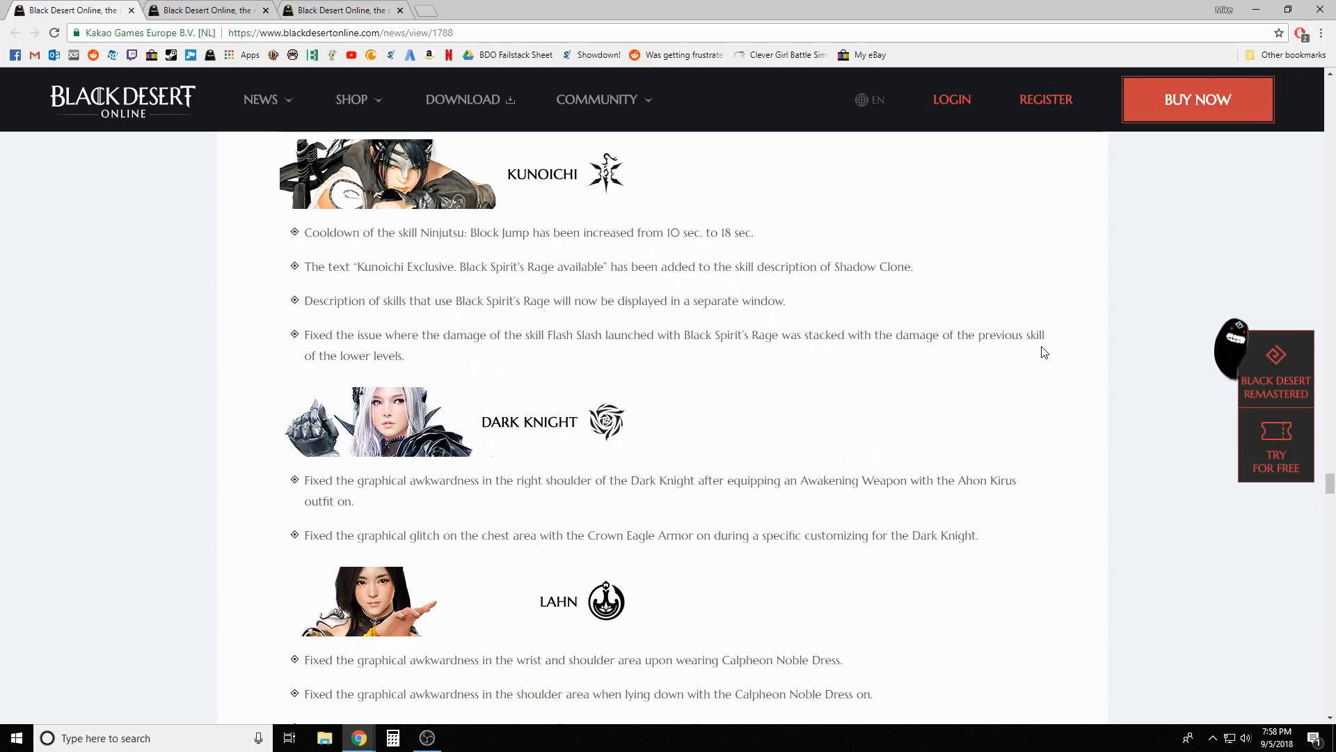
{"action": "scroll", "scroll_direction": "down", "scroll_amount": 3}
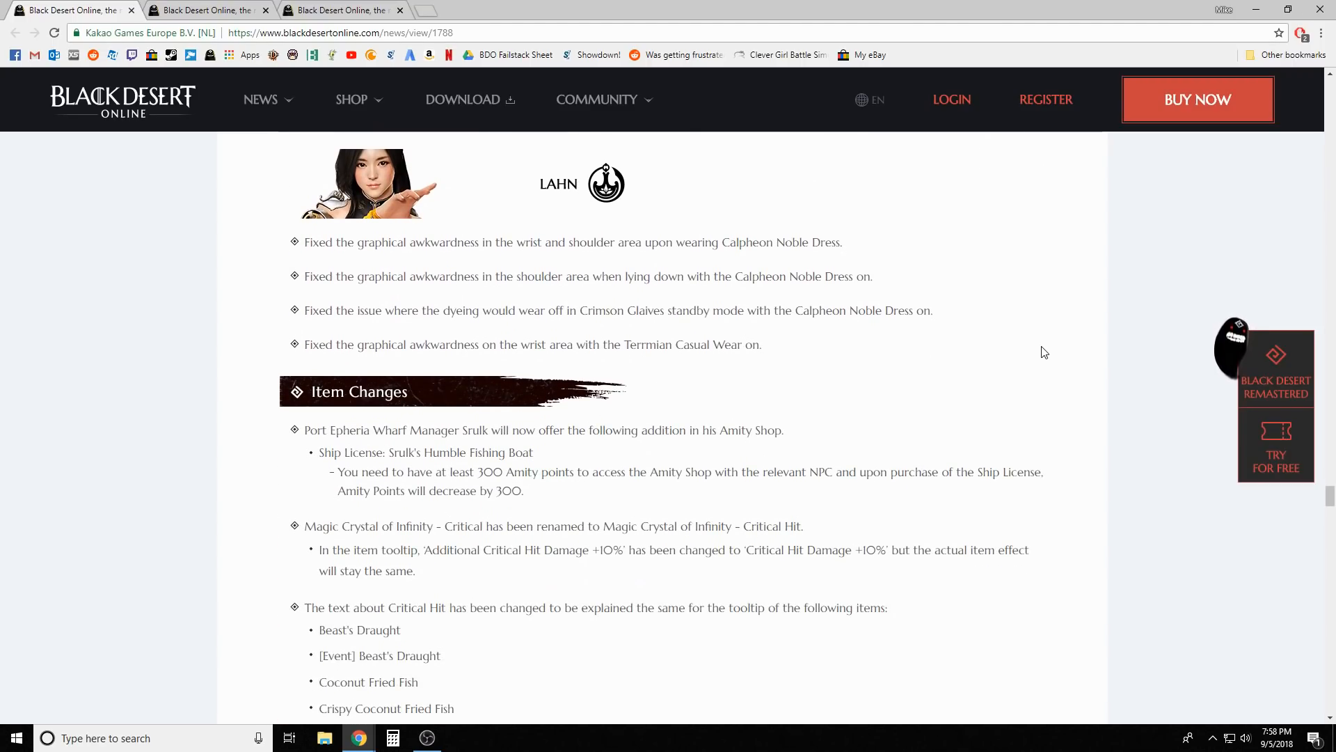
{"action": "scroll", "scroll_direction": "down", "scroll_amount": 3}
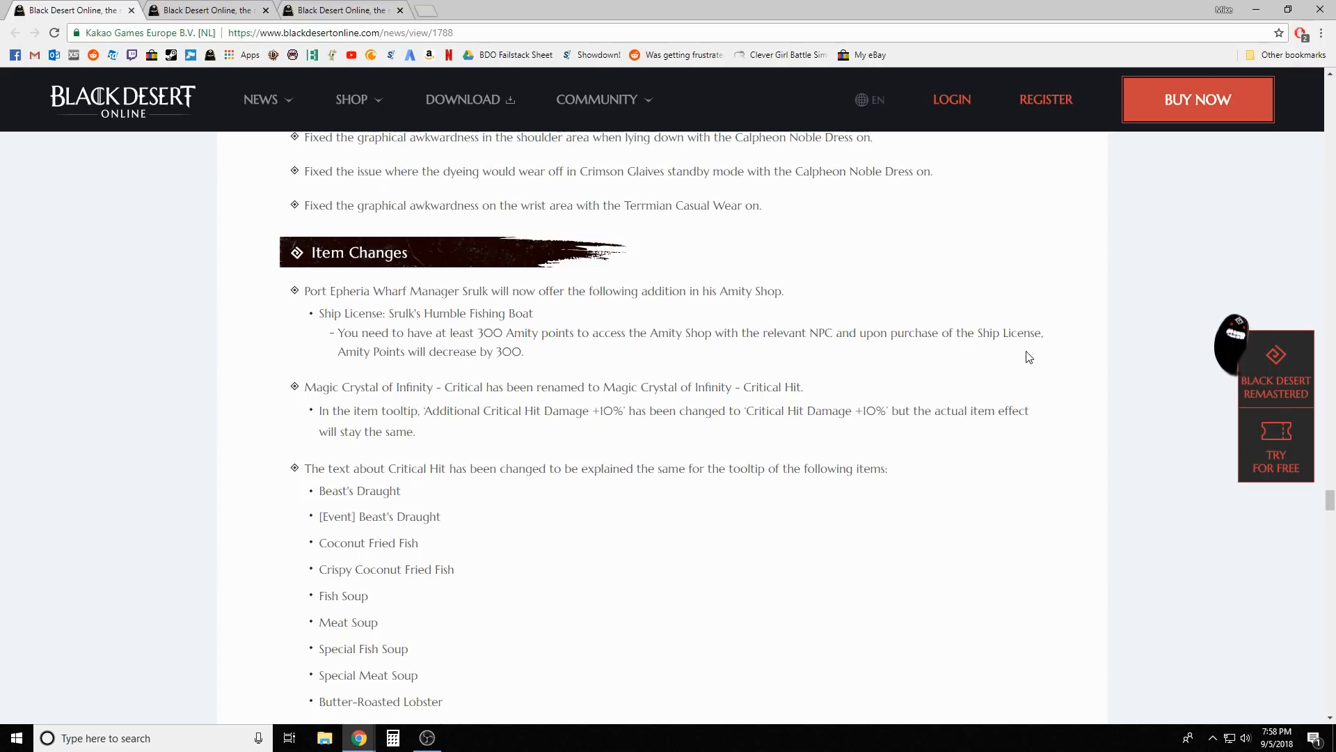
{"action": "mouse_move", "coordinate": [607, 580]}
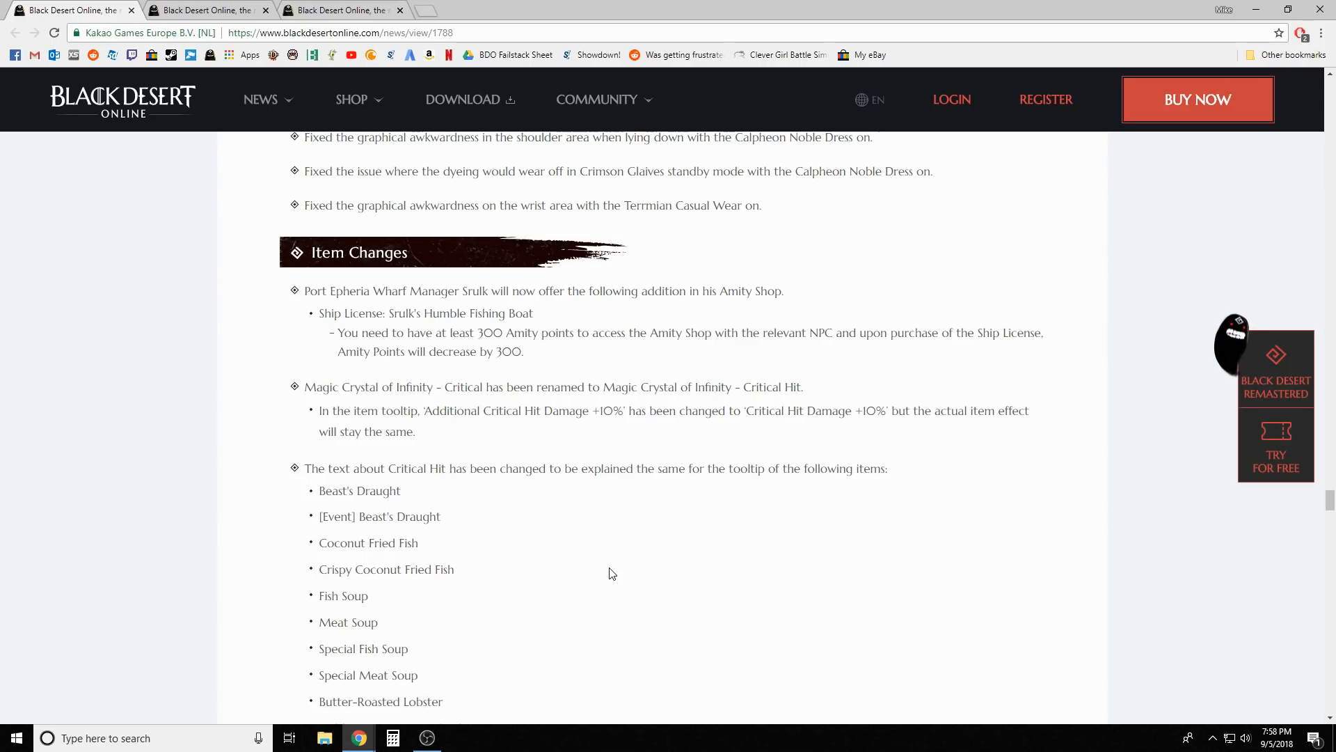
{"action": "mouse_move", "coordinate": [617, 576]}
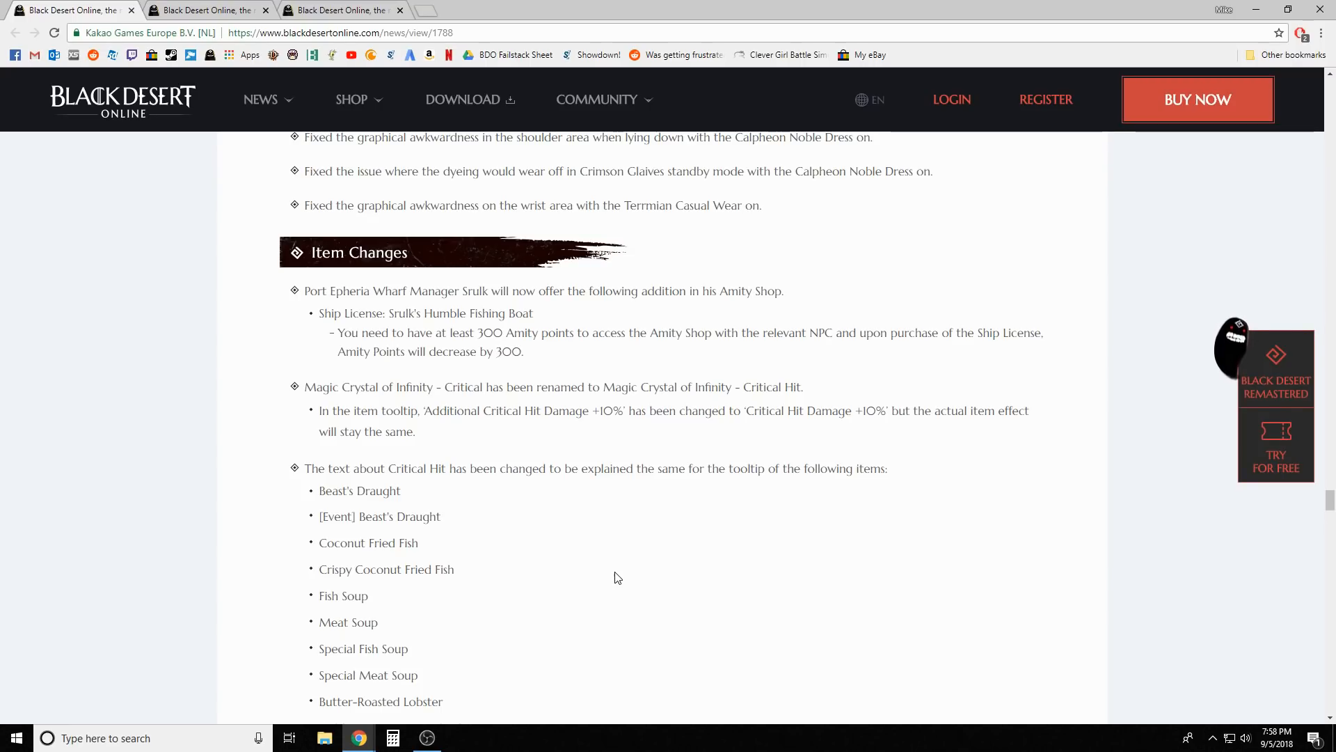
{"action": "scroll", "scroll_direction": "down", "scroll_amount": 3}
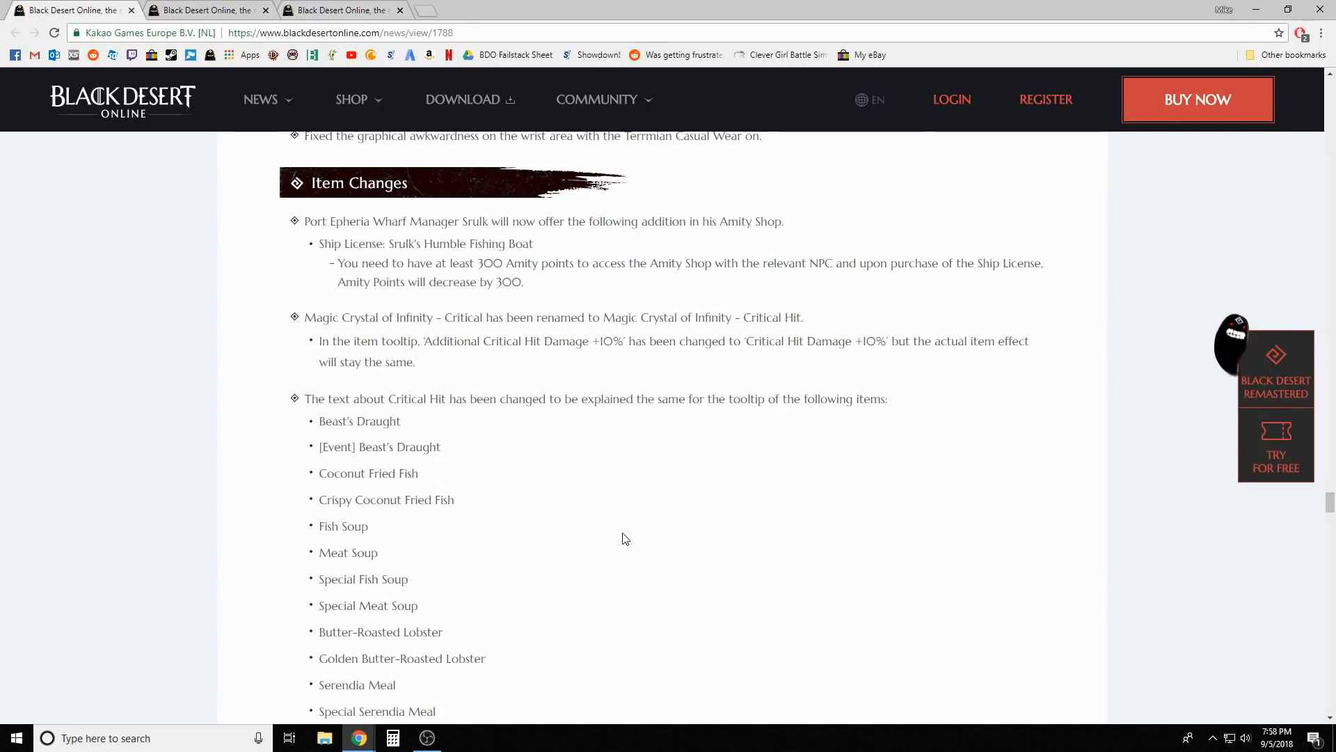
{"action": "scroll", "scroll_direction": "down", "scroll_amount": 3}
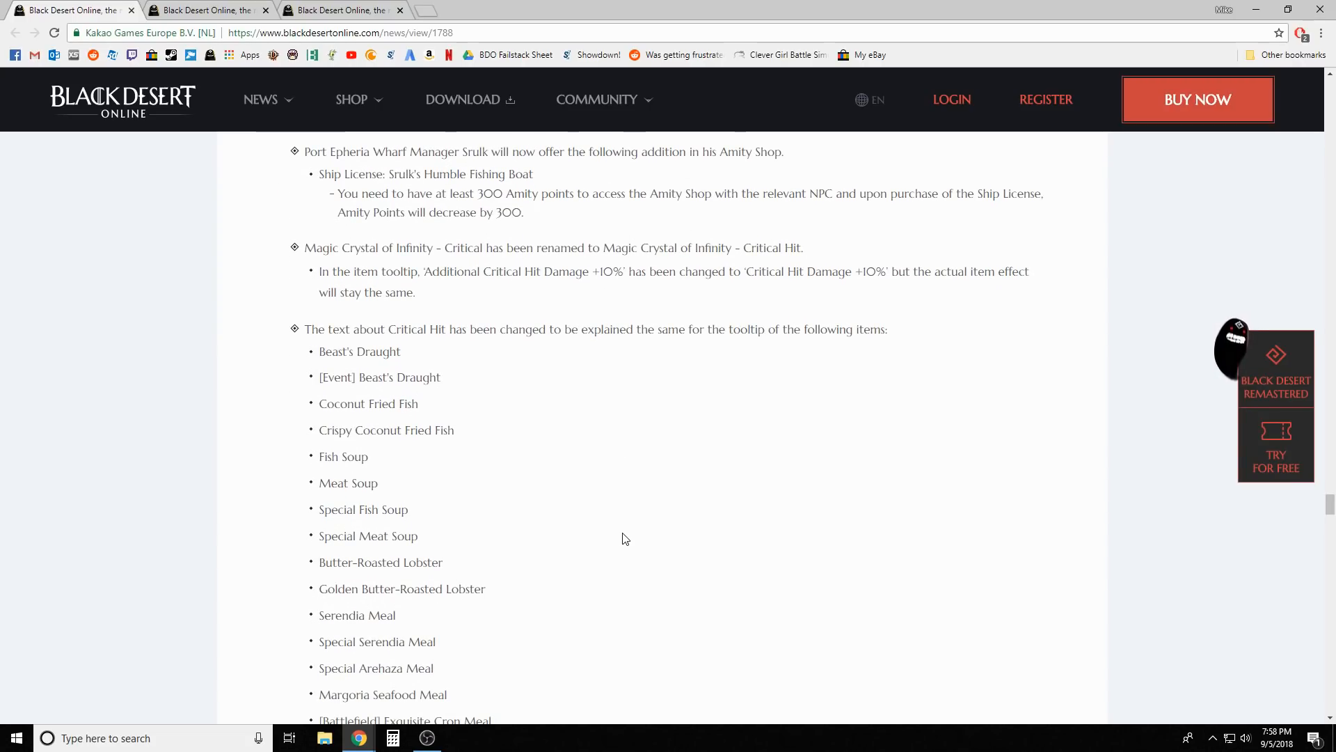
{"action": "scroll", "scroll_direction": "down", "scroll_amount": 3}
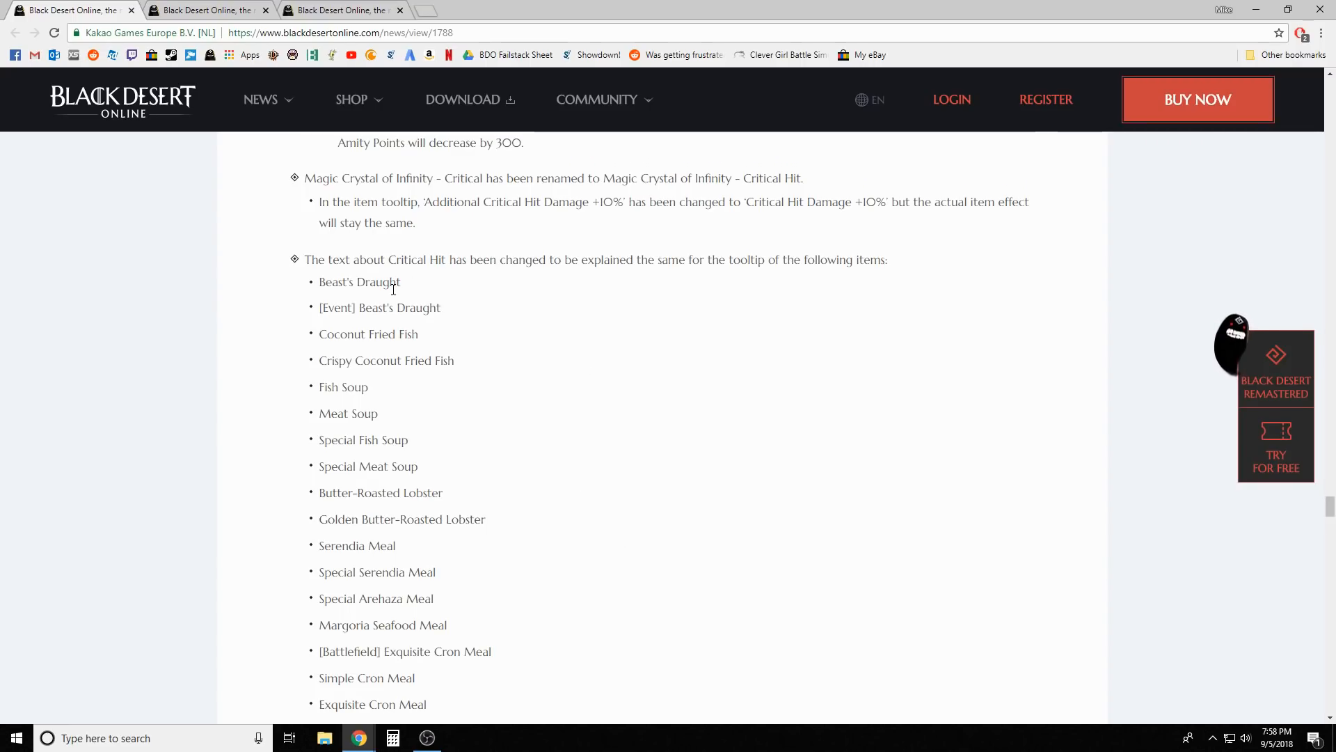
{"action": "scroll", "scroll_direction": "down", "scroll_amount": 3}
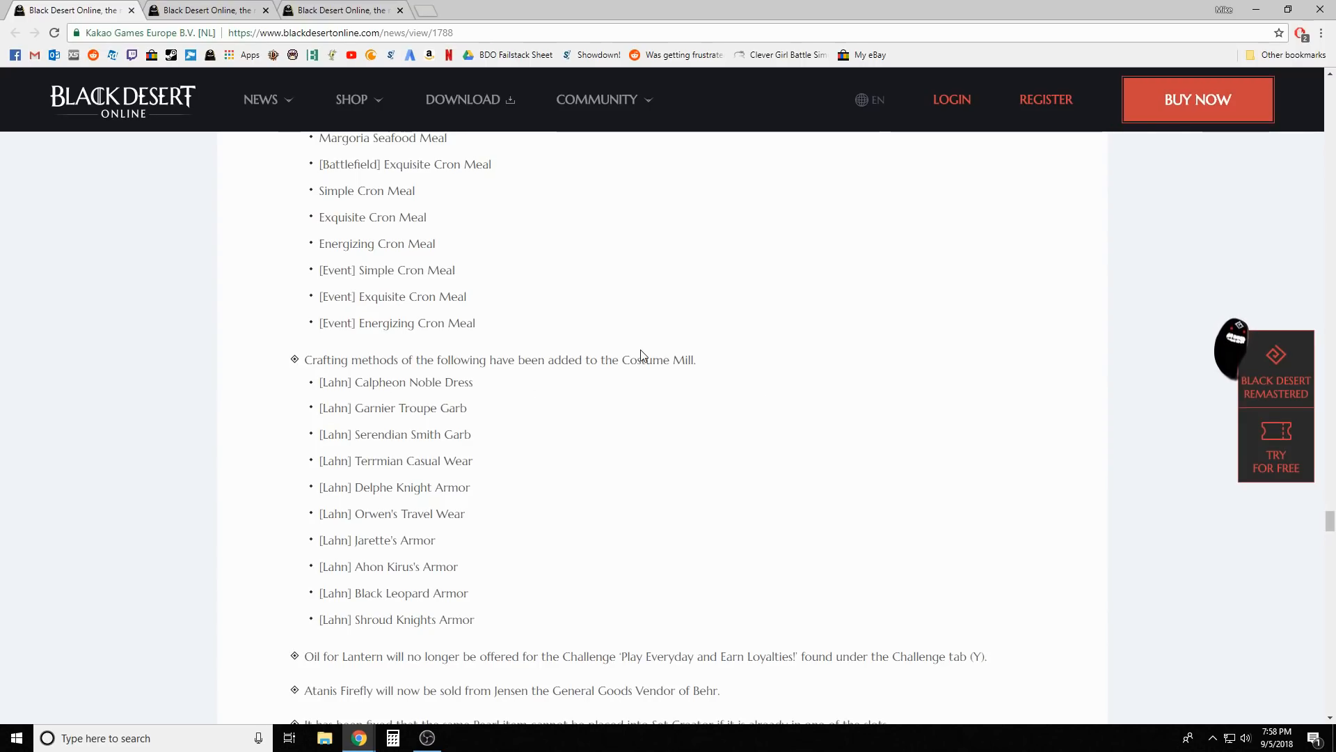
{"action": "scroll", "scroll_direction": "down", "scroll_amount": 3}
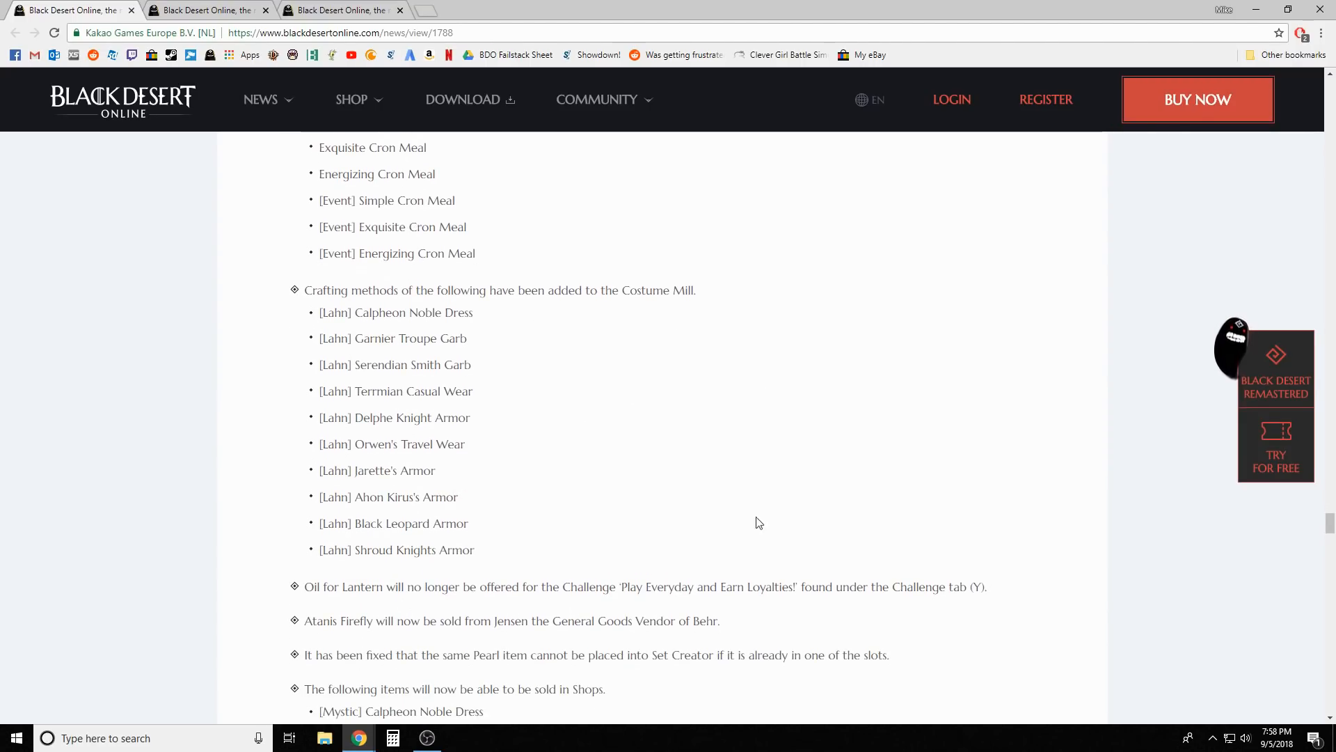
{"action": "scroll", "scroll_direction": "down", "scroll_amount": 3}
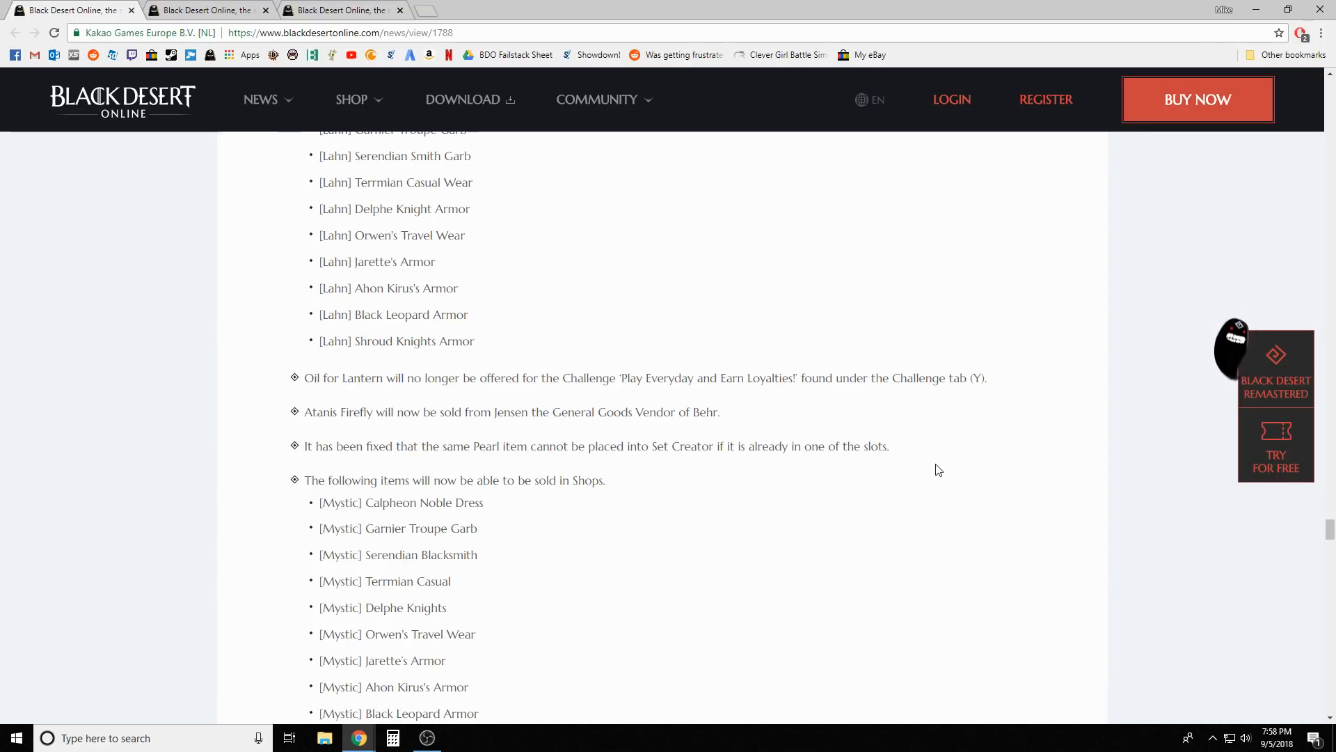
{"action": "mouse_move", "coordinate": [721, 552]}
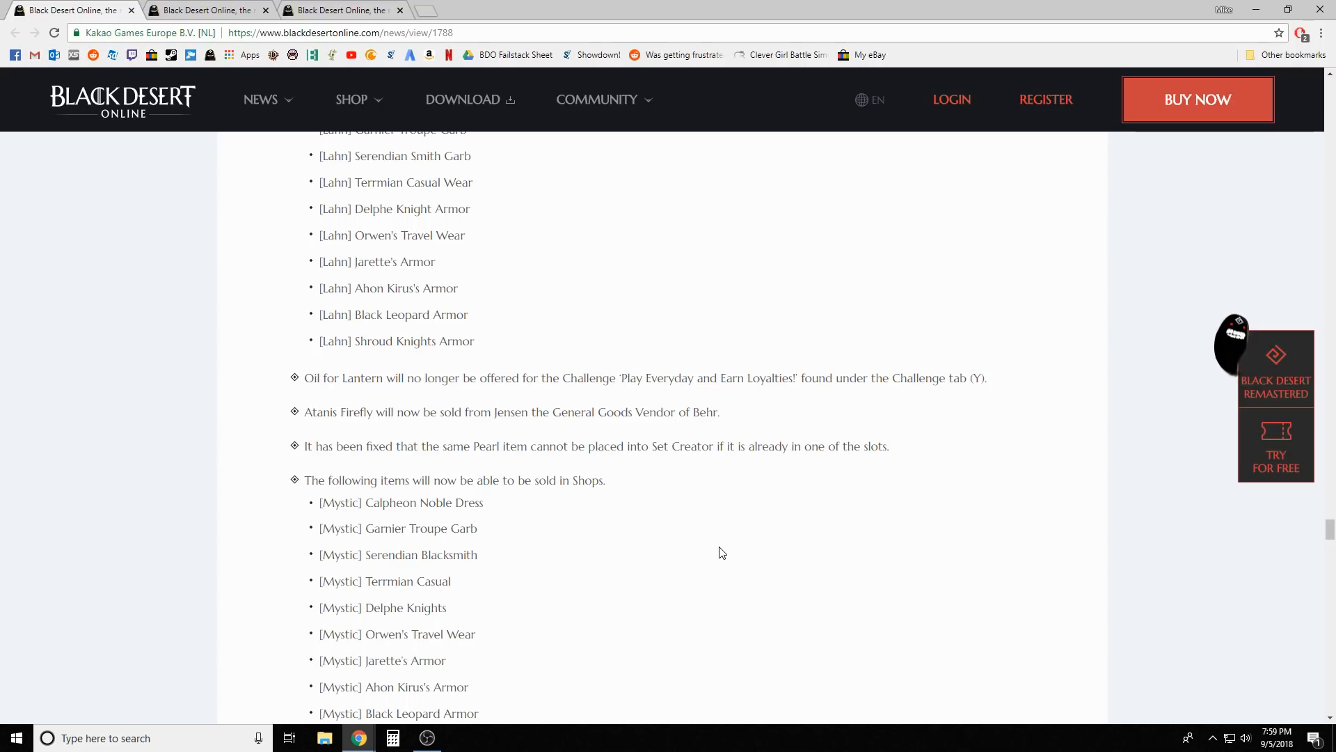
{"action": "scroll", "scroll_direction": "down", "scroll_amount": 3}
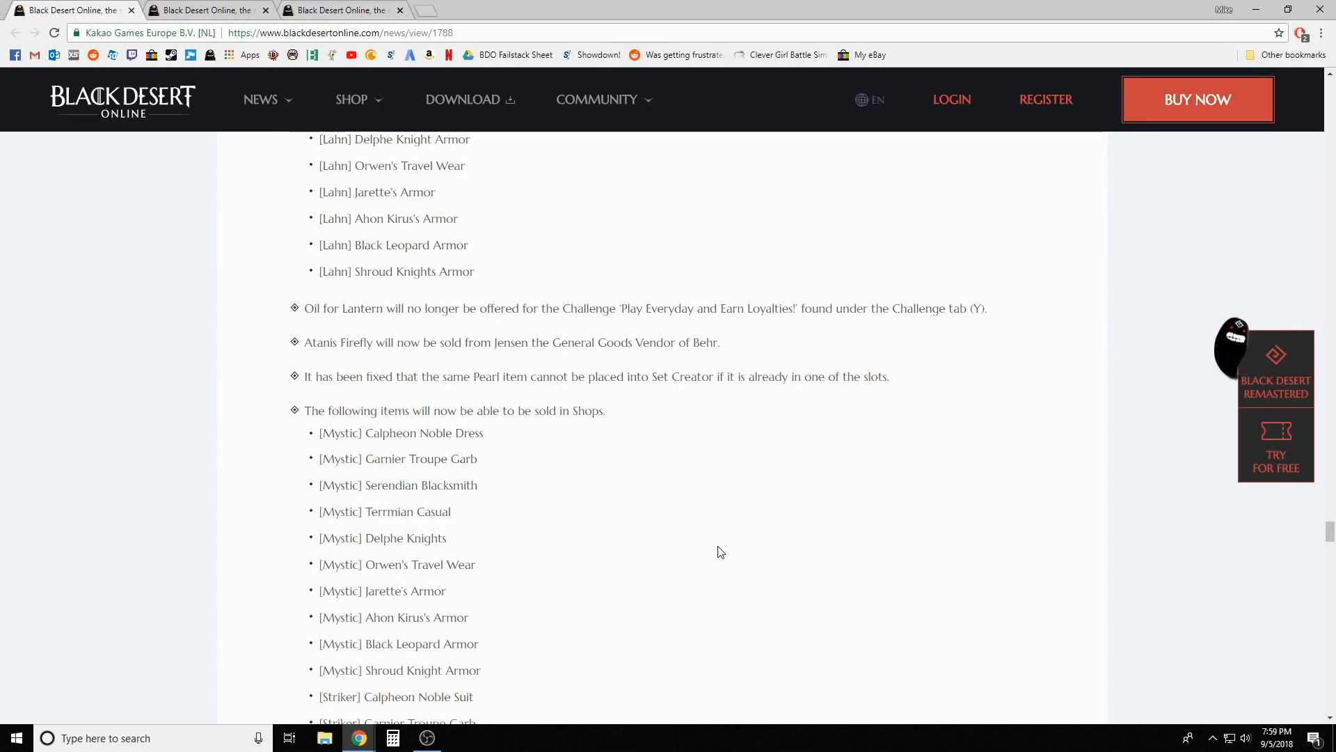
{"action": "scroll", "scroll_direction": "down", "scroll_amount": 3}
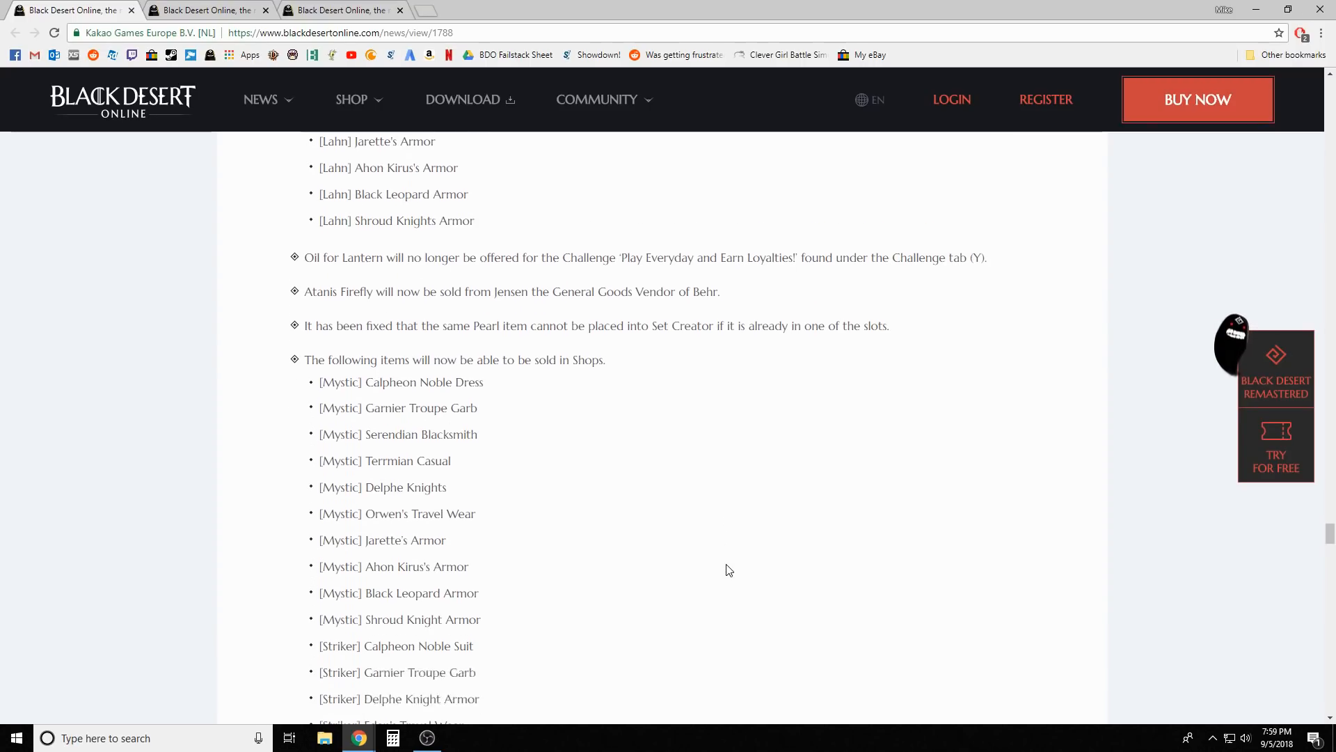
{"action": "scroll", "scroll_direction": "down", "scroll_amount": 3}
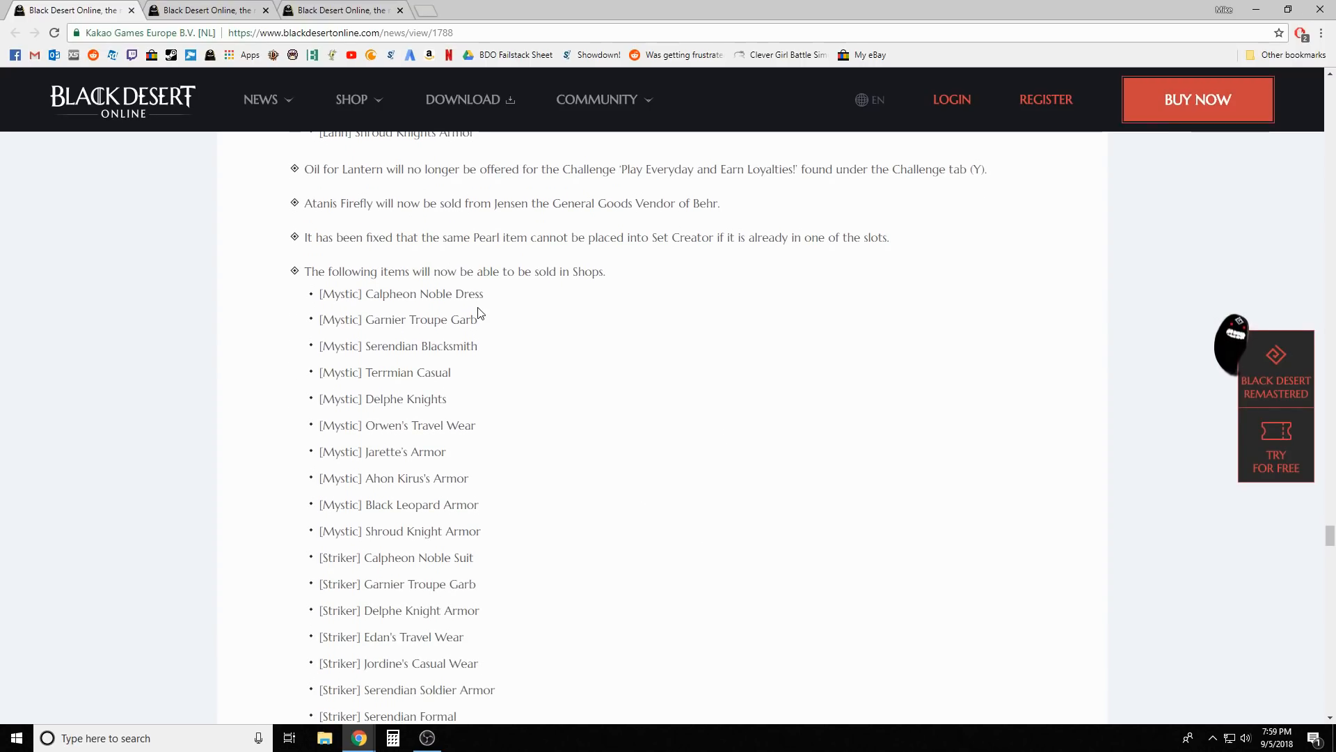
{"action": "scroll", "scroll_direction": "down", "scroll_amount": 3}
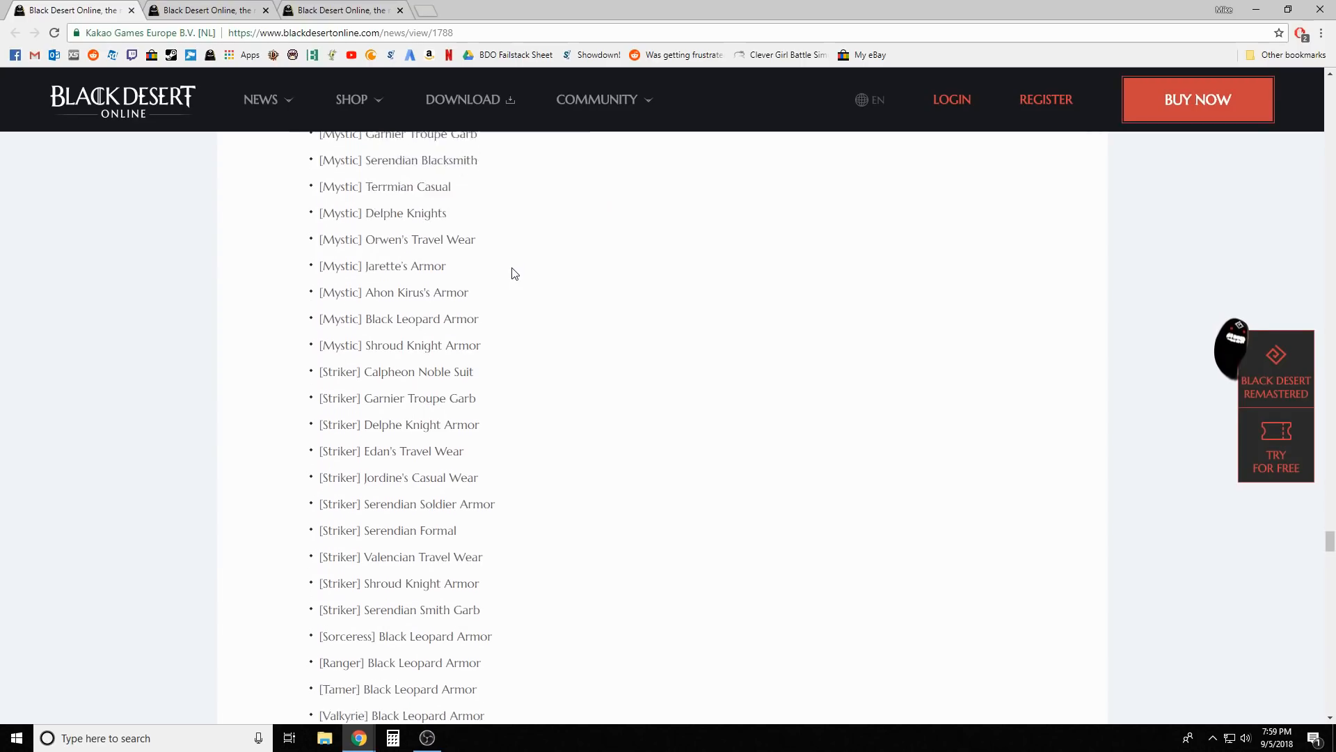
{"action": "scroll", "scroll_direction": "down", "scroll_amount": 3}
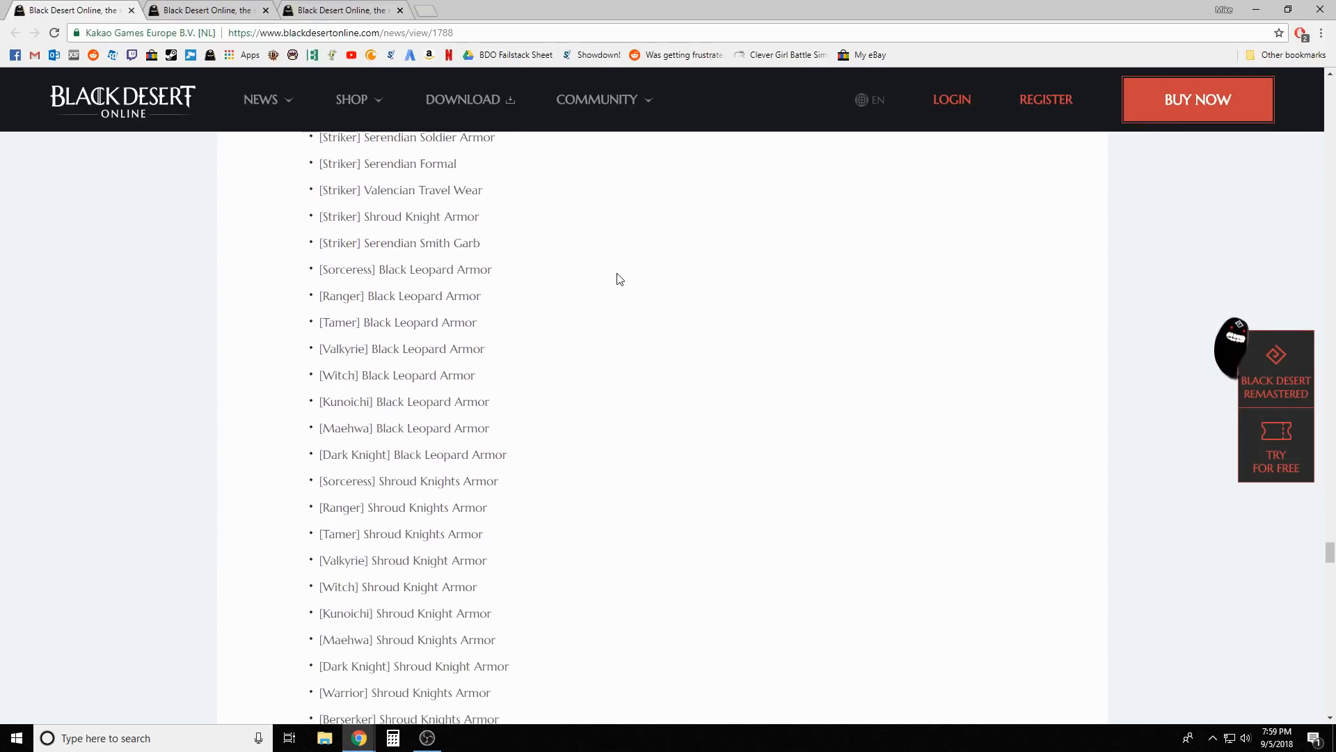
{"action": "scroll", "scroll_direction": "down", "scroll_amount": 3}
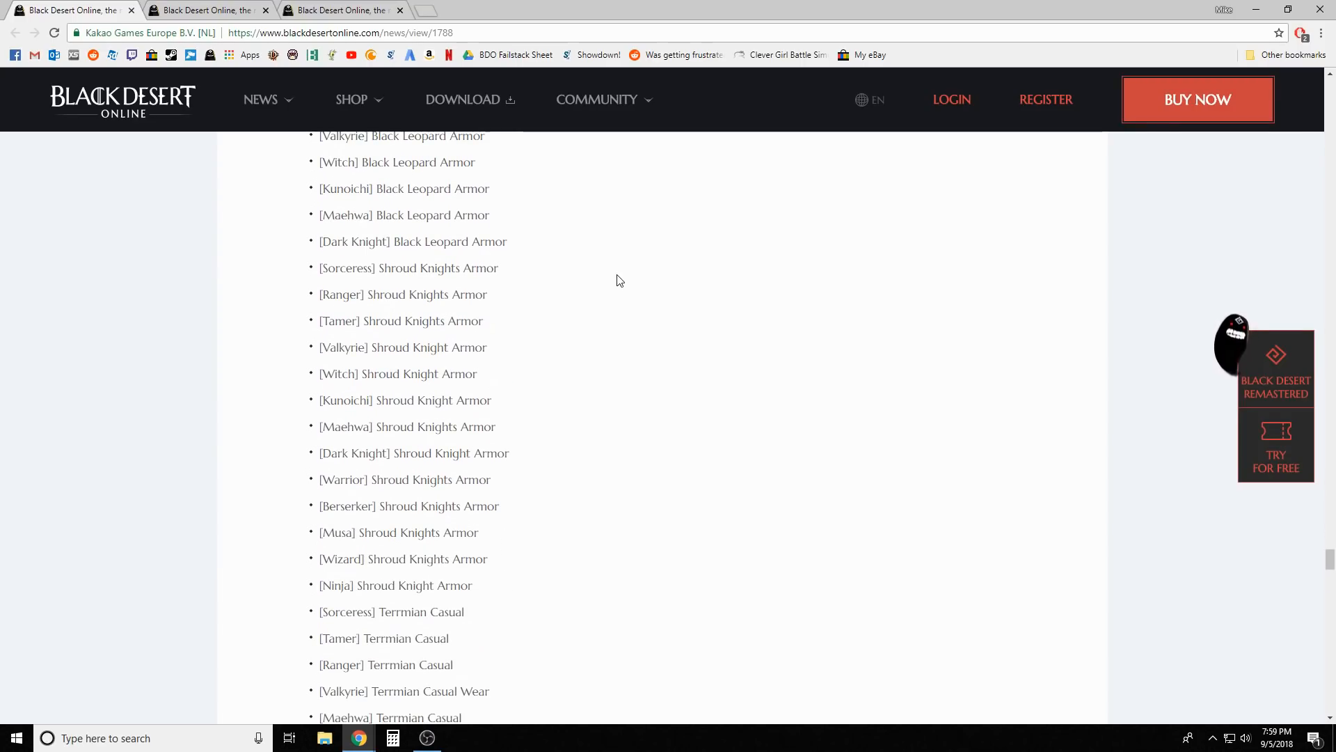
{"action": "scroll", "scroll_direction": "down", "scroll_amount": 3}
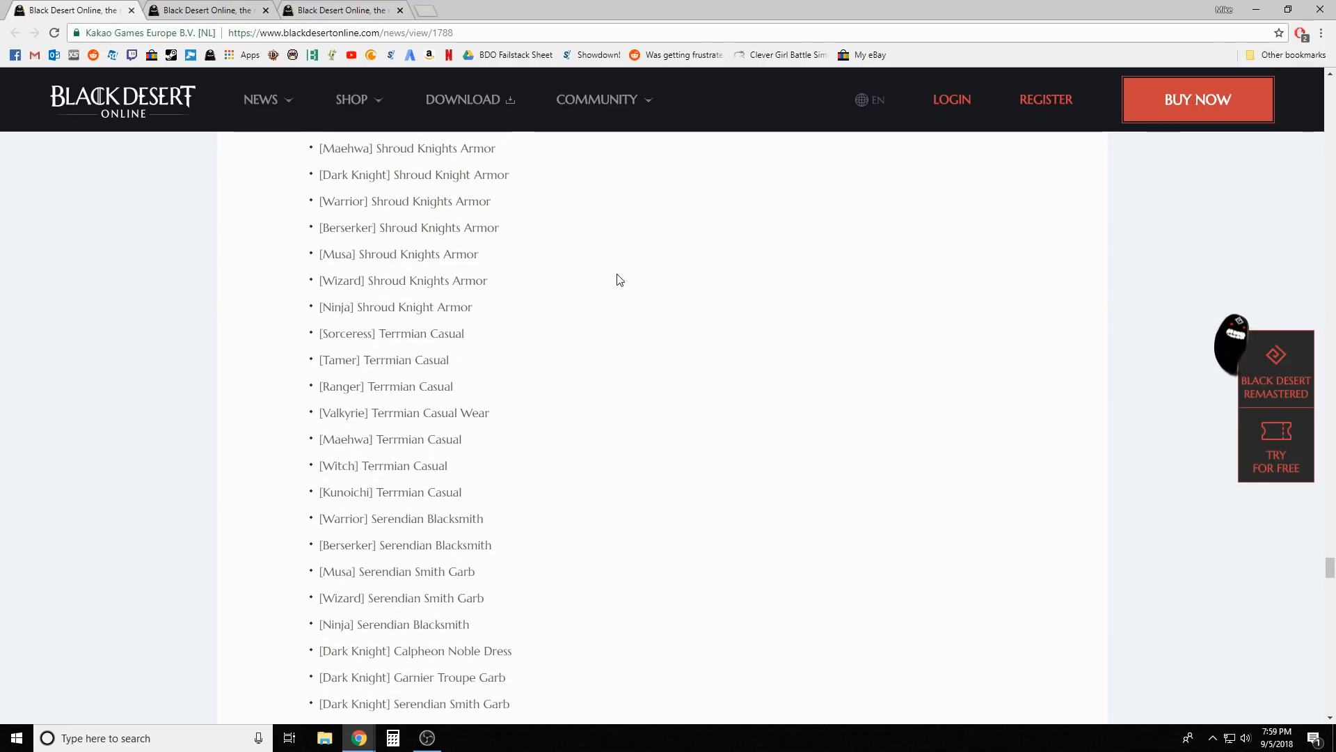
{"action": "scroll", "scroll_direction": "down", "scroll_amount": 3}
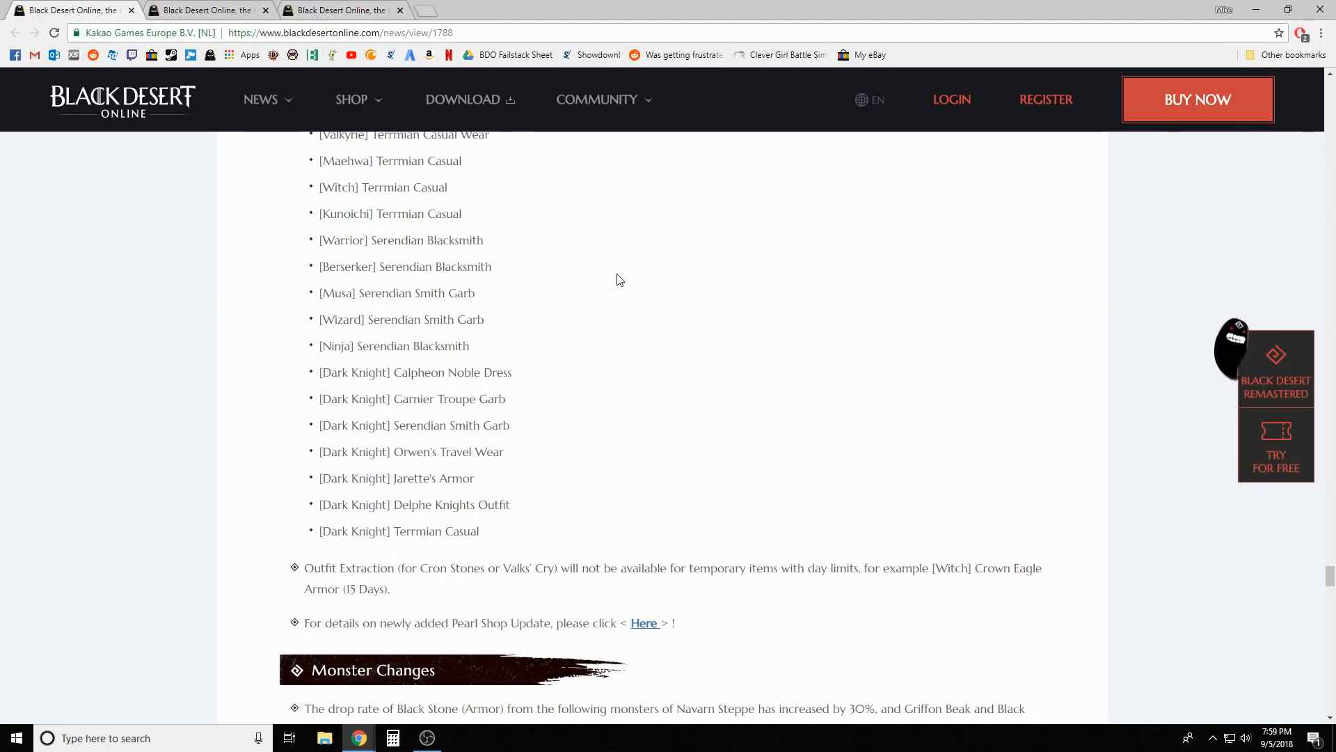
{"action": "mouse_move", "coordinate": [1147, 418]}
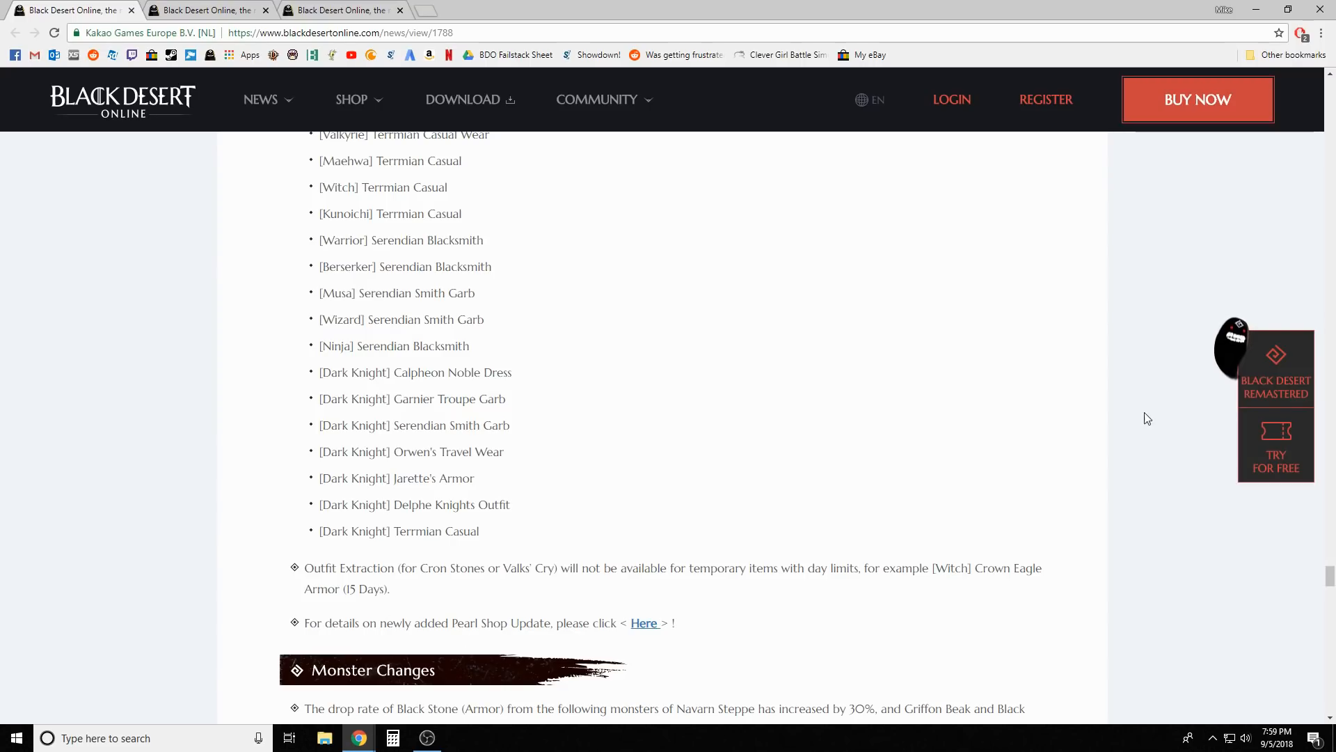
{"action": "scroll", "scroll_direction": "down", "scroll_amount": 3}
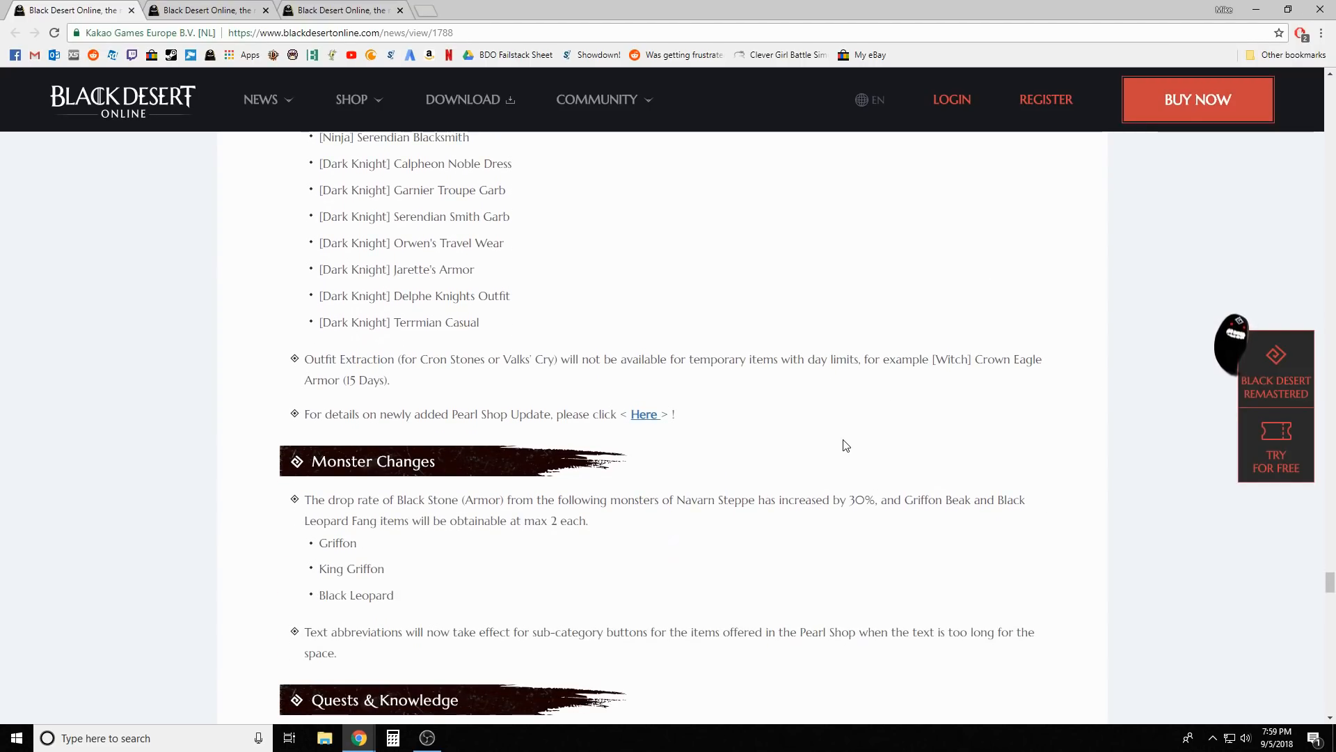
{"action": "mouse_move", "coordinate": [850, 421]}
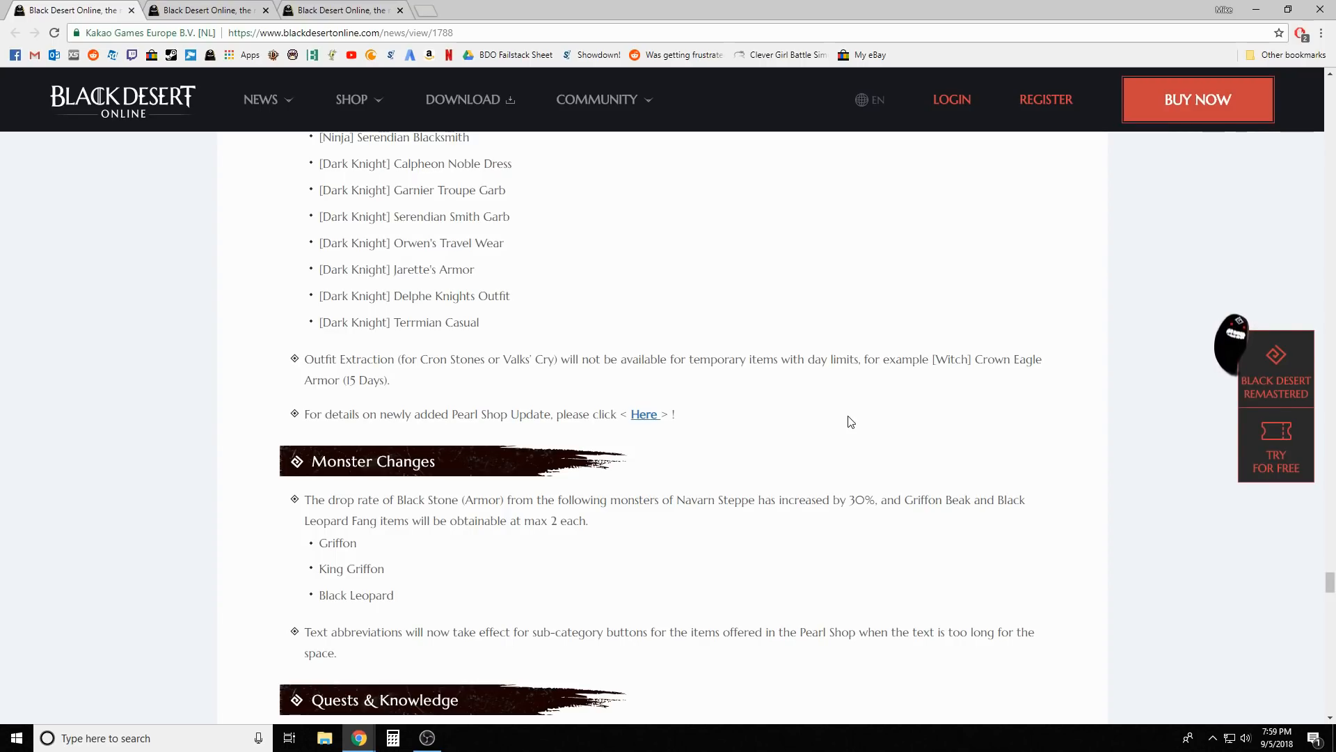
{"action": "mouse_move", "coordinate": [799, 451]}
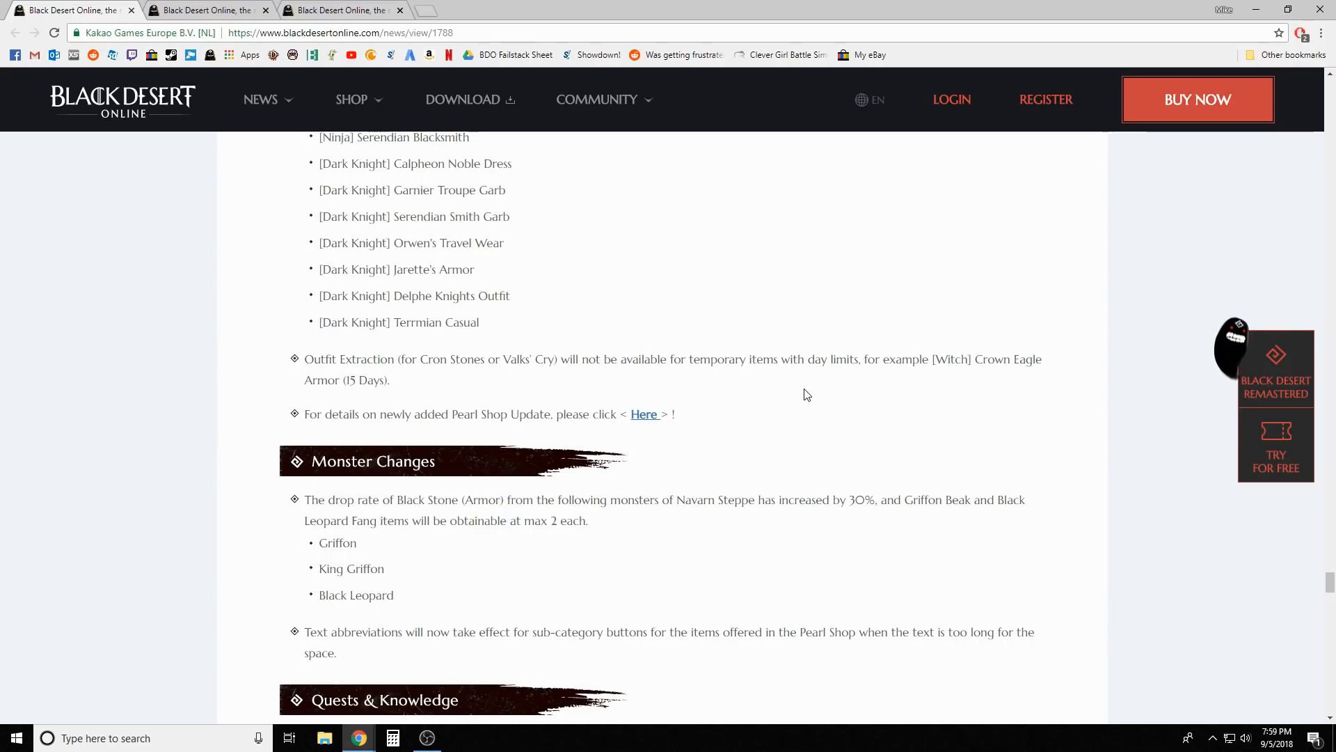
{"action": "scroll", "scroll_direction": "down", "scroll_amount": 3}
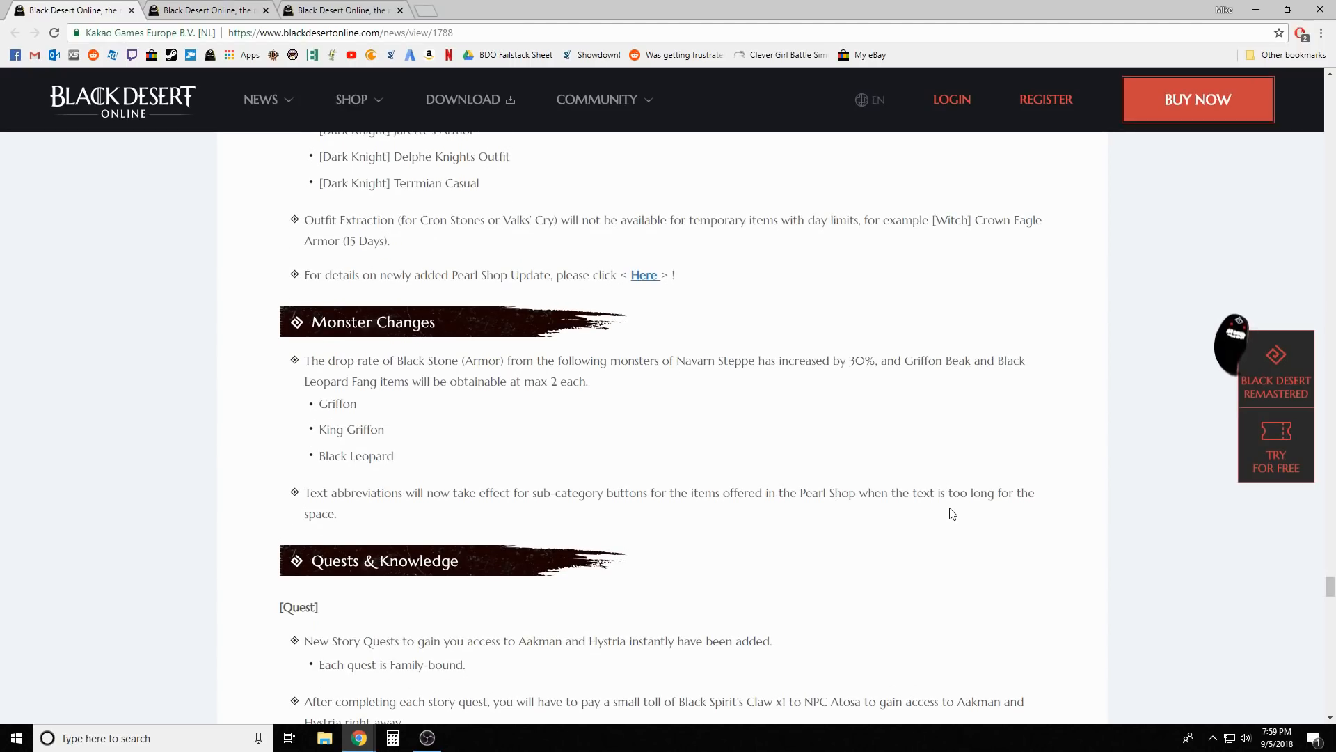
{"action": "mouse_move", "coordinate": [954, 512]}
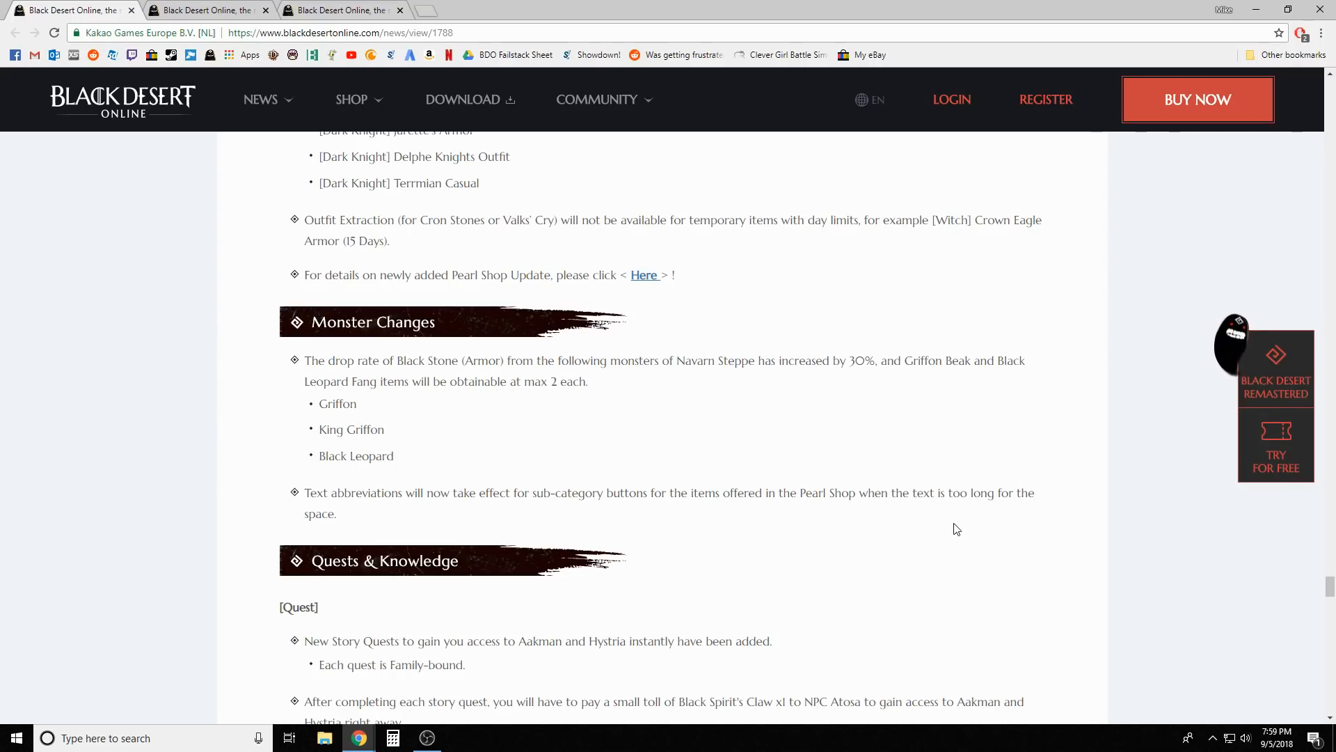
{"action": "mouse_move", "coordinate": [742, 648]}
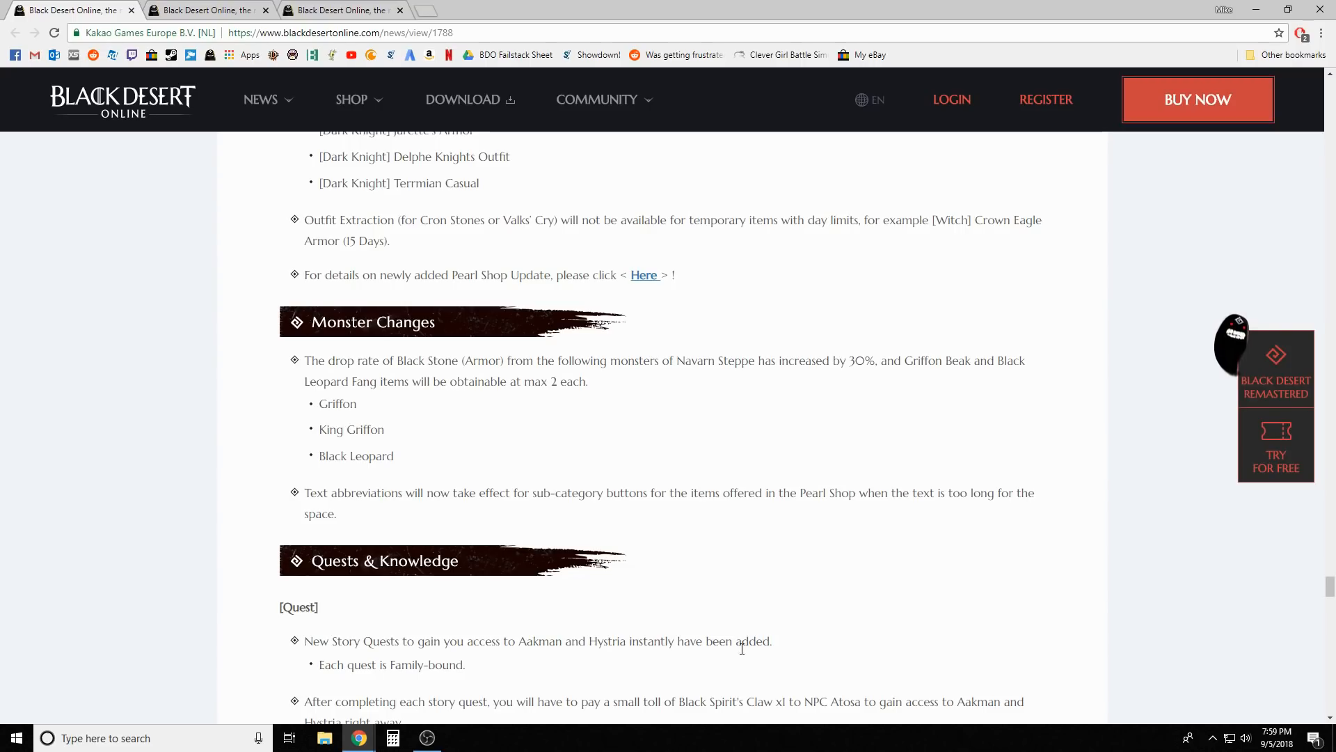
{"action": "scroll", "scroll_direction": "down", "scroll_amount": 3}
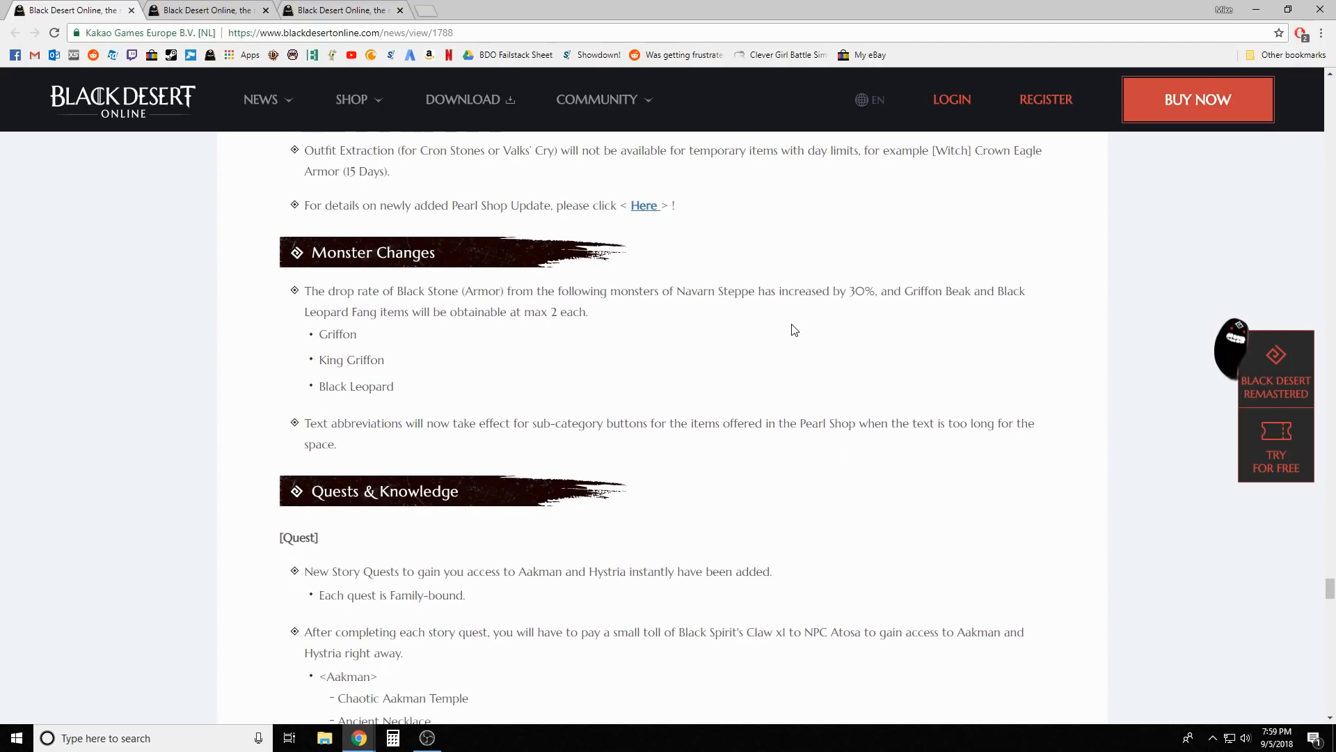
{"action": "scroll", "scroll_direction": "down", "scroll_amount": 3}
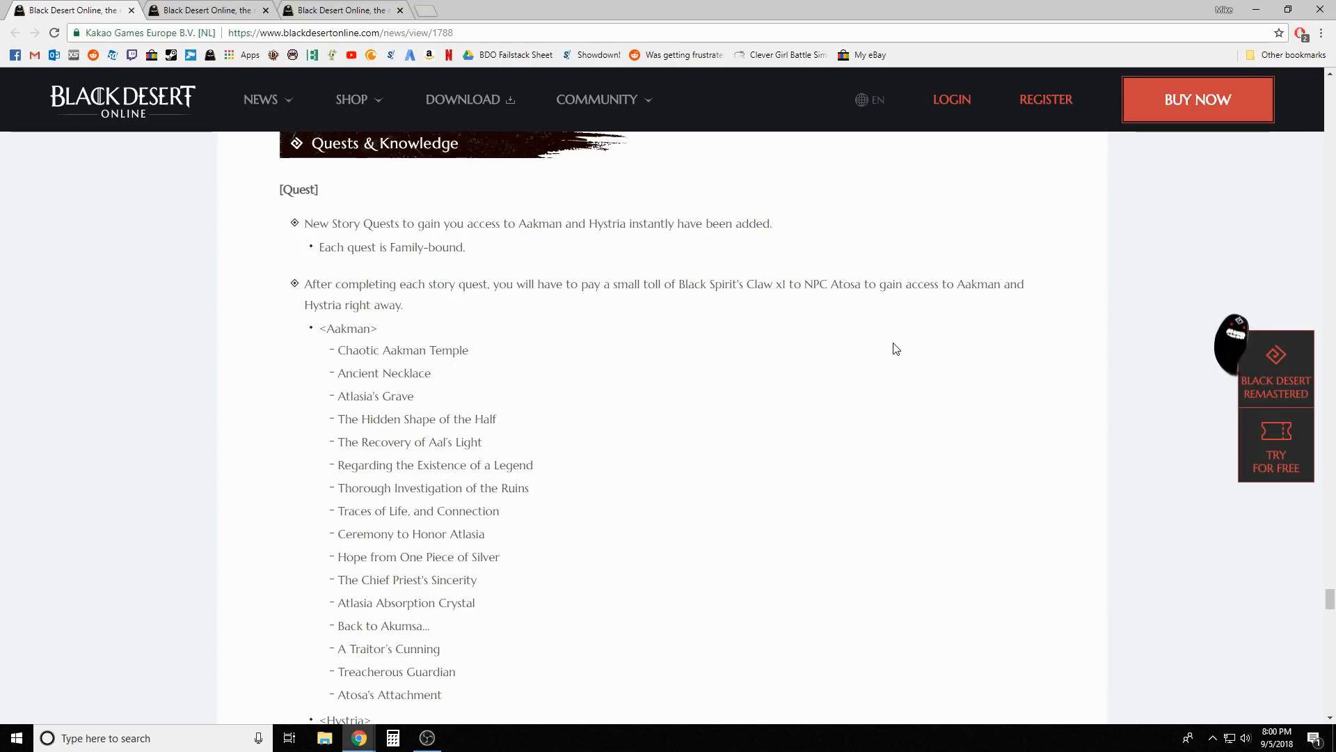
{"action": "mouse_move", "coordinate": [893, 353]}
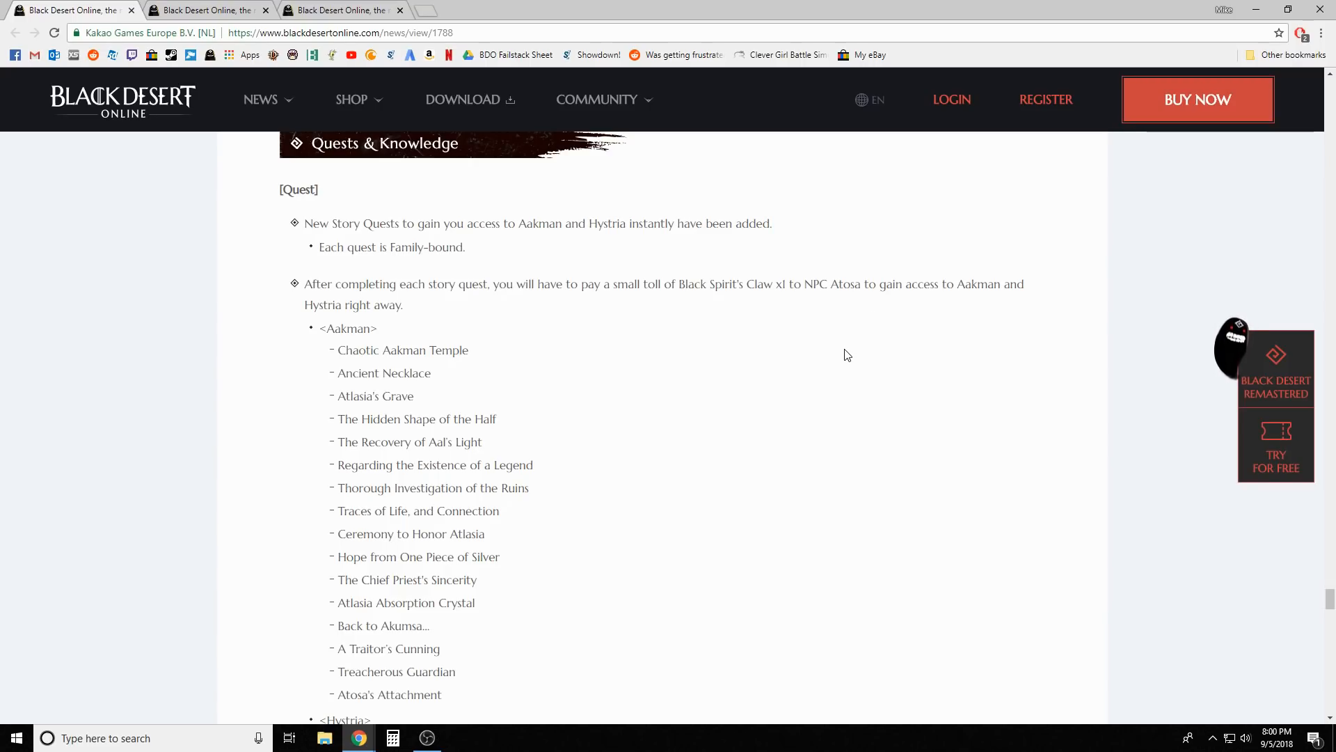
{"action": "mouse_move", "coordinate": [856, 354]}
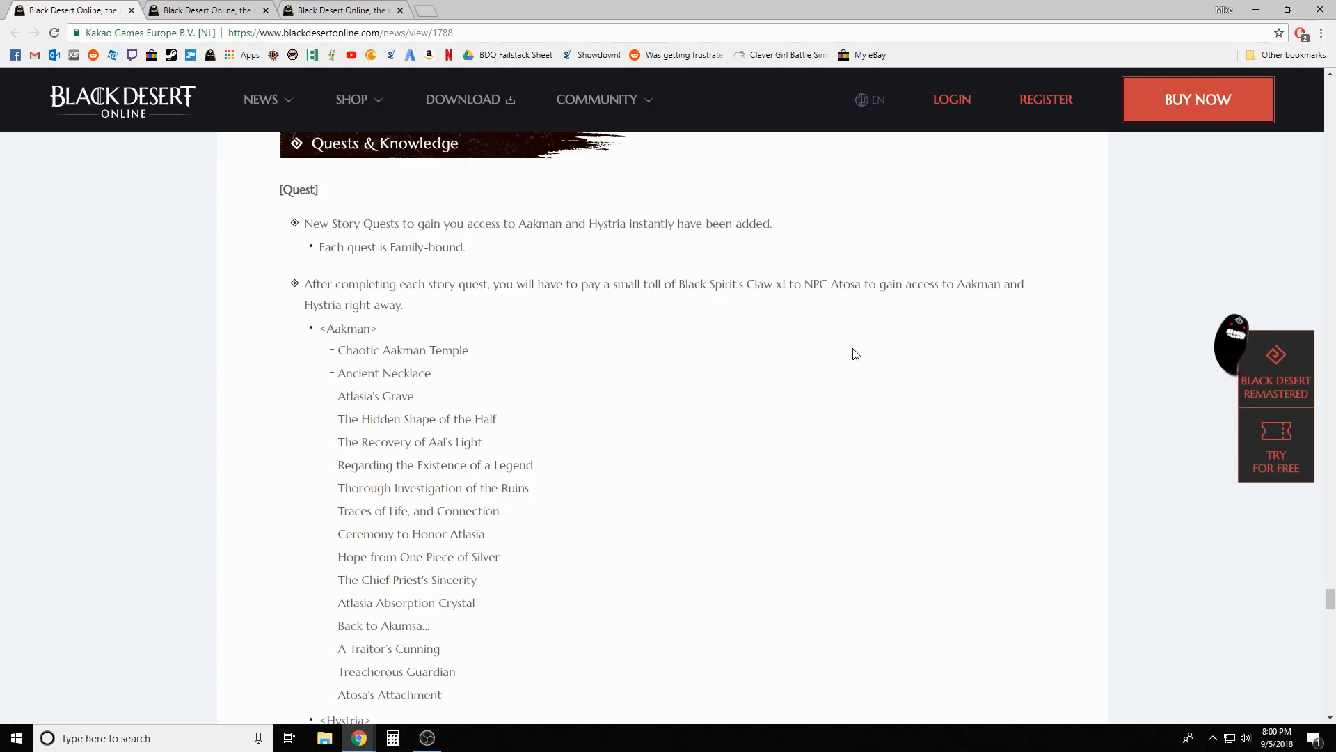
{"action": "scroll", "scroll_direction": "down", "scroll_amount": 3}
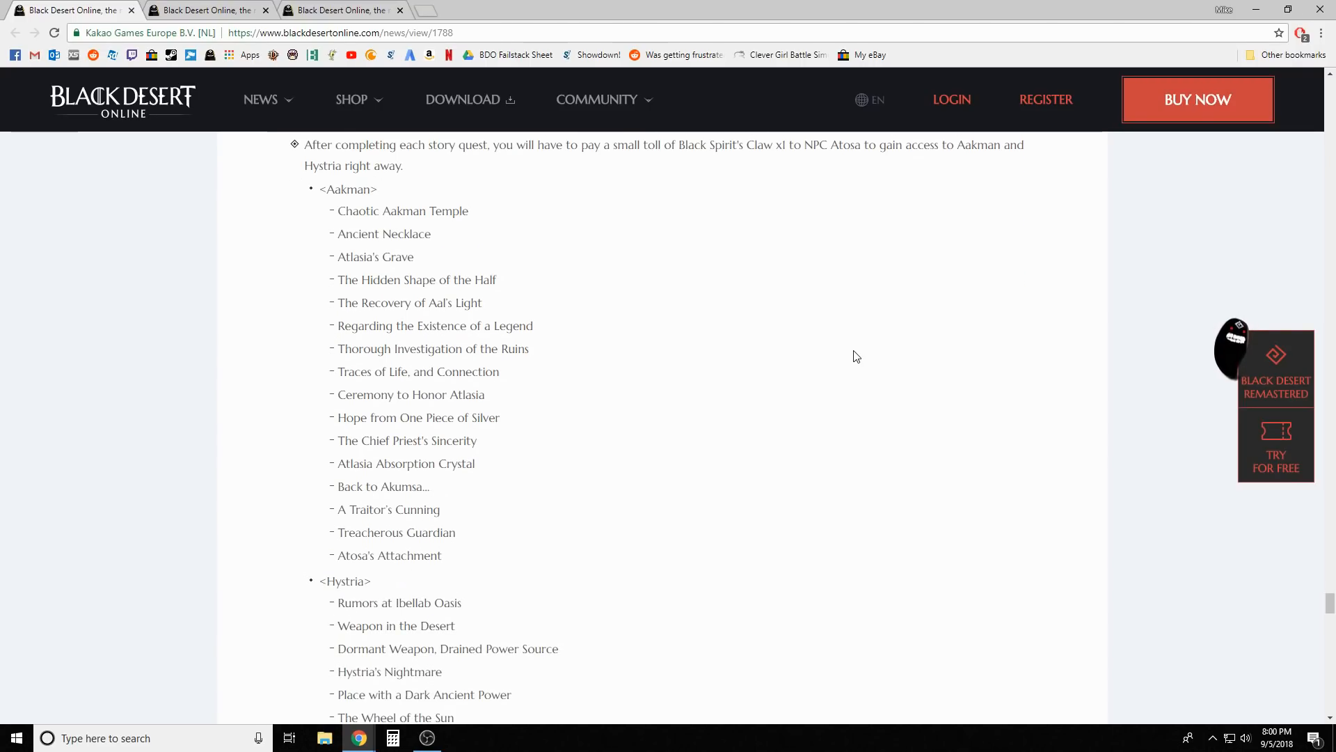
{"action": "scroll", "scroll_direction": "down", "scroll_amount": 3}
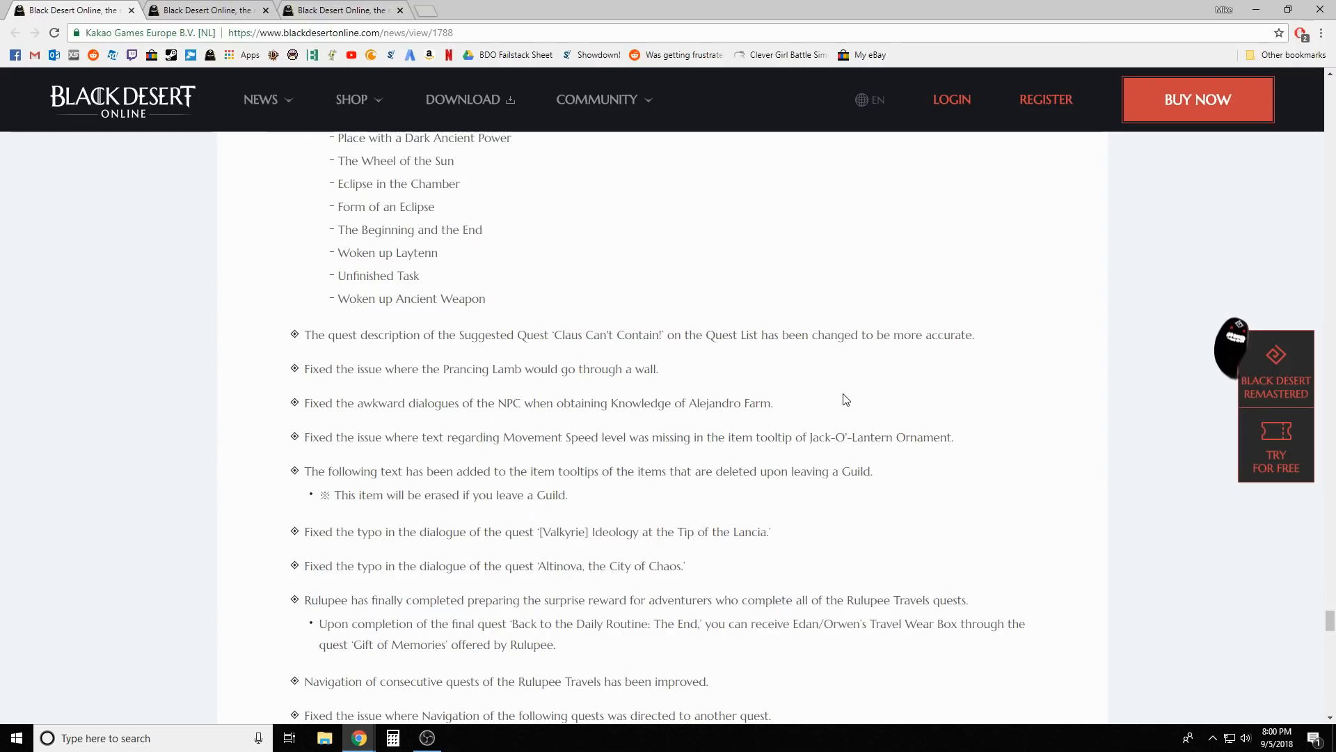
{"action": "scroll", "scroll_direction": "down", "scroll_amount": 3}
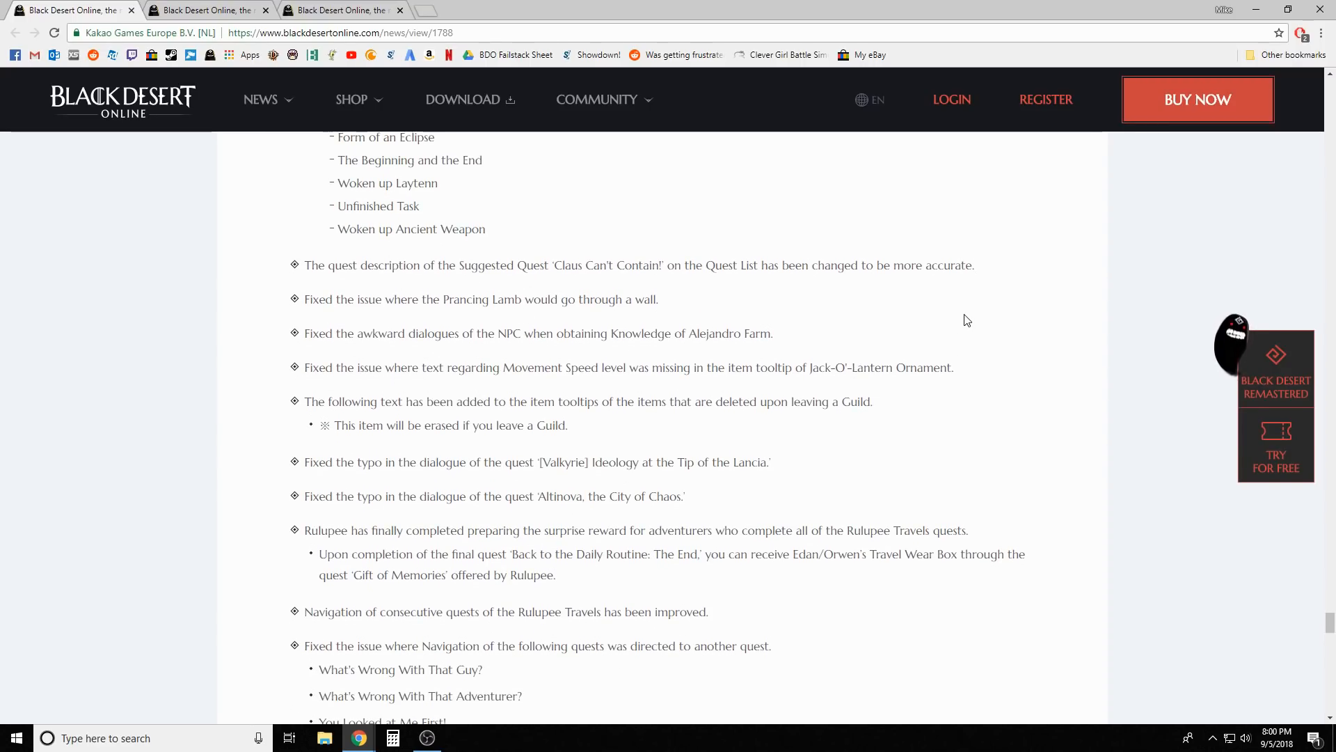
{"action": "scroll", "scroll_direction": "down", "scroll_amount": 3}
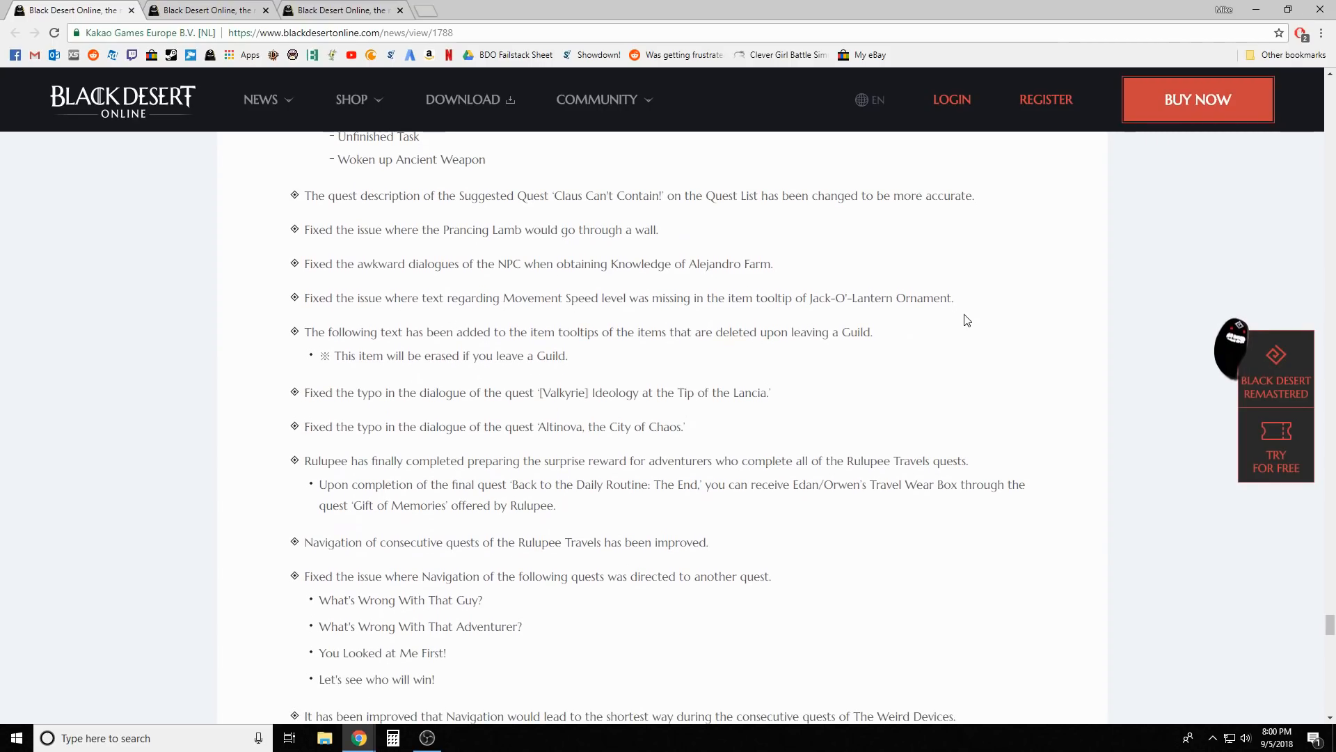
{"action": "mouse_move", "coordinate": [980, 355]}
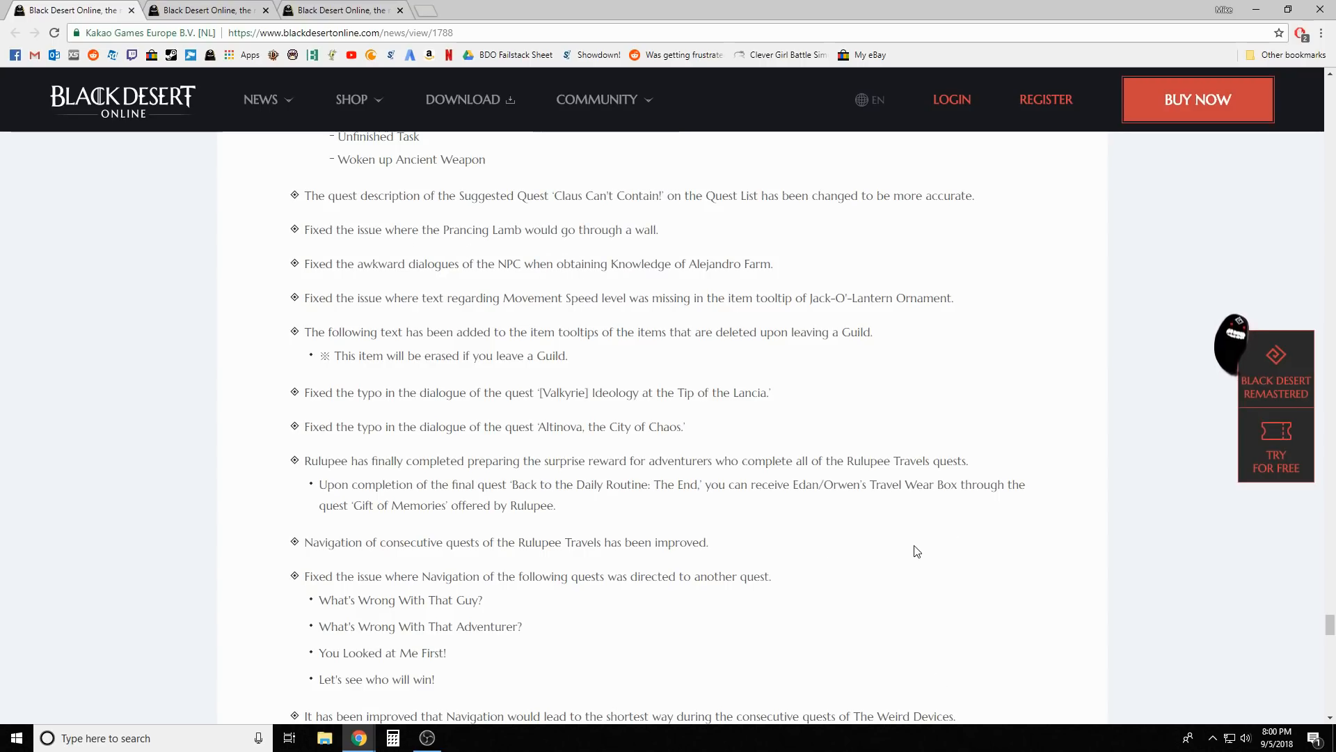
{"action": "scroll", "scroll_direction": "down", "scroll_amount": 3}
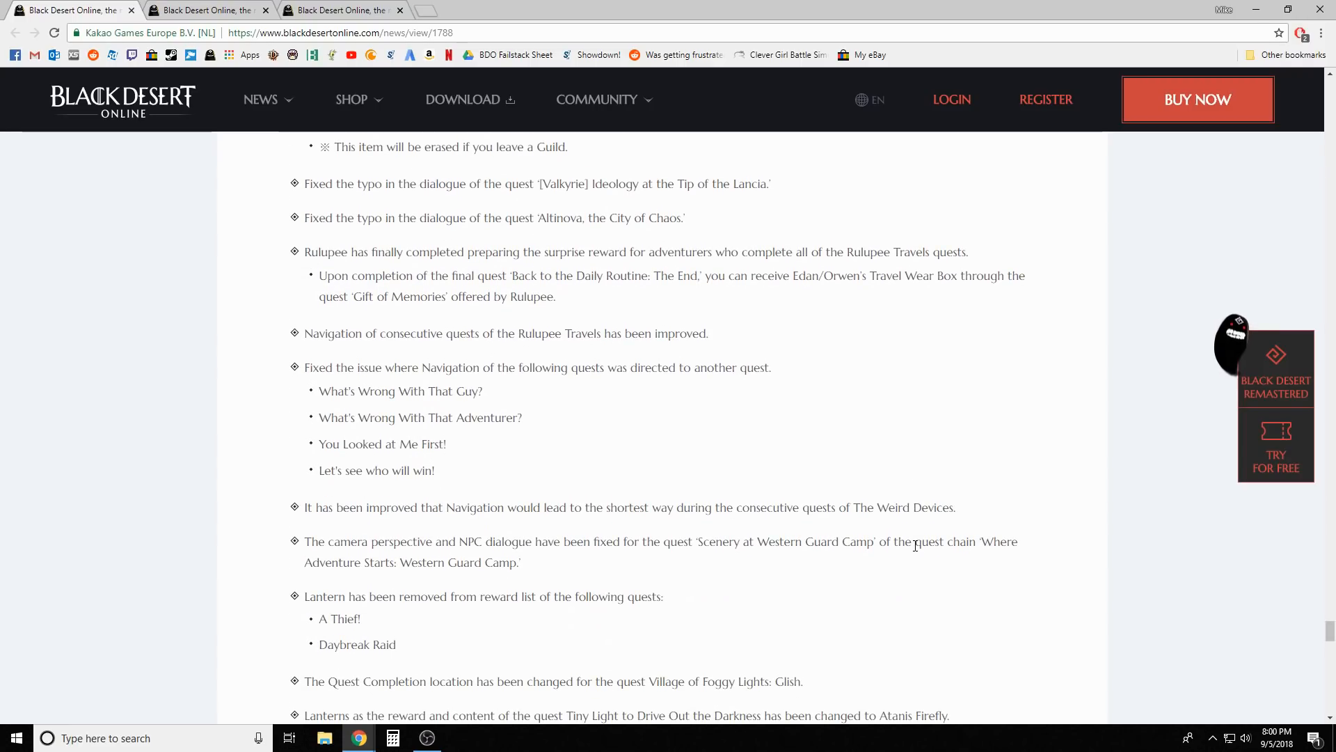
{"action": "mouse_move", "coordinate": [865, 395]}
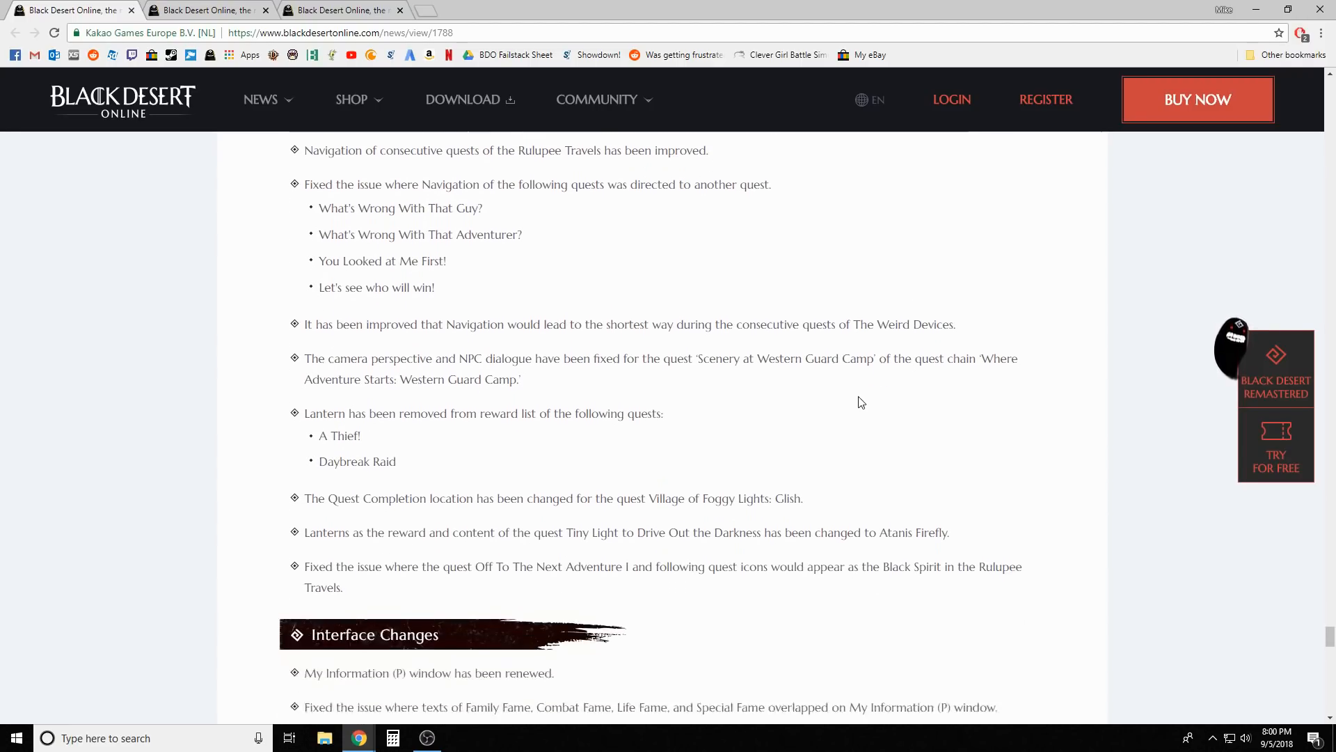
{"action": "scroll", "scroll_direction": "down", "scroll_amount": 3}
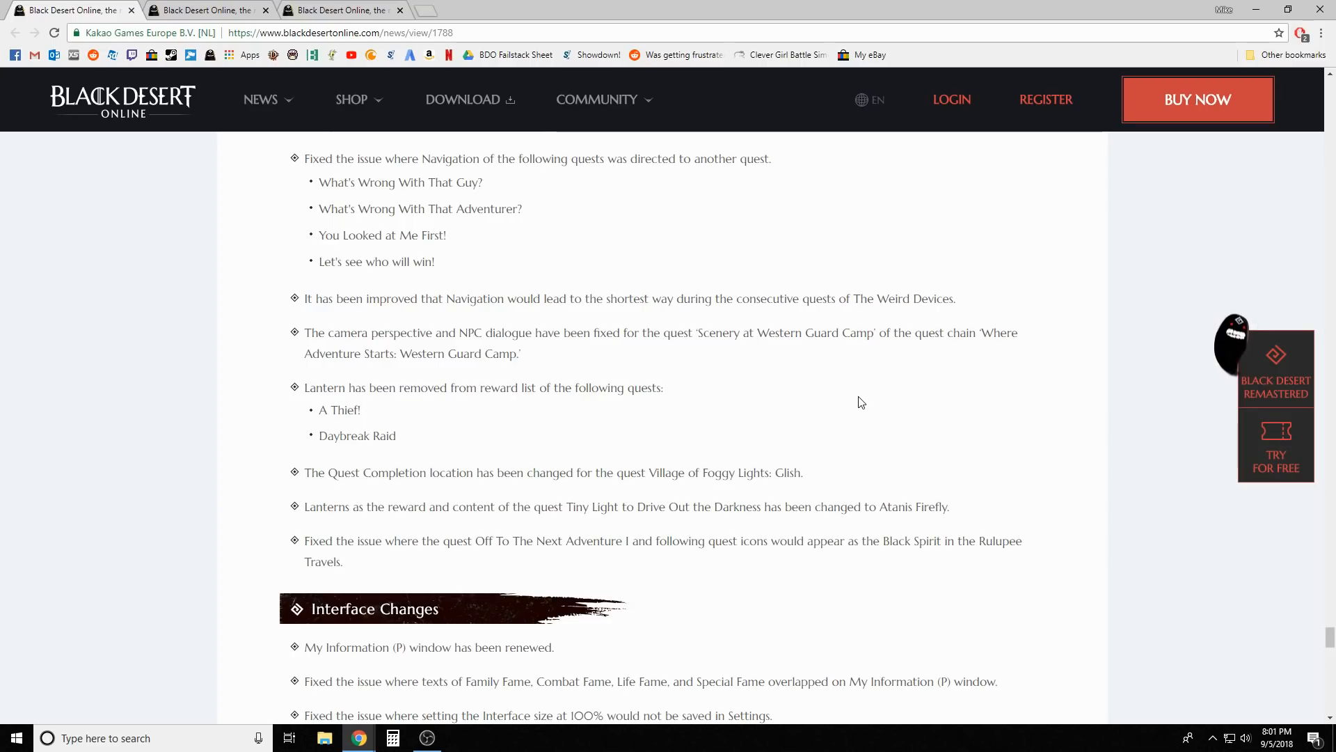
{"action": "scroll", "scroll_direction": "down", "scroll_amount": 3}
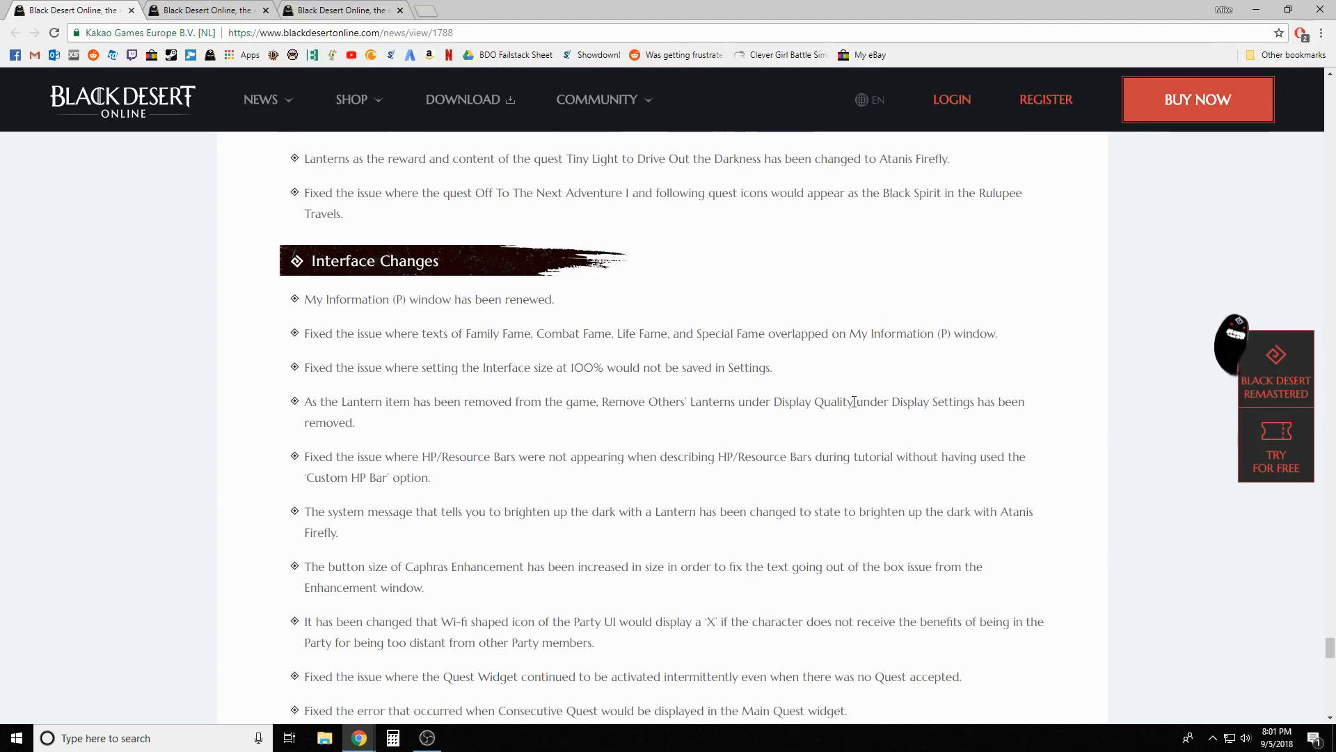
{"action": "scroll", "scroll_direction": "down", "scroll_amount": 3}
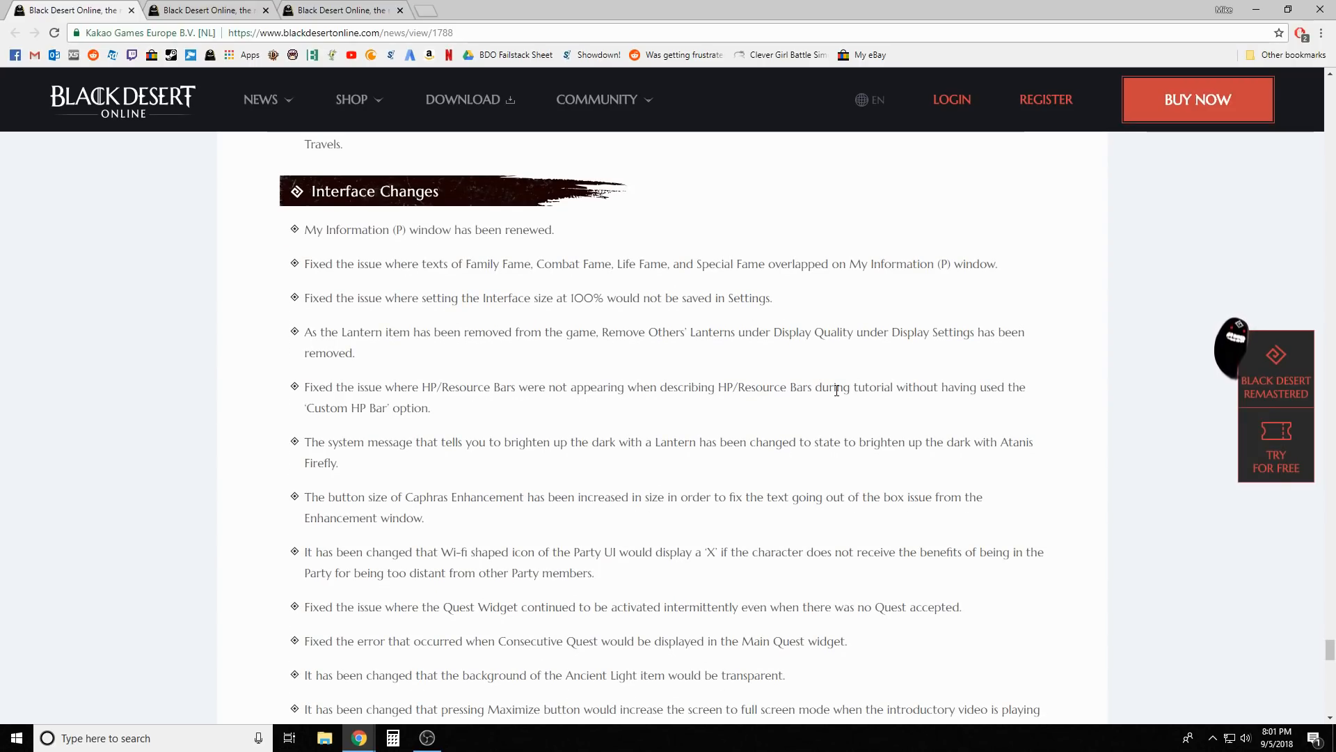
{"action": "mouse_move", "coordinate": [539, 362]}
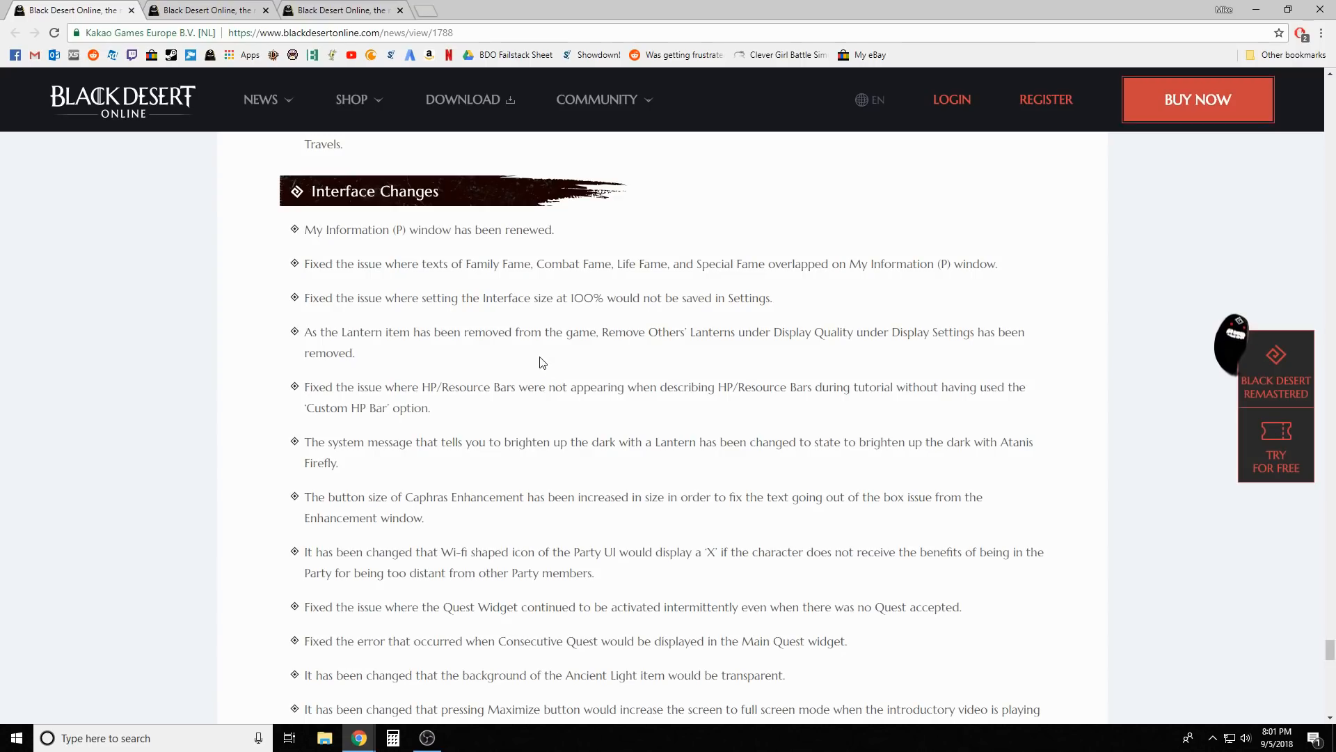
{"action": "scroll", "scroll_direction": "down", "scroll_amount": 3}
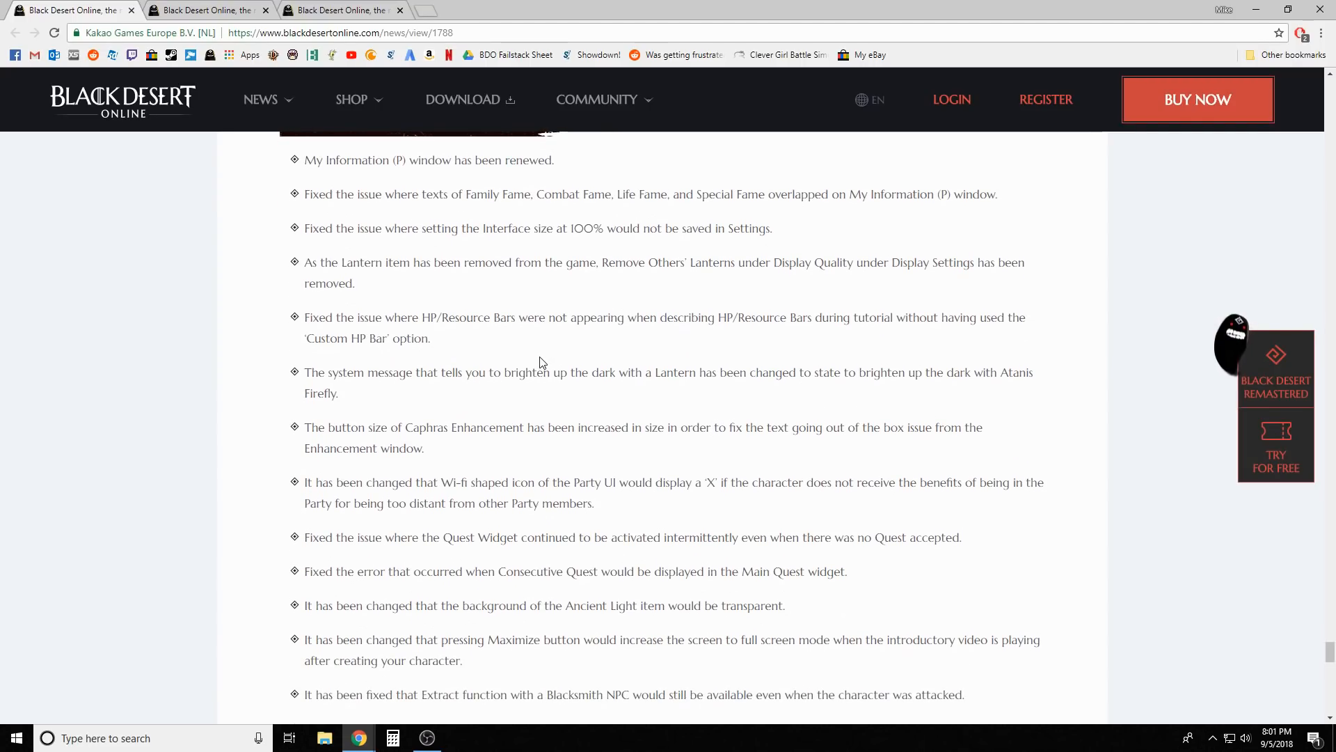
{"action": "mouse_move", "coordinate": [523, 356]}
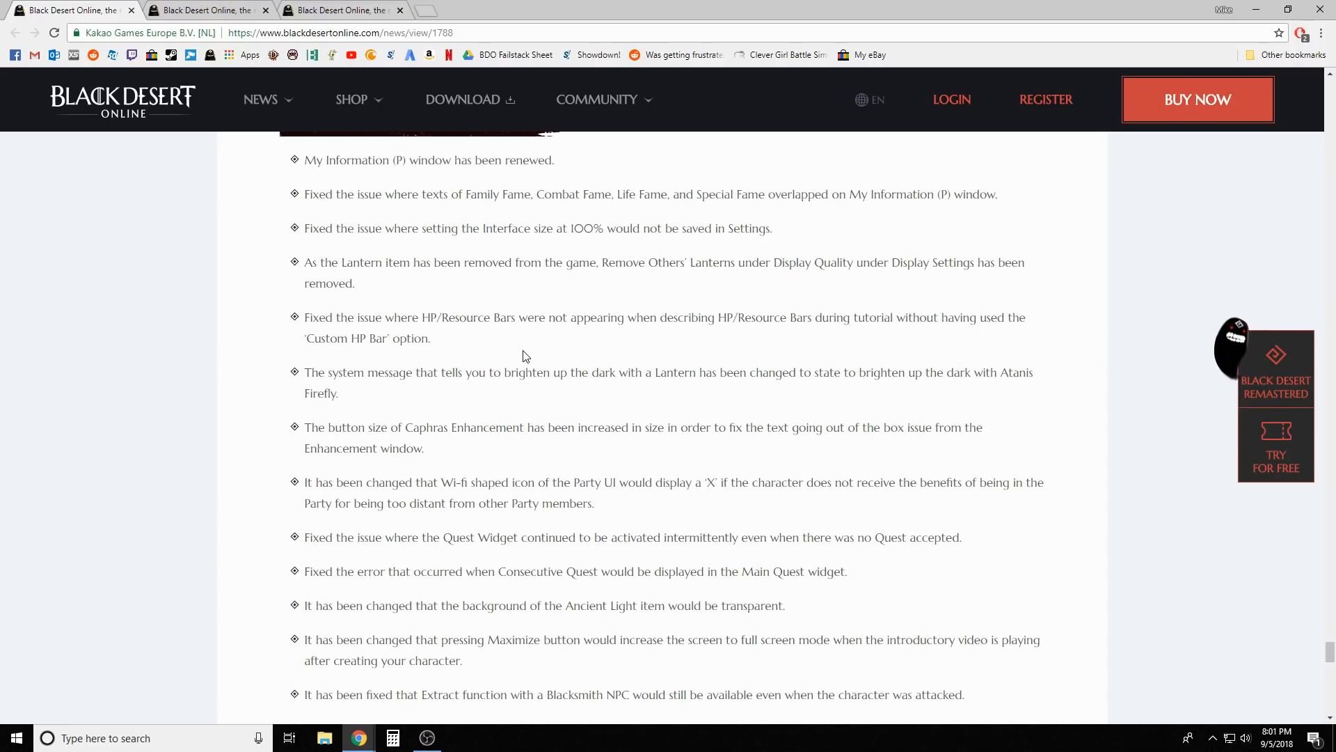
{"action": "mouse_move", "coordinate": [523, 369]}
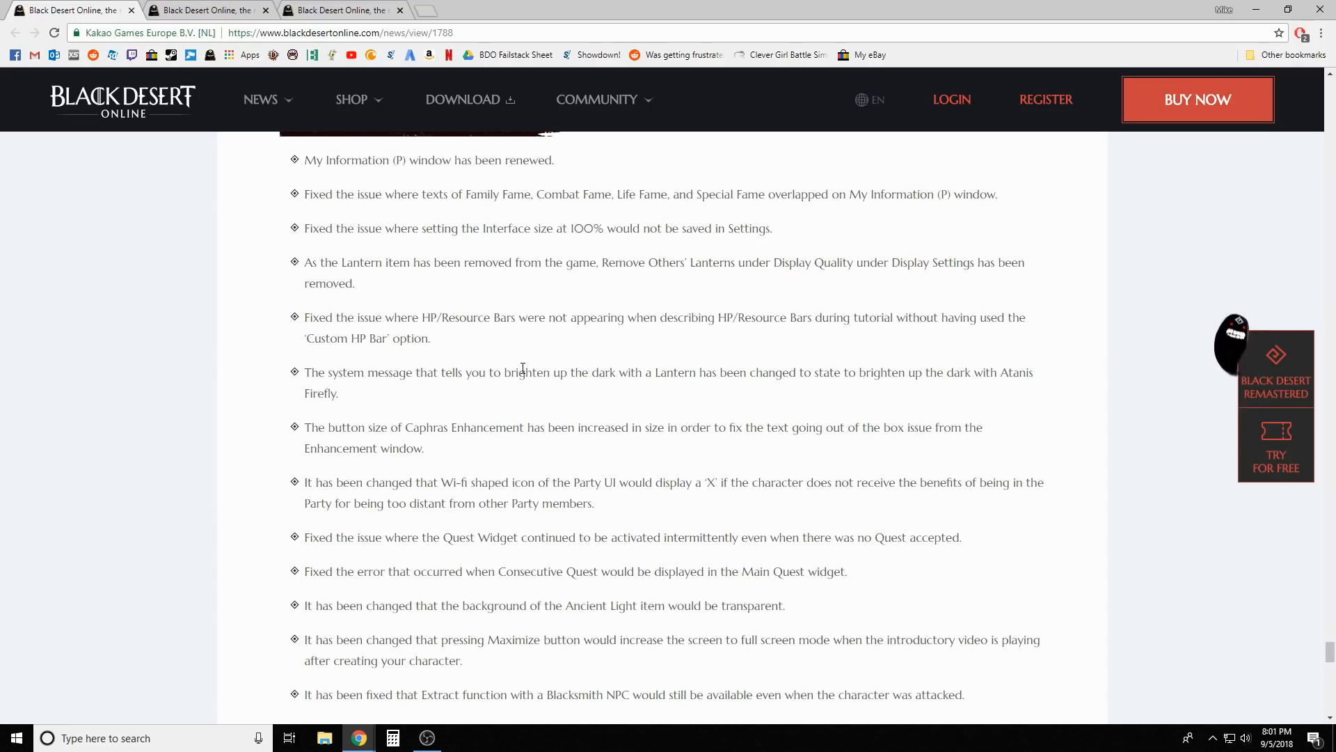
{"action": "scroll", "scroll_direction": "down", "scroll_amount": 3}
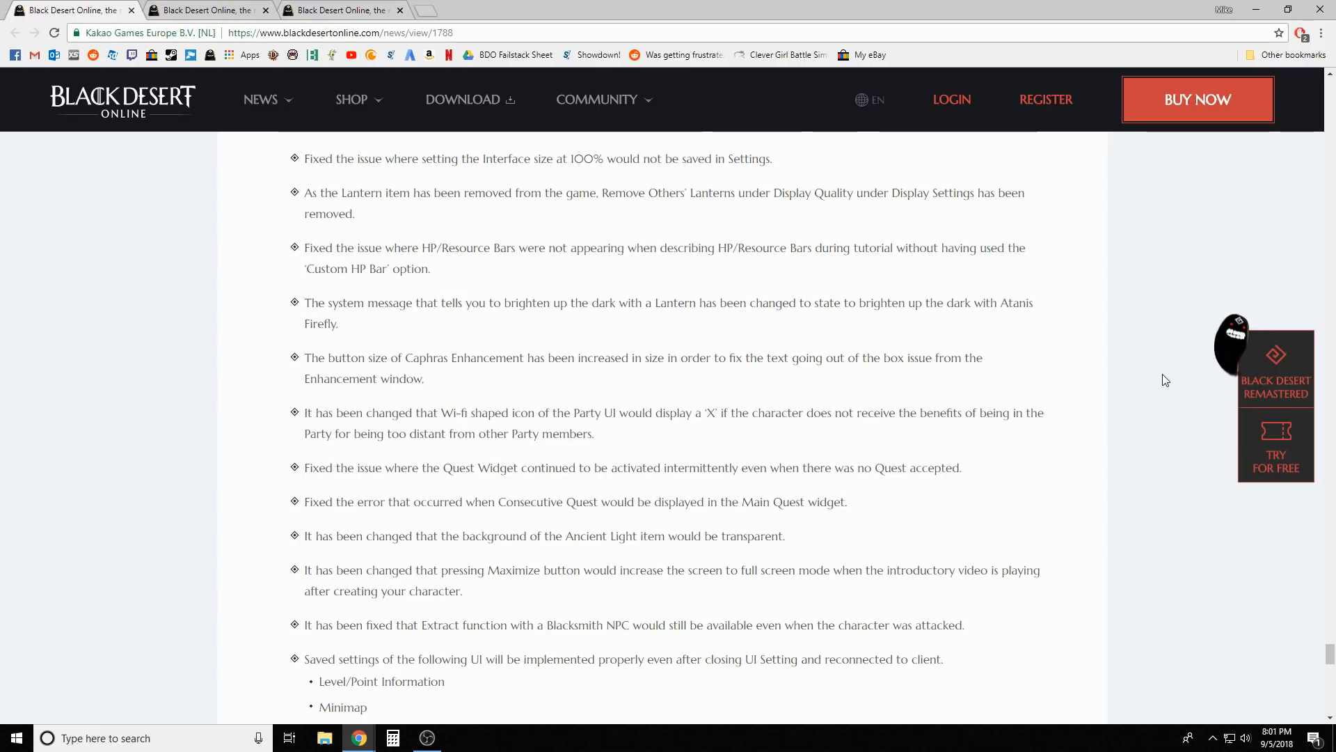
{"action": "mouse_move", "coordinate": [1048, 451]}
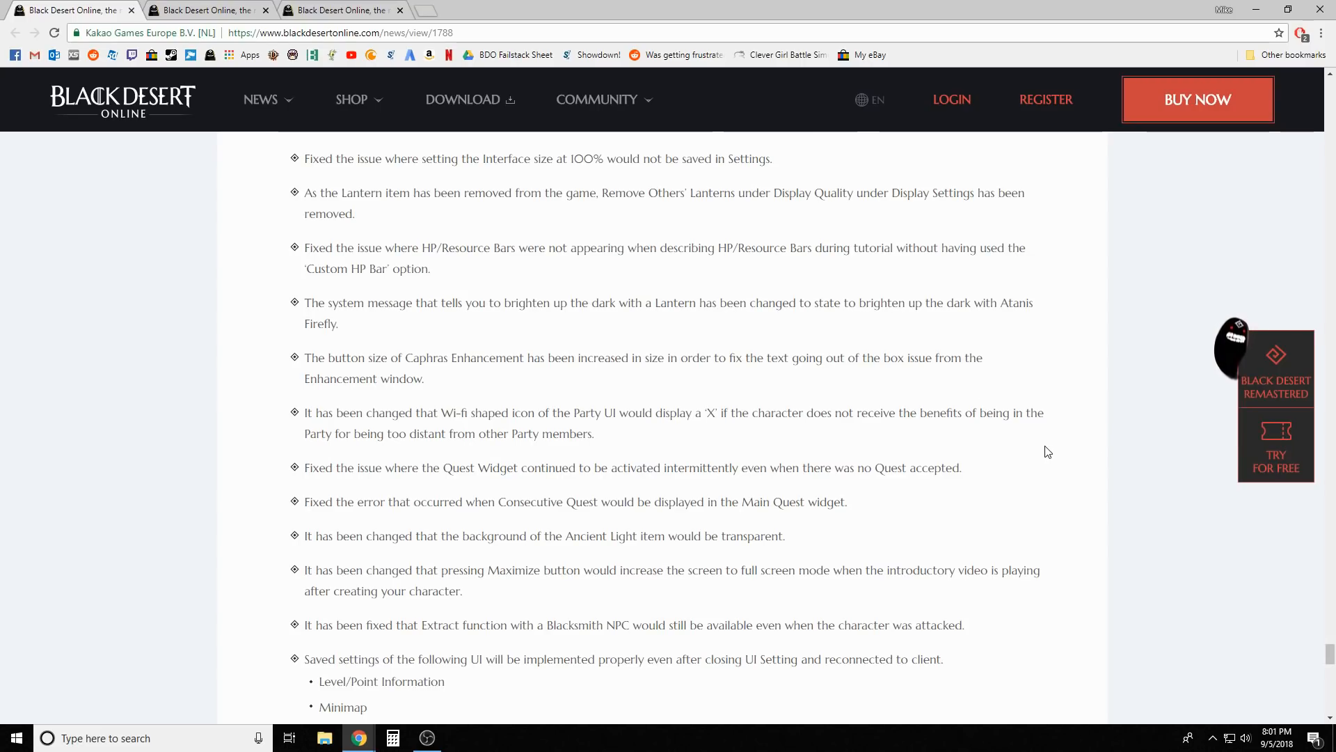
{"action": "scroll", "scroll_direction": "down", "scroll_amount": 3}
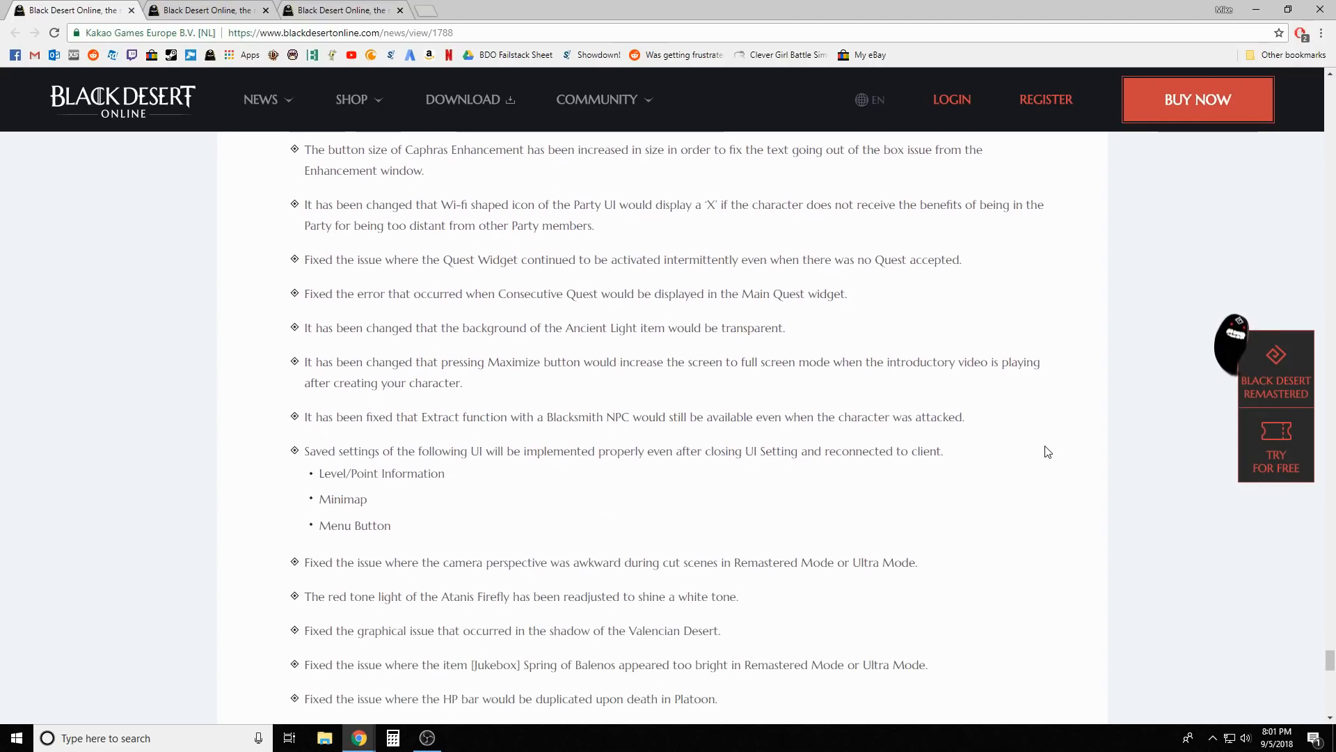
{"action": "scroll", "scroll_direction": "down", "scroll_amount": 3}
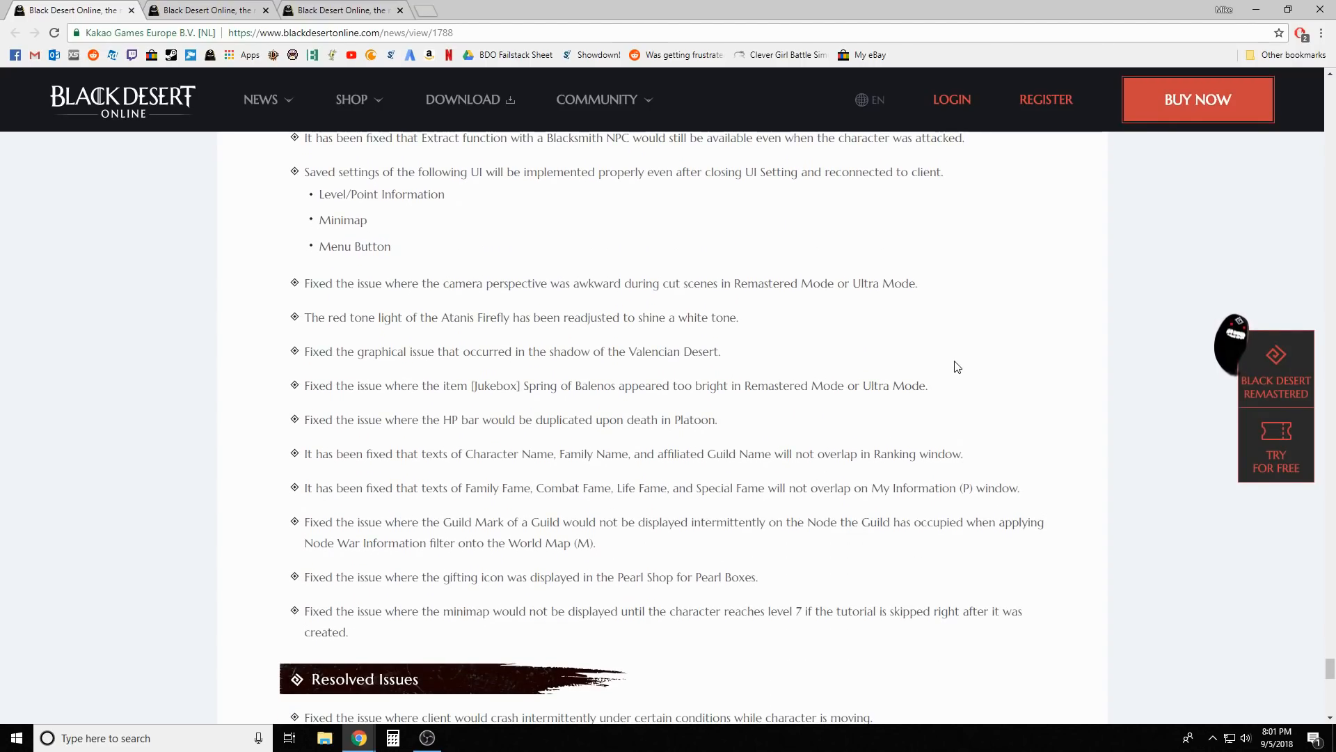
{"action": "scroll", "scroll_direction": "down", "scroll_amount": 3}
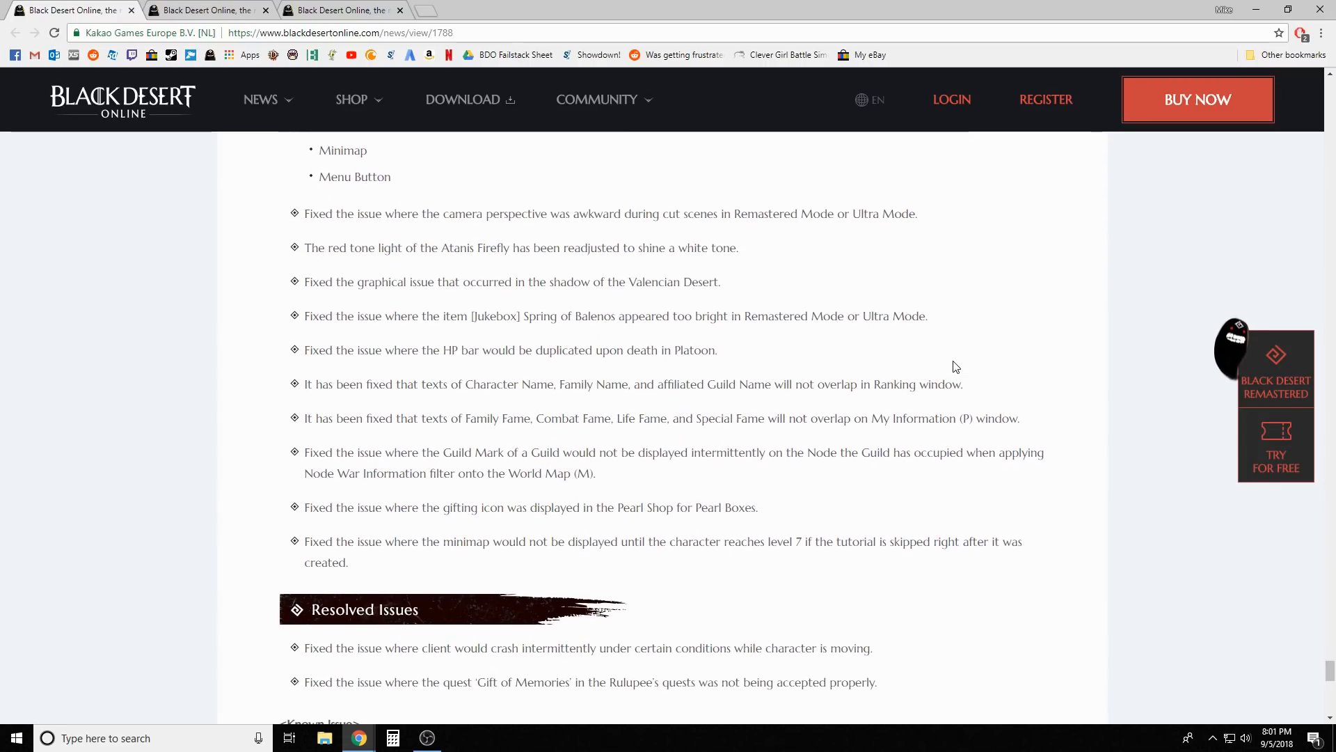
{"action": "scroll", "scroll_direction": "down", "scroll_amount": 3}
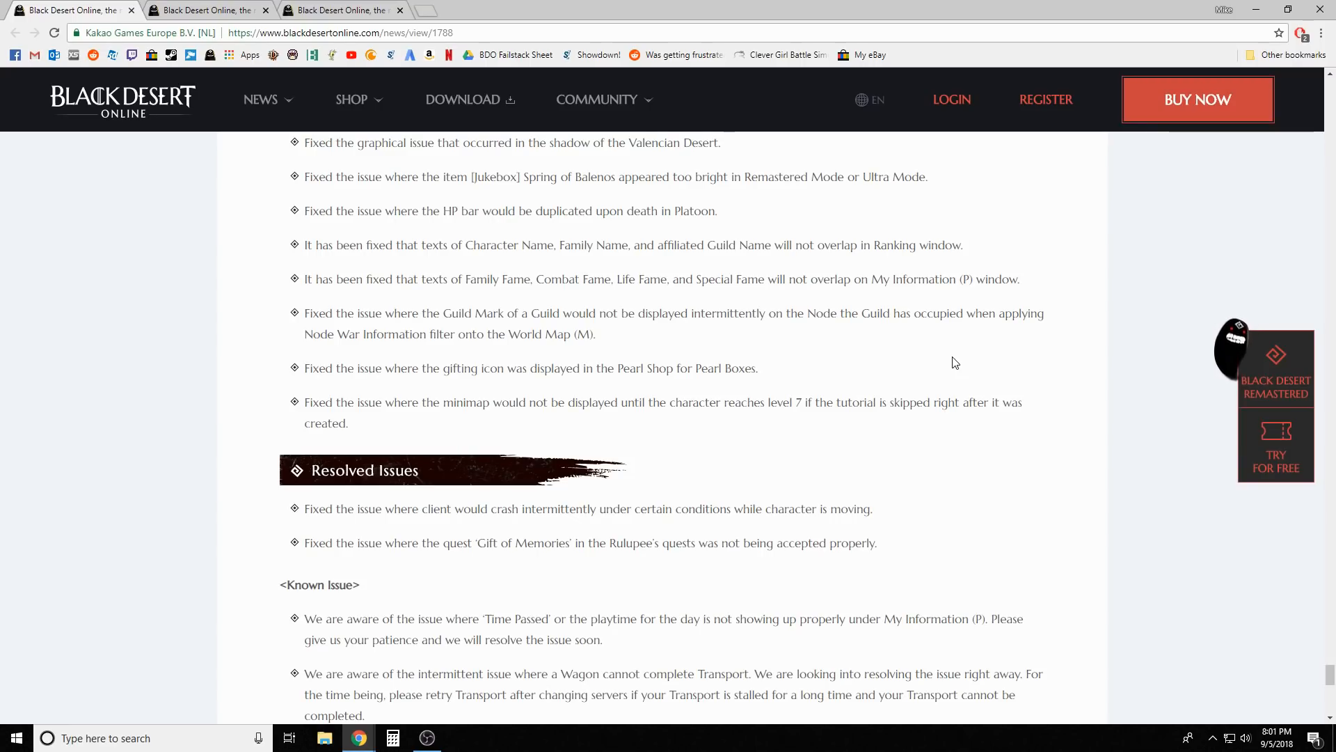
{"action": "scroll", "scroll_direction": "down", "scroll_amount": 3}
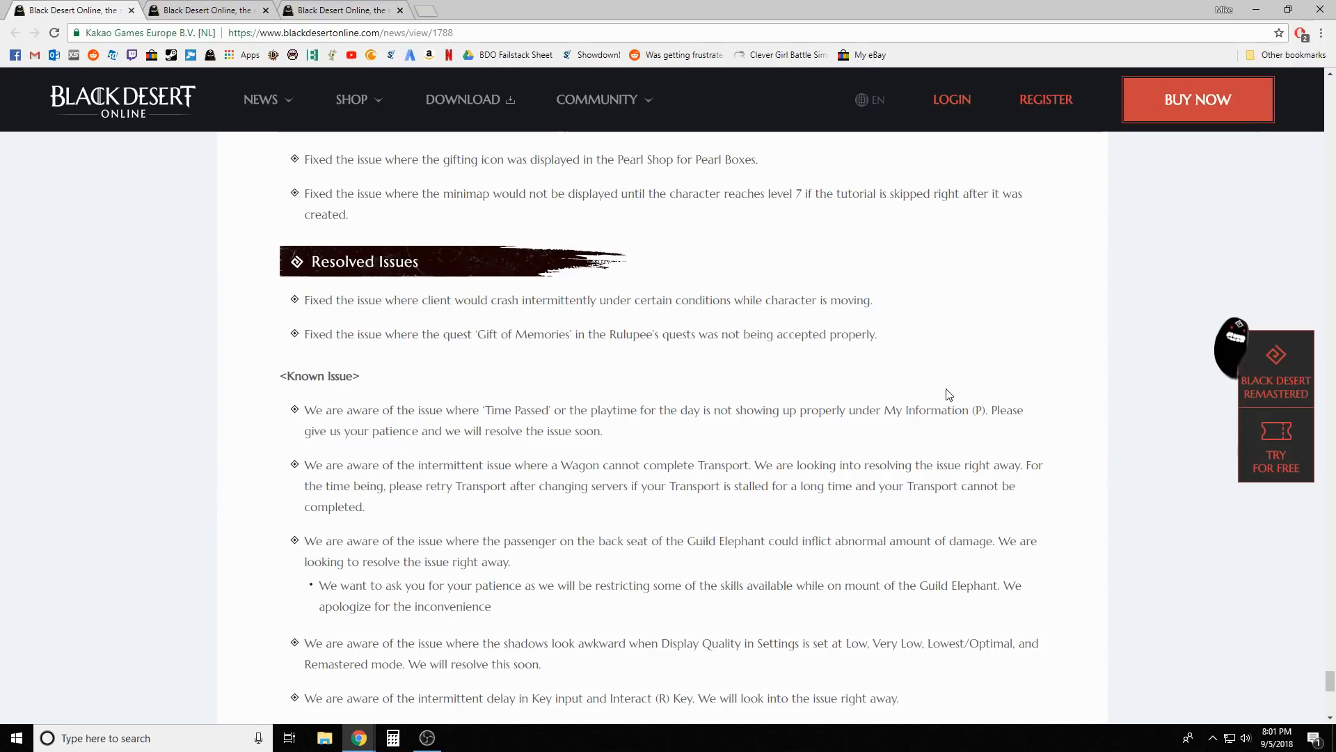
{"action": "scroll", "scroll_direction": "down", "scroll_amount": 3}
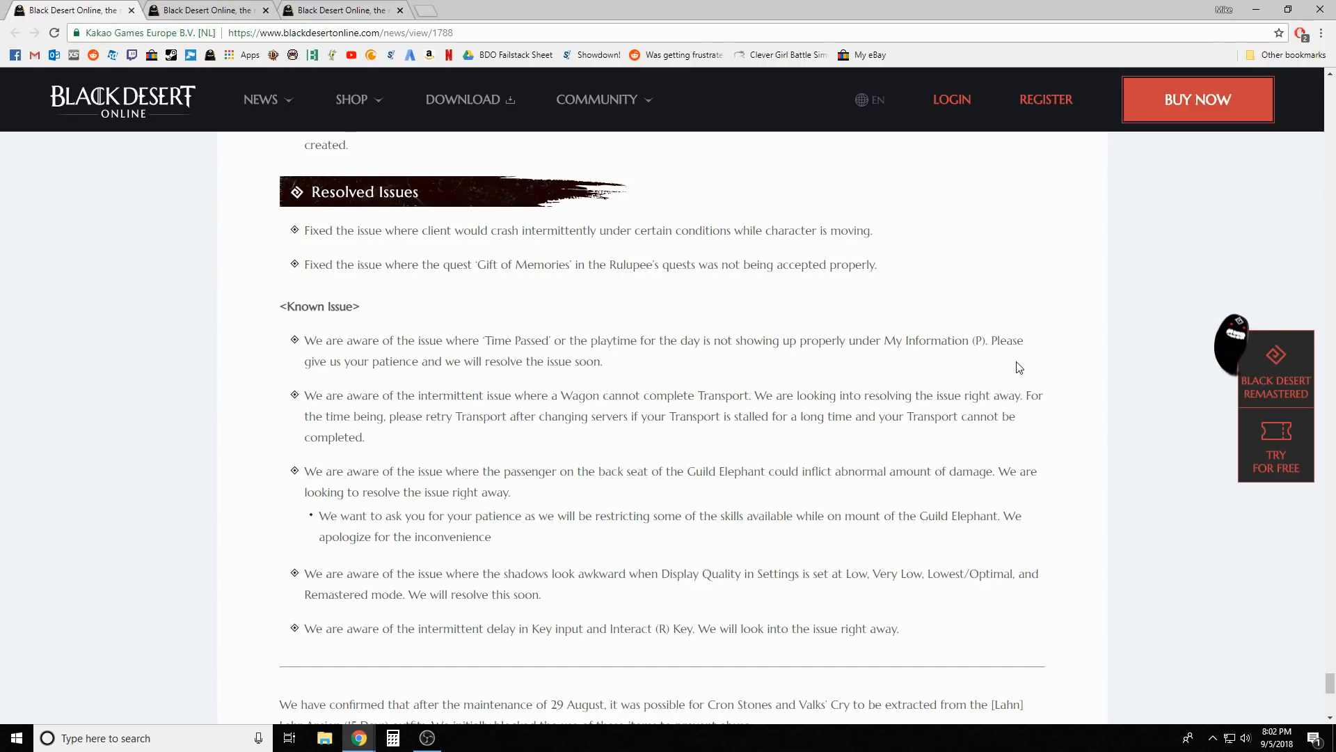
{"action": "scroll", "scroll_direction": "down", "scroll_amount": 3}
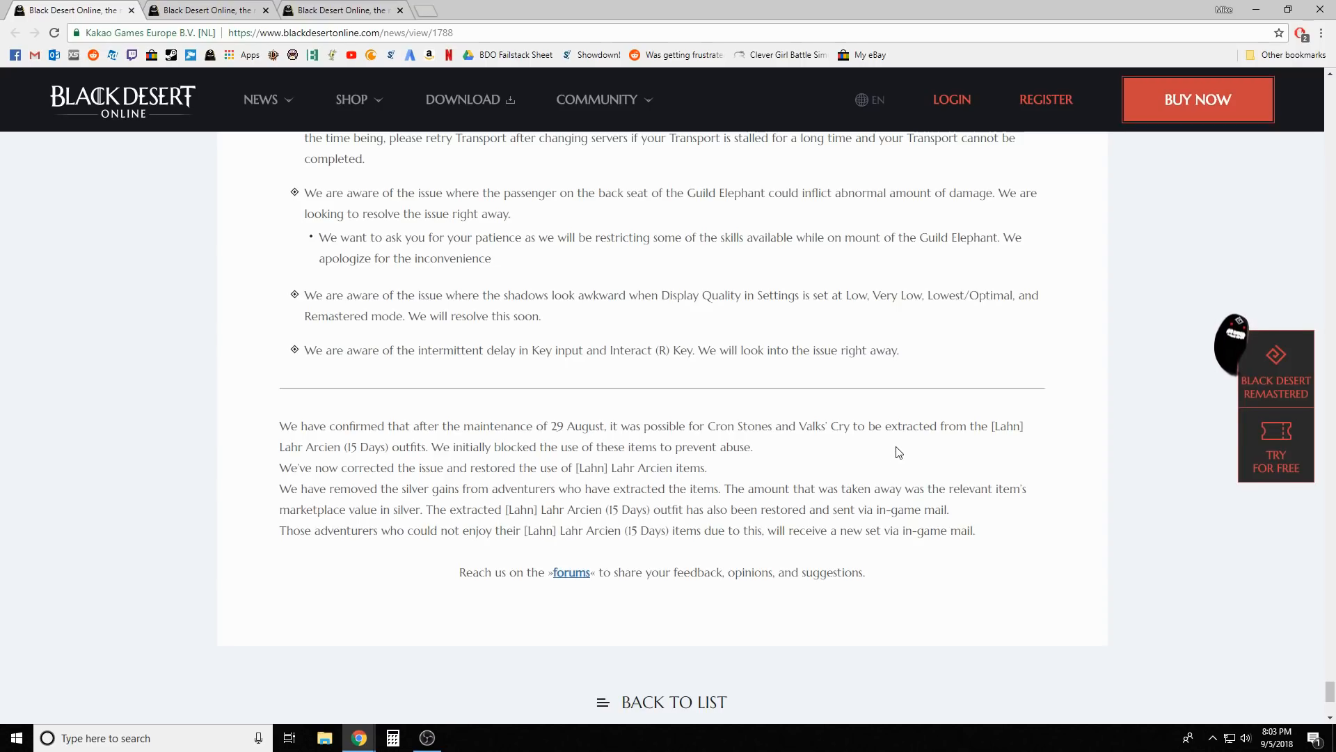
{"action": "mouse_move", "coordinate": [918, 451]}
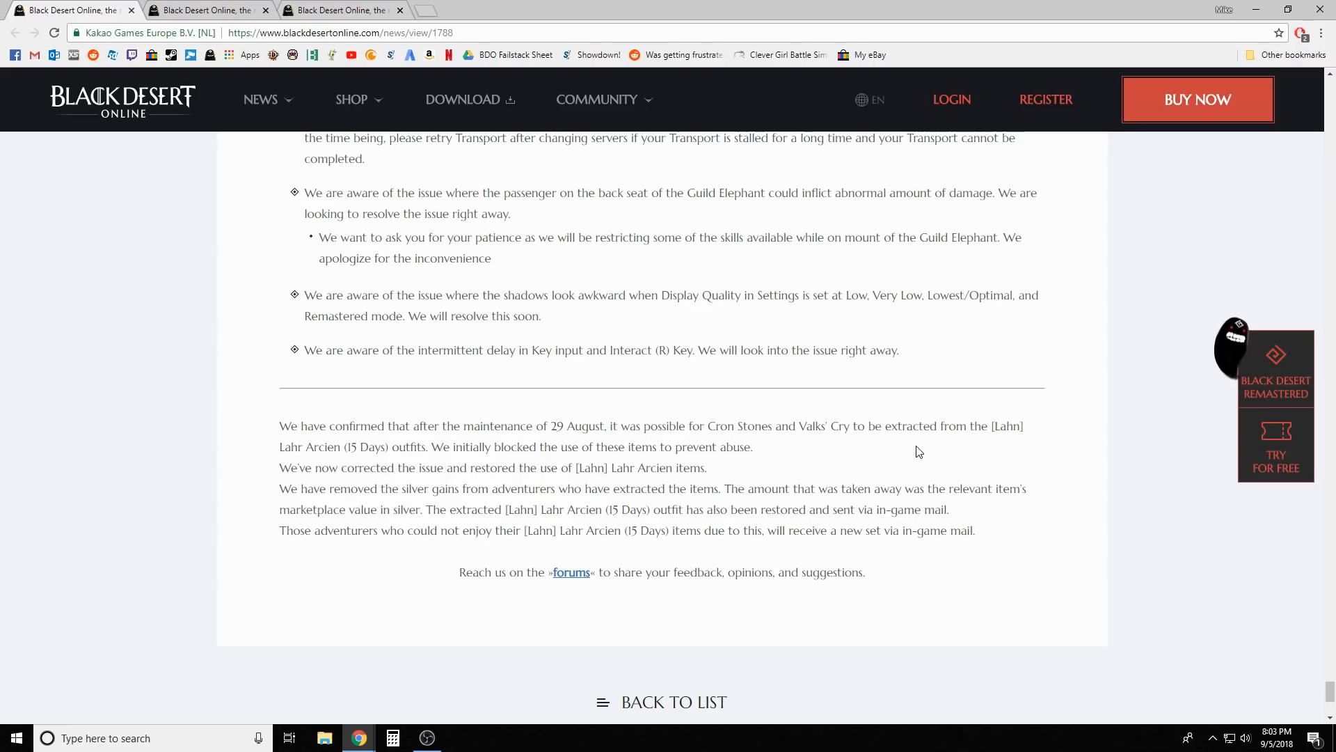
{"action": "scroll", "scroll_direction": "down", "scroll_amount": 3}
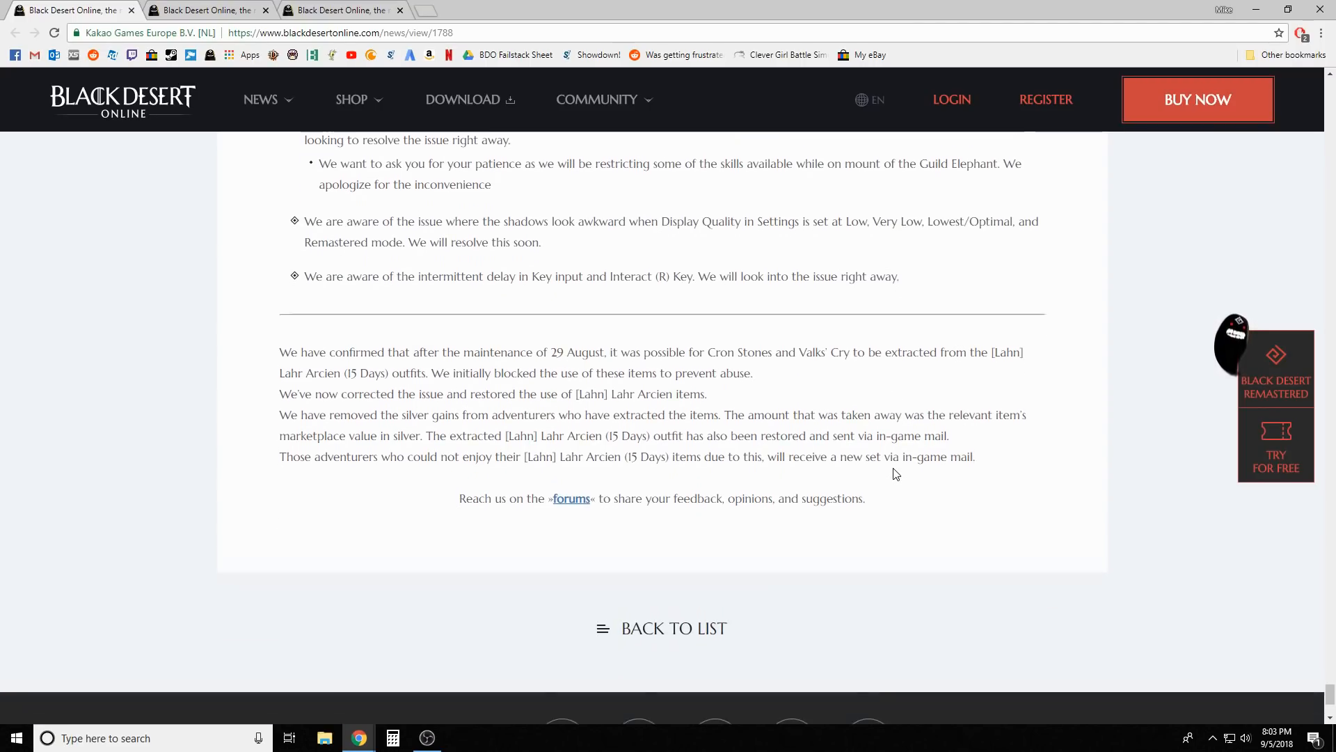
{"action": "scroll", "scroll_direction": "up", "scroll_amount": 3}
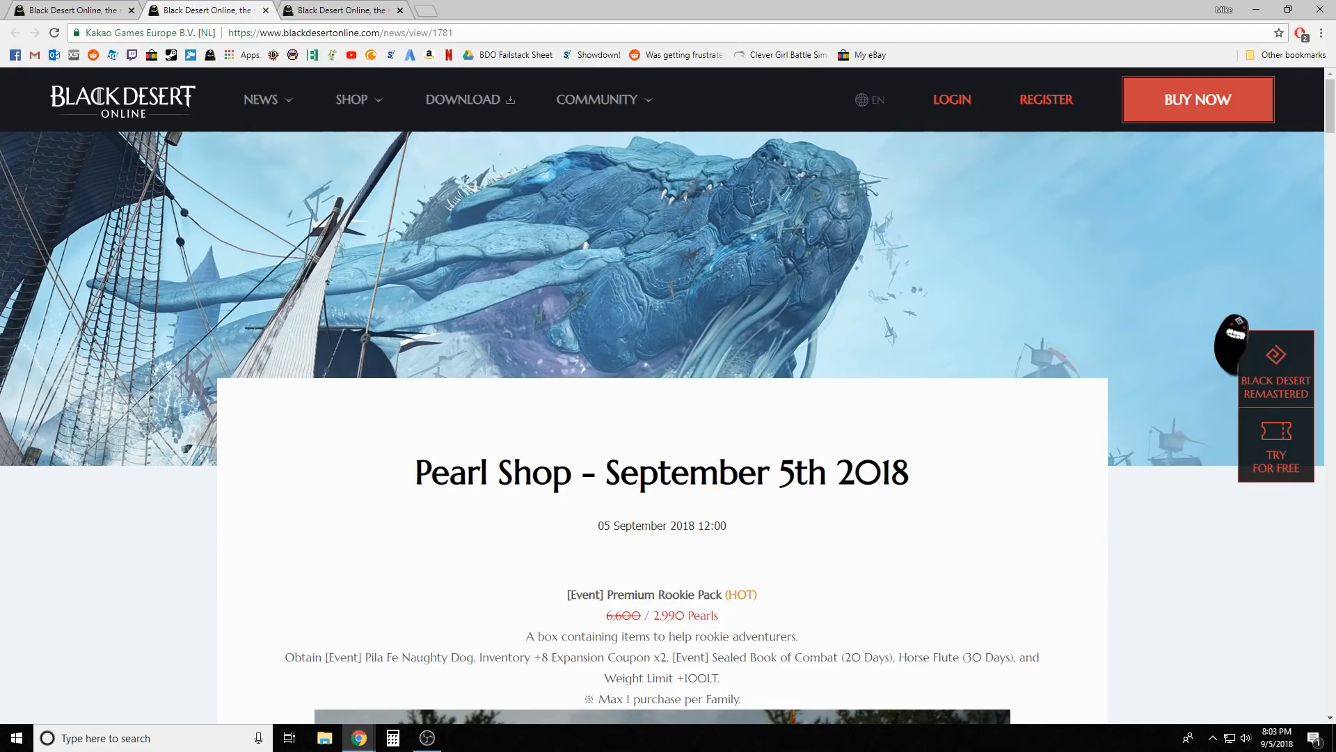
{"action": "scroll", "scroll_direction": "down", "scroll_amount": 3}
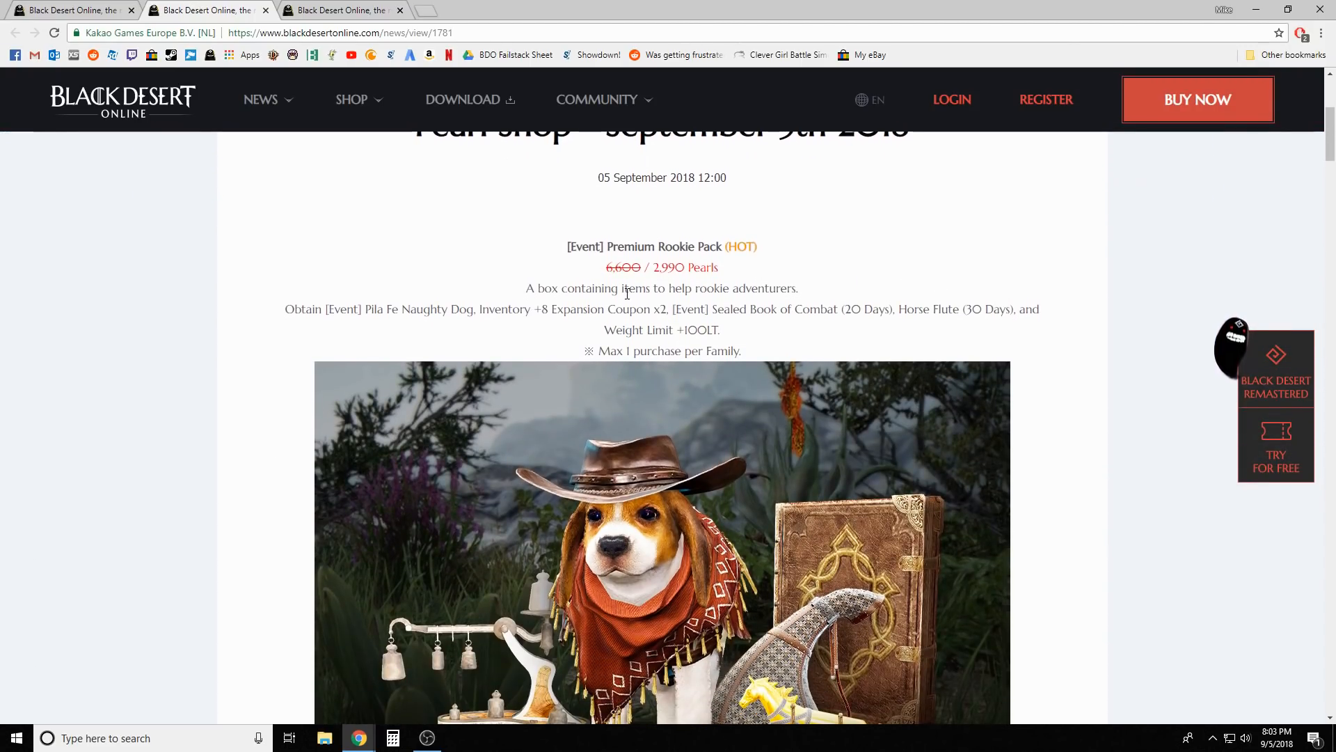
{"action": "scroll", "scroll_direction": "down", "scroll_amount": 3}
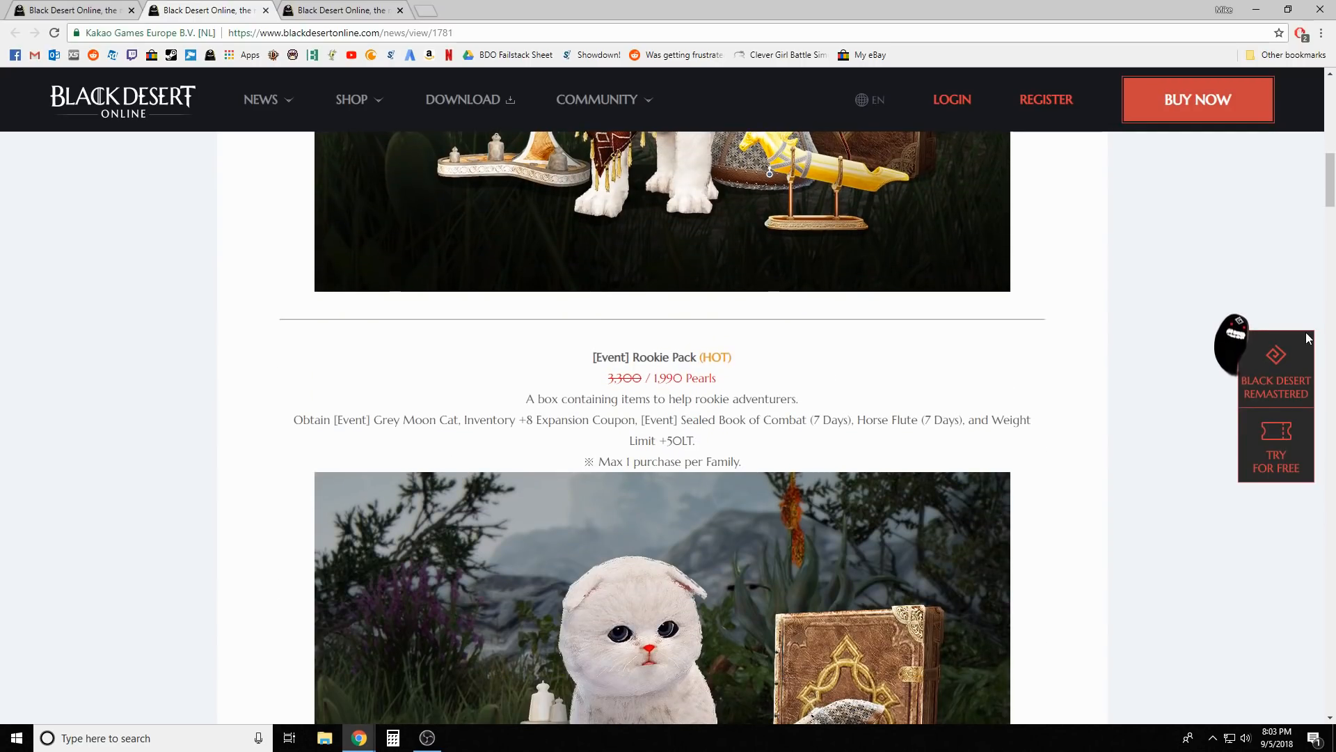
{"action": "scroll", "scroll_direction": "up", "scroll_amount": 3}
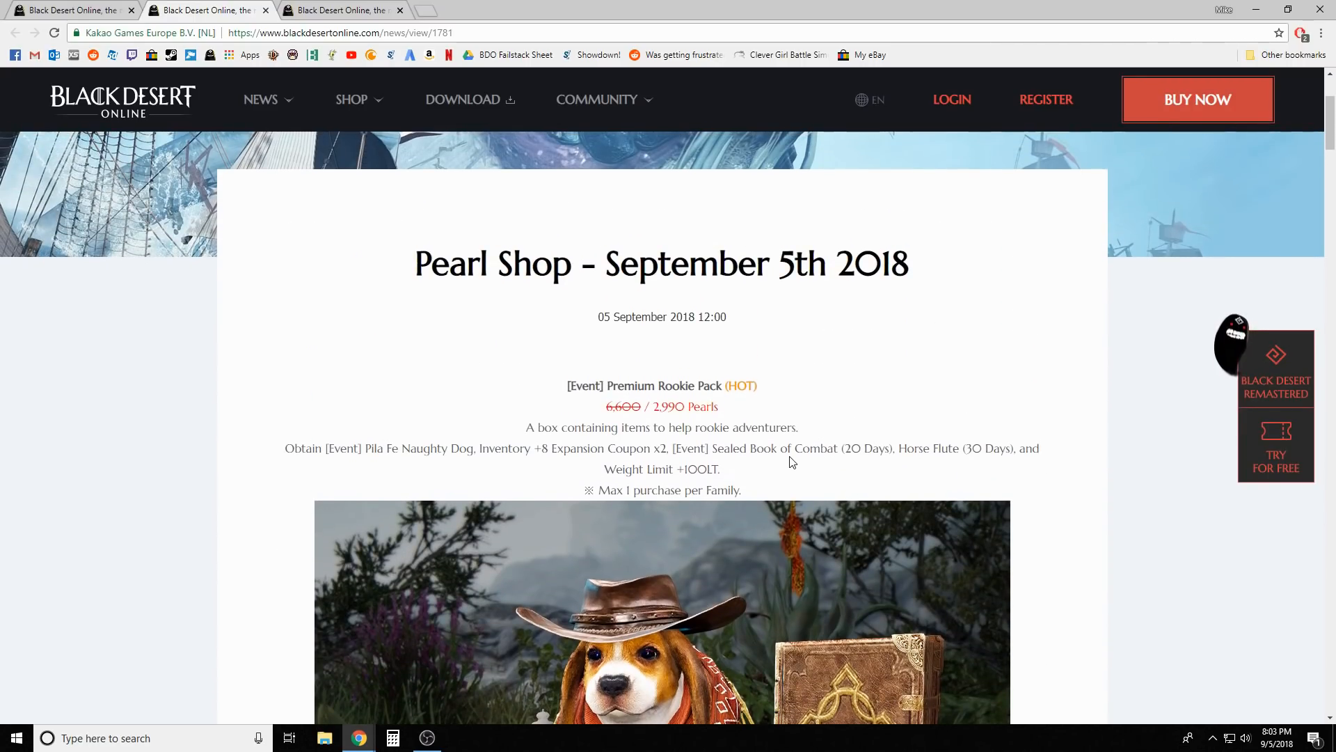
{"action": "scroll", "scroll_direction": "down", "scroll_amount": 3}
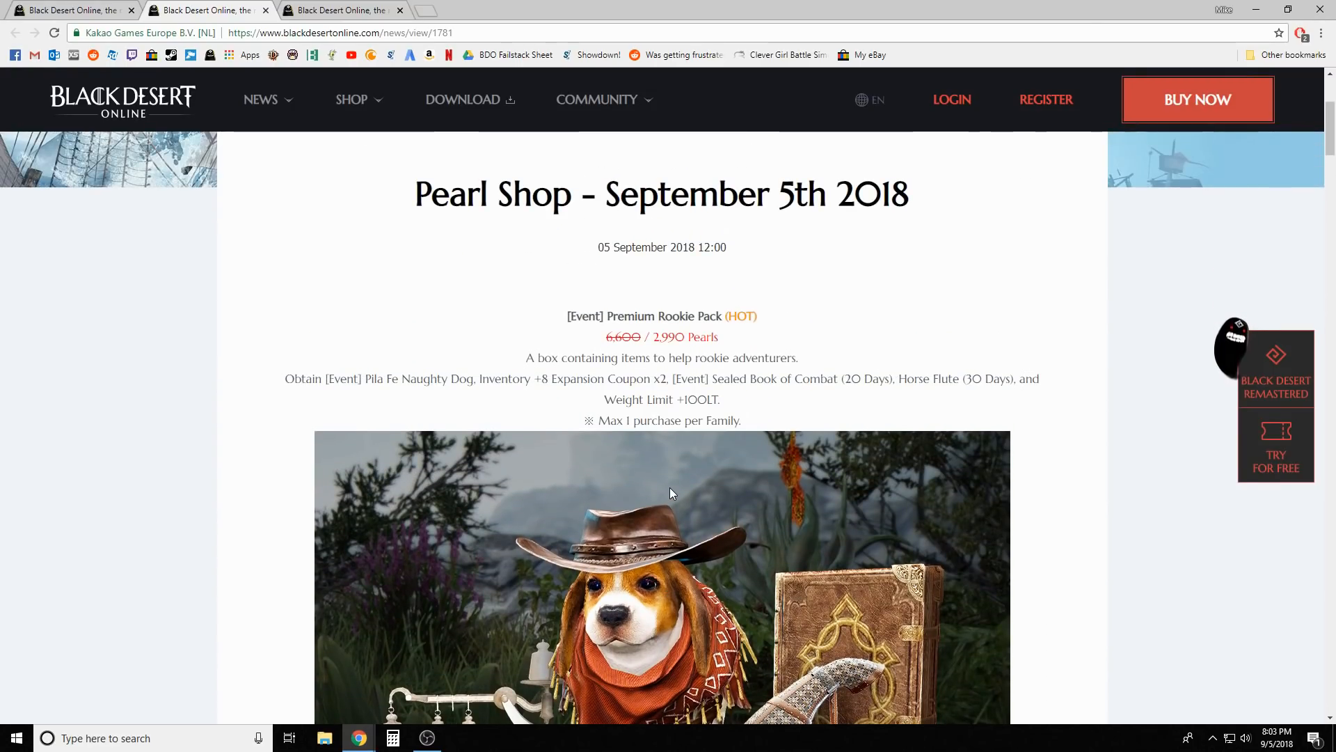
{"action": "scroll", "scroll_direction": "down", "scroll_amount": 3}
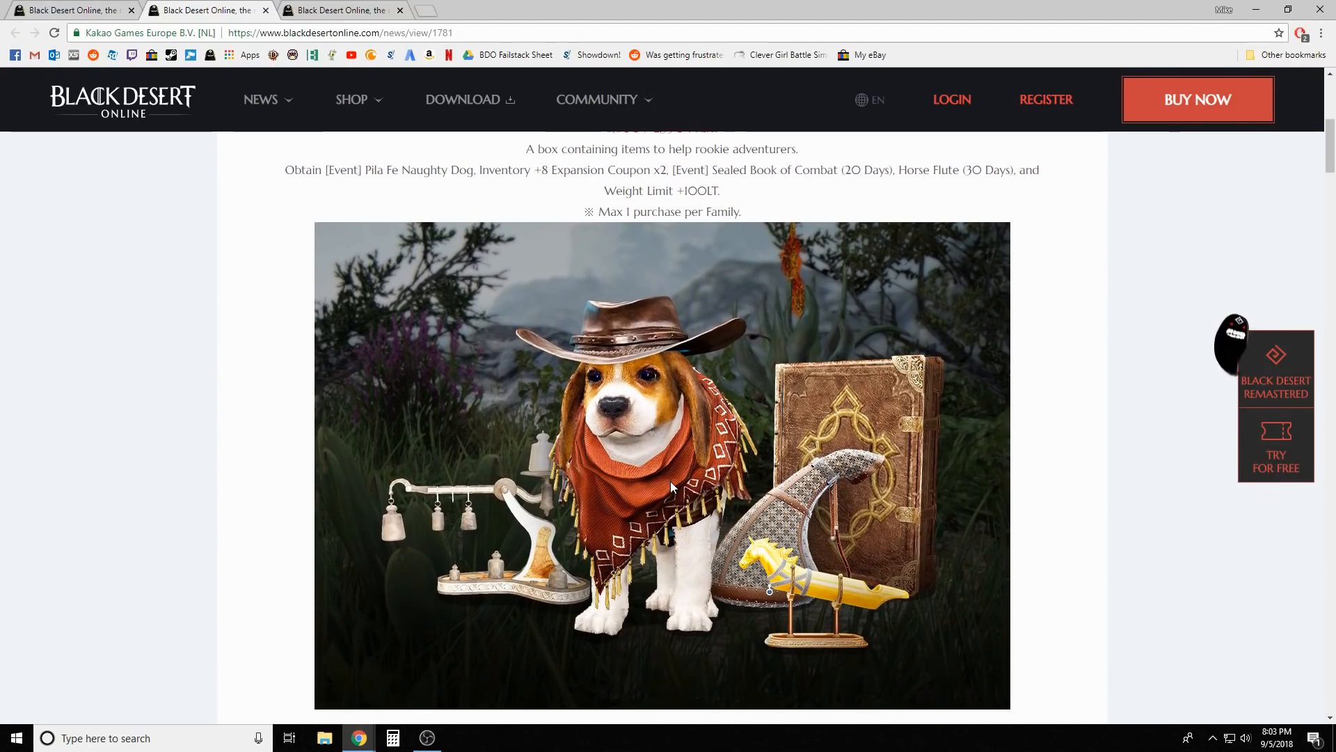
{"action": "scroll", "scroll_direction": "up", "scroll_amount": 3}
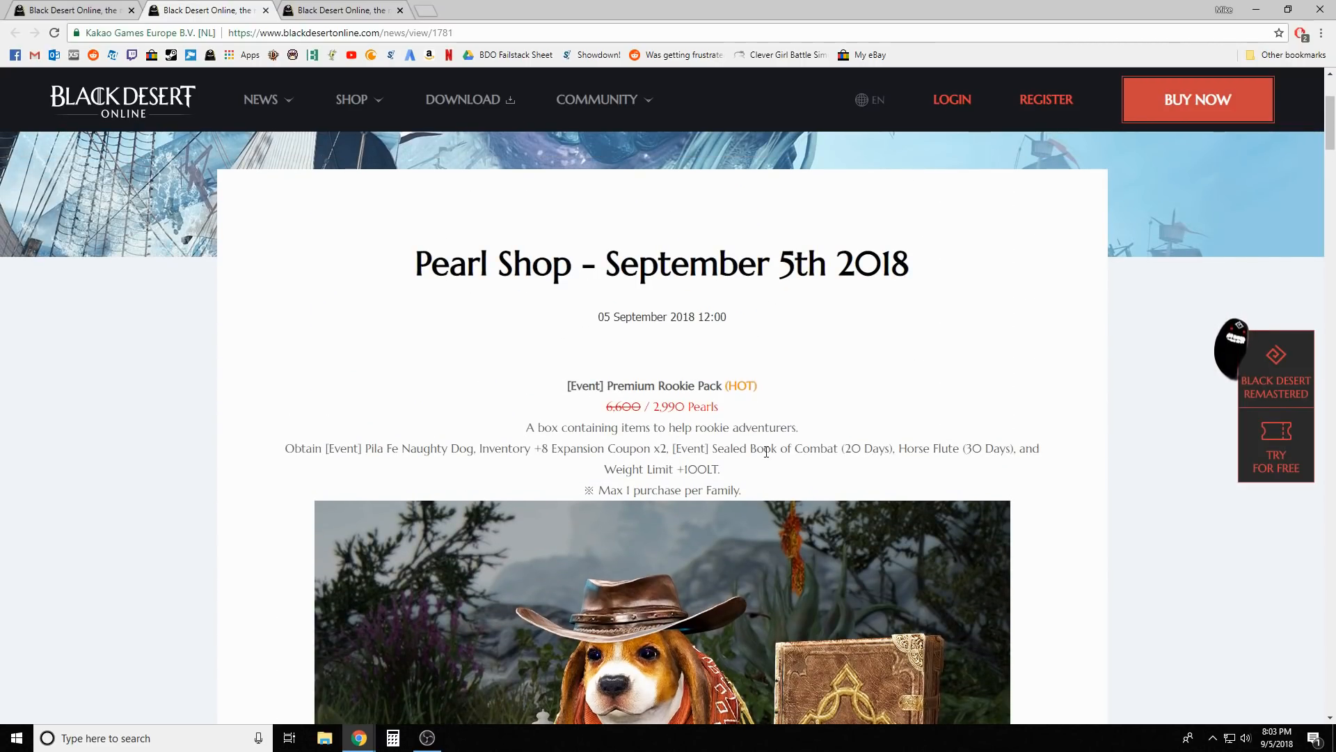
{"action": "scroll", "scroll_direction": "down", "scroll_amount": 3}
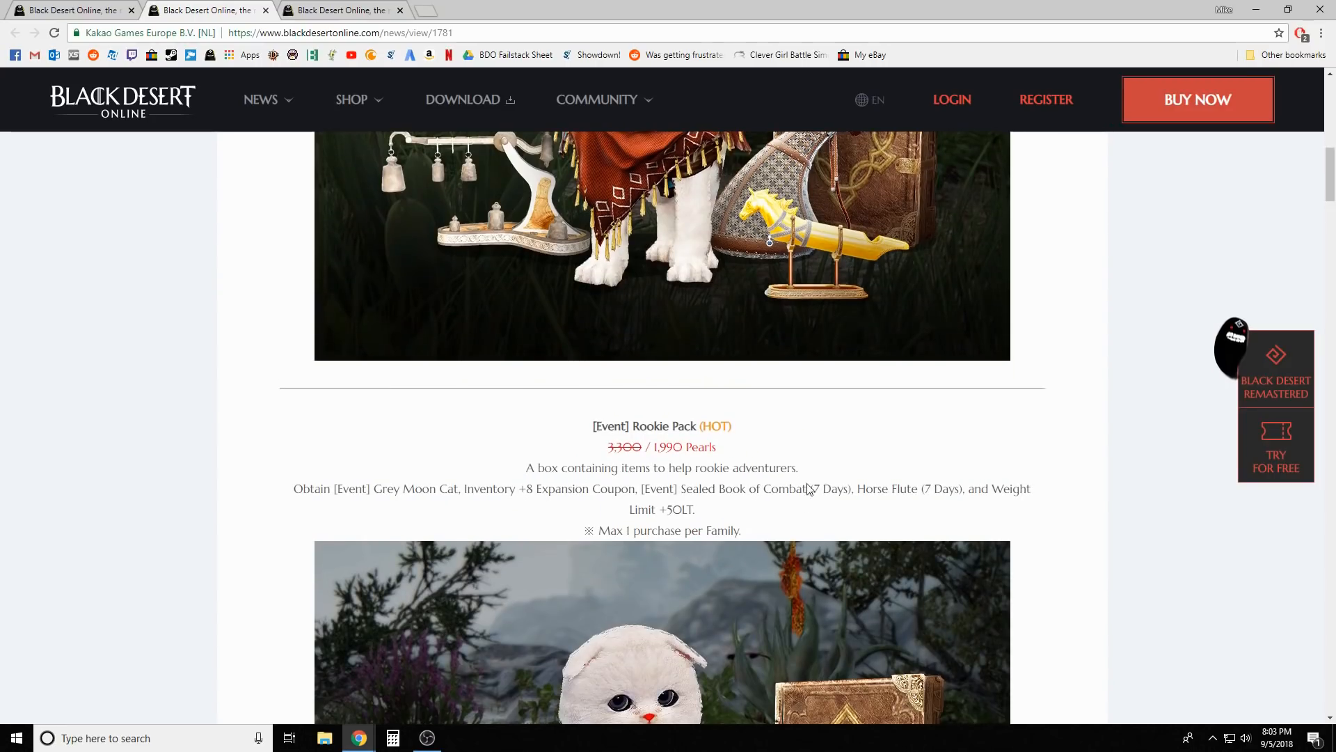
{"action": "scroll", "scroll_direction": "down", "scroll_amount": 3}
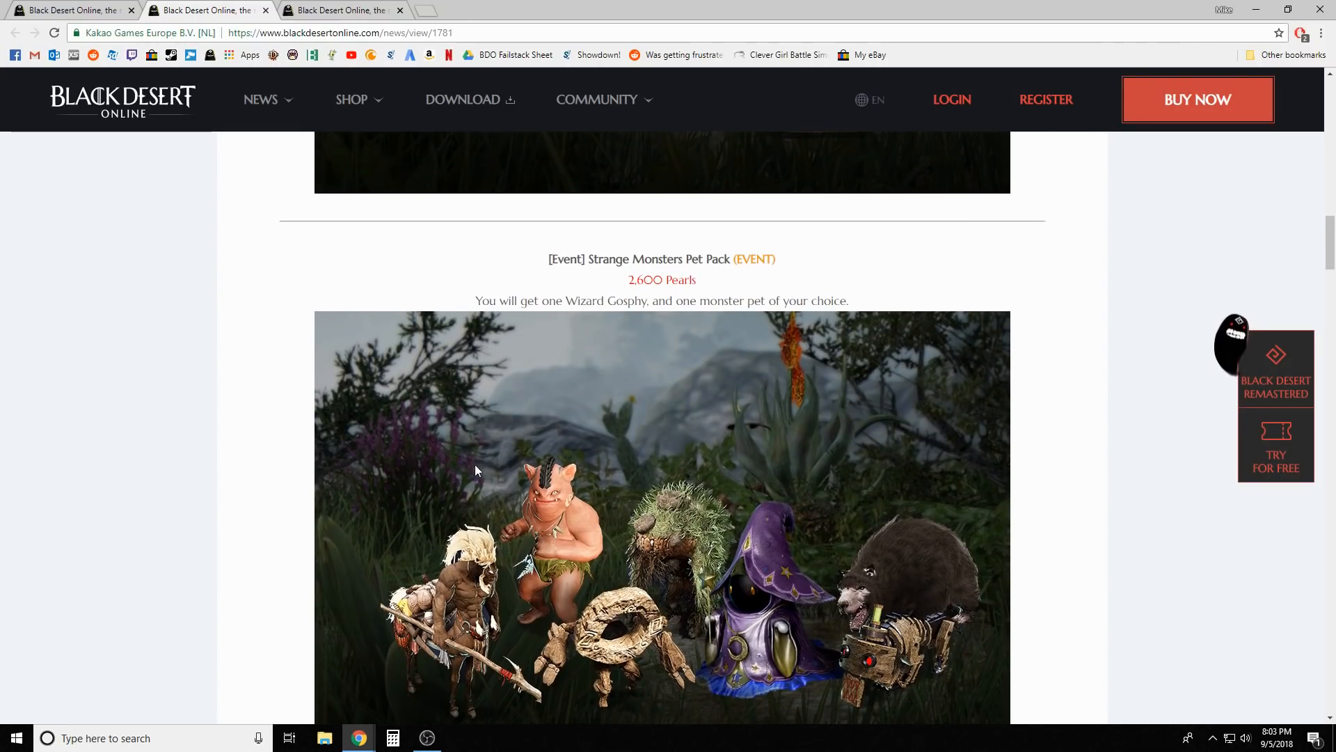
{"action": "mouse_move", "coordinate": [825, 463]}
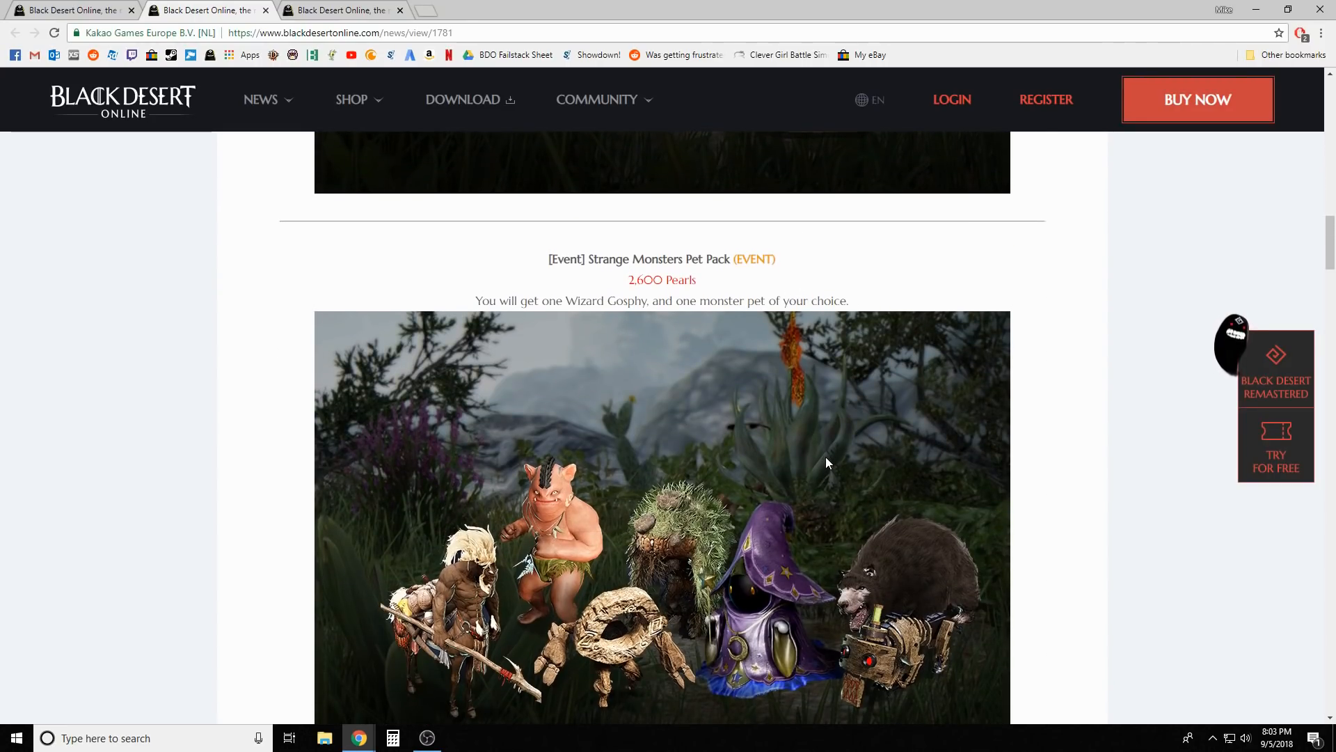
{"action": "scroll", "scroll_direction": "down", "scroll_amount": 3}
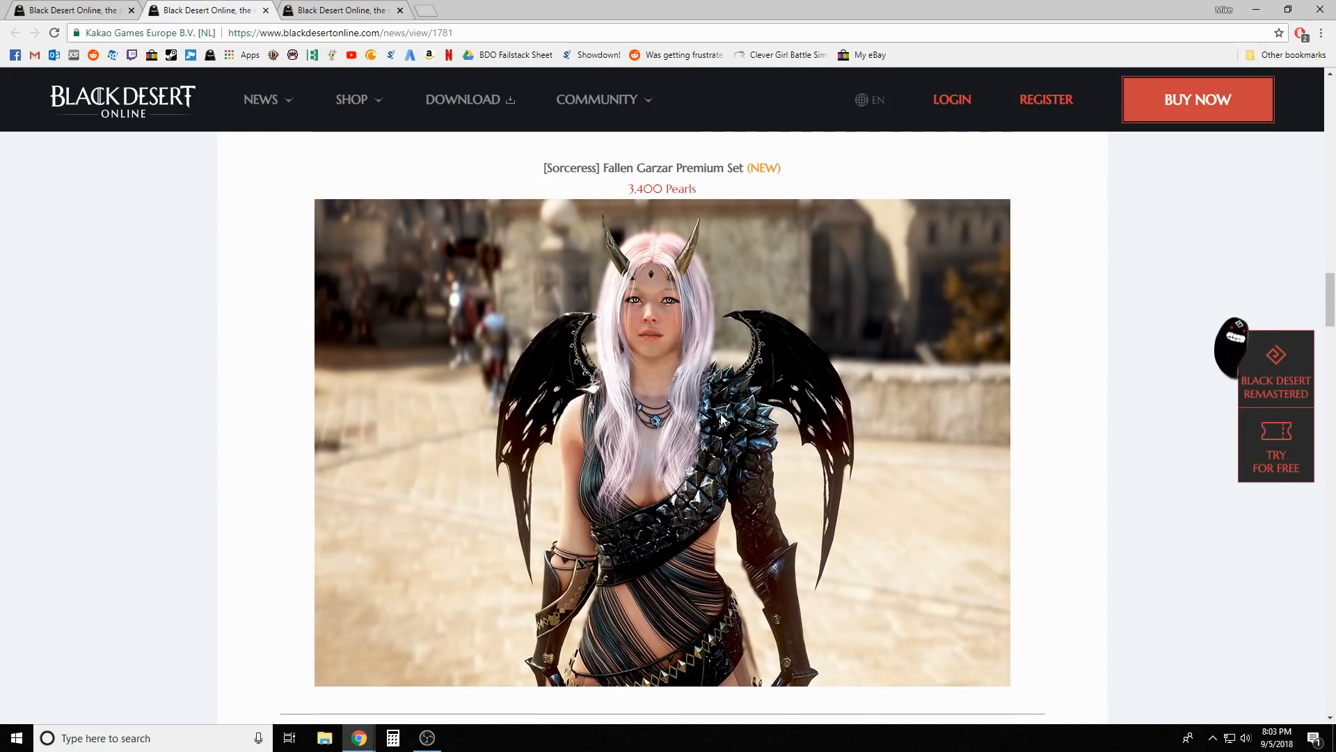
{"action": "scroll", "scroll_direction": "down", "scroll_amount": 3}
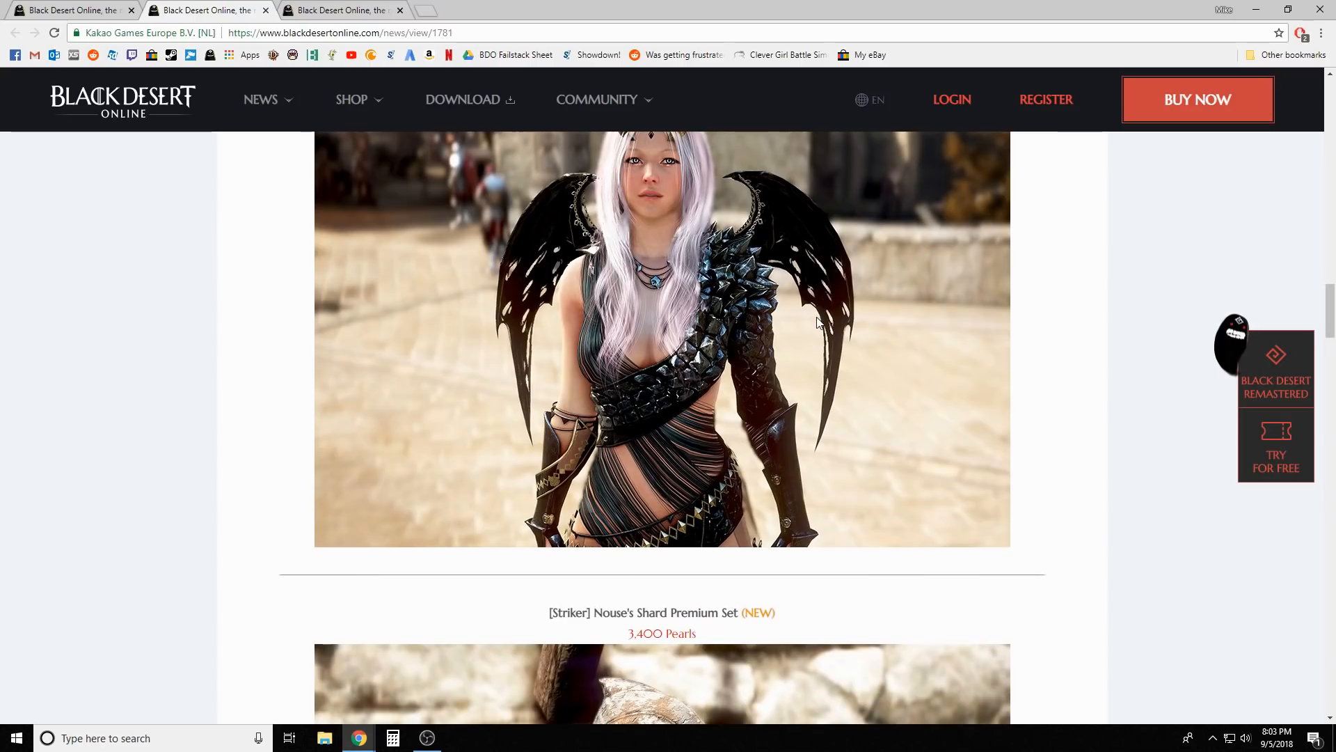
{"action": "scroll", "scroll_direction": "down", "scroll_amount": 3}
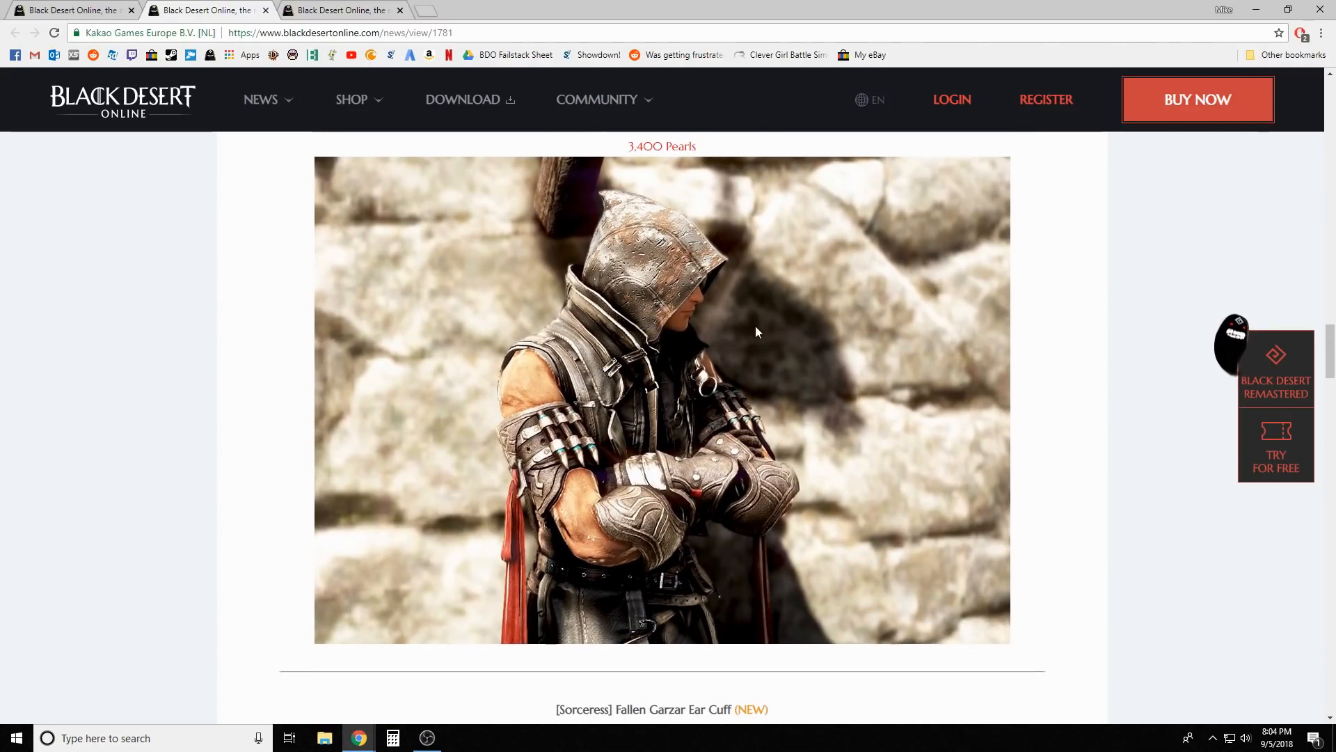
{"action": "mouse_move", "coordinate": [908, 401]}
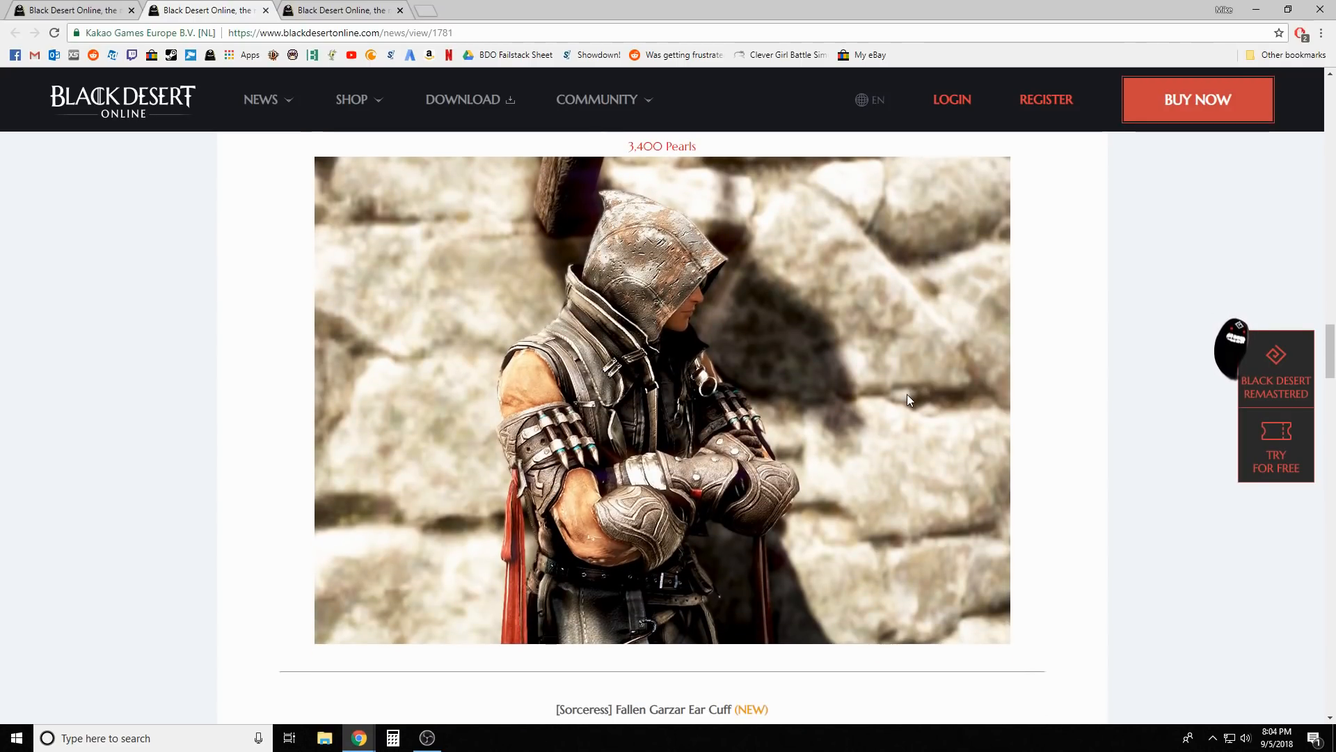
{"action": "scroll", "scroll_direction": "down", "scroll_amount": 3}
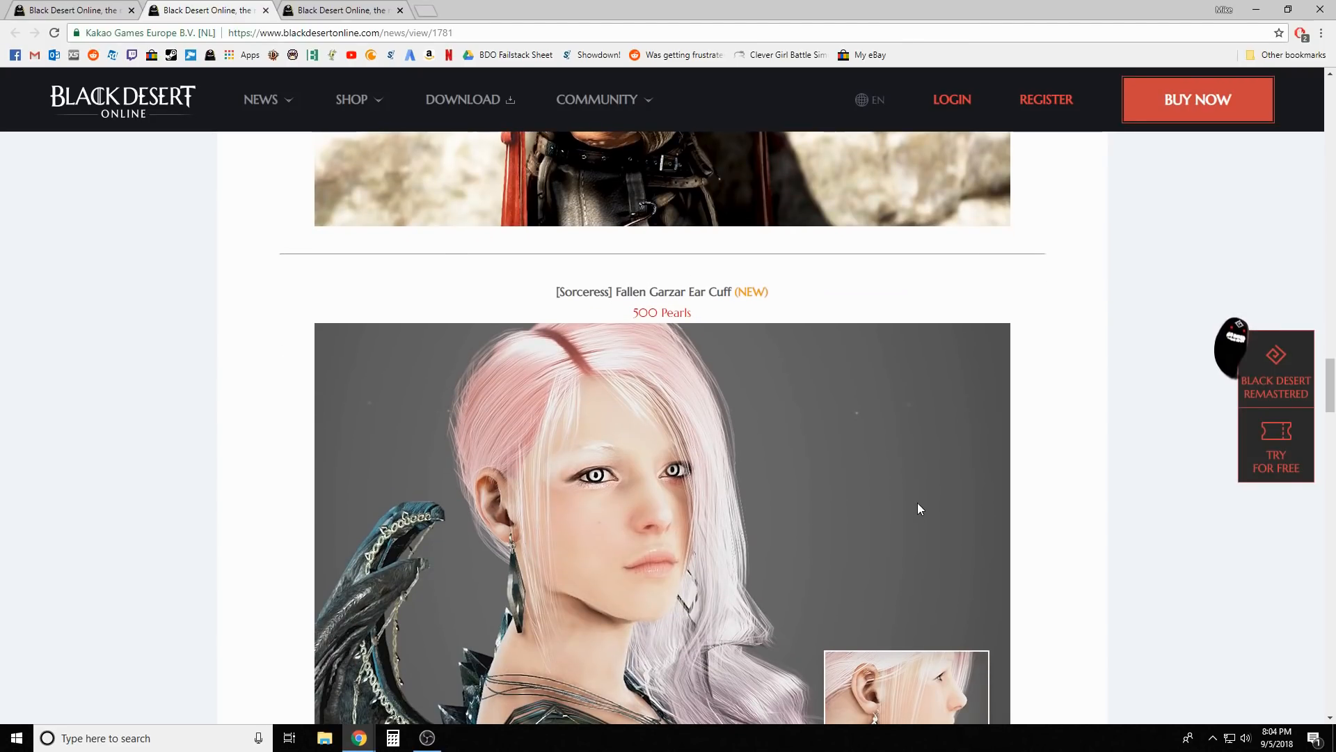
{"action": "scroll", "scroll_direction": "down", "scroll_amount": 3}
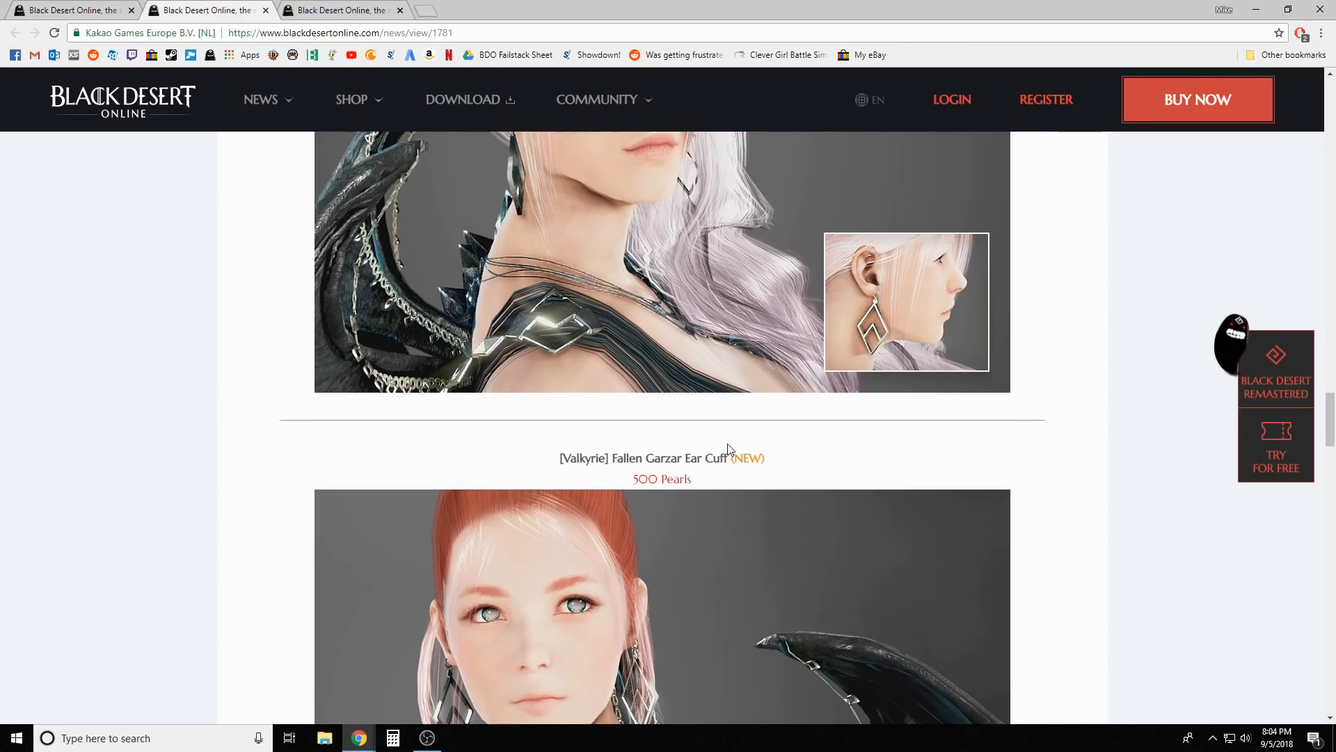
{"action": "scroll", "scroll_direction": "down", "scroll_amount": 3}
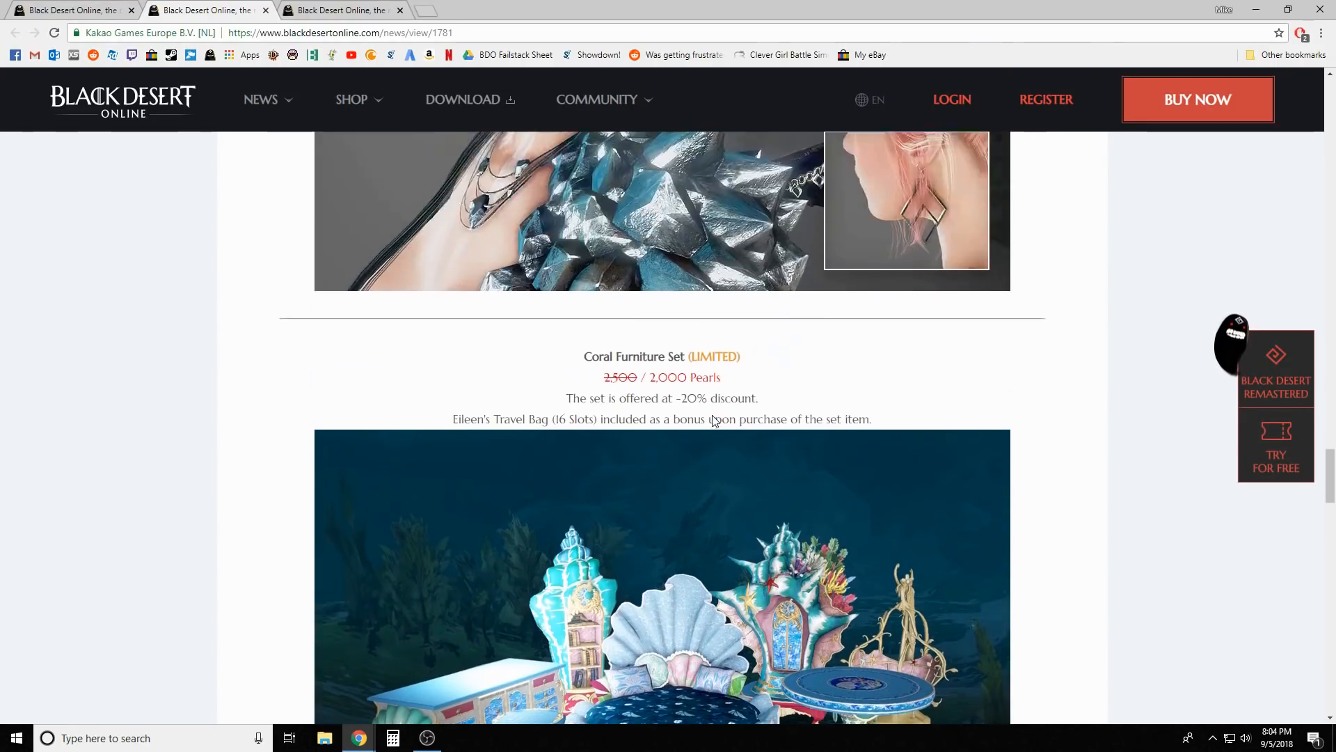
{"action": "scroll", "scroll_direction": "down", "scroll_amount": 3}
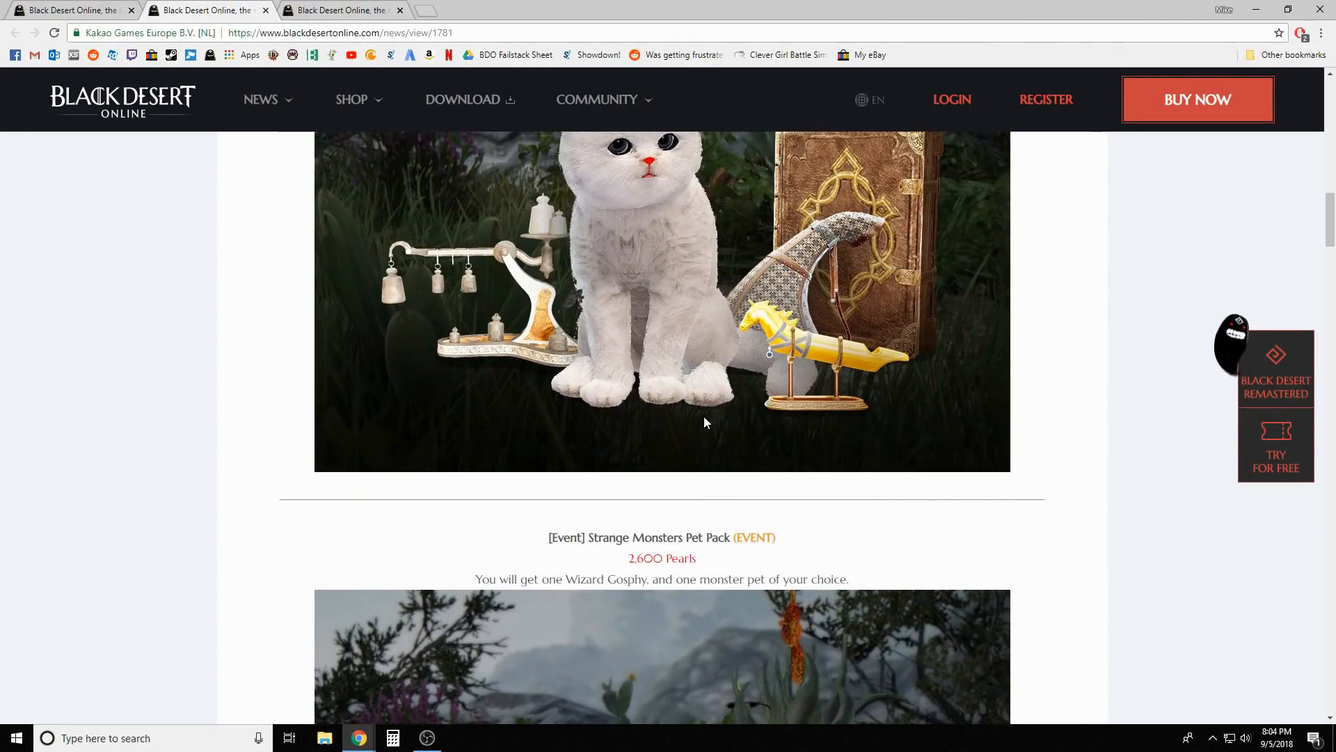